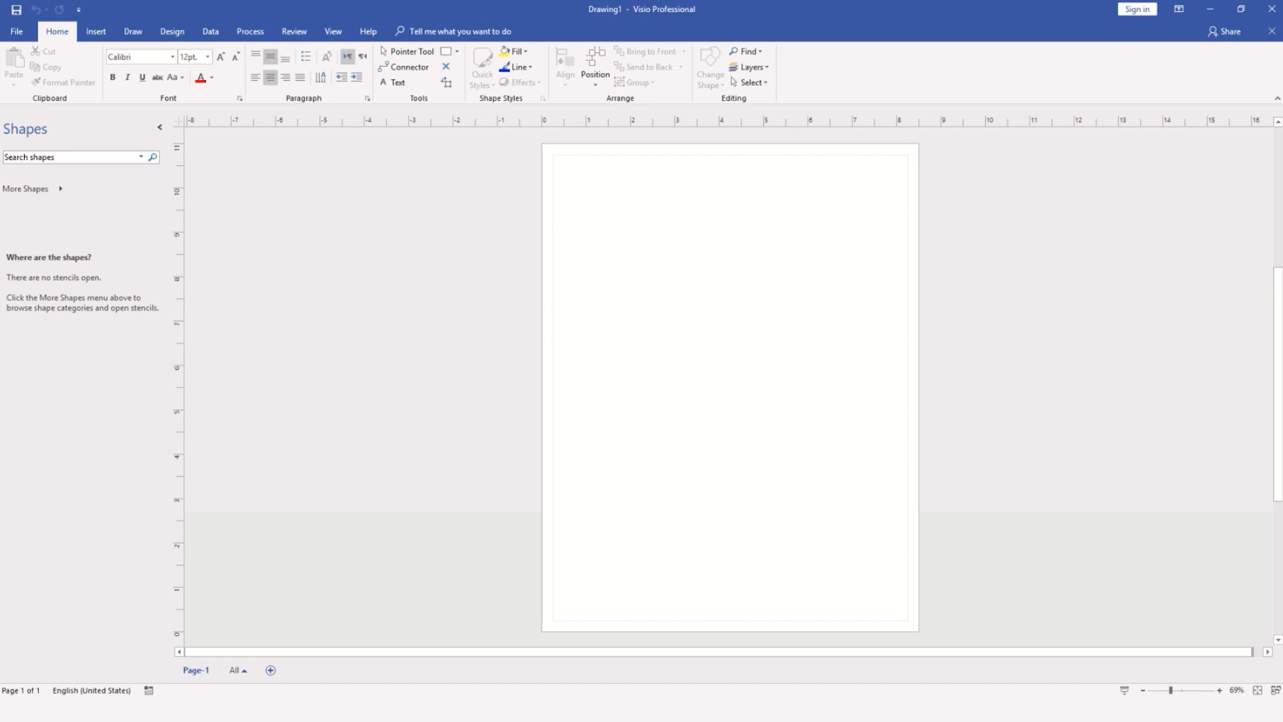
mouse_move(542, 137)
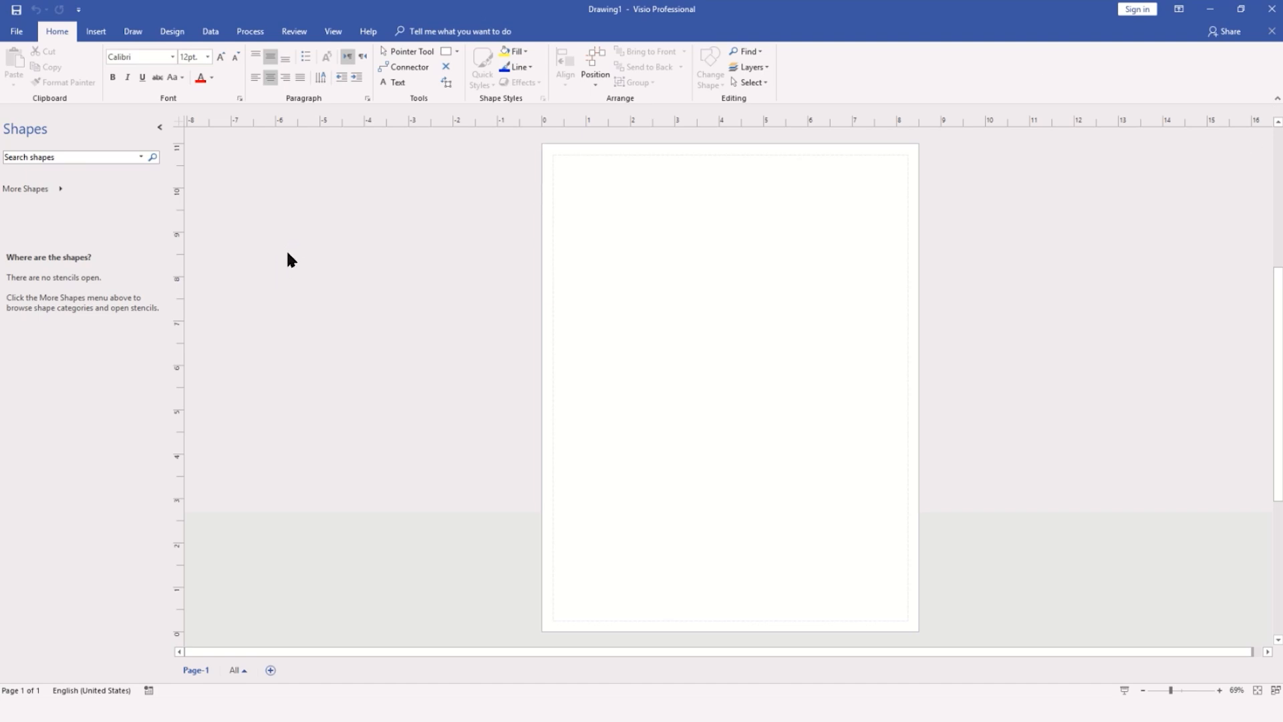
mouse_move(111, 215)
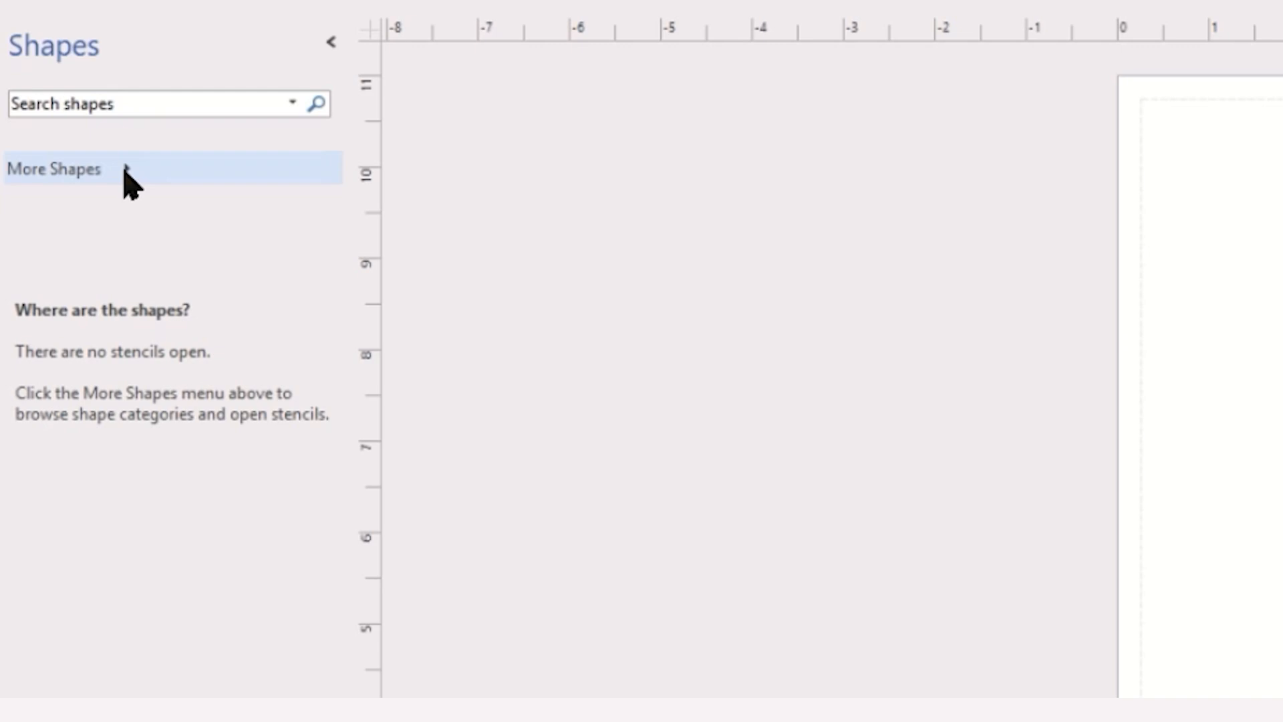
Create a new blank US-units stencil, Stencil2, from More Shapes in the Shapes pane
left_click(55, 169)
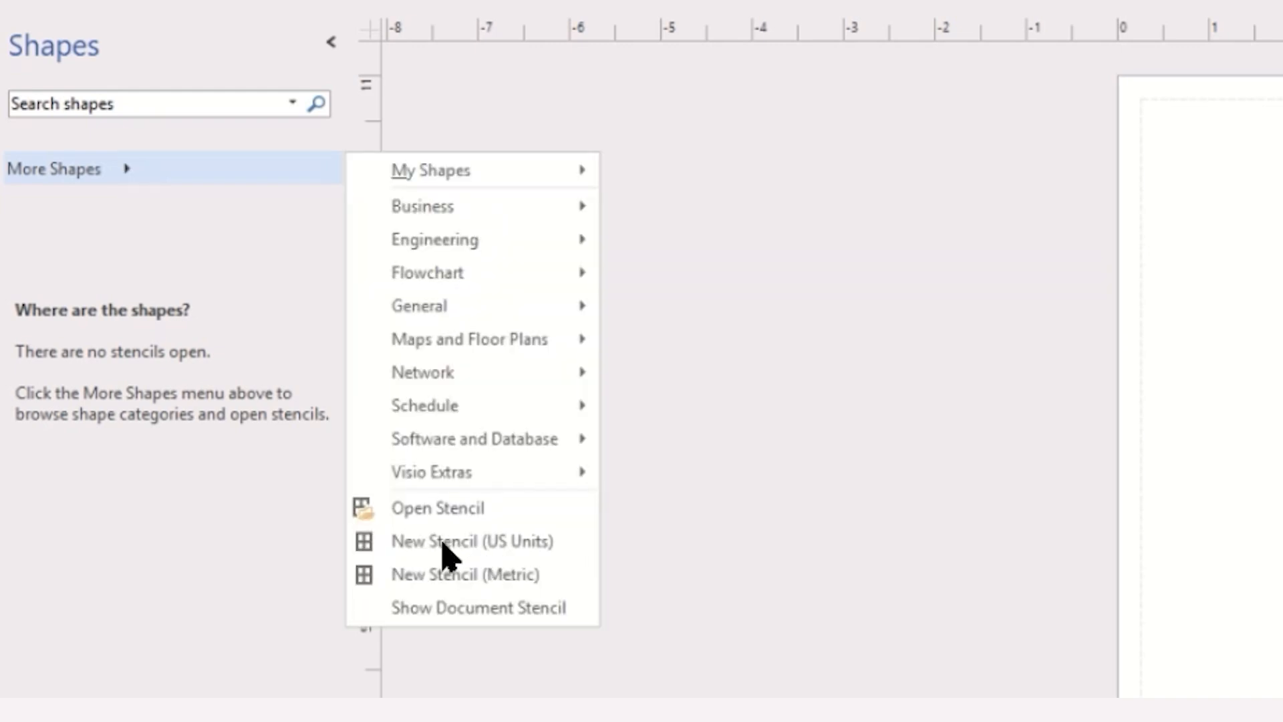
left_click(473, 542)
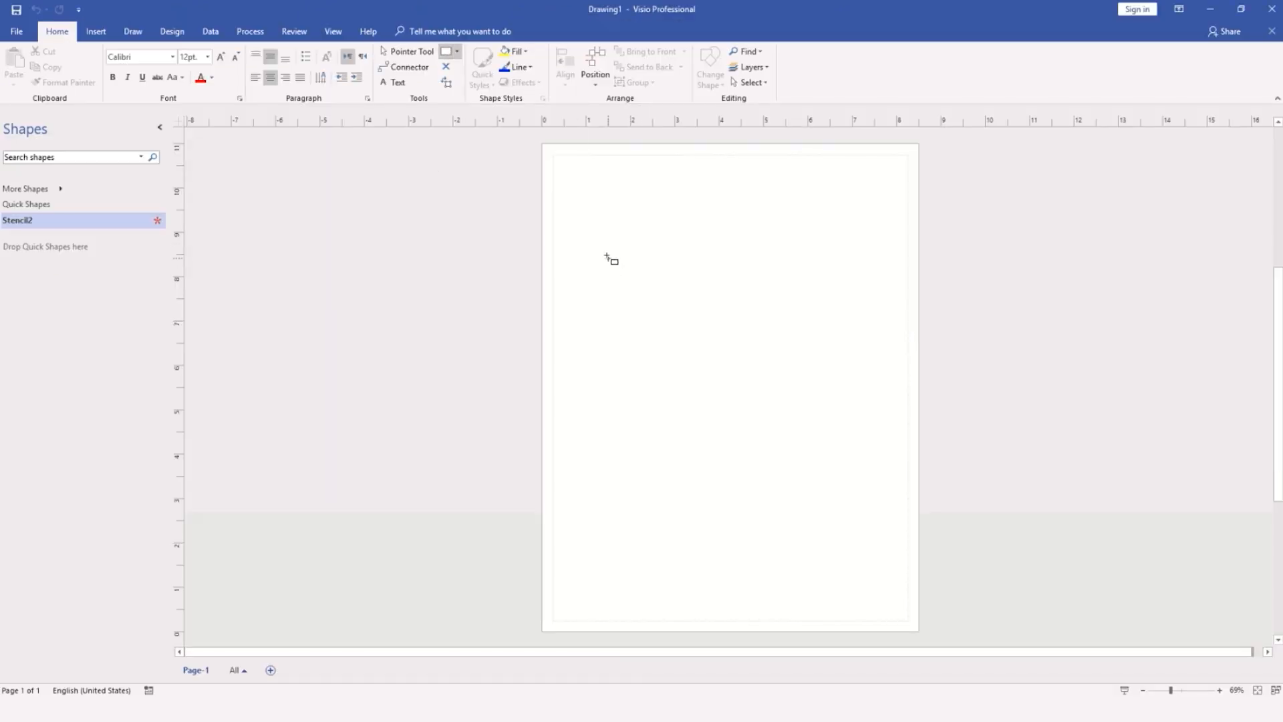
Draw a small square about 0.44 inches per side and nudge it slightly higher on the page
left_click_drag(609, 260, 619, 270)
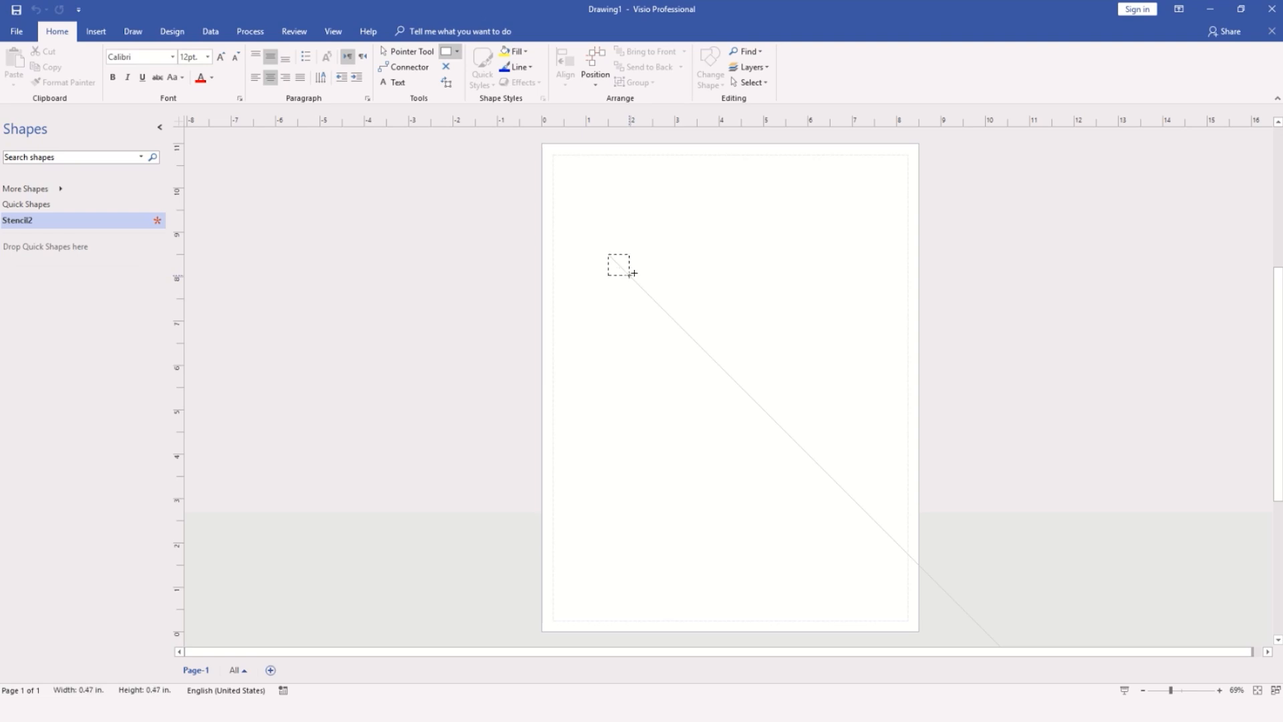
left_click_drag(617, 262, 639, 282)
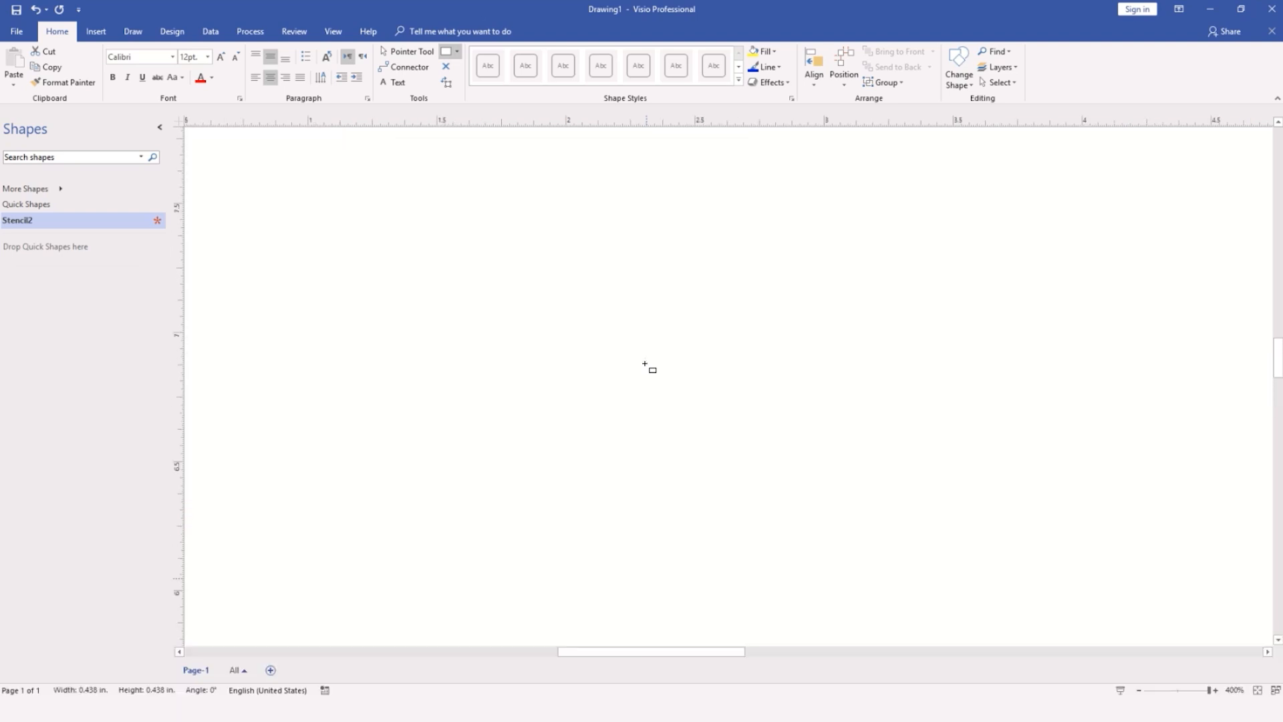
left_click_drag(435, 419, 550, 531)
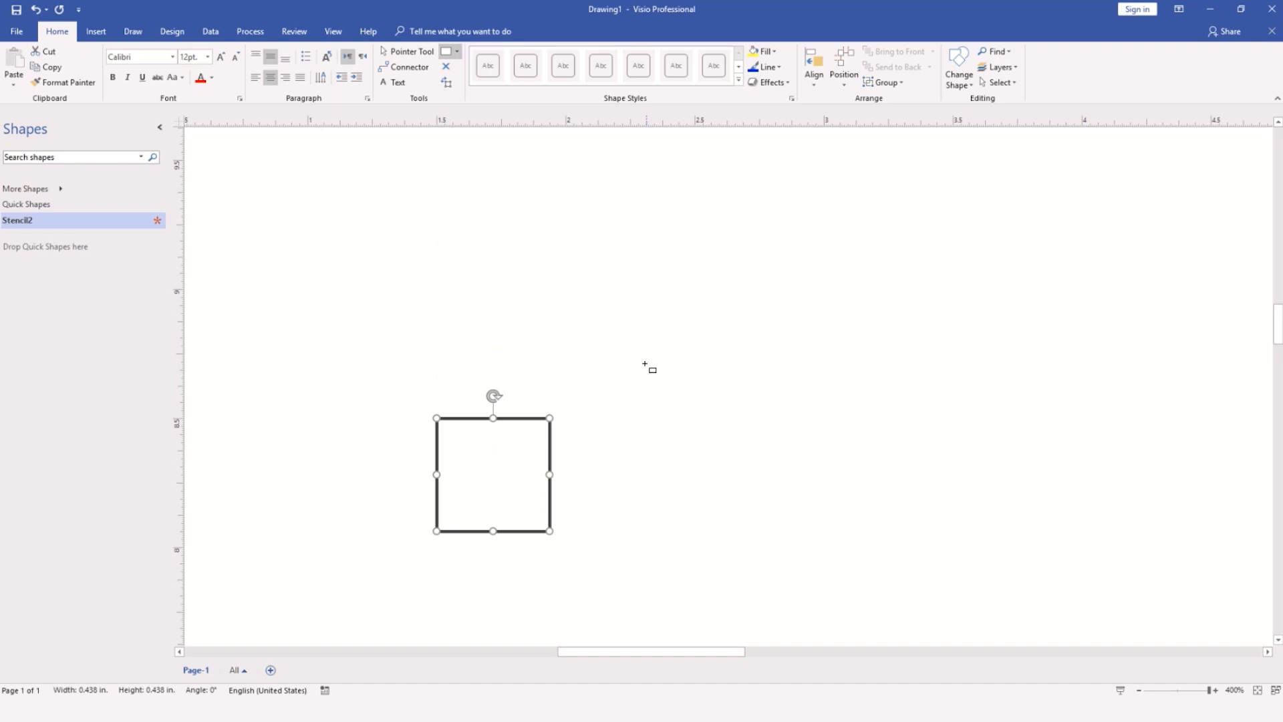
left_click_drag(493, 473, 493, 432)
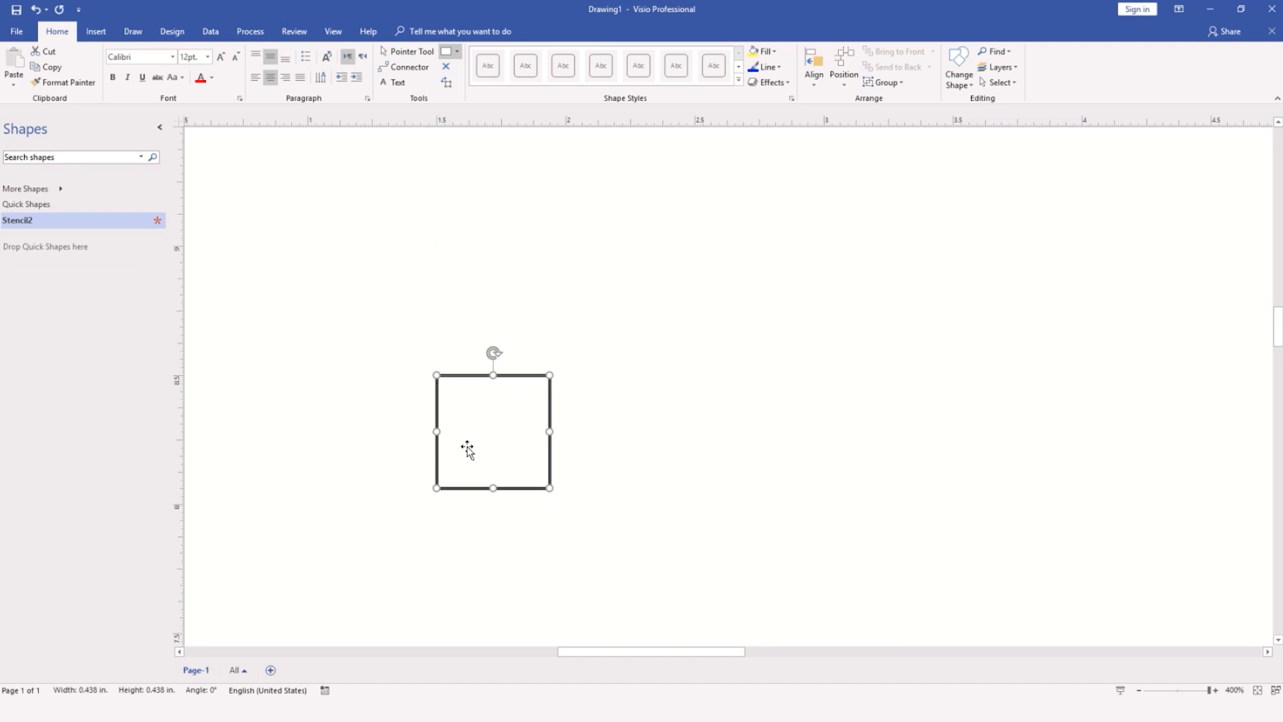
mouse_move(446, 431)
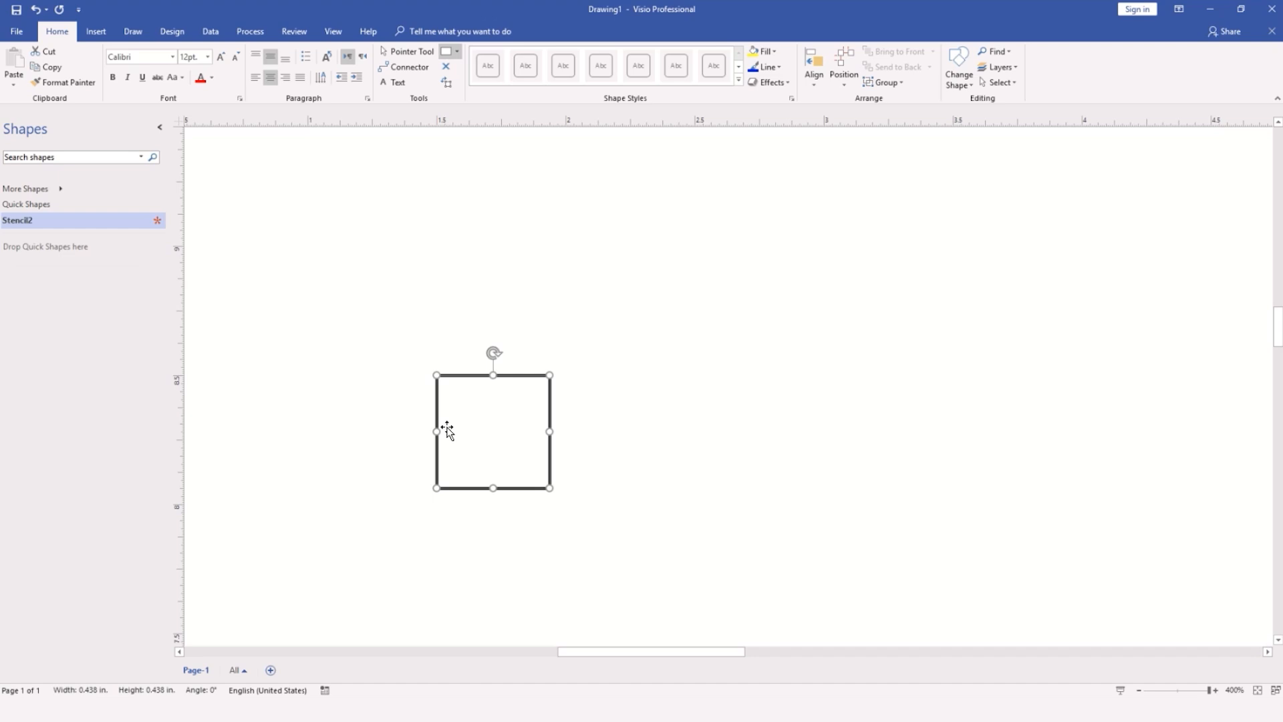
mouse_move(484, 200)
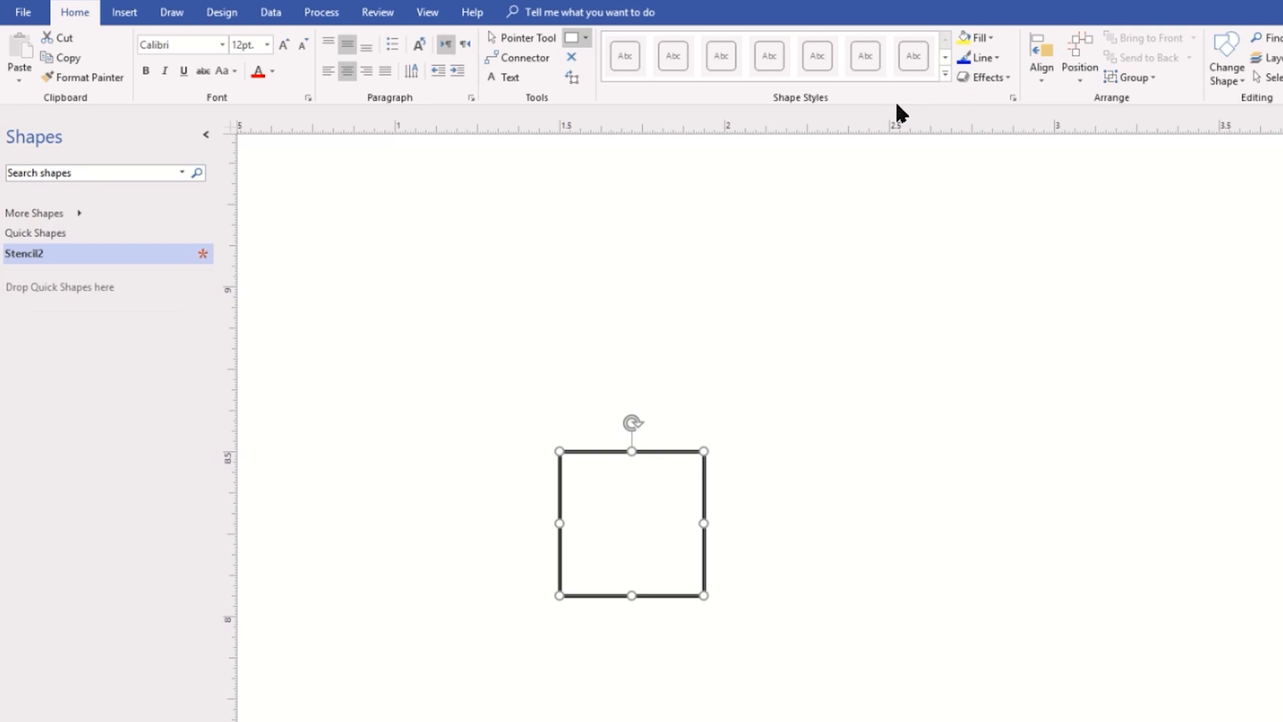
mouse_move(1007, 90)
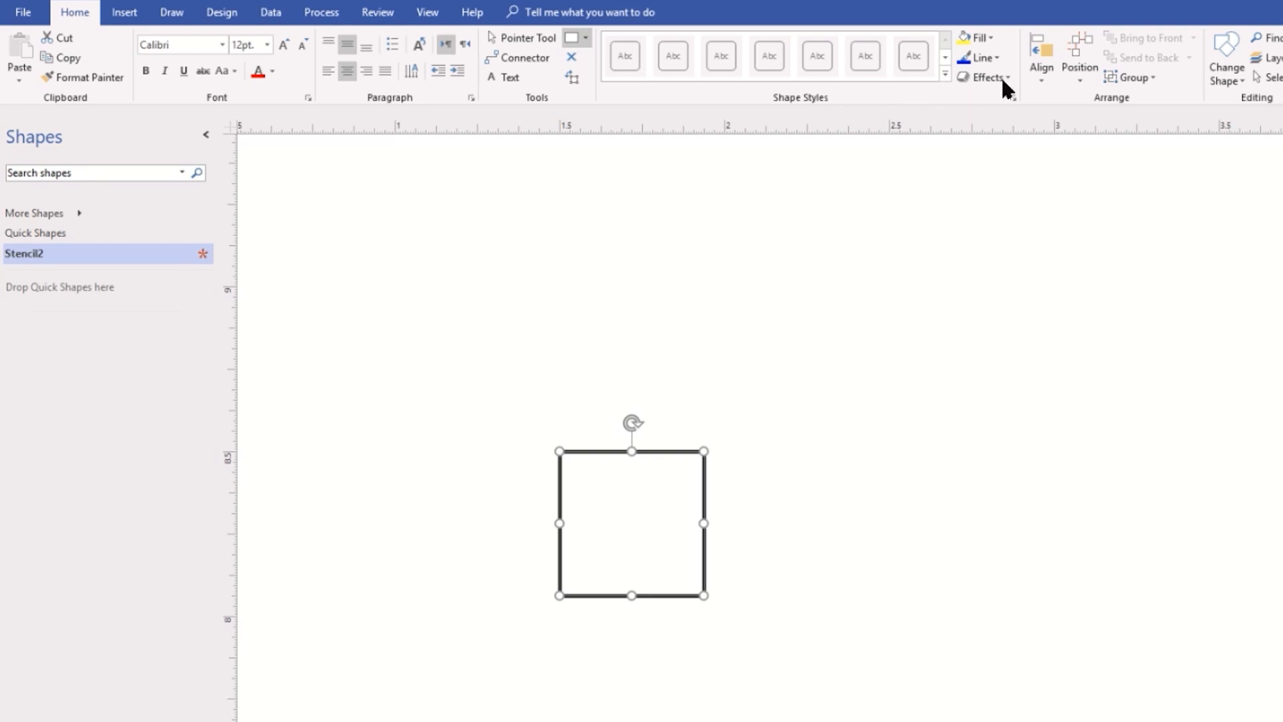
Fill the square solid black and set its outline colour so no border shows
left_click(978, 37)
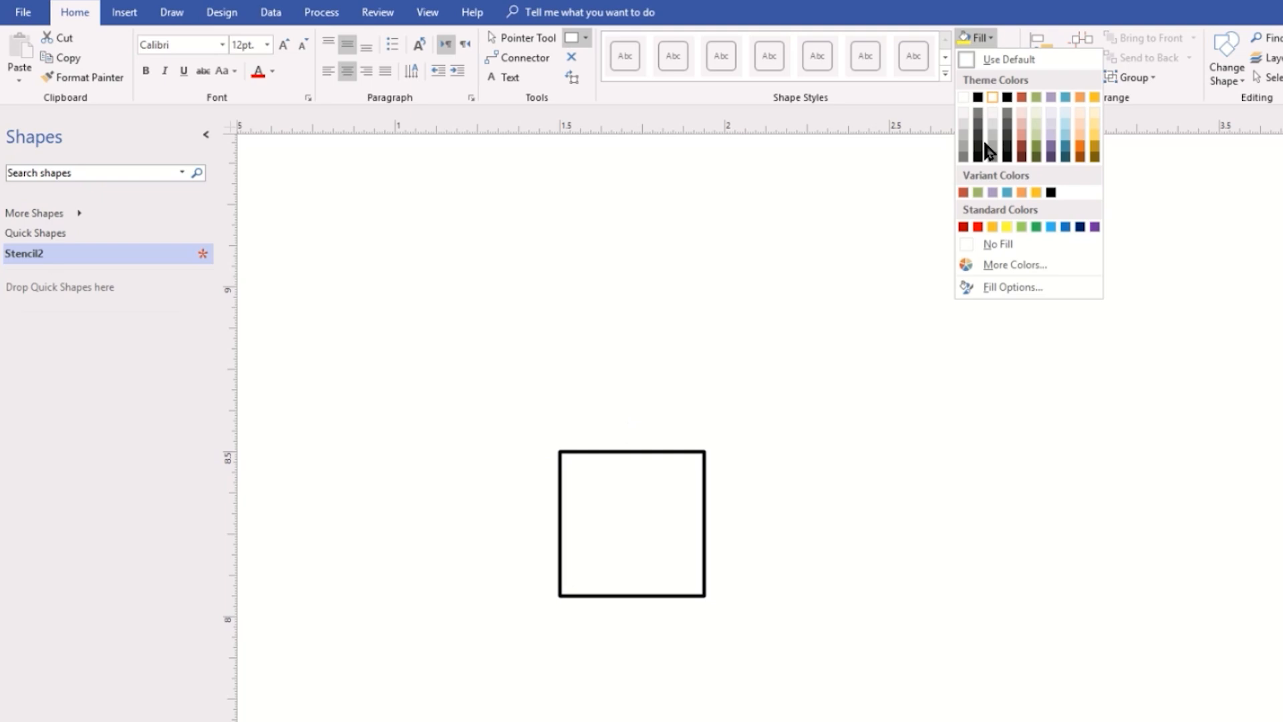
left_click(979, 158)
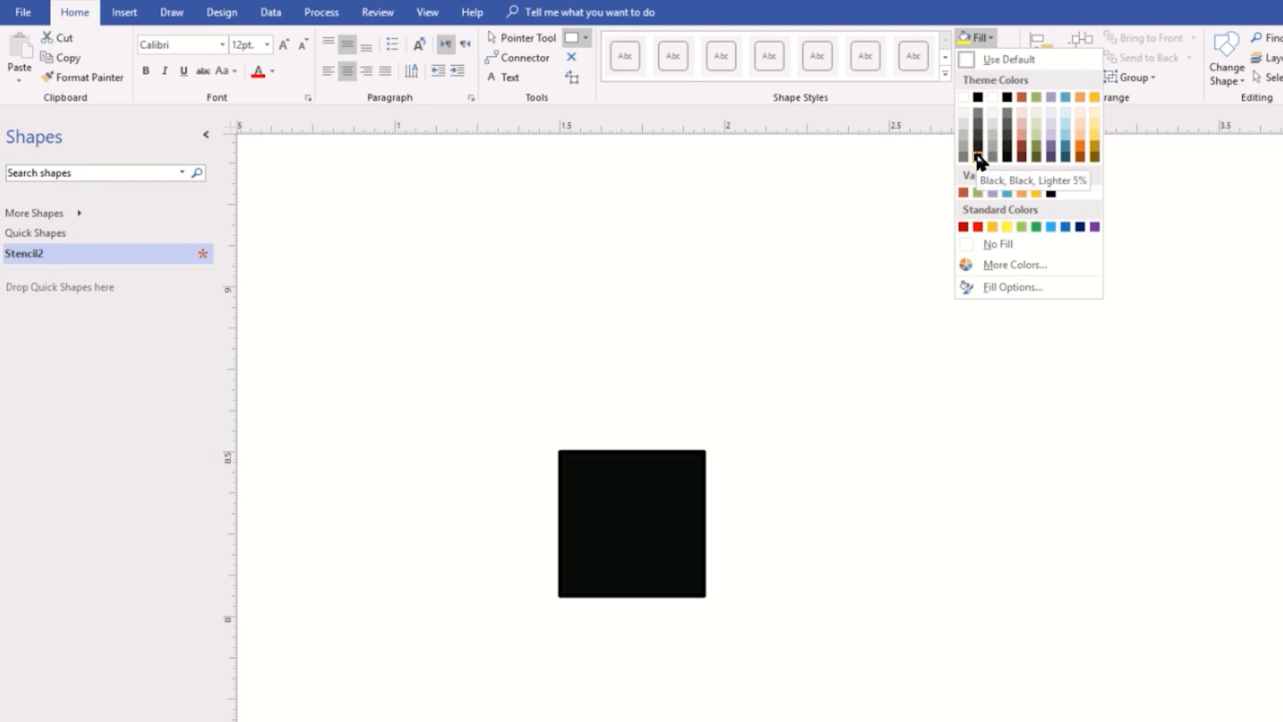
left_click(978, 159)
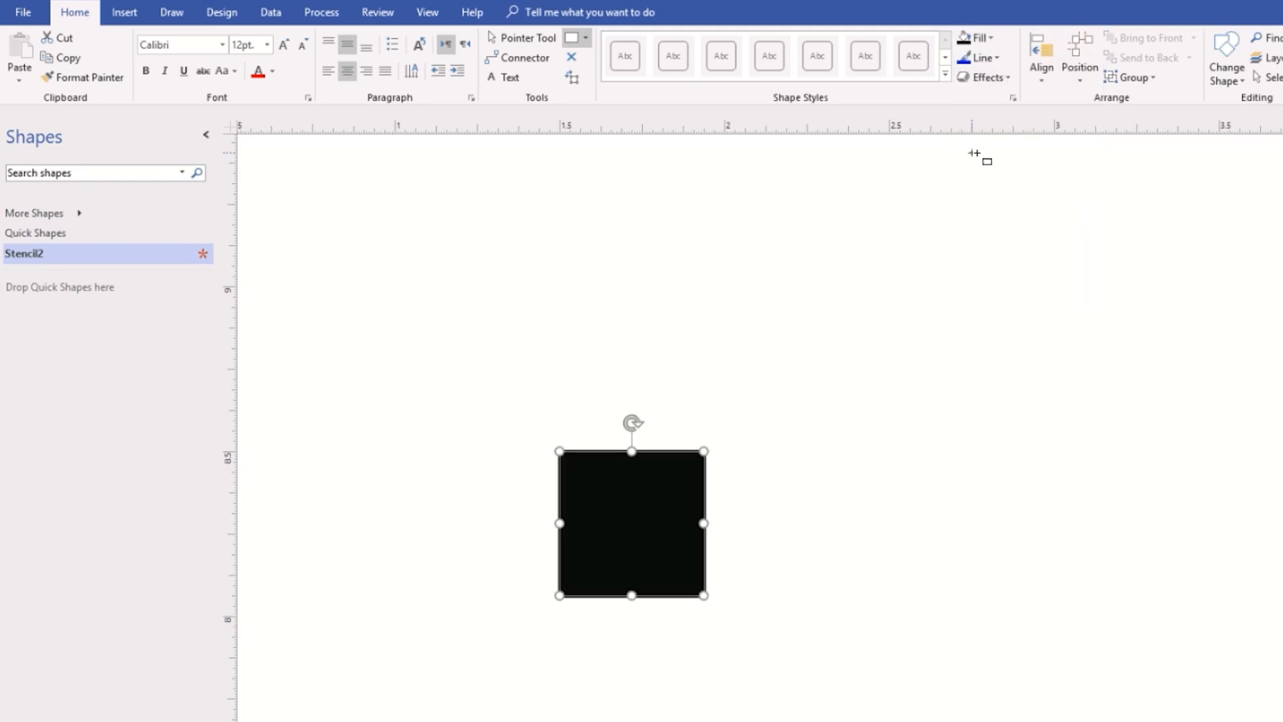
left_click(997, 57)
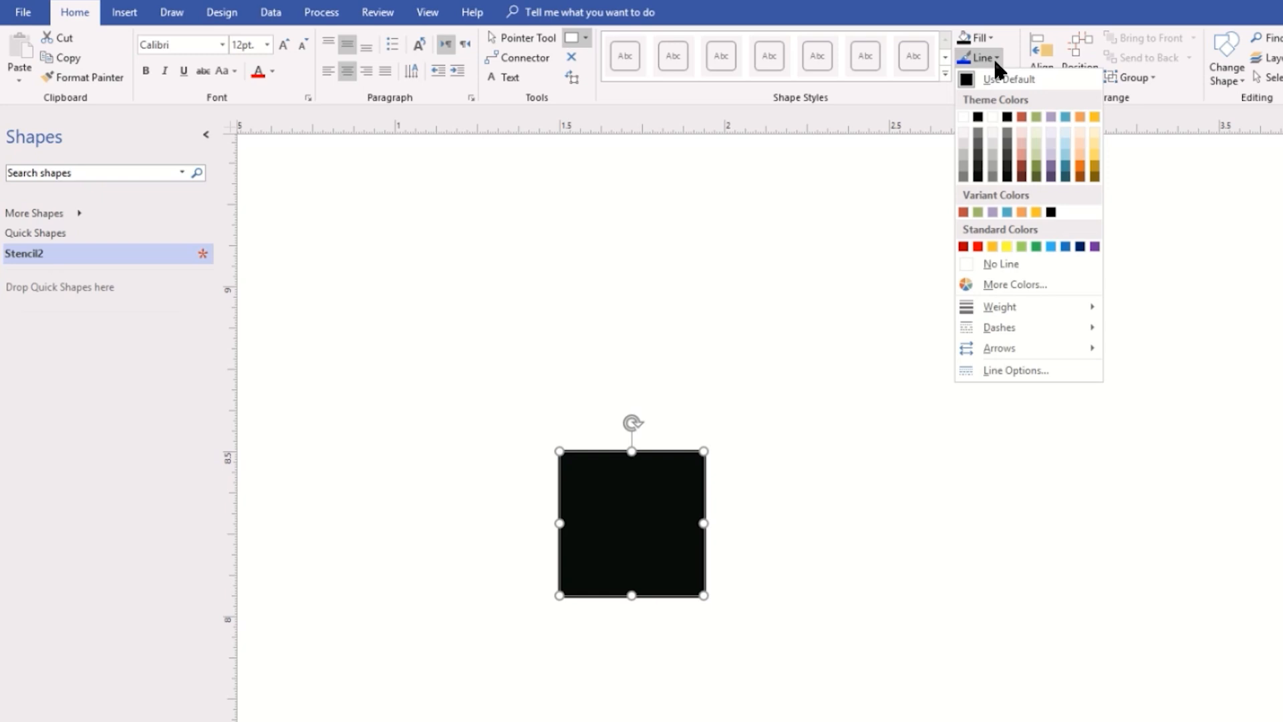
left_click(1095, 116)
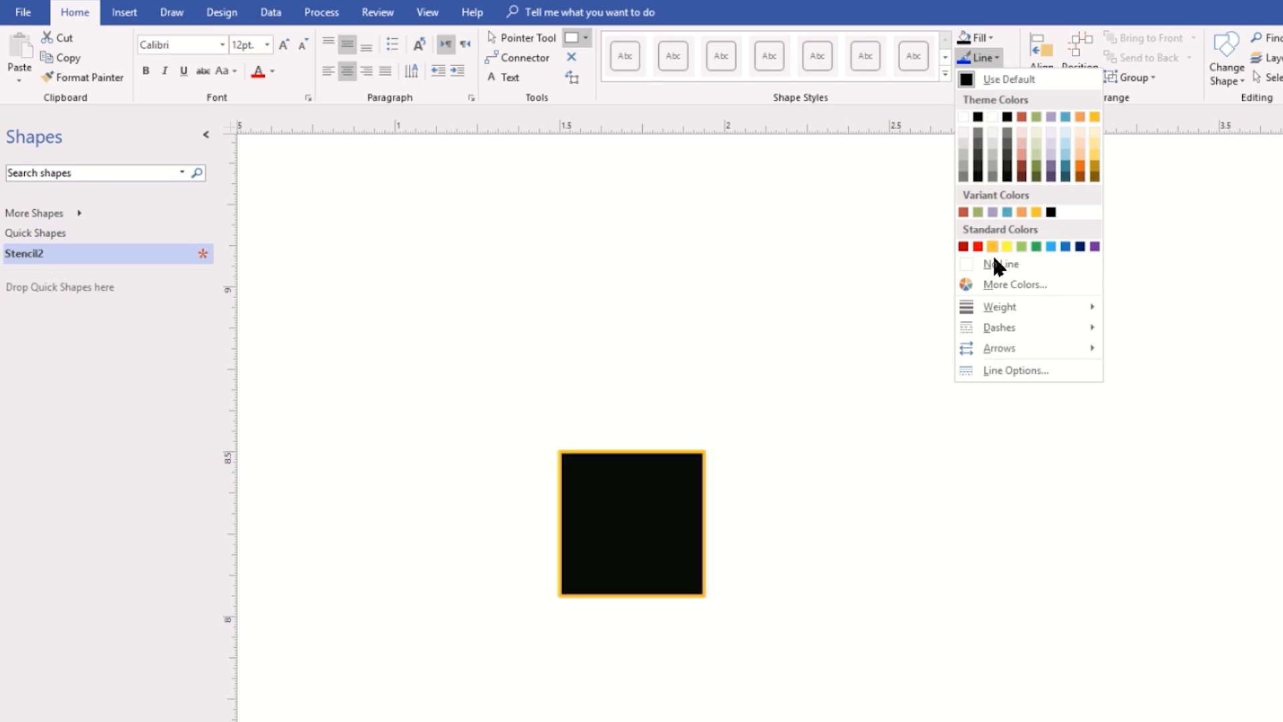
left_click(1000, 264)
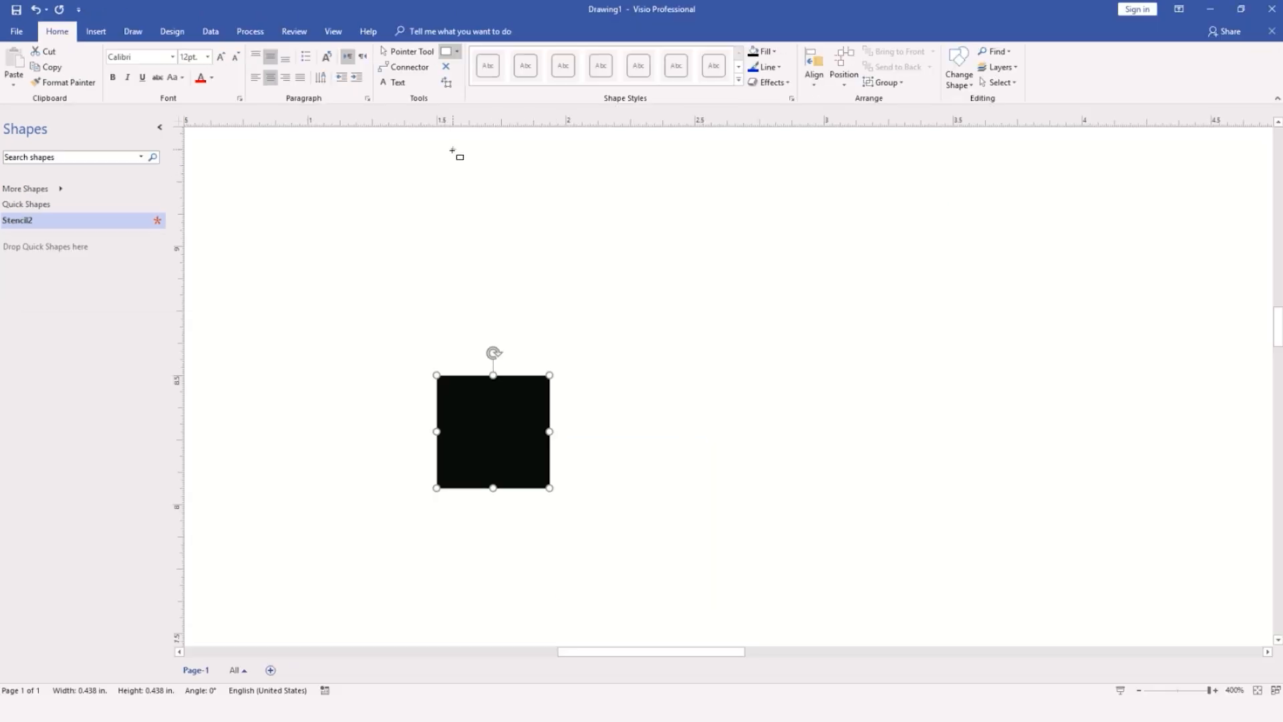
mouse_move(404, 58)
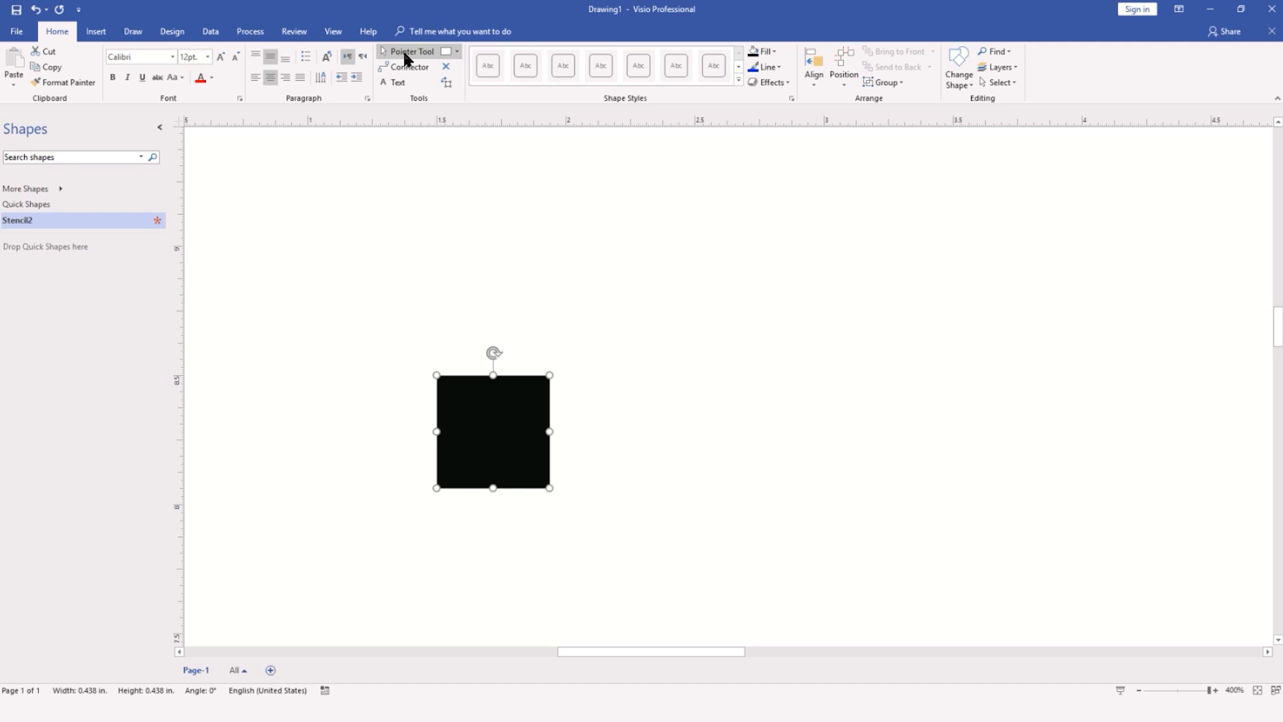
mouse_move(491, 475)
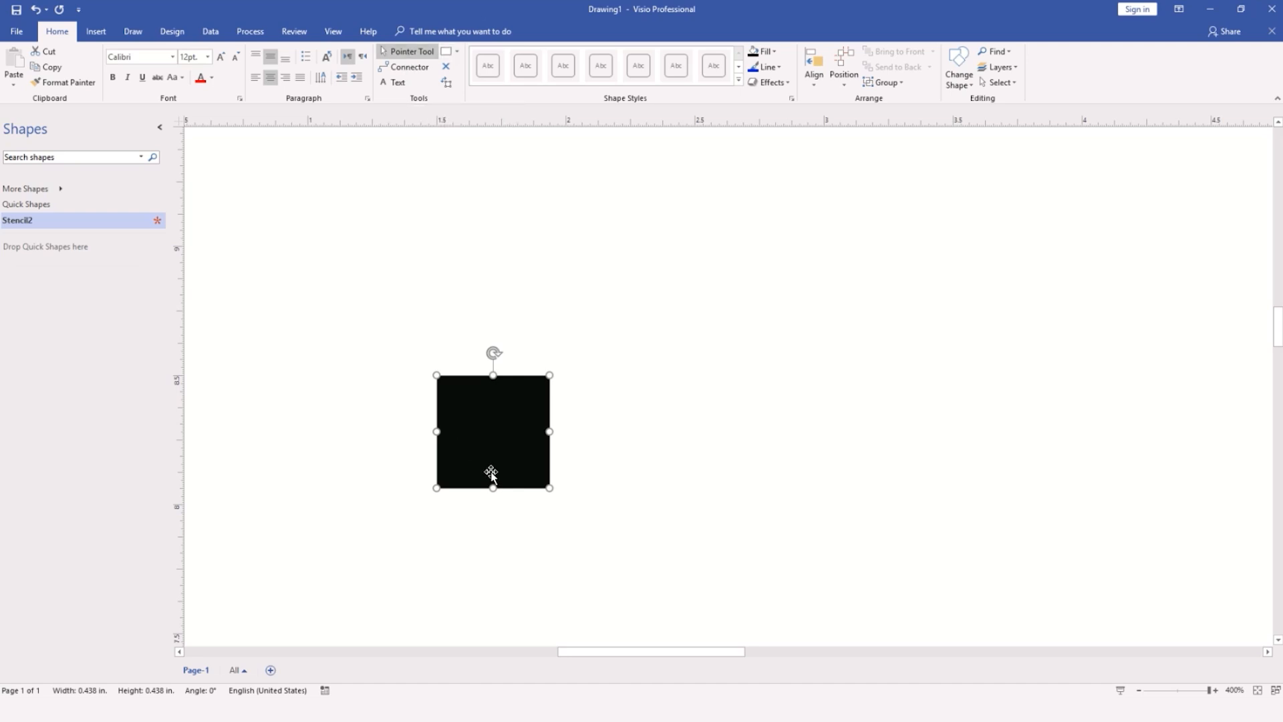
Flatten the black square into a wide rectangle about 0.28 inches tall
left_click_drag(492, 486, 492, 446)
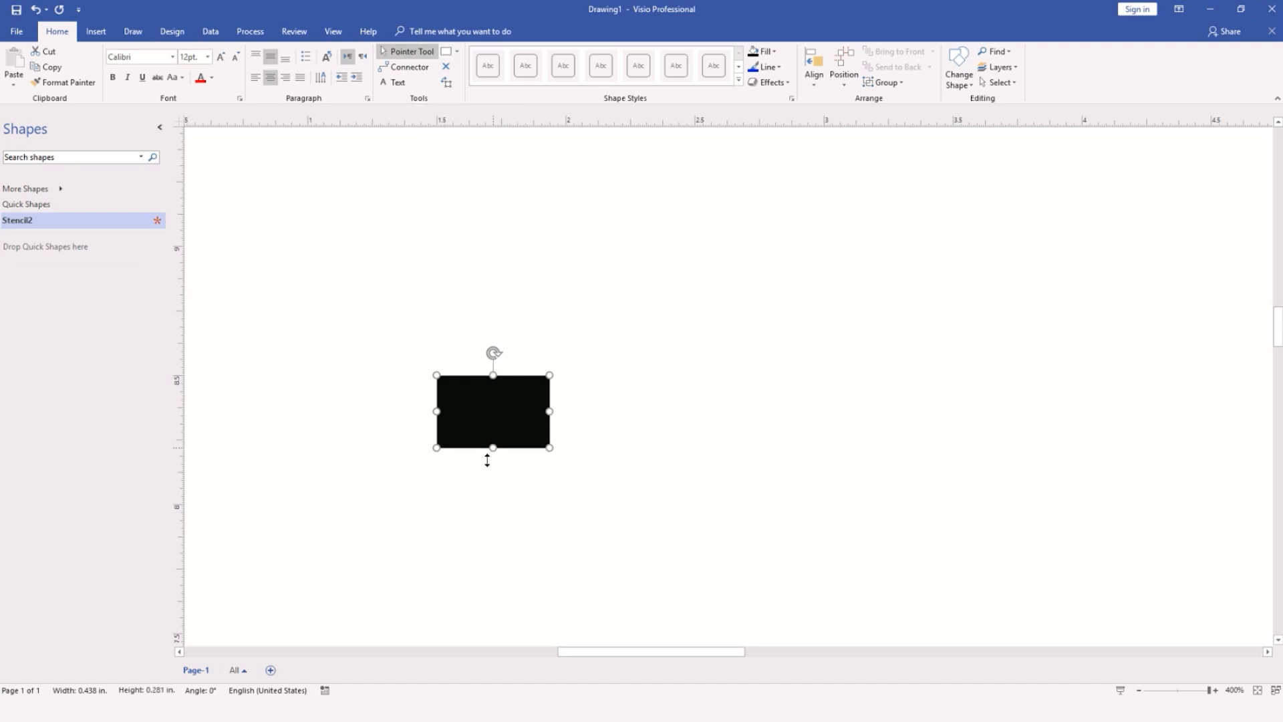
left_click_drag(491, 446, 492, 456)
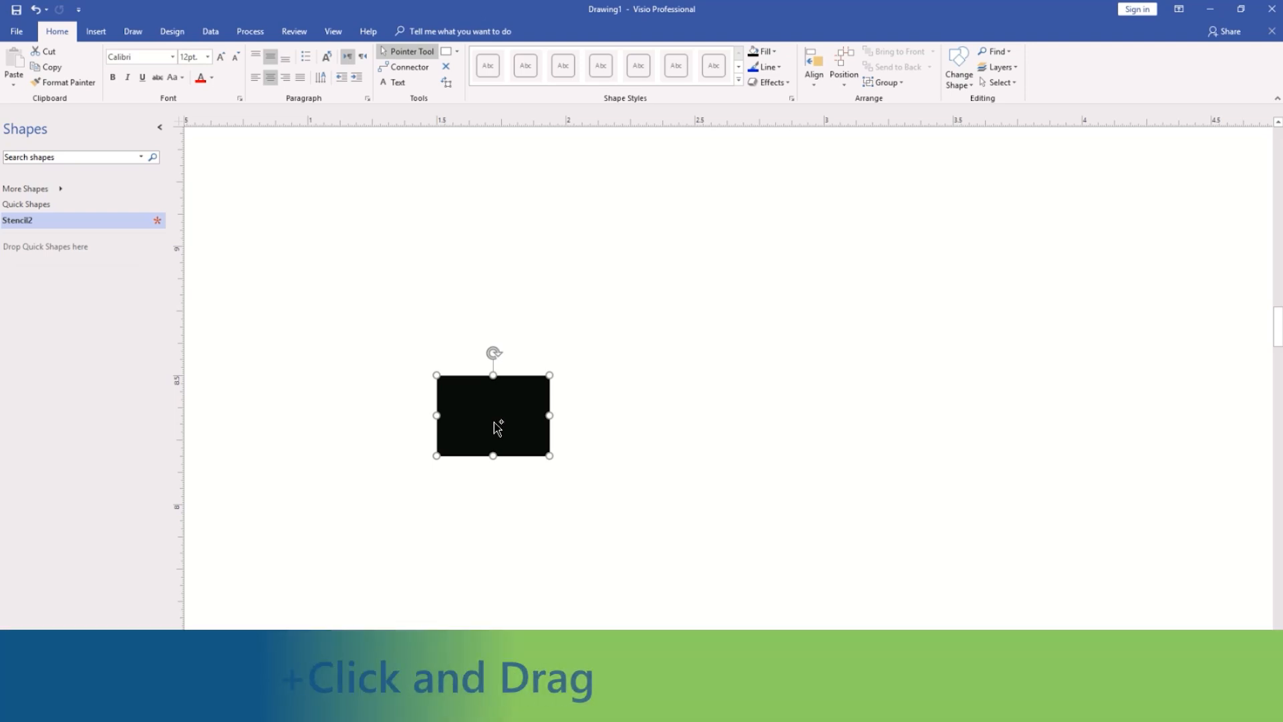
Copy the black rectangle as a narrower top block, centre-align both and group them into one switch body
left_click_drag(492, 414, 380, 270)
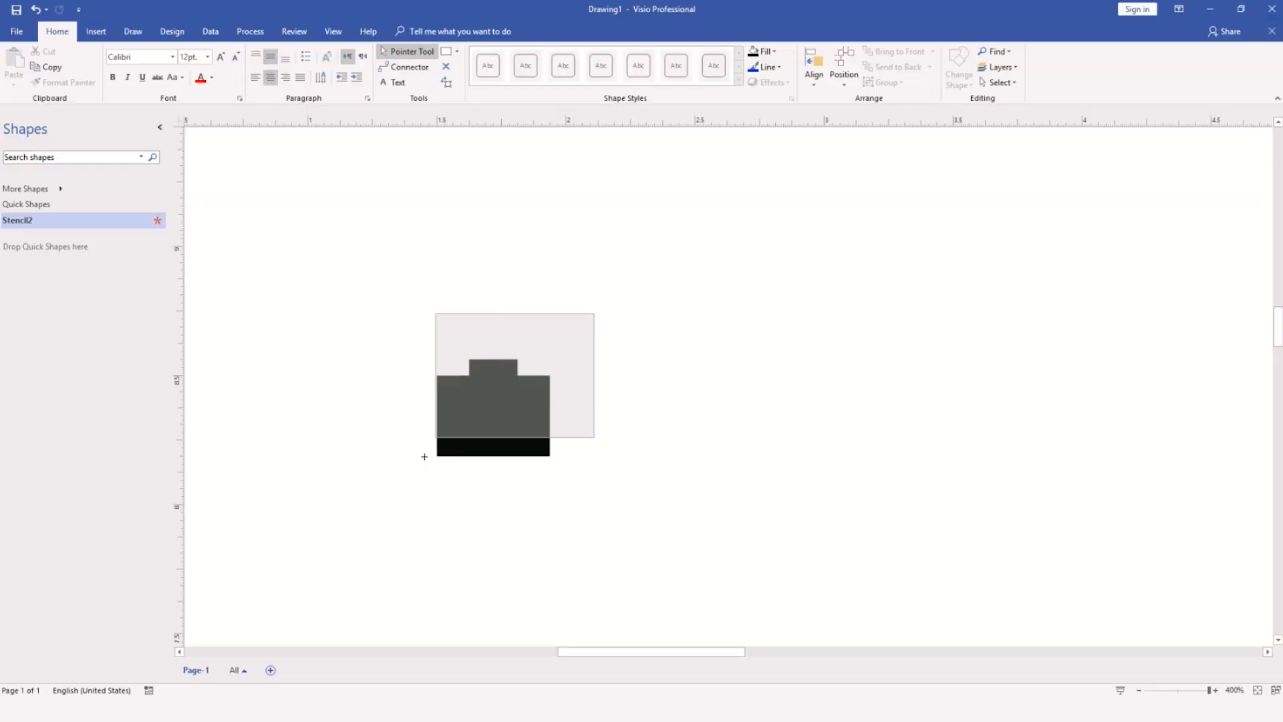
left_click(492, 409)
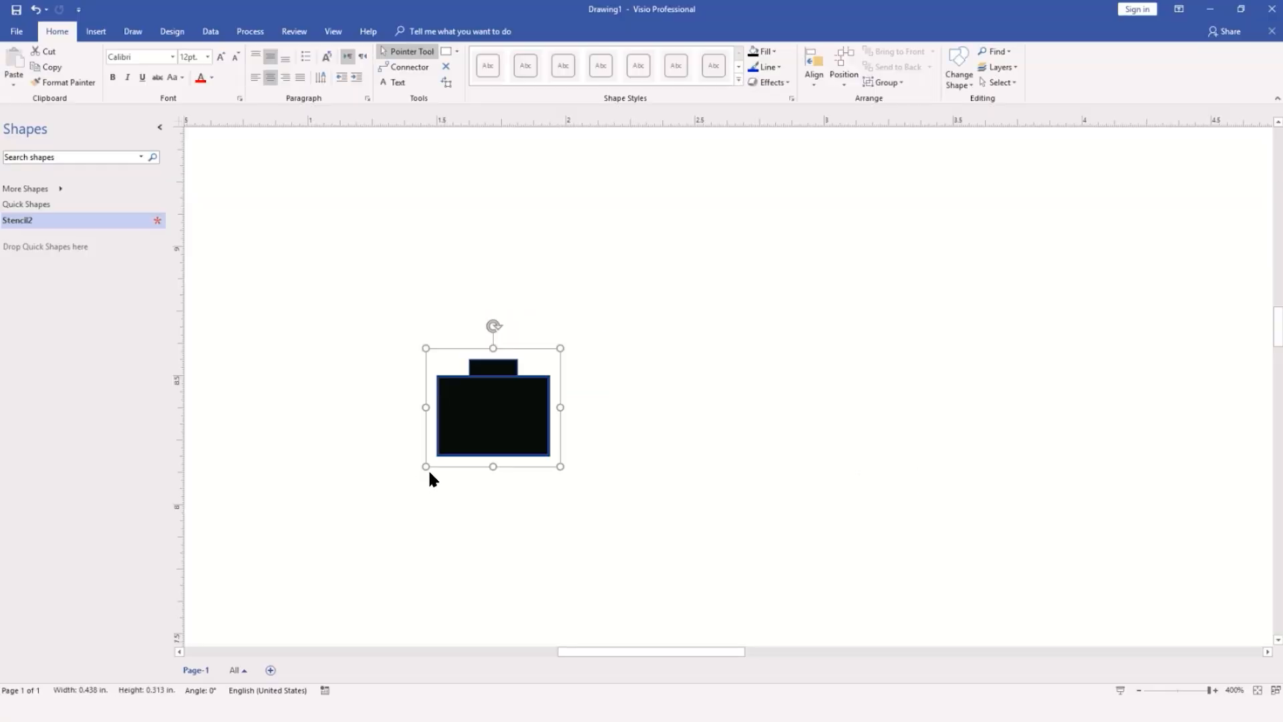
mouse_move(449, 471)
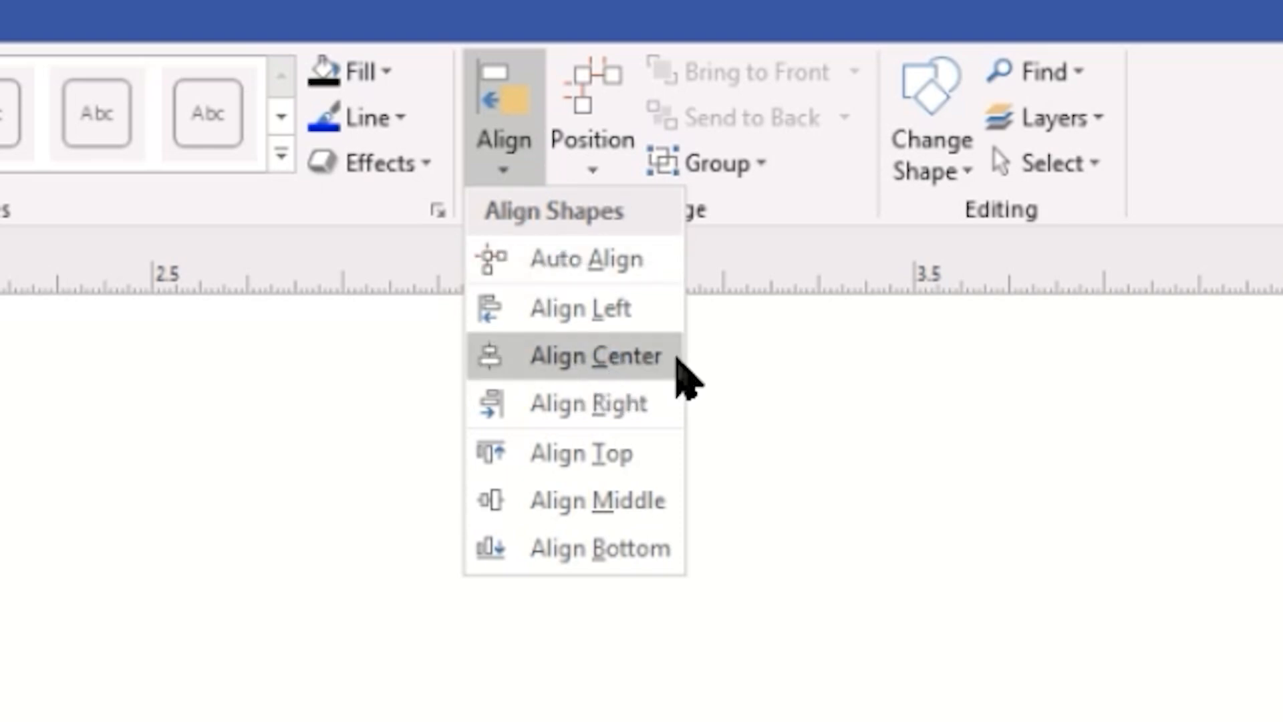
left_click(597, 355)
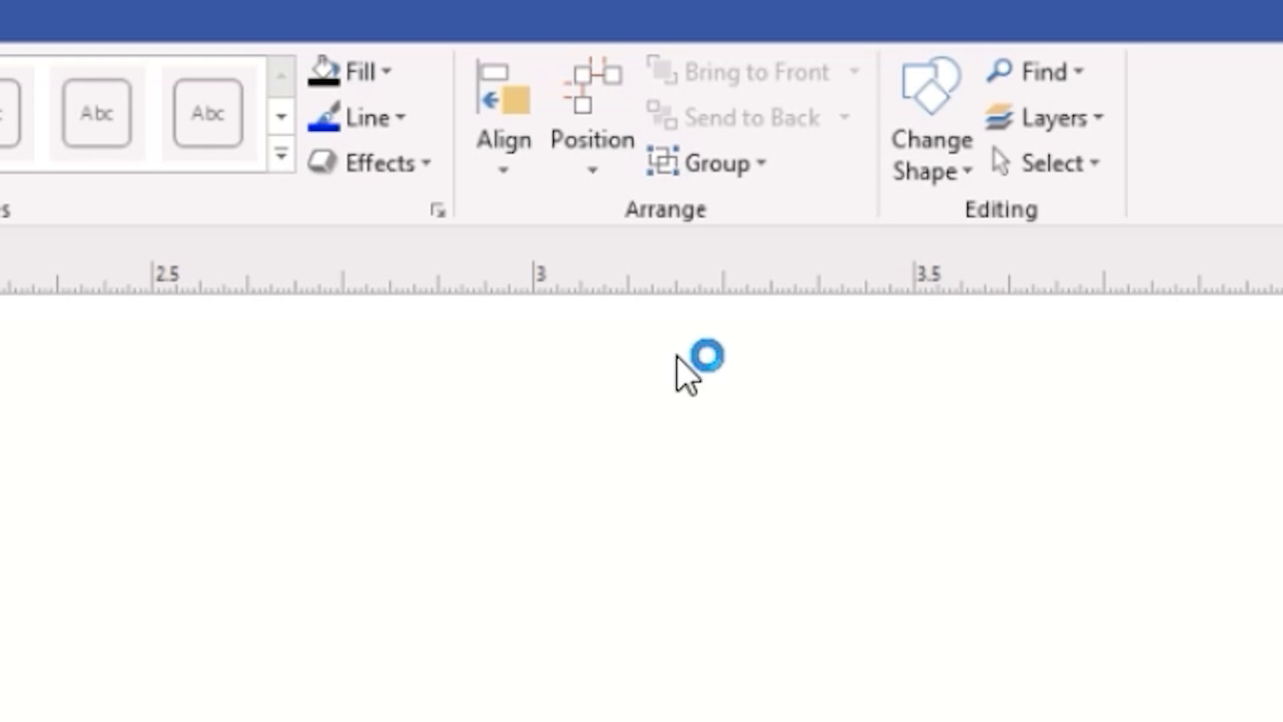
left_click(720, 163)
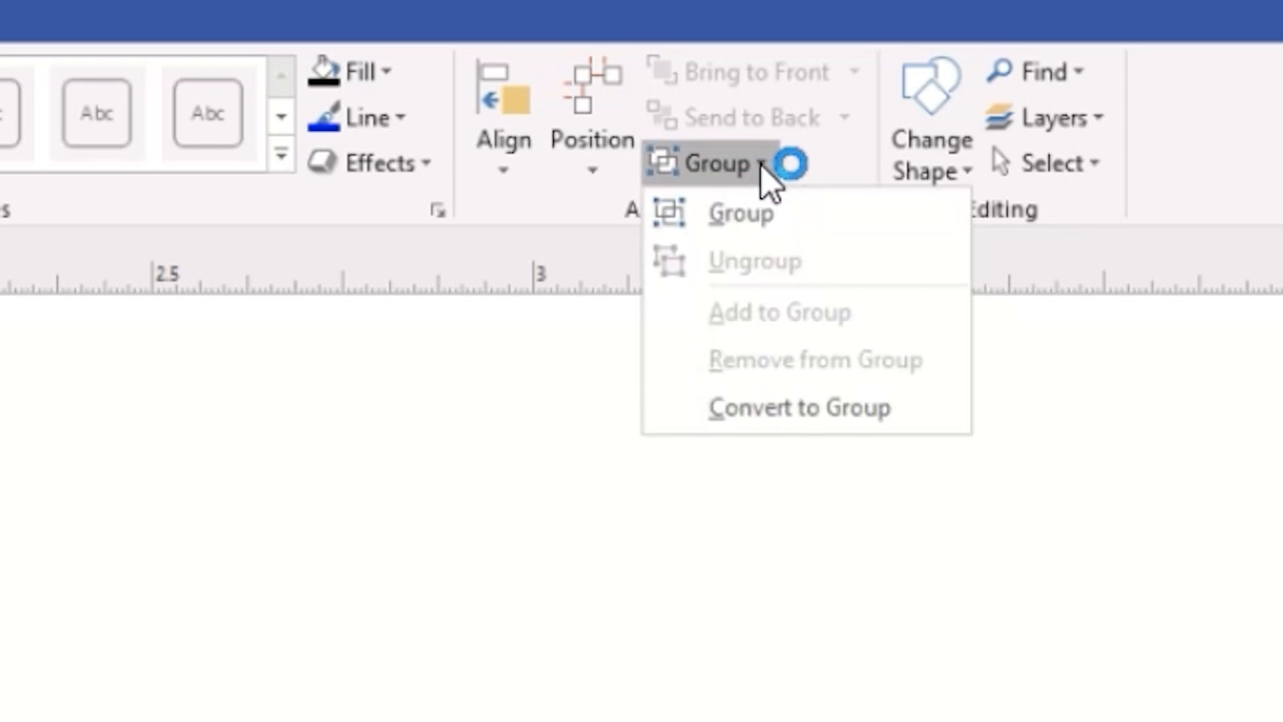
mouse_move(741, 214)
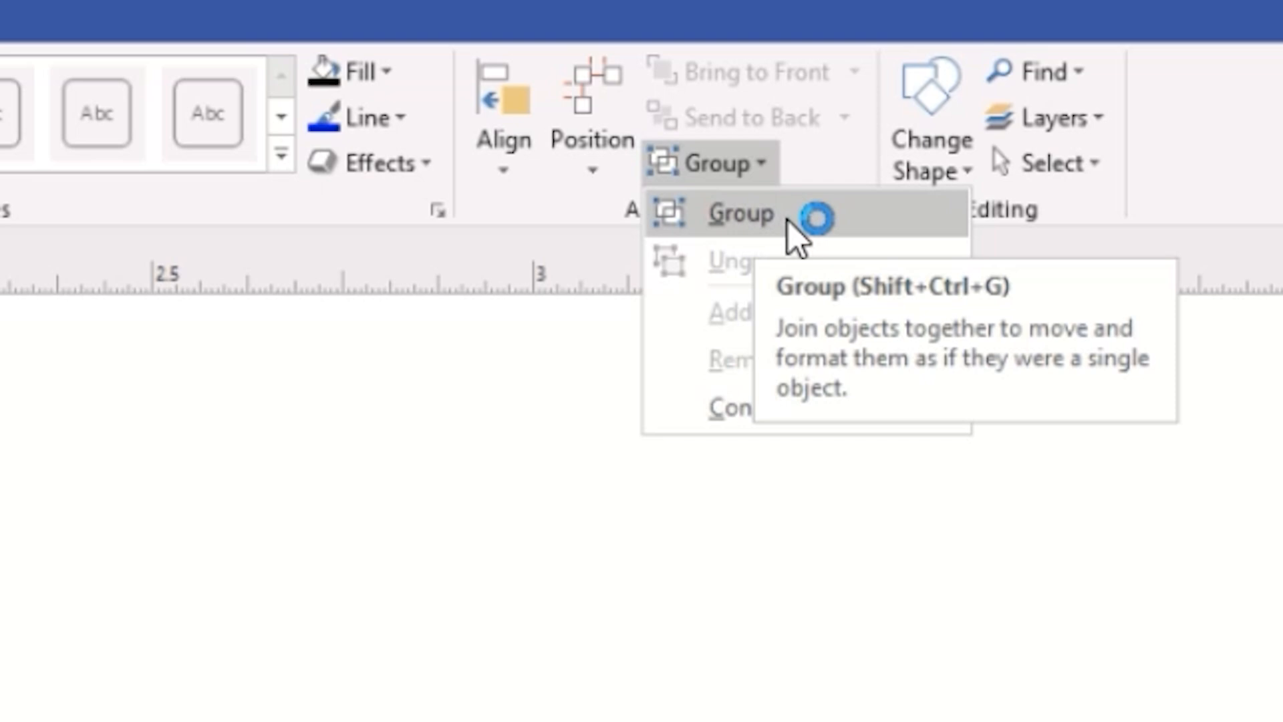
left_click(740, 213)
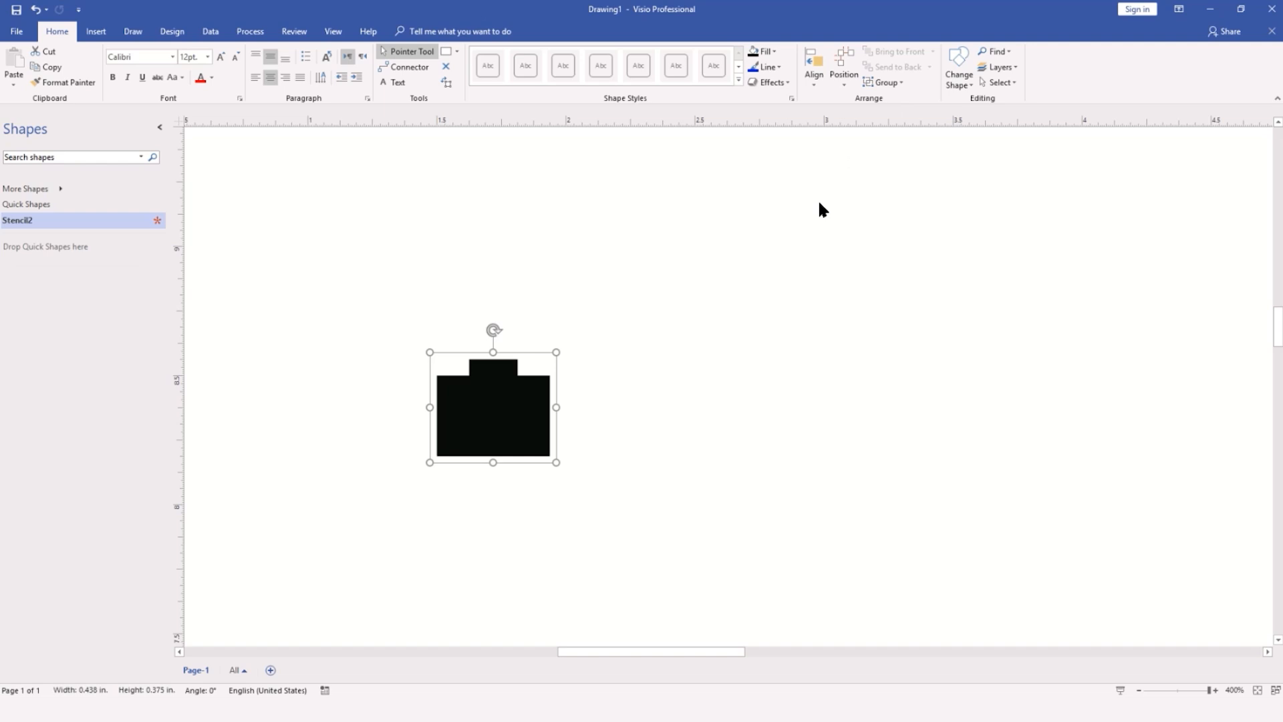
mouse_move(810, 220)
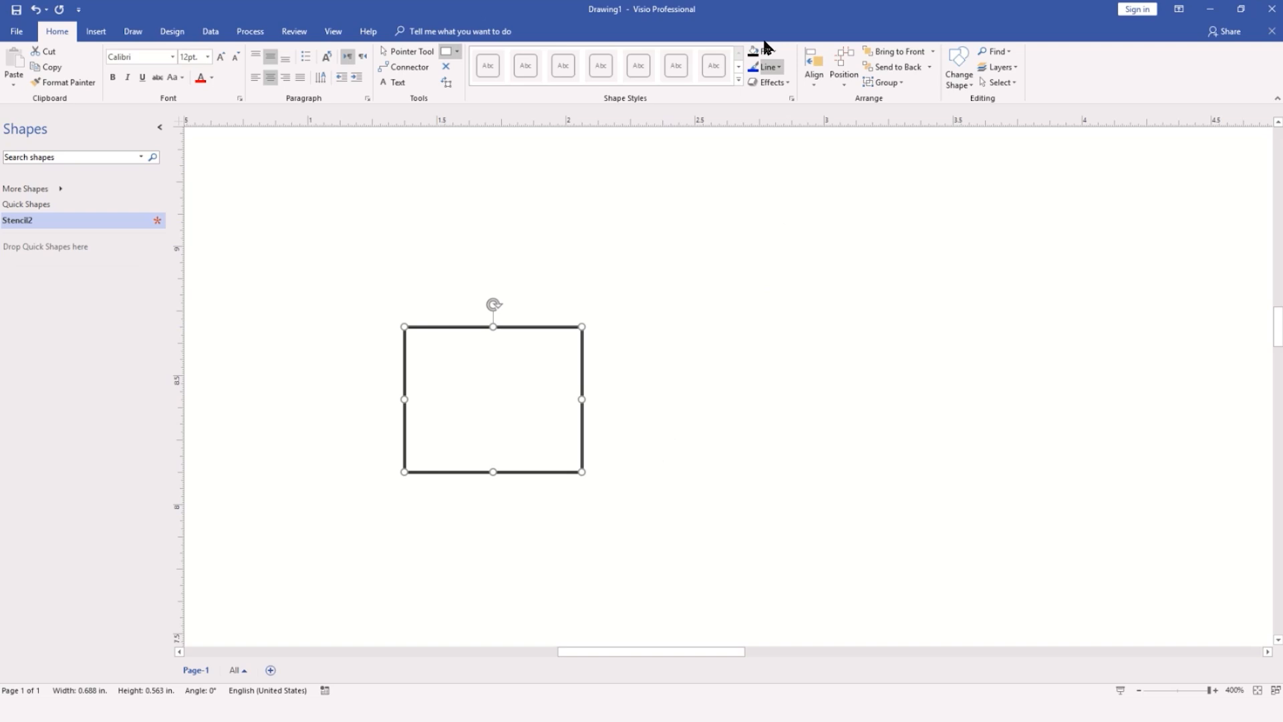
Fill the new backing rectangle gray and send it behind the black port silhouette
left_click(763, 50)
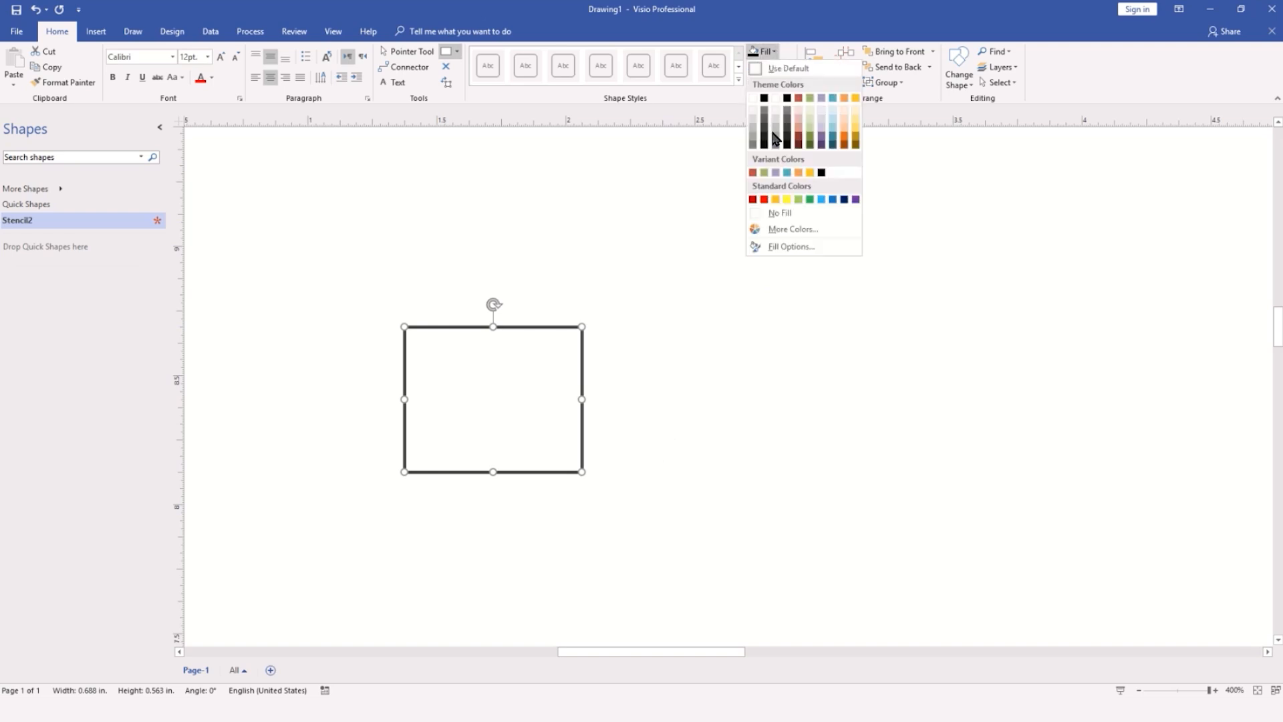
left_click(753, 129)
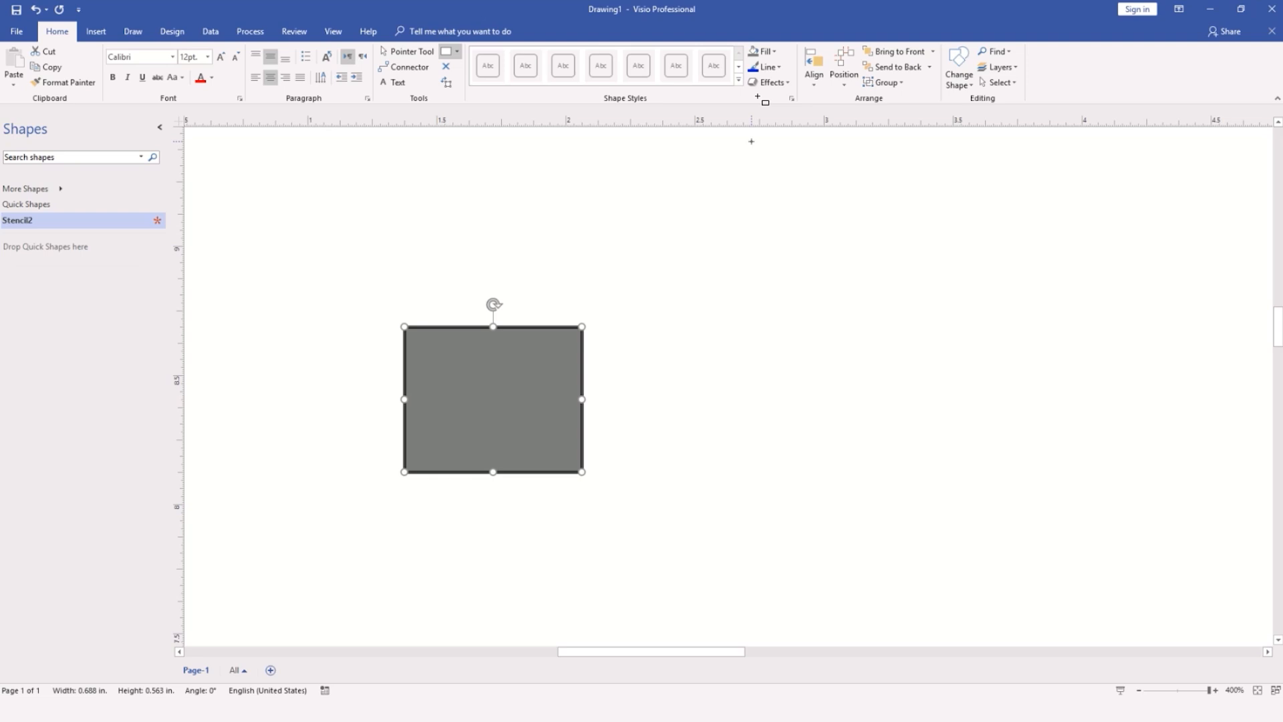
left_click(778, 67)
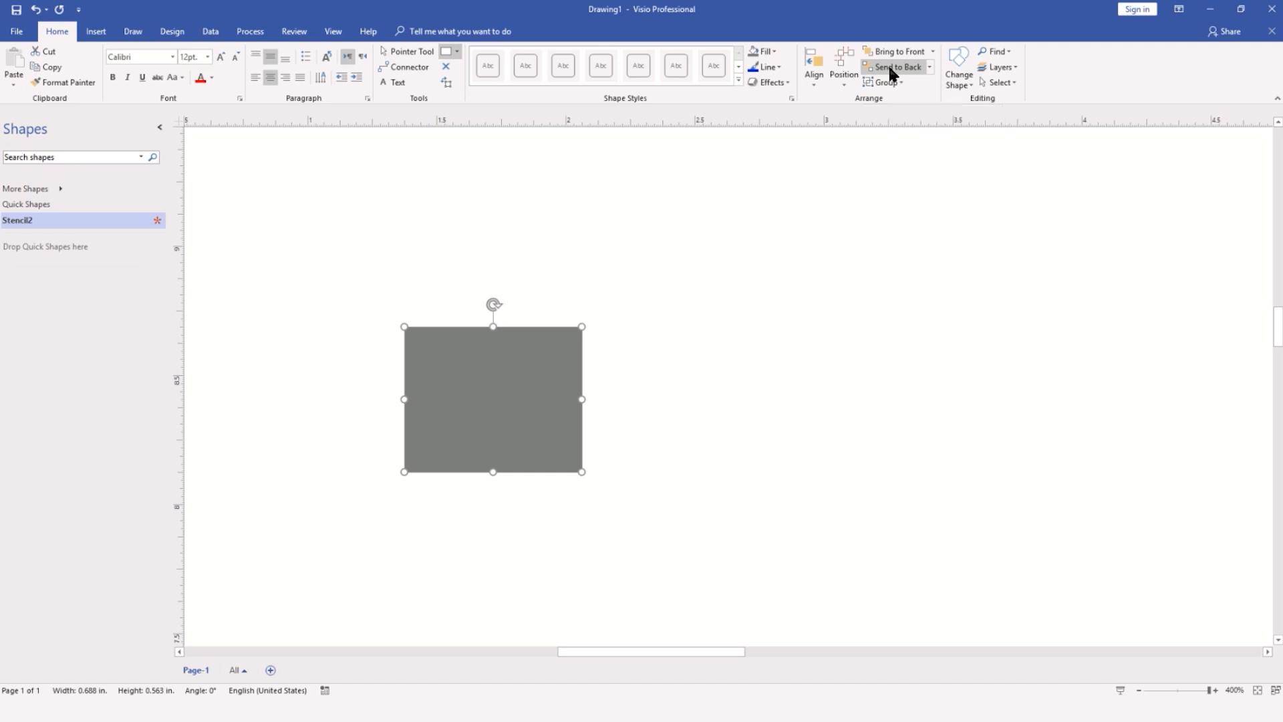
left_click(894, 67)
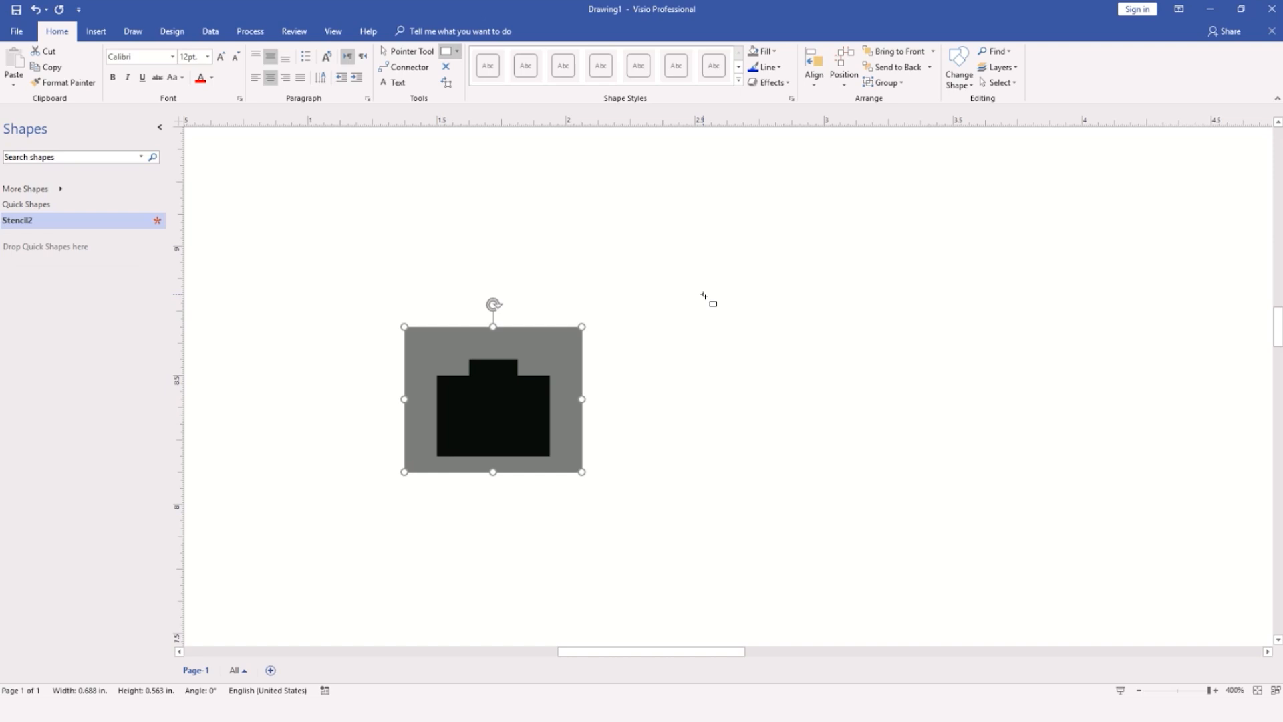
mouse_move(409, 51)
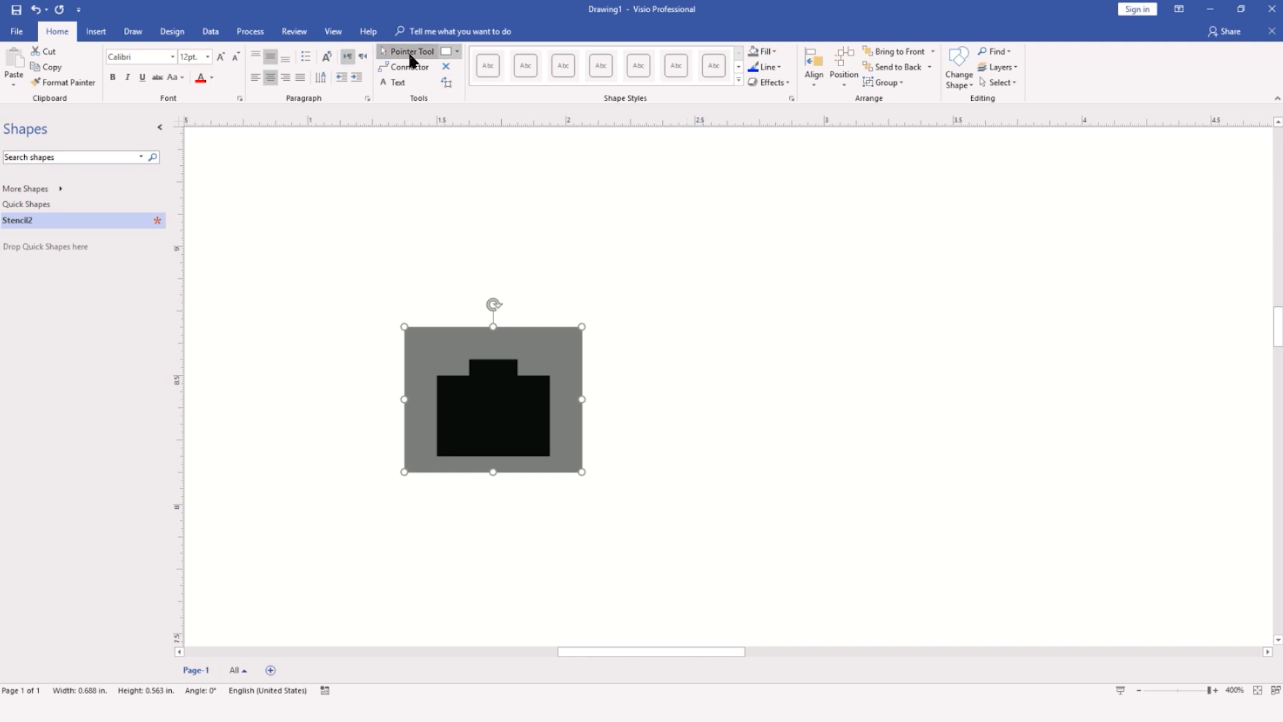
mouse_move(488, 333)
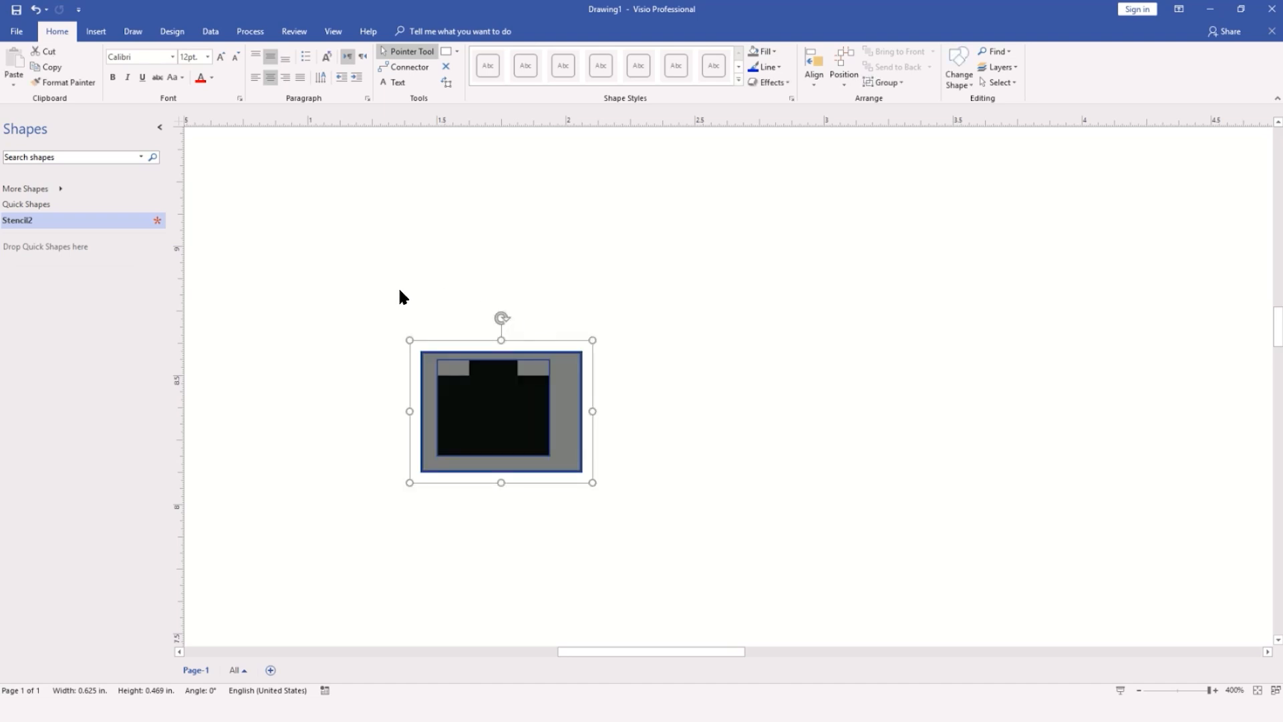
Select the gray backing and black silhouette and group them into one switch-port shape
left_click(369, 329)
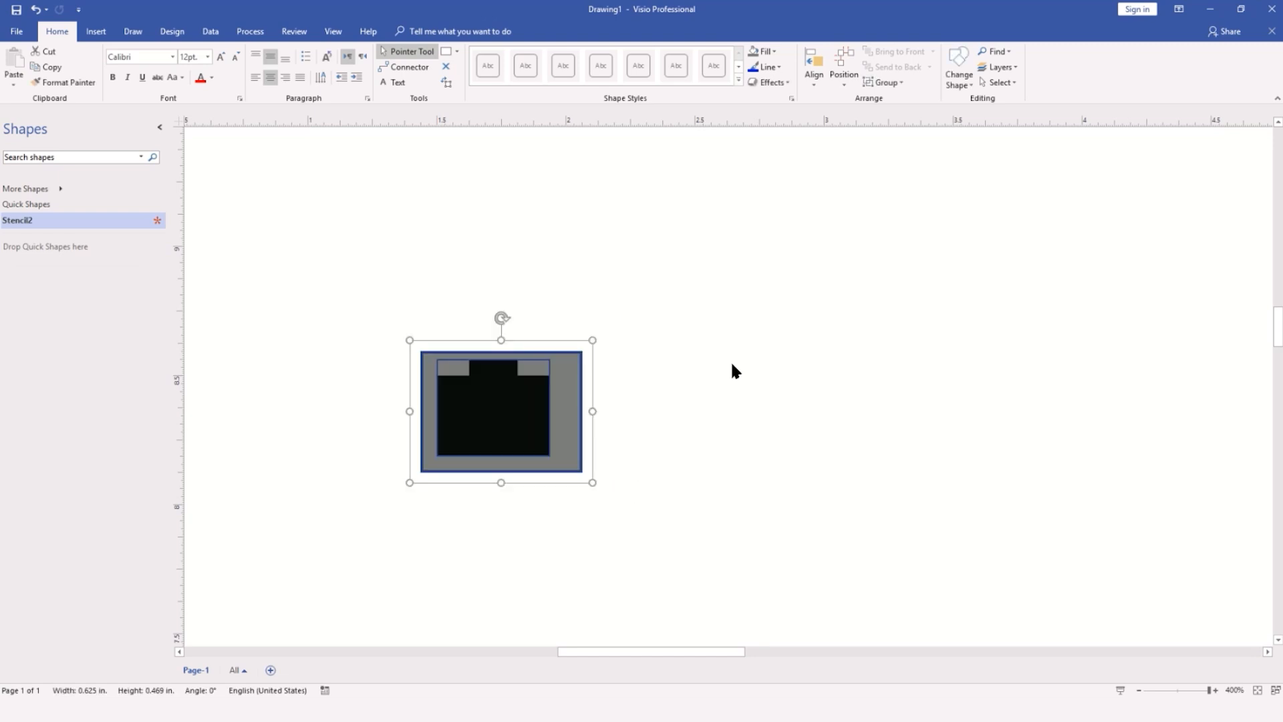
left_click(812, 66)
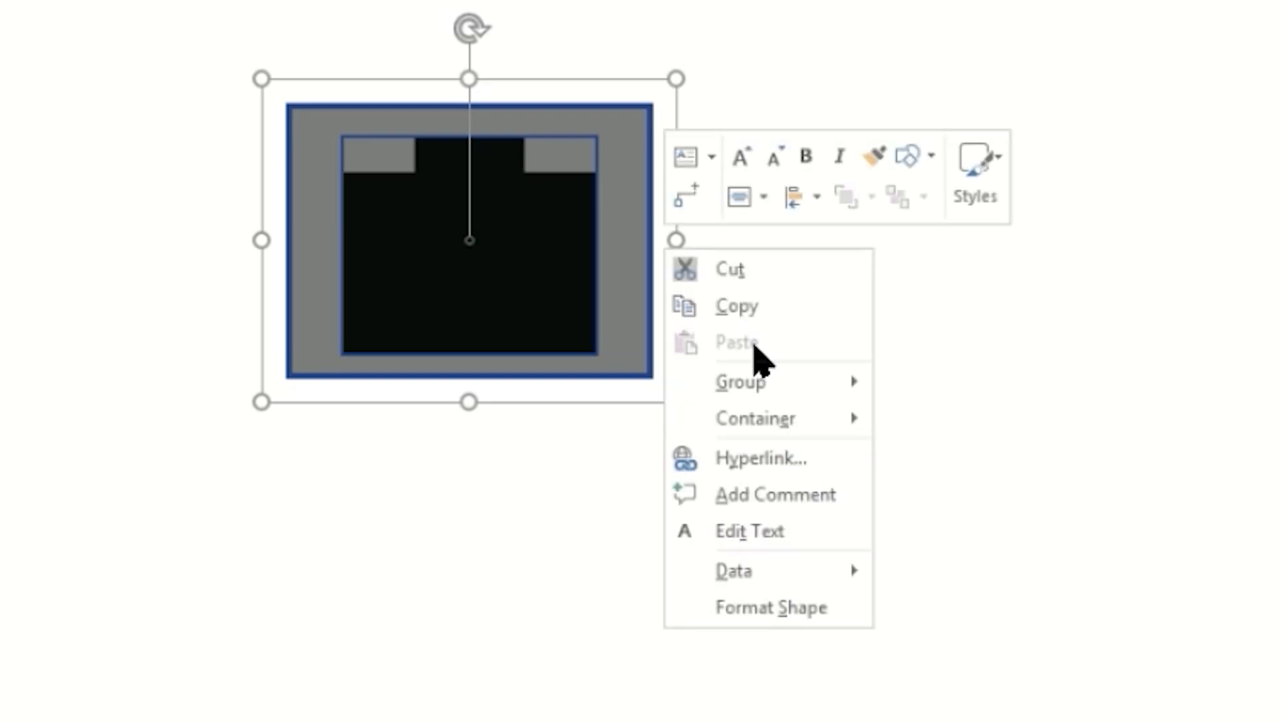
mouse_move(740, 381)
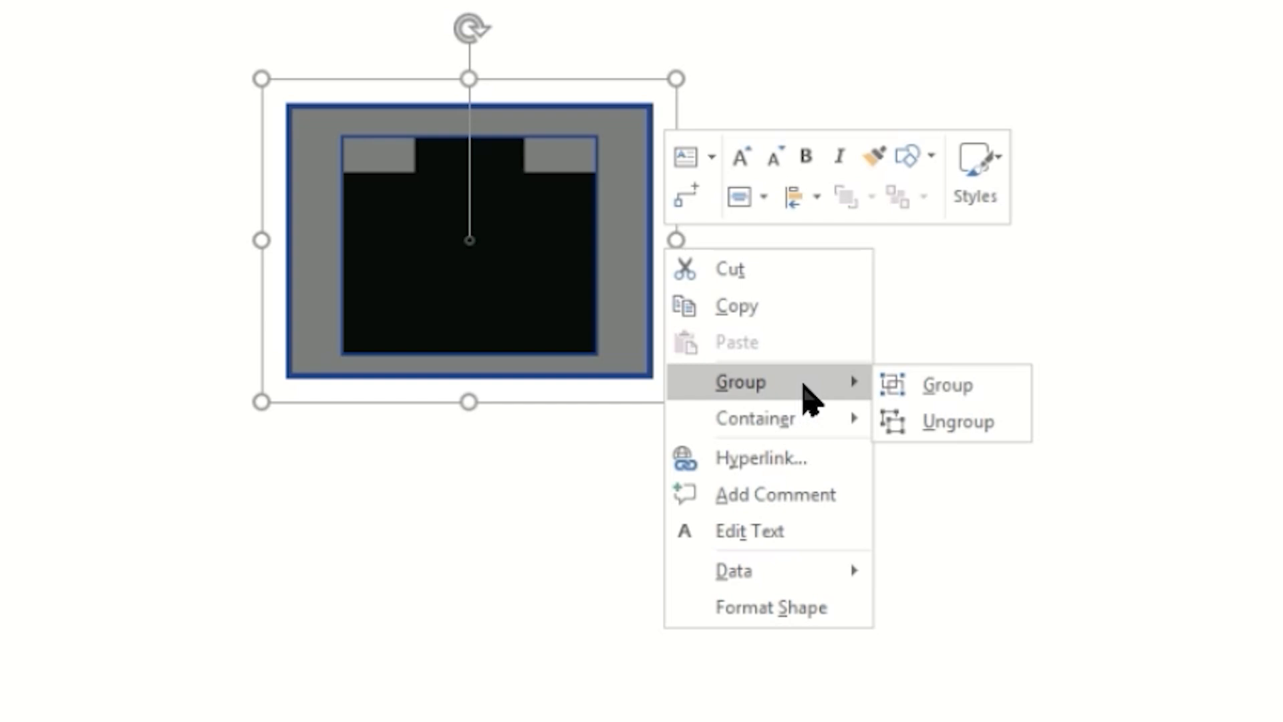
mouse_move(949, 384)
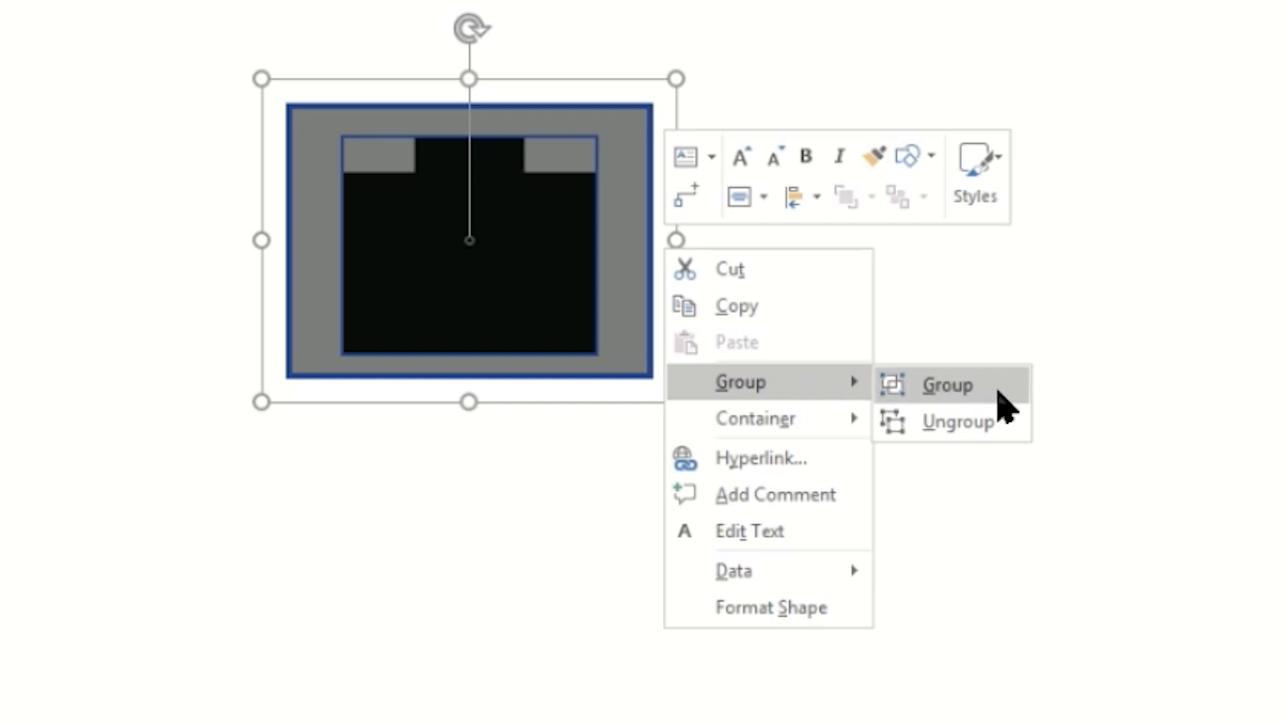
left_click(945, 385)
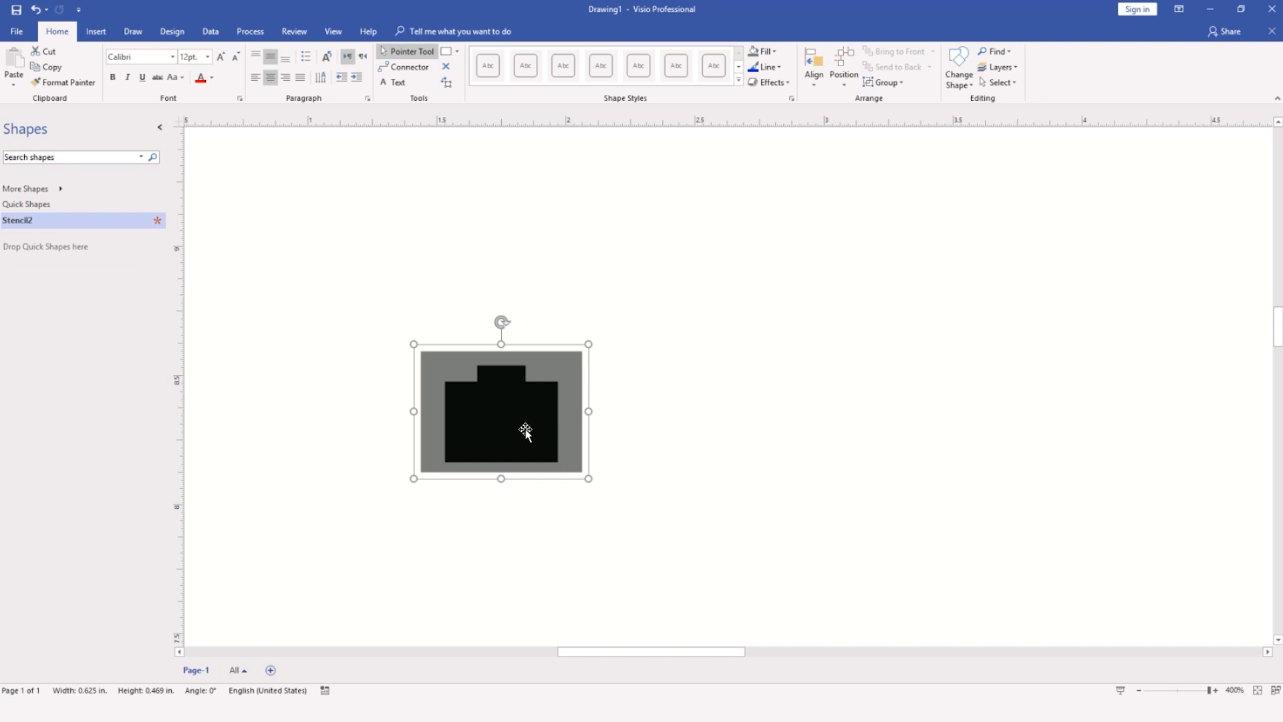
mouse_move(516, 436)
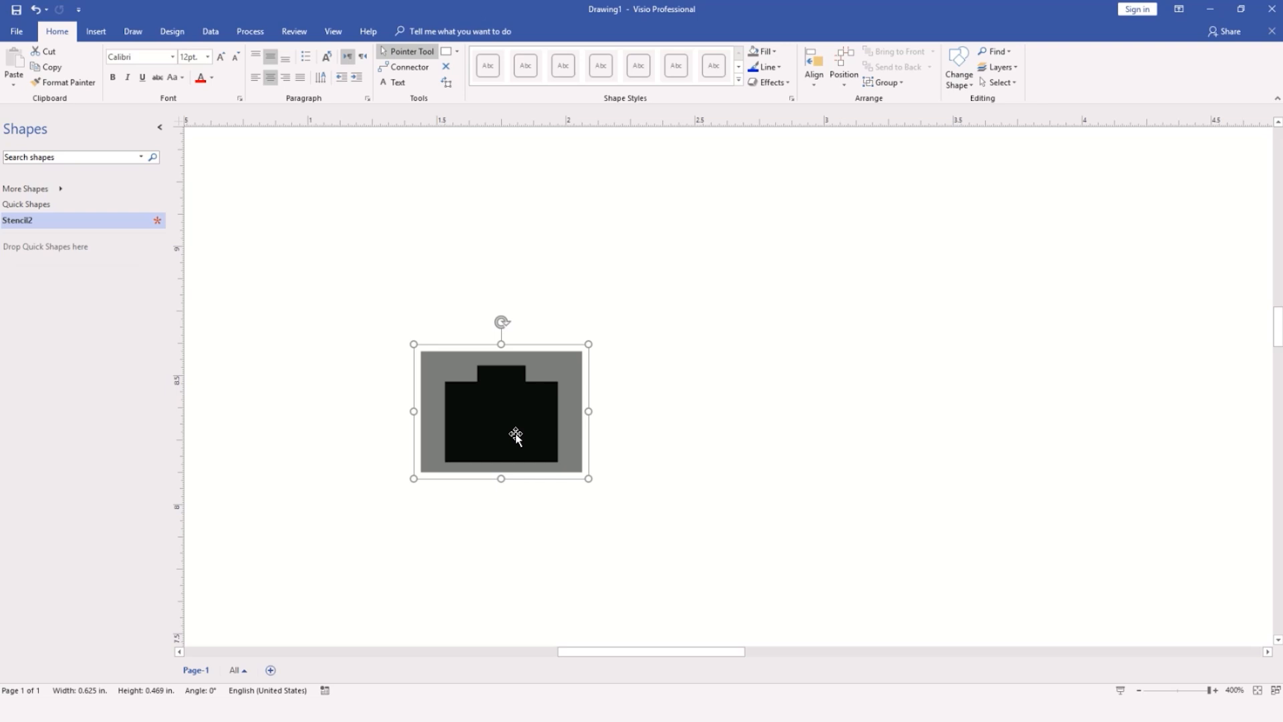
mouse_move(353, 473)
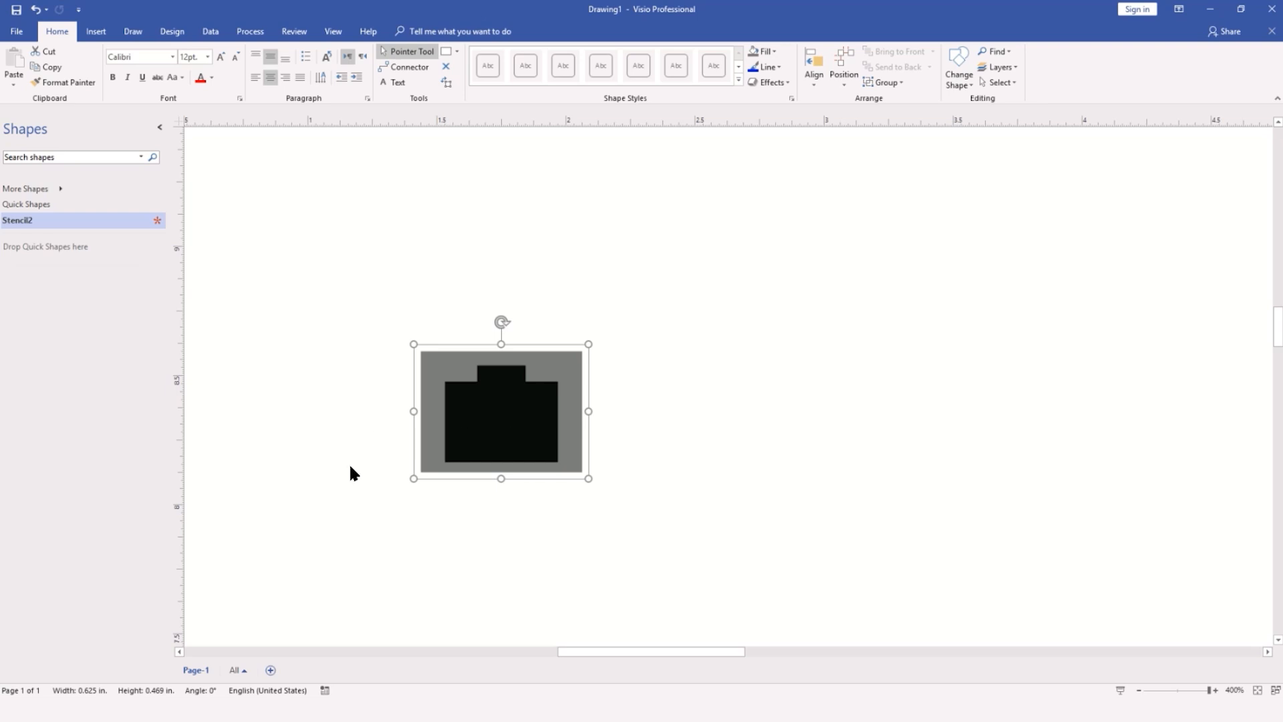
right_click(500, 412)
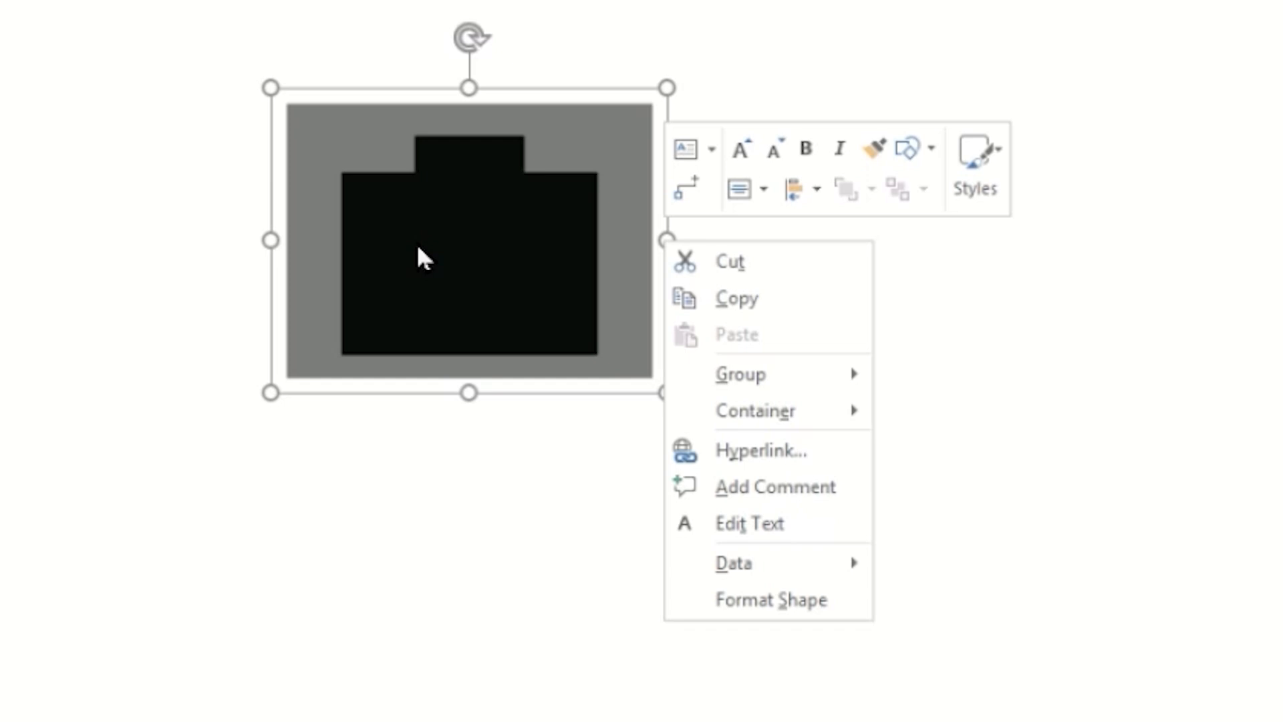
mouse_move(734, 563)
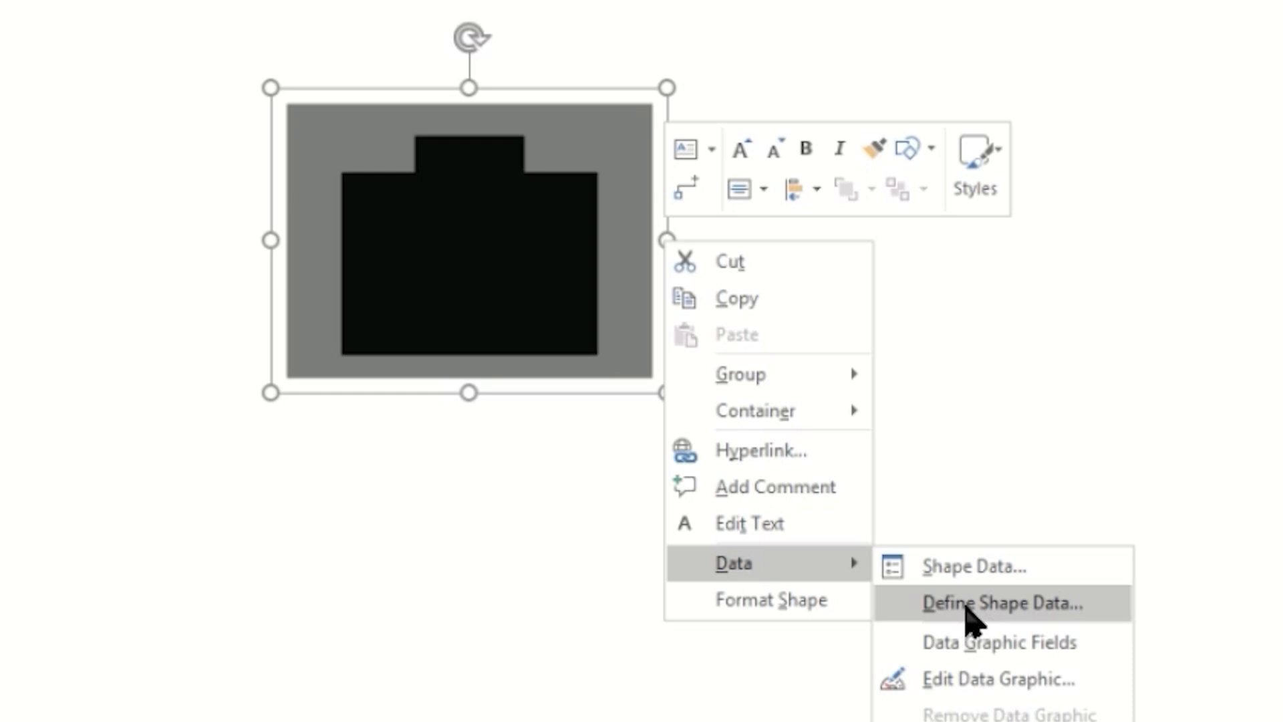
Define shape data field Port as a Number and add a Wall Port text field
left_click(1002, 602)
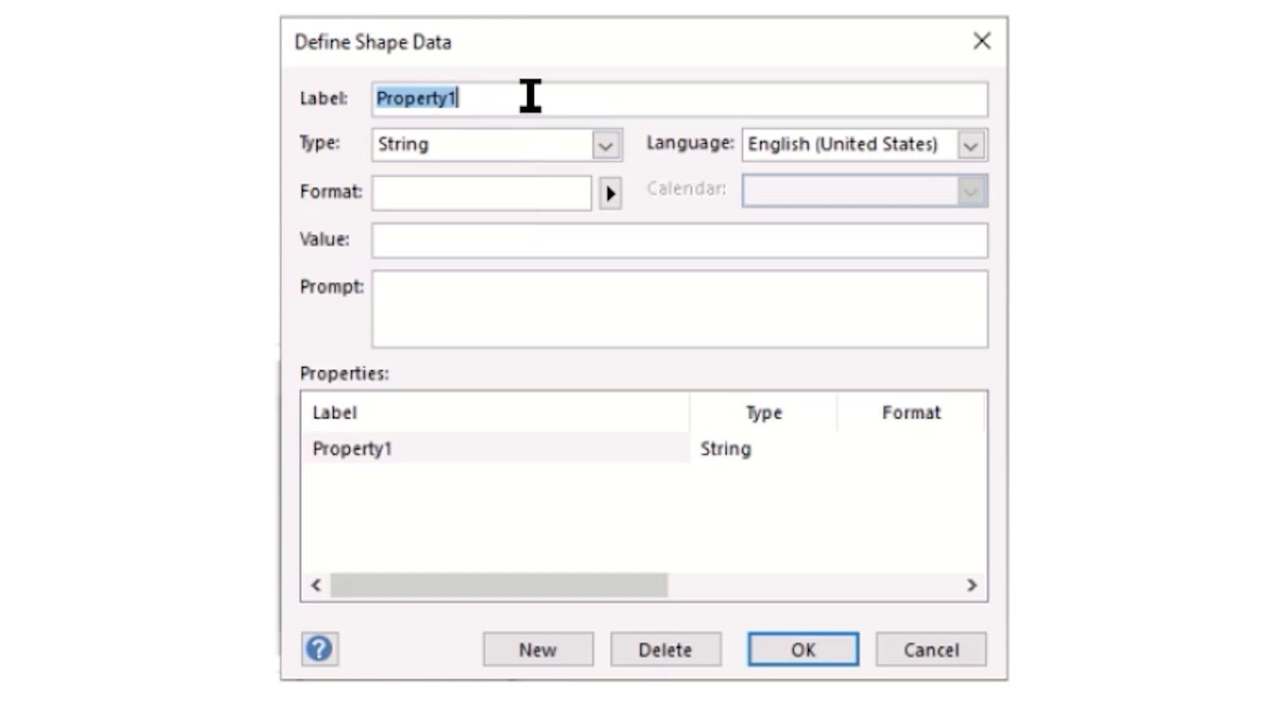
type("Port")
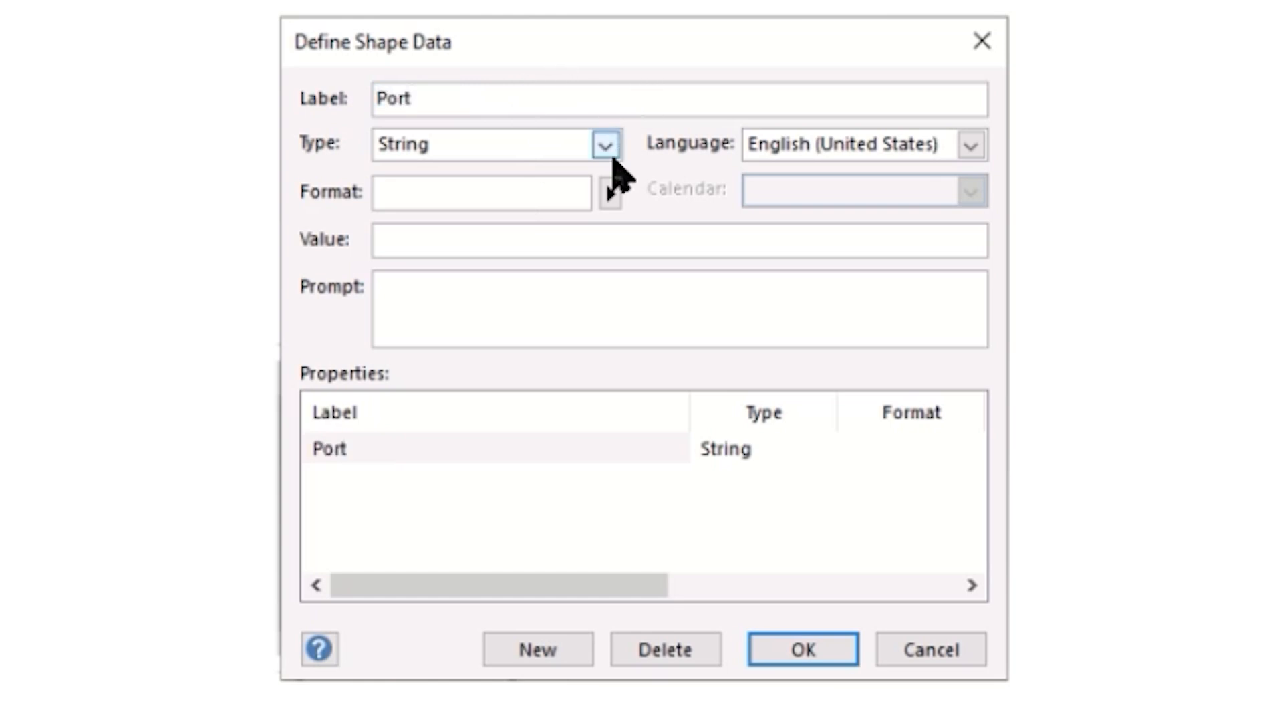
left_click(604, 145)
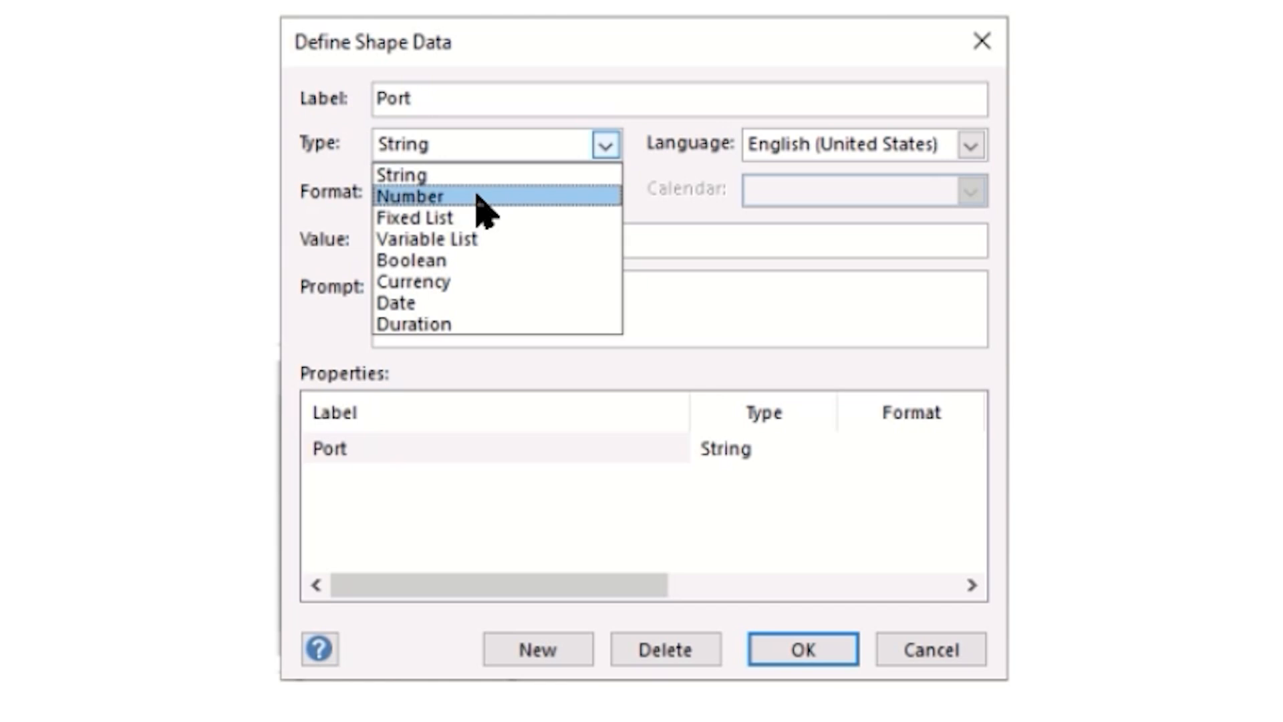
left_click(413, 196)
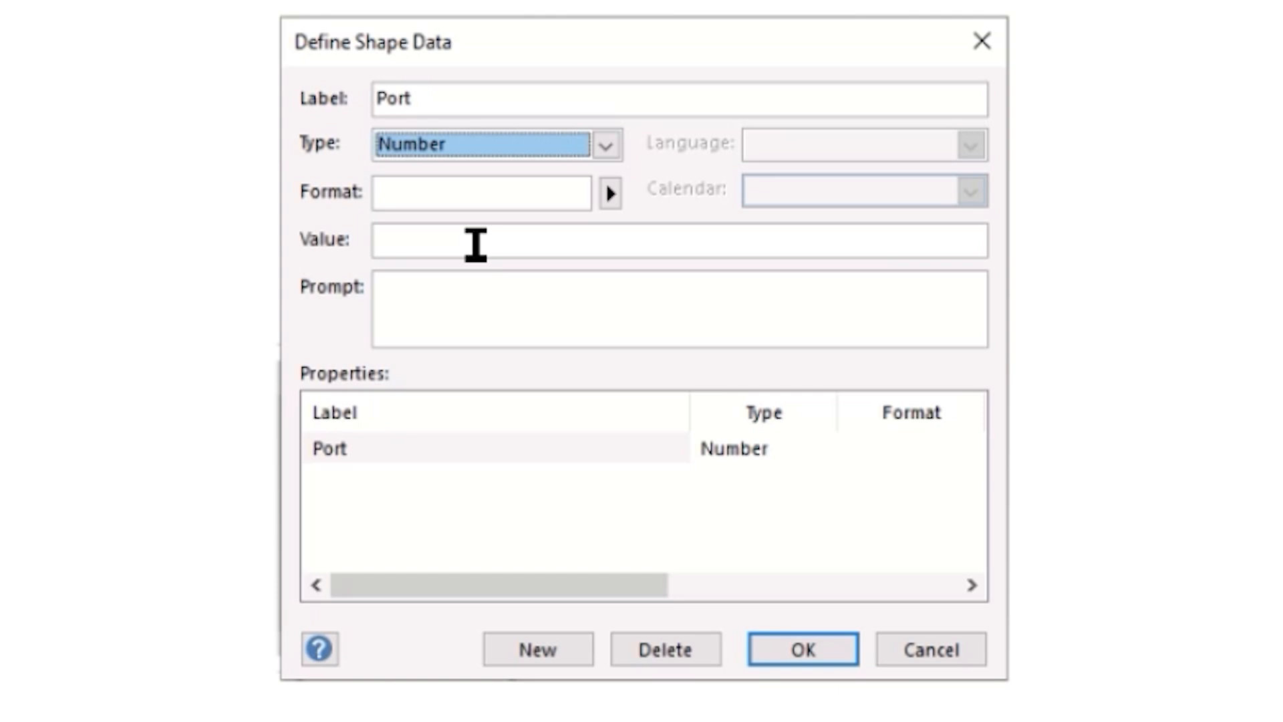
left_click(536, 650)
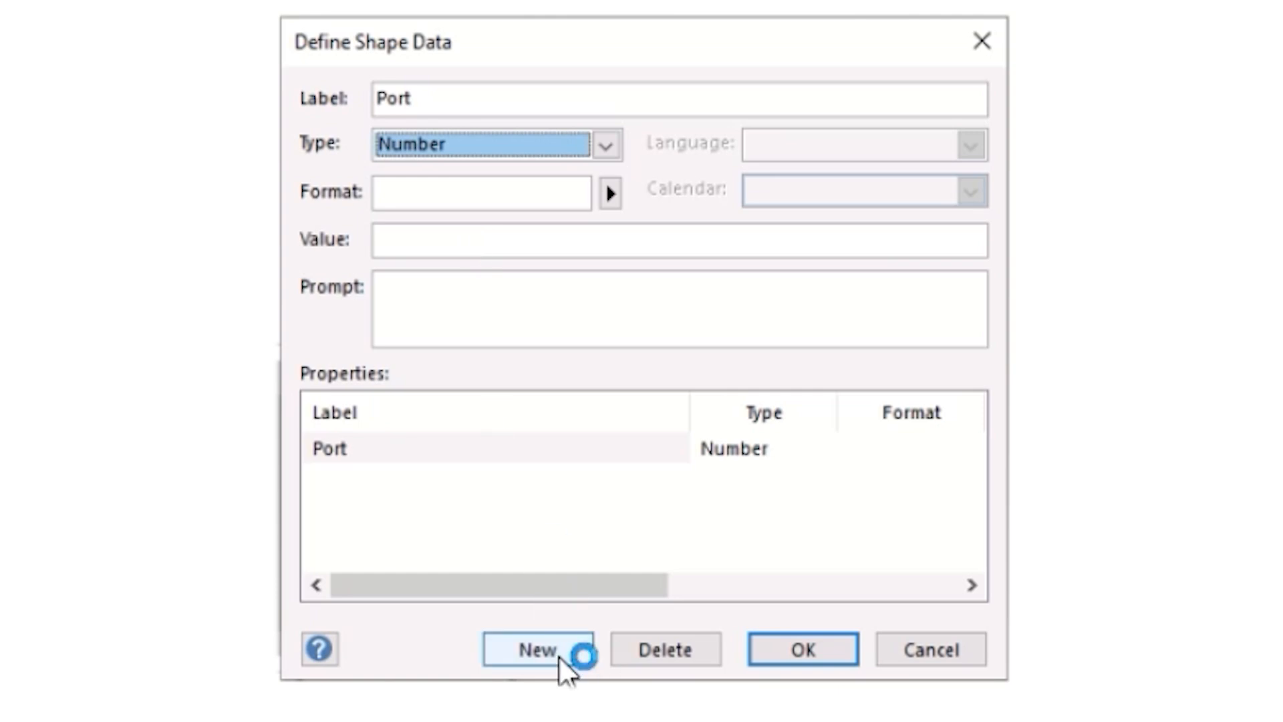
left_click(537, 650)
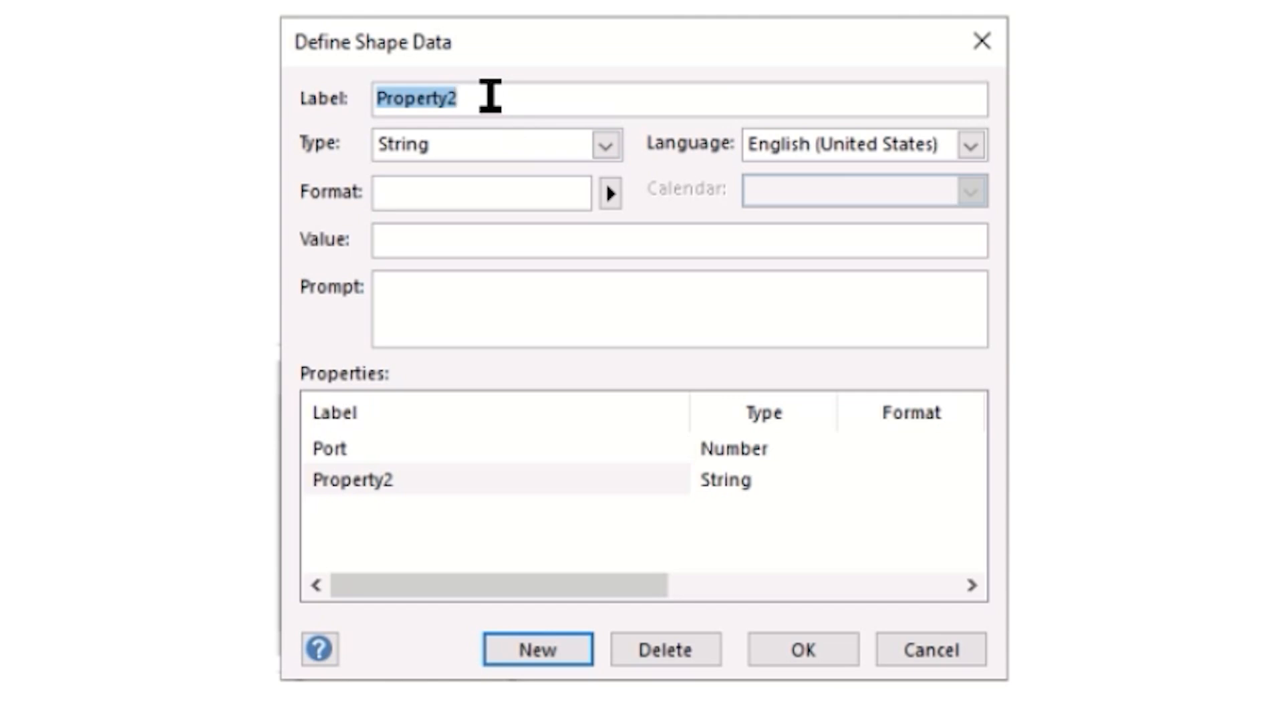
type("Wall Port")
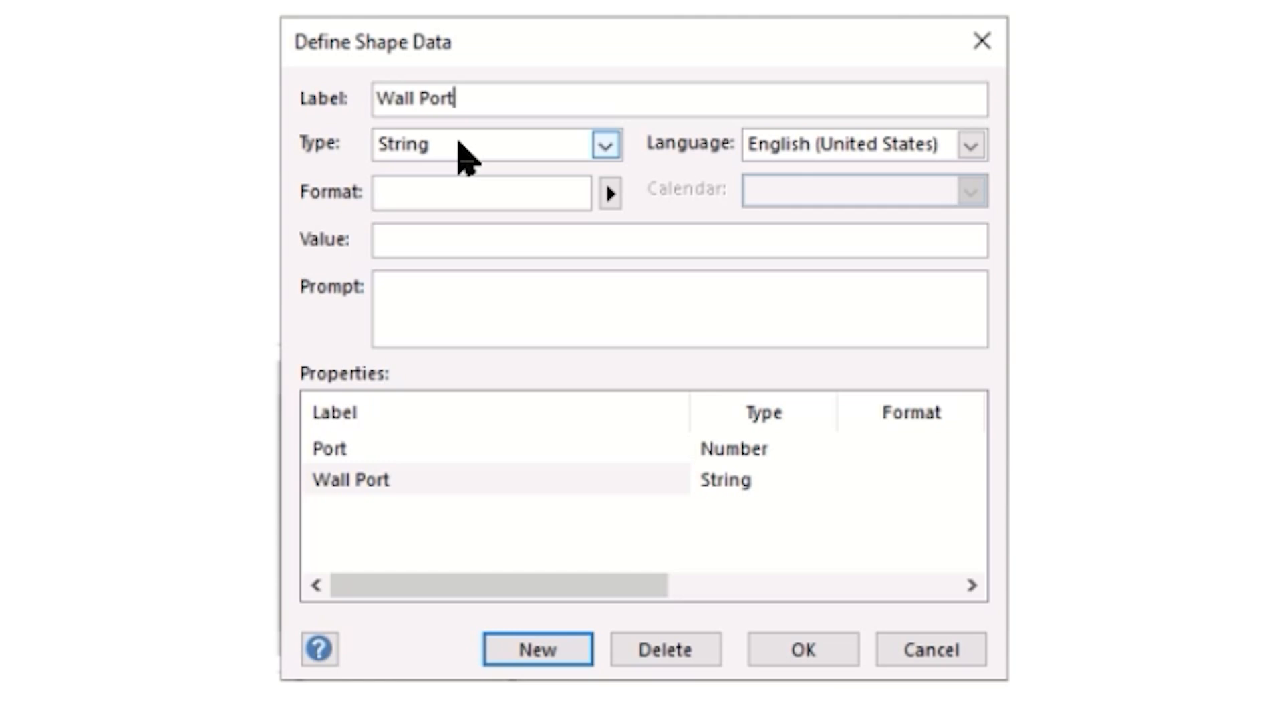
Add a third field VLAN as a Number and confirm the three shape data fields
left_click(537, 650)
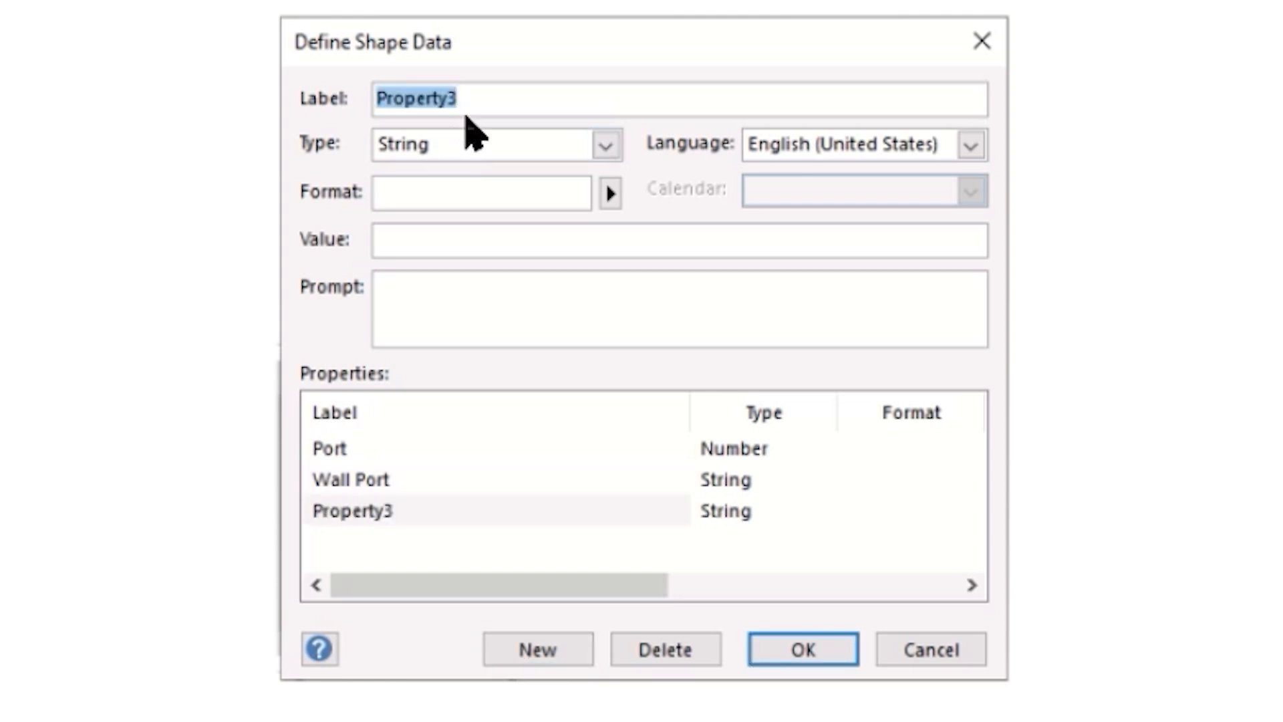
type("Val")
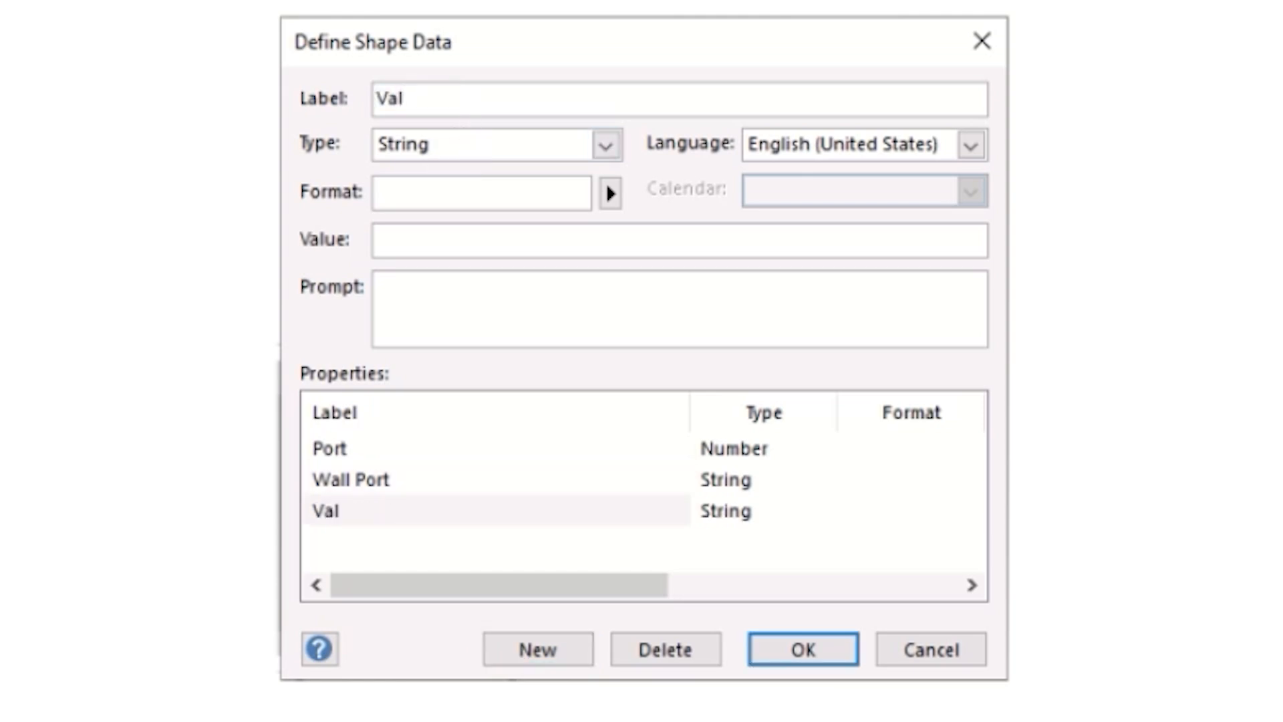
type("VLAN")
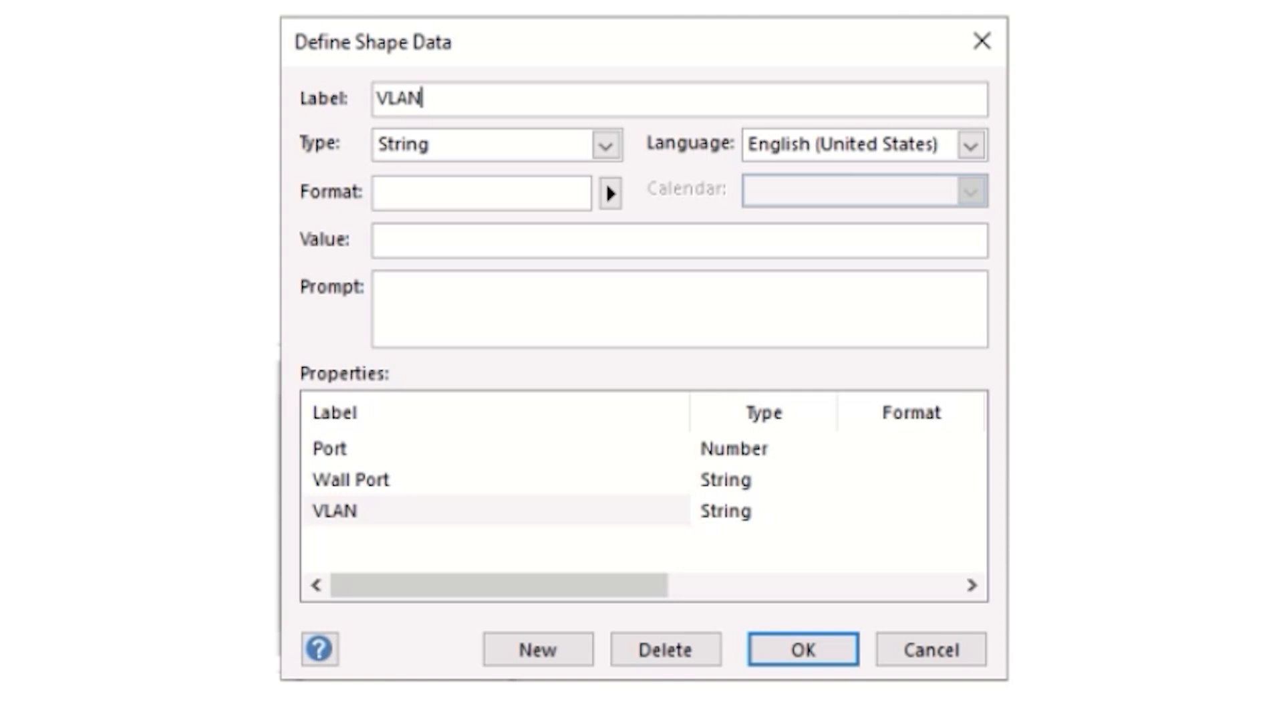
left_click(604, 144)
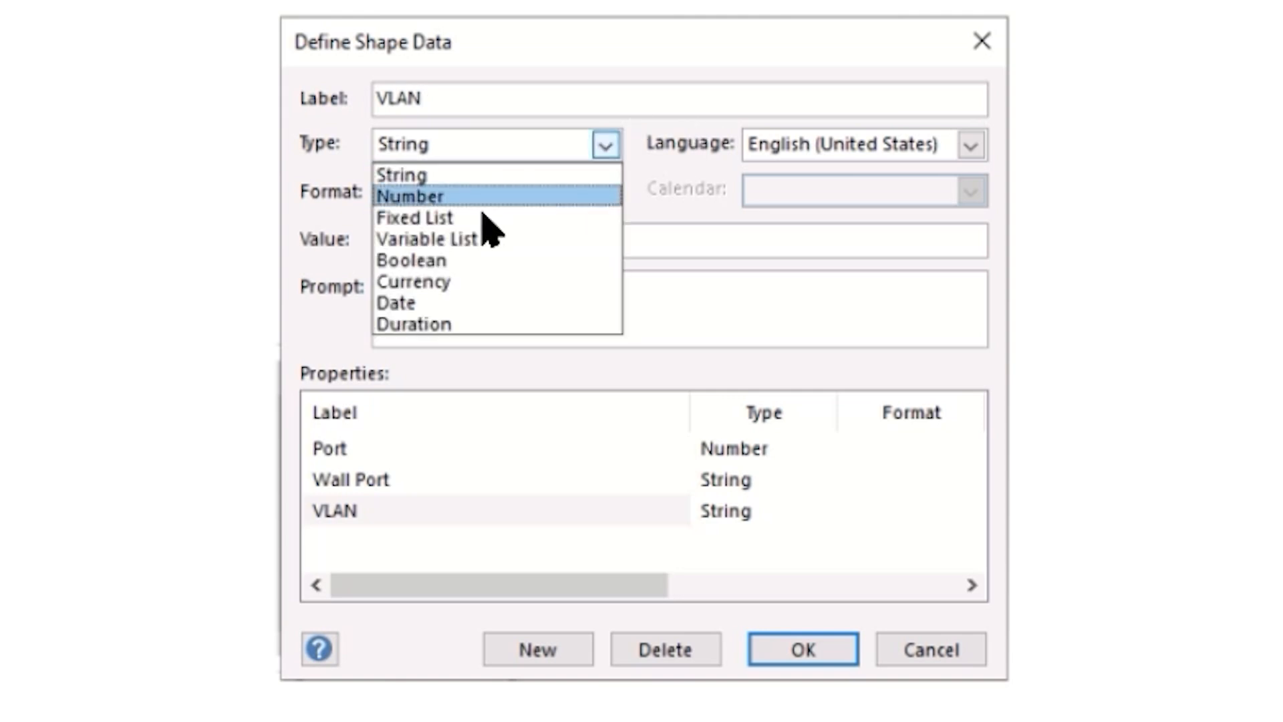
left_click(411, 197)
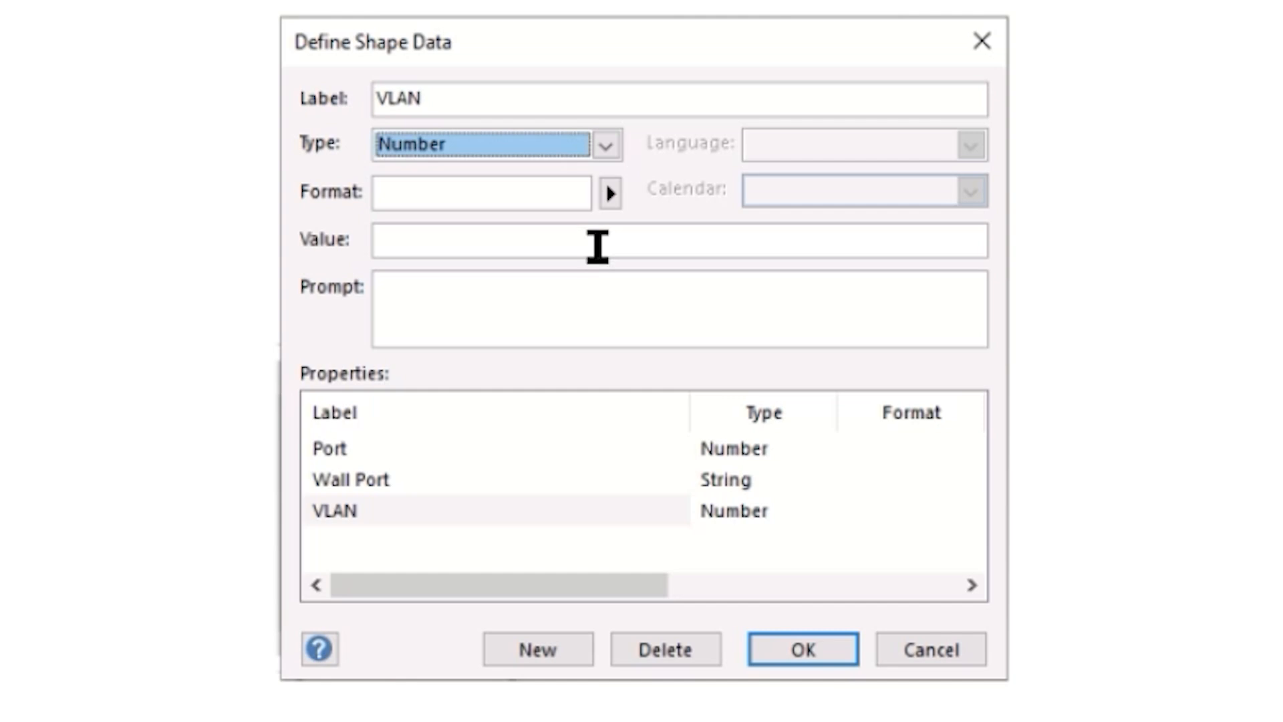
mouse_move(599, 243)
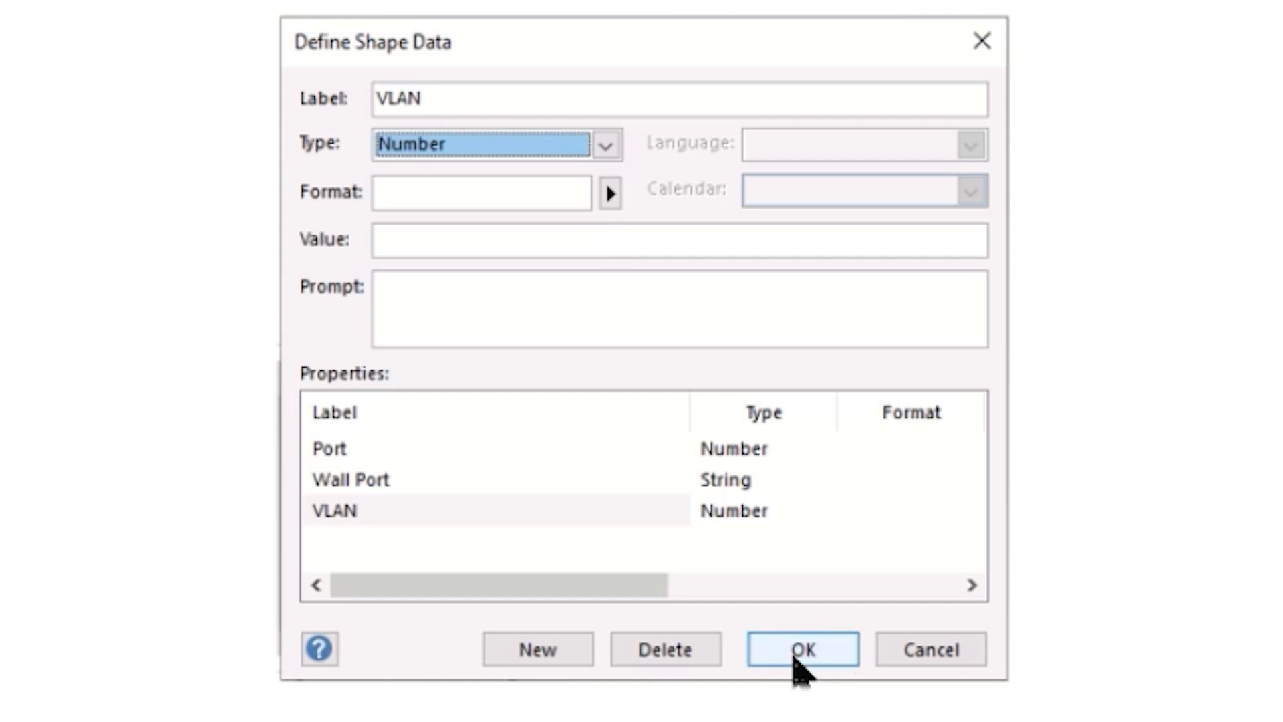
left_click(801, 650)
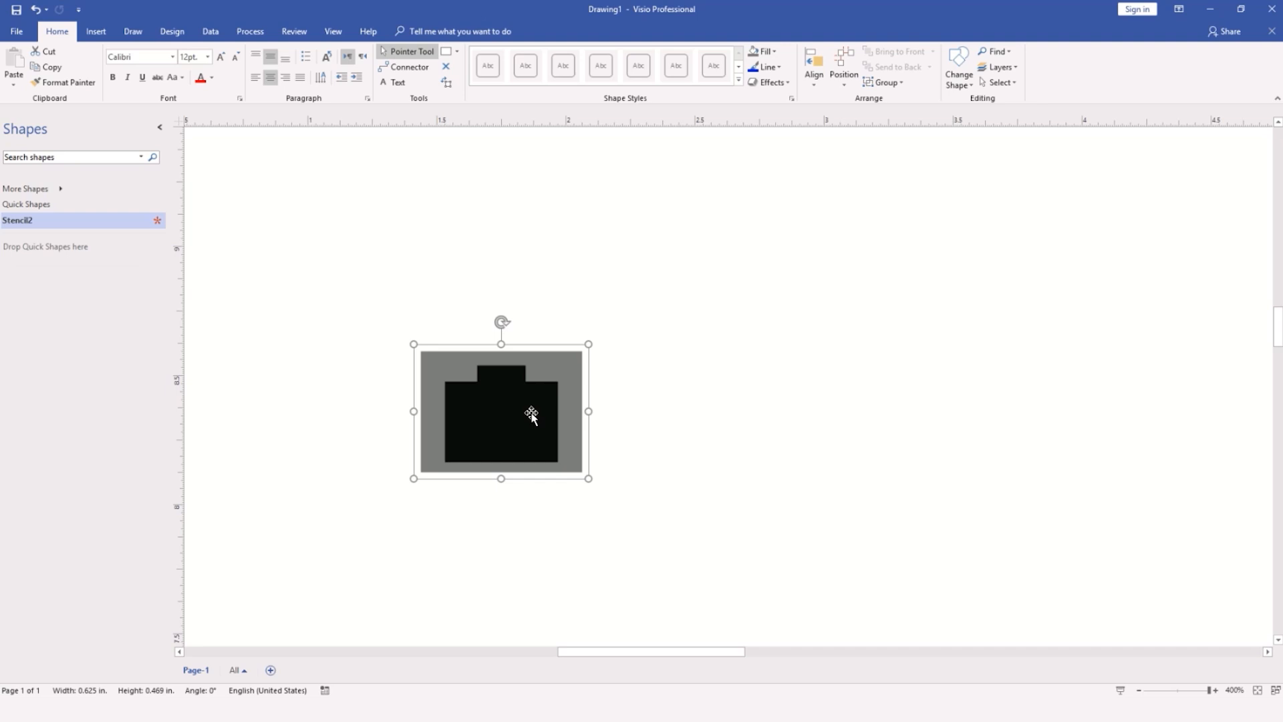
View the shape's empty Port, Wall Port and VLAN values in the Shape Data window, then close it
right_click(530, 417)
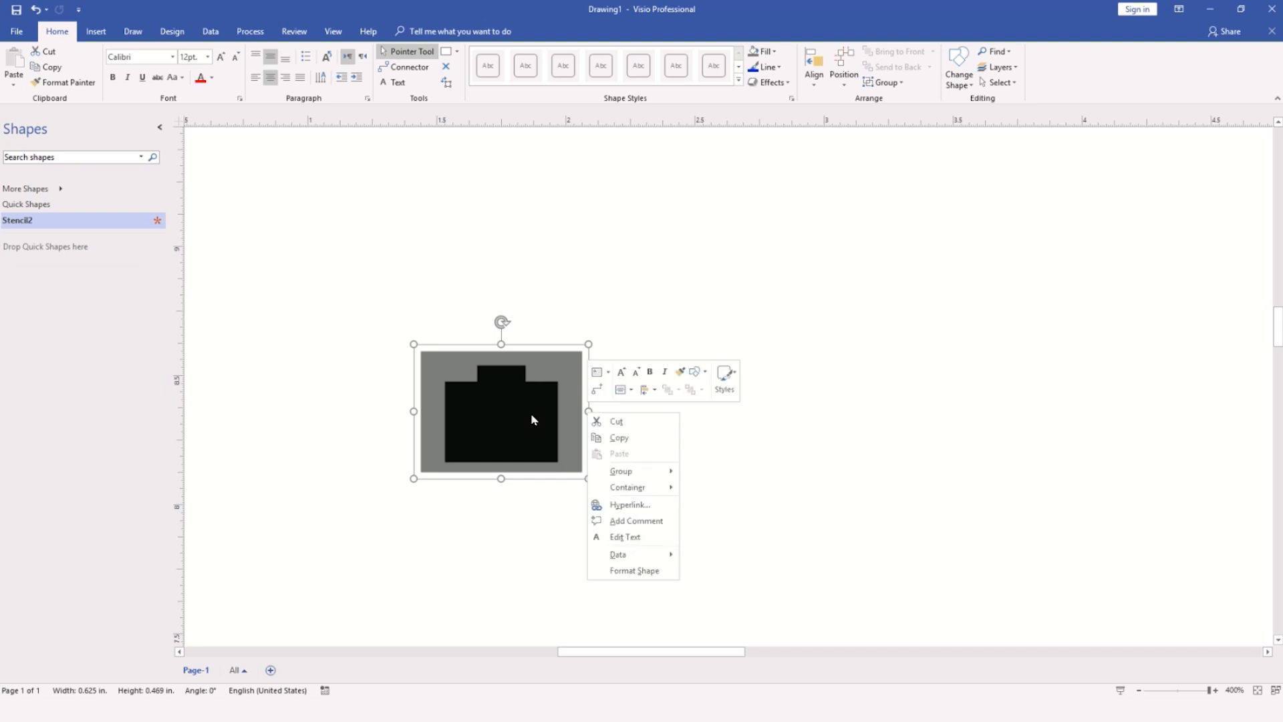
mouse_move(618, 553)
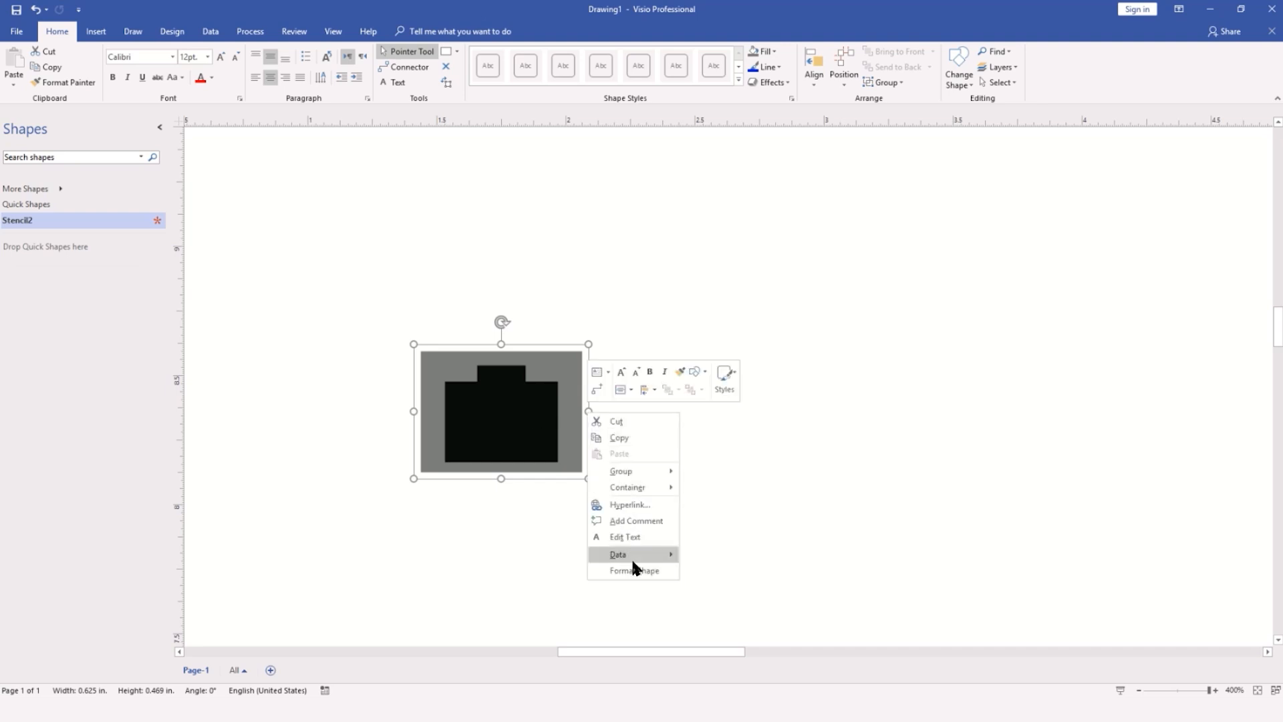
mouse_move(617, 554)
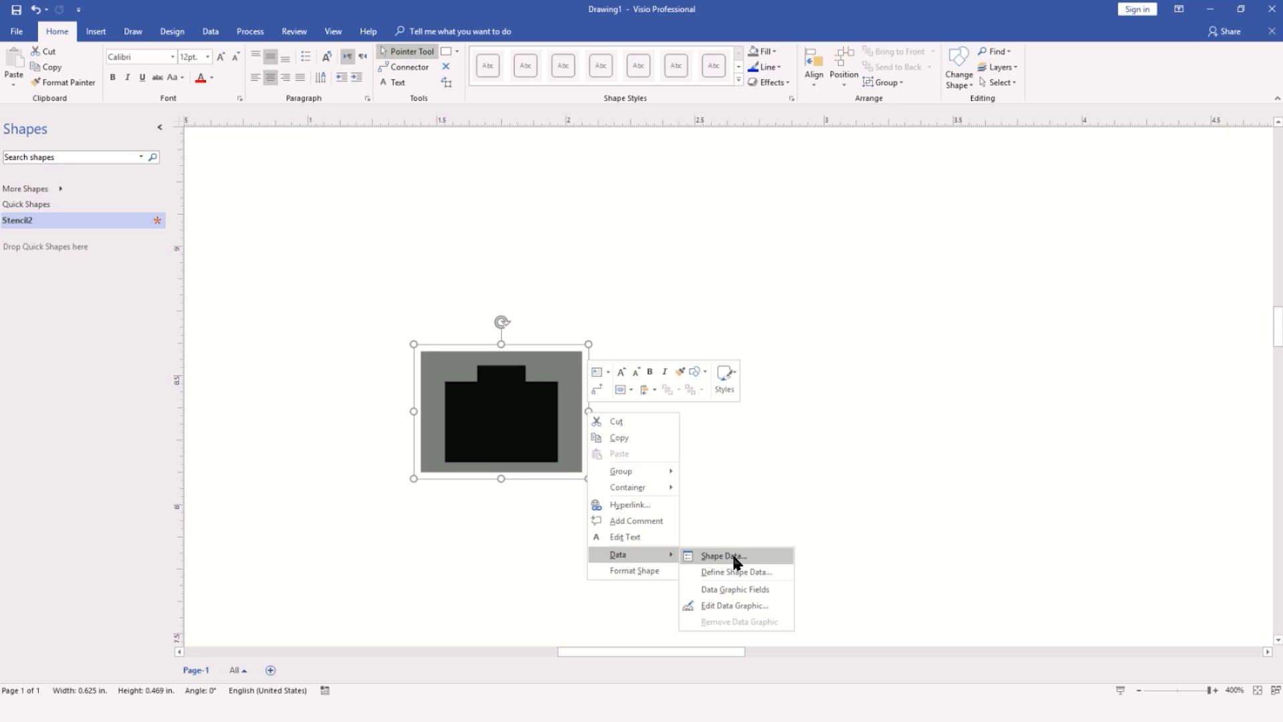
left_click(721, 556)
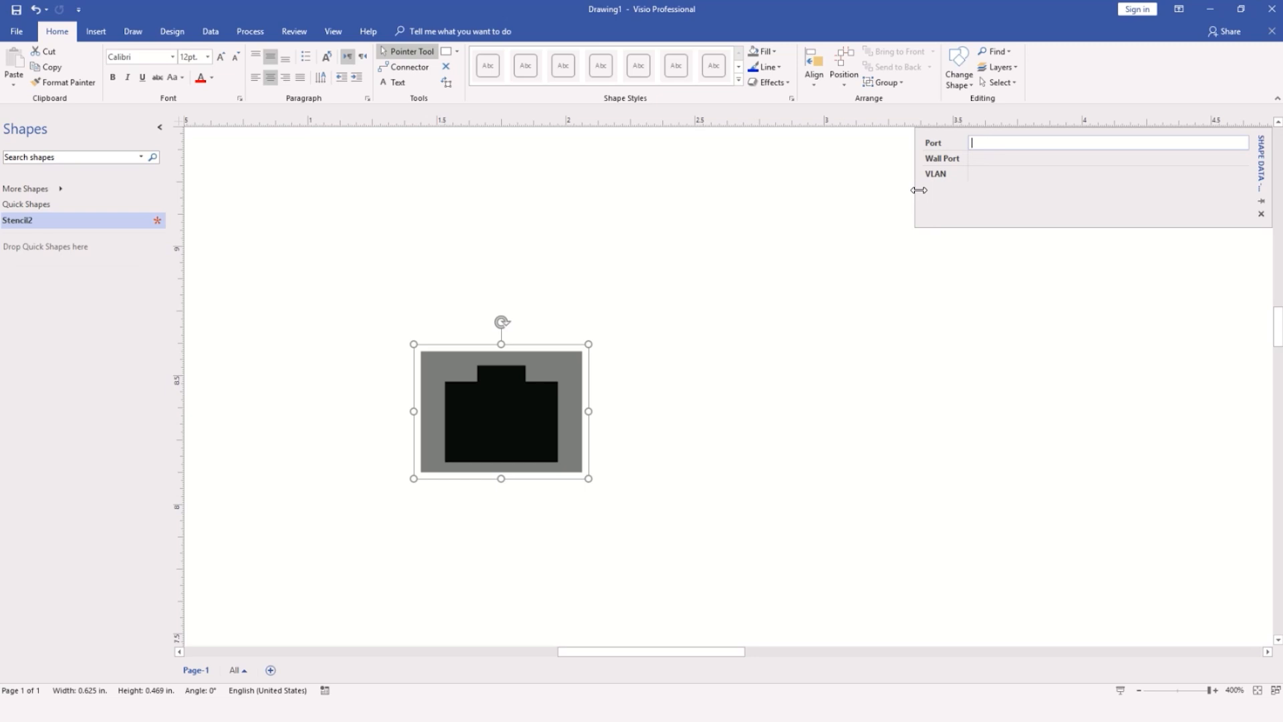
mouse_move(942, 177)
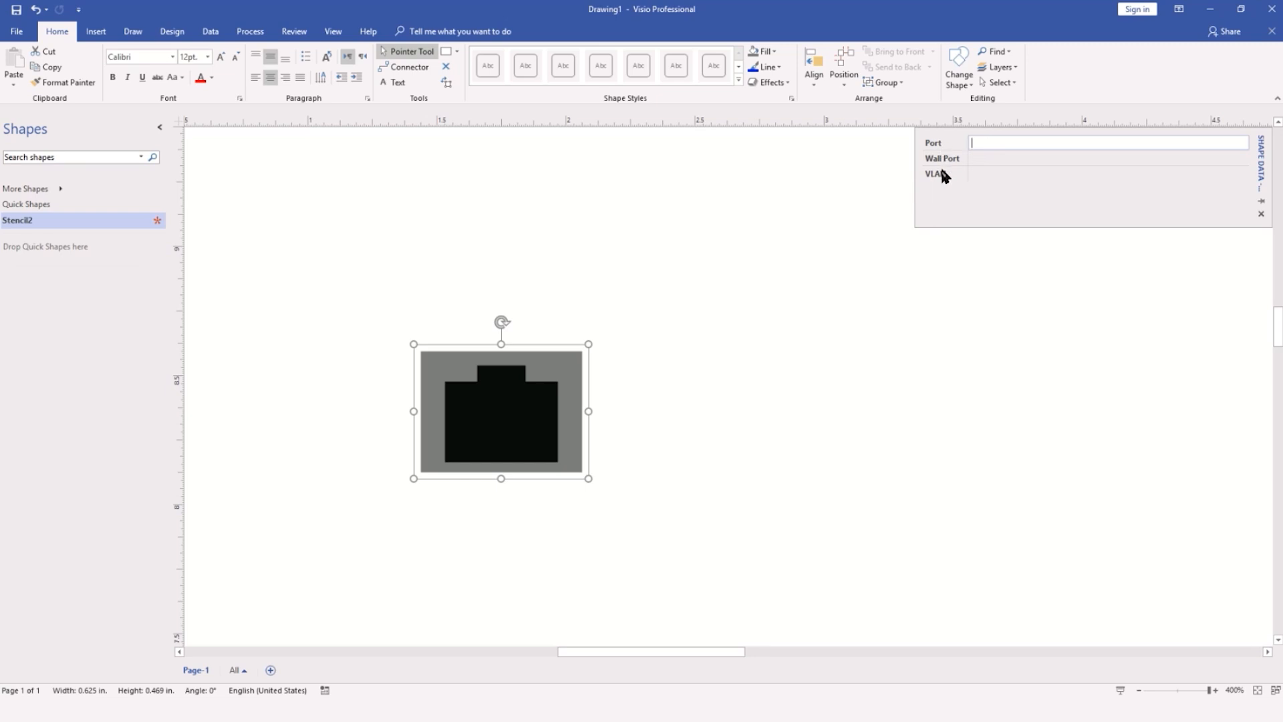
mouse_move(983, 162)
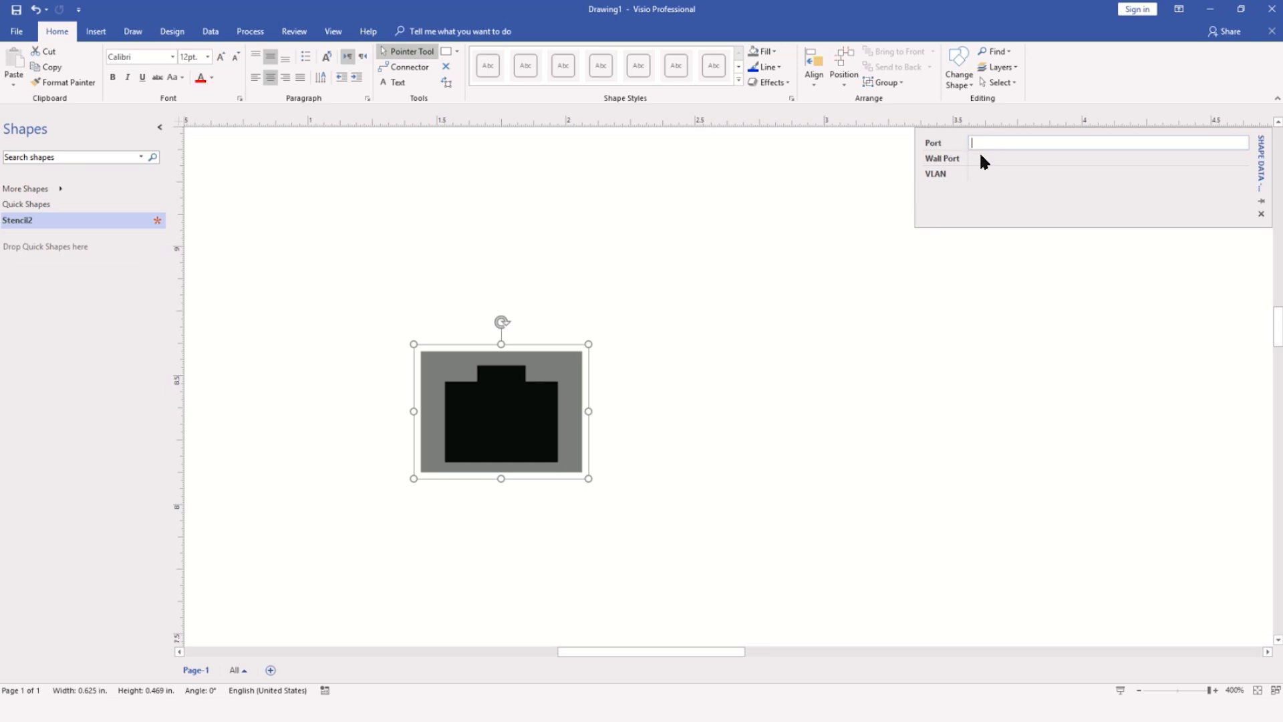
left_click(1107, 173)
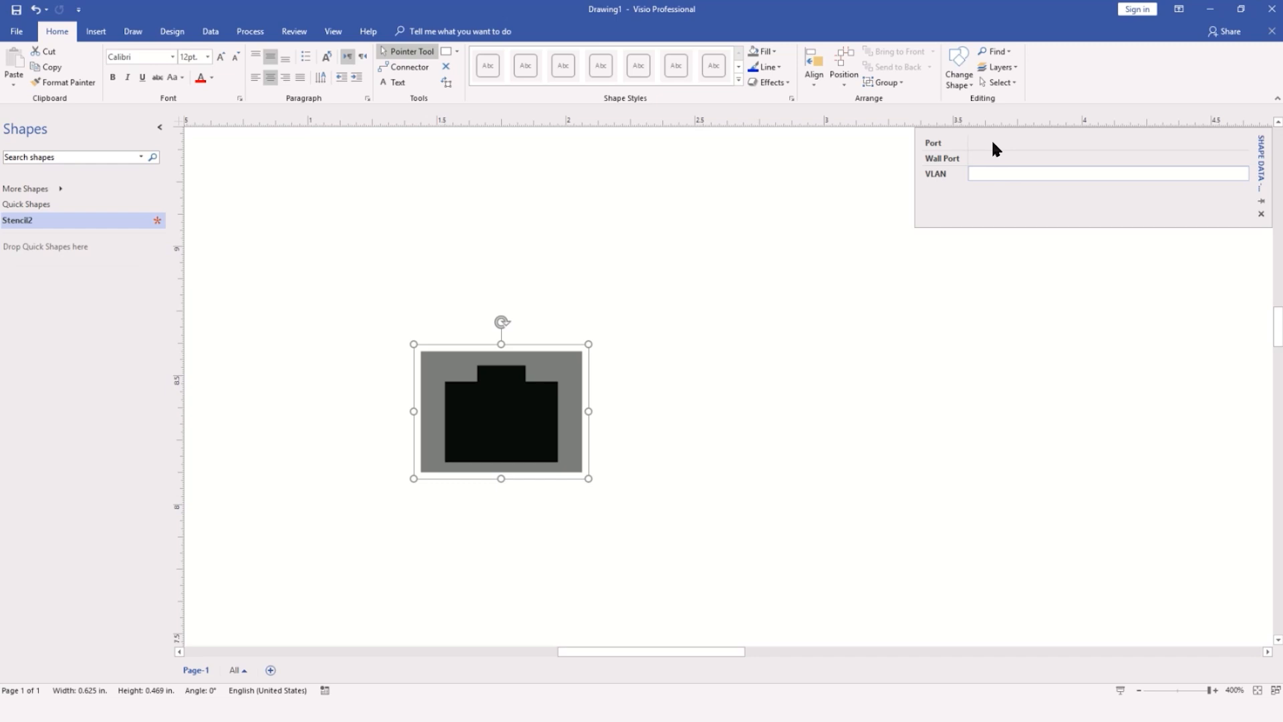
mouse_move(994, 175)
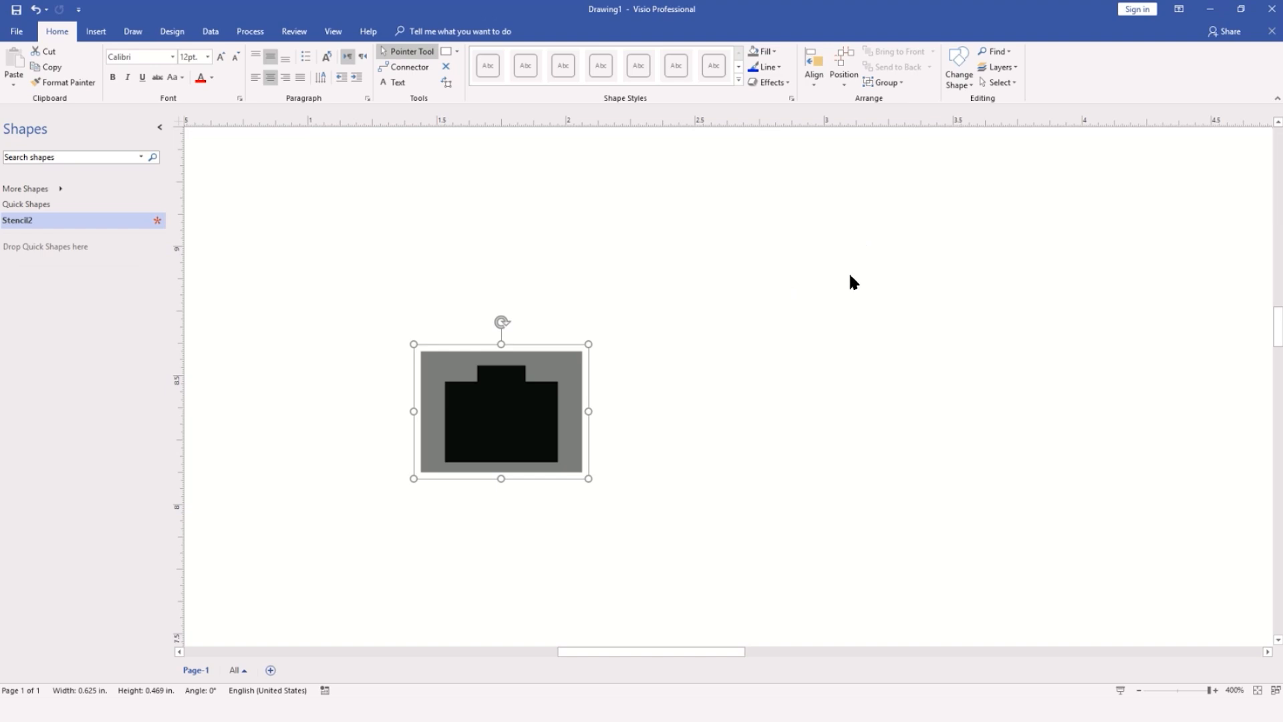
mouse_move(518, 345)
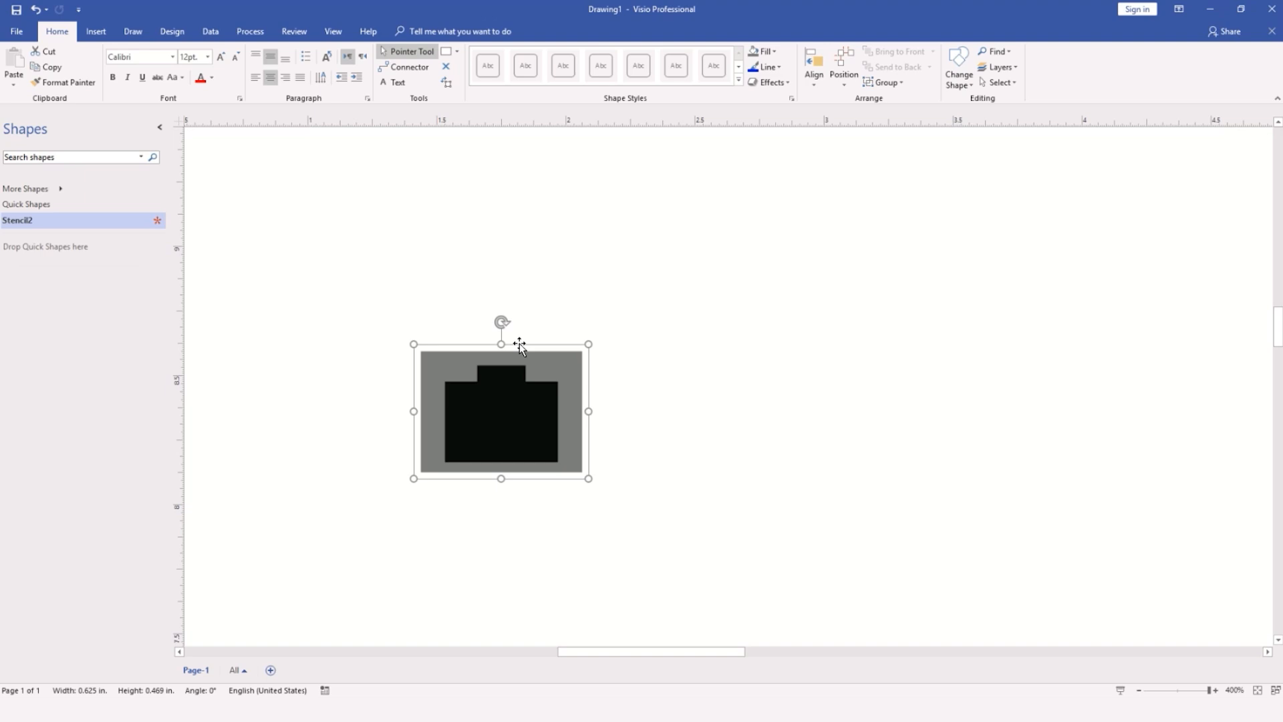
left_click(634, 268)
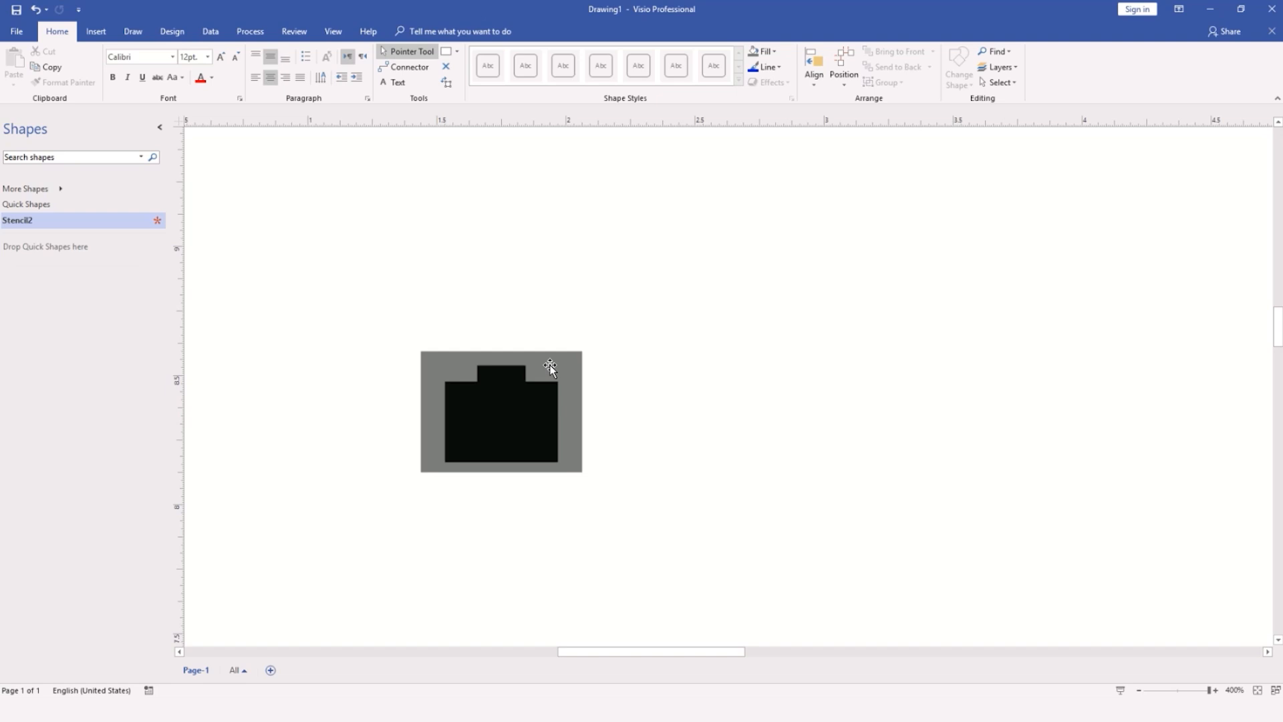
mouse_move(550, 371)
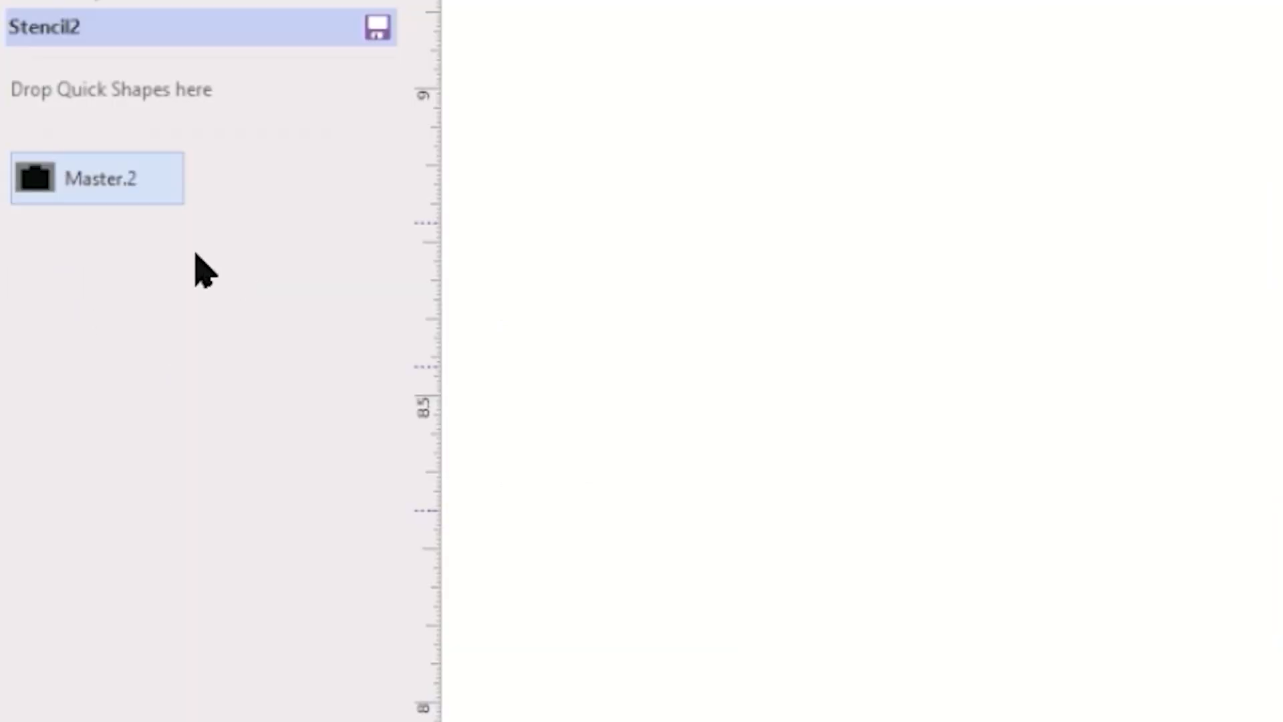
mouse_move(169, 250)
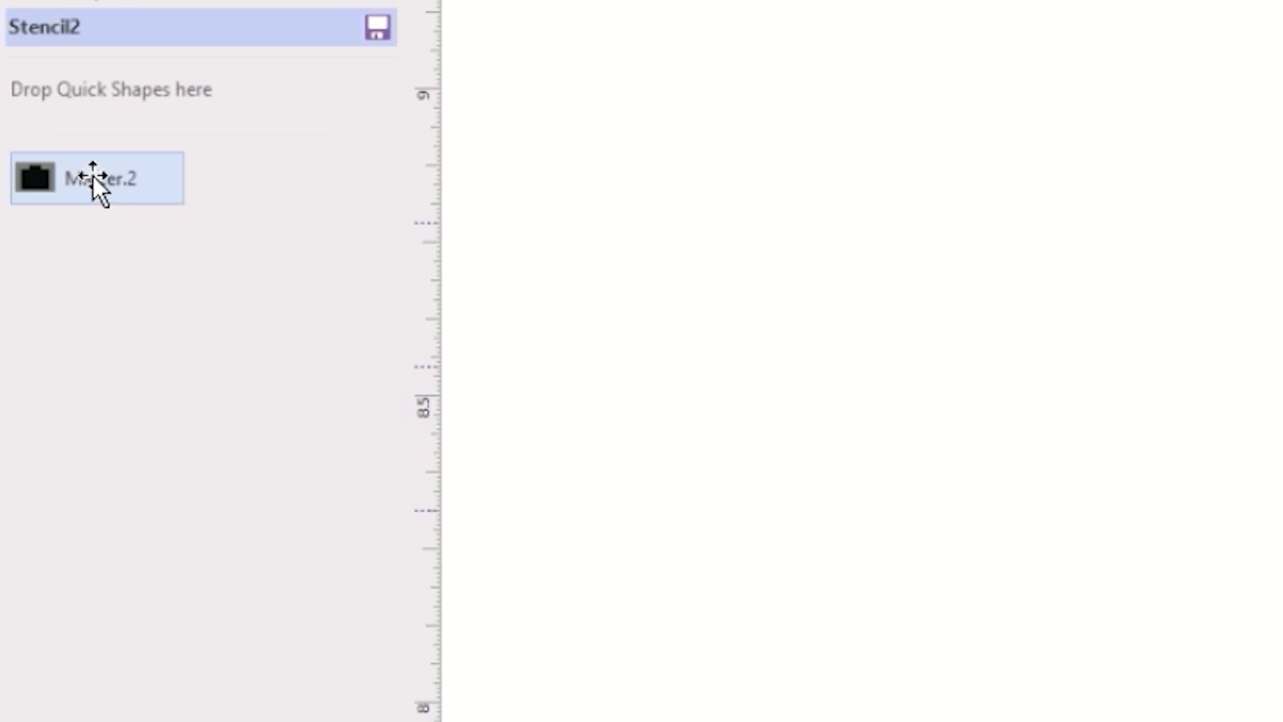
mouse_move(96, 177)
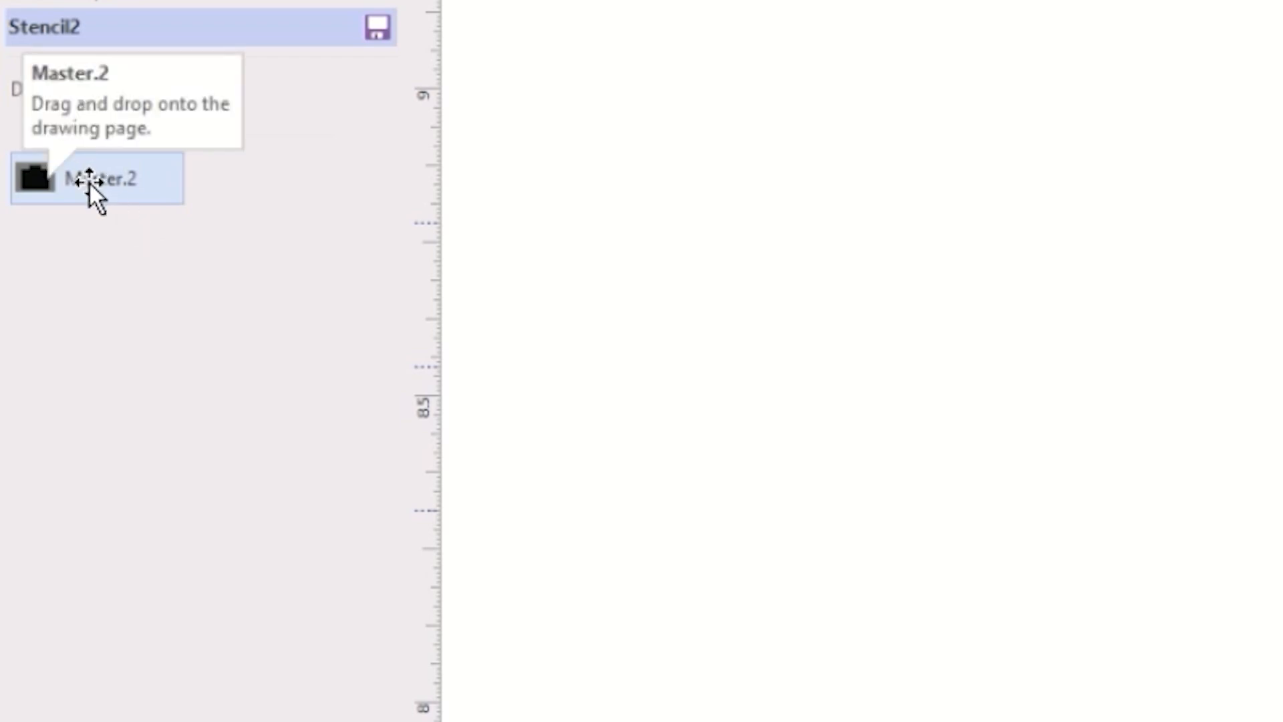
Rename the Master.2 stencil entry to Port and drop a Port instance onto the page
right_click(98, 178)
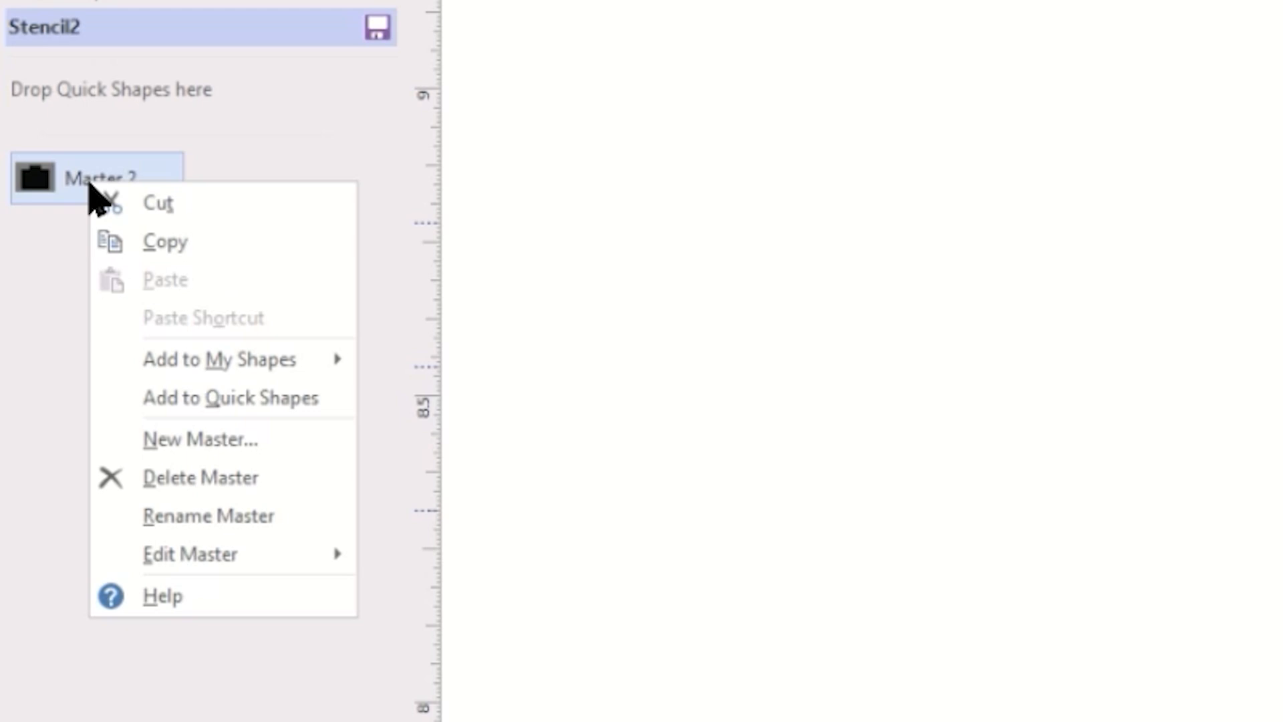
mouse_move(209, 516)
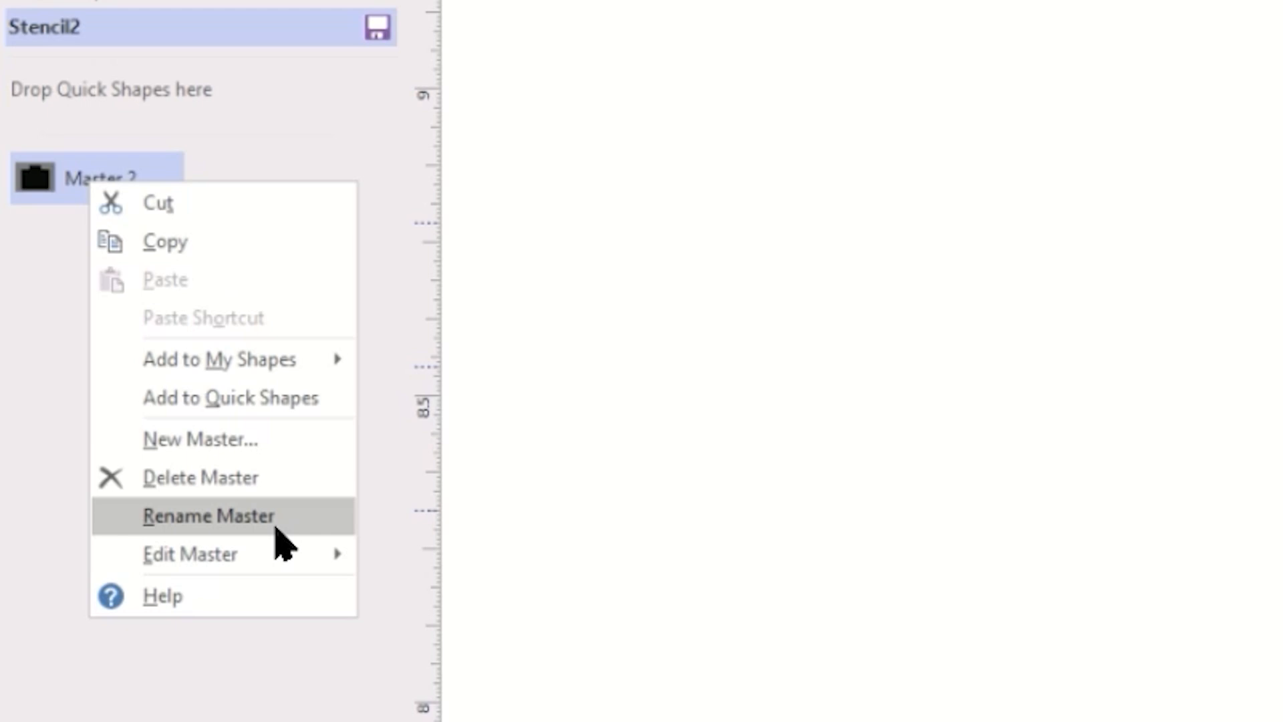
left_click(209, 516)
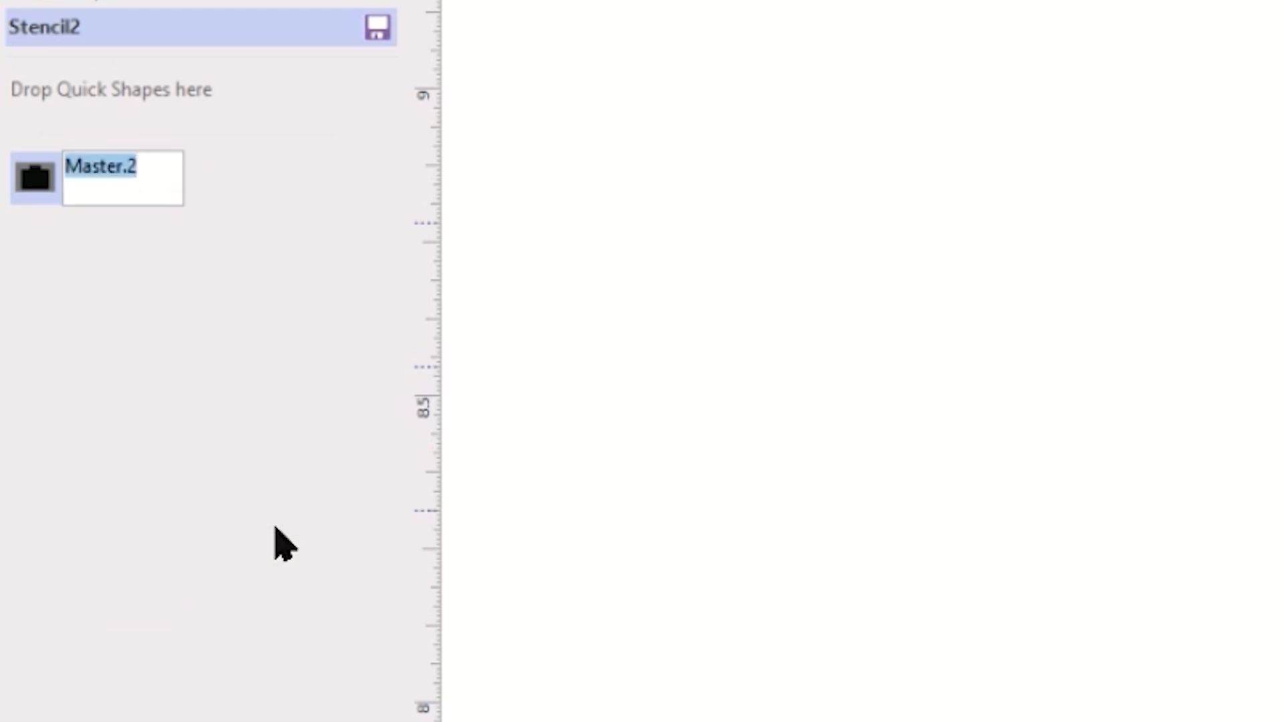
type("Port")
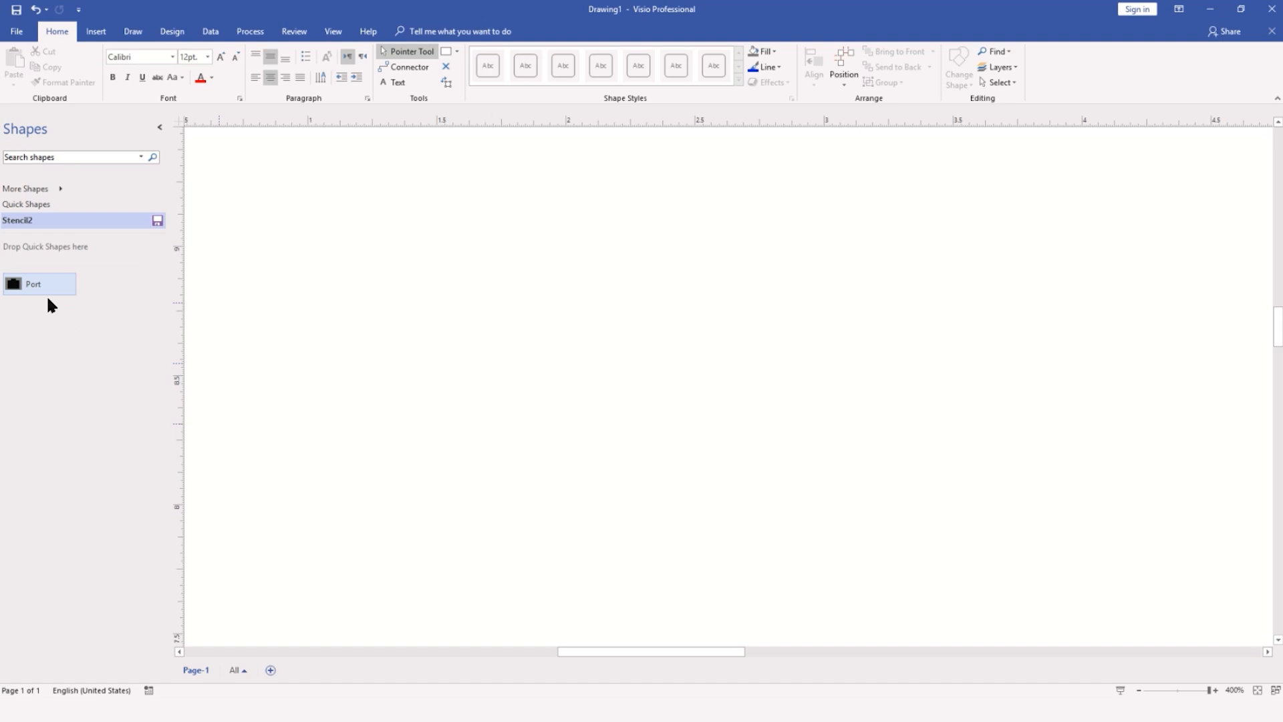
left_click_drag(32, 284, 494, 293)
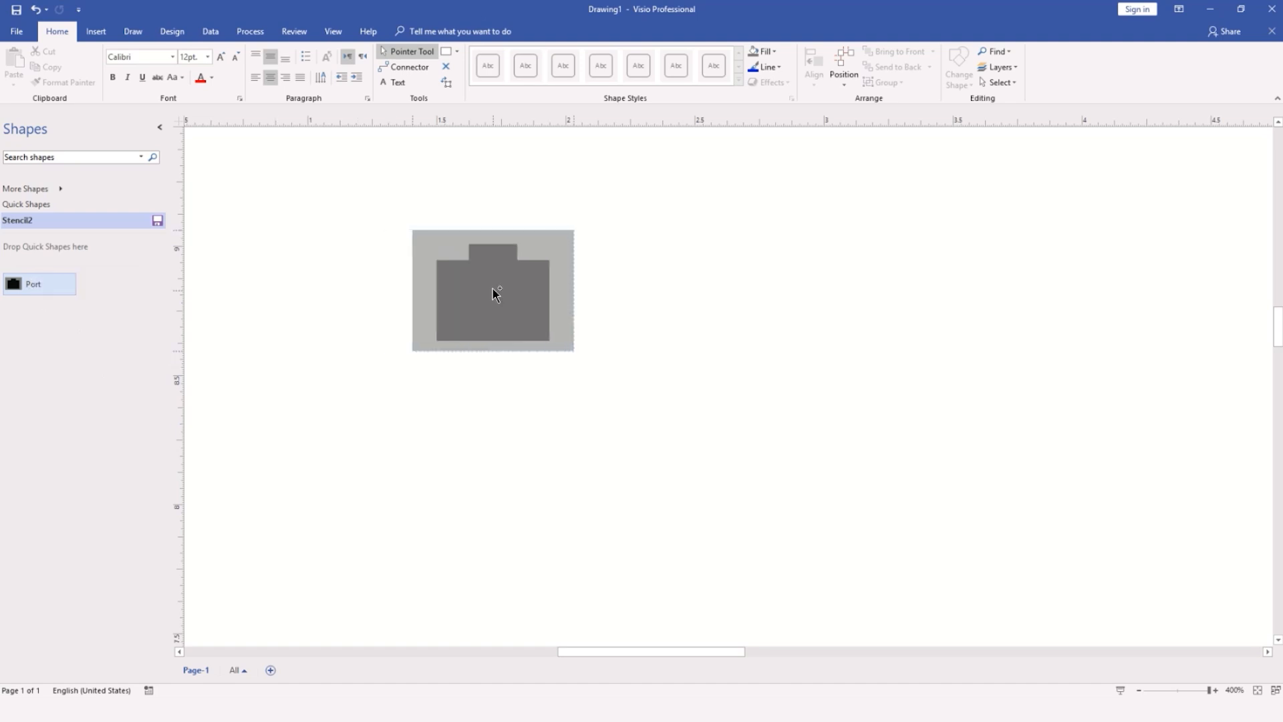
left_click(493, 293)
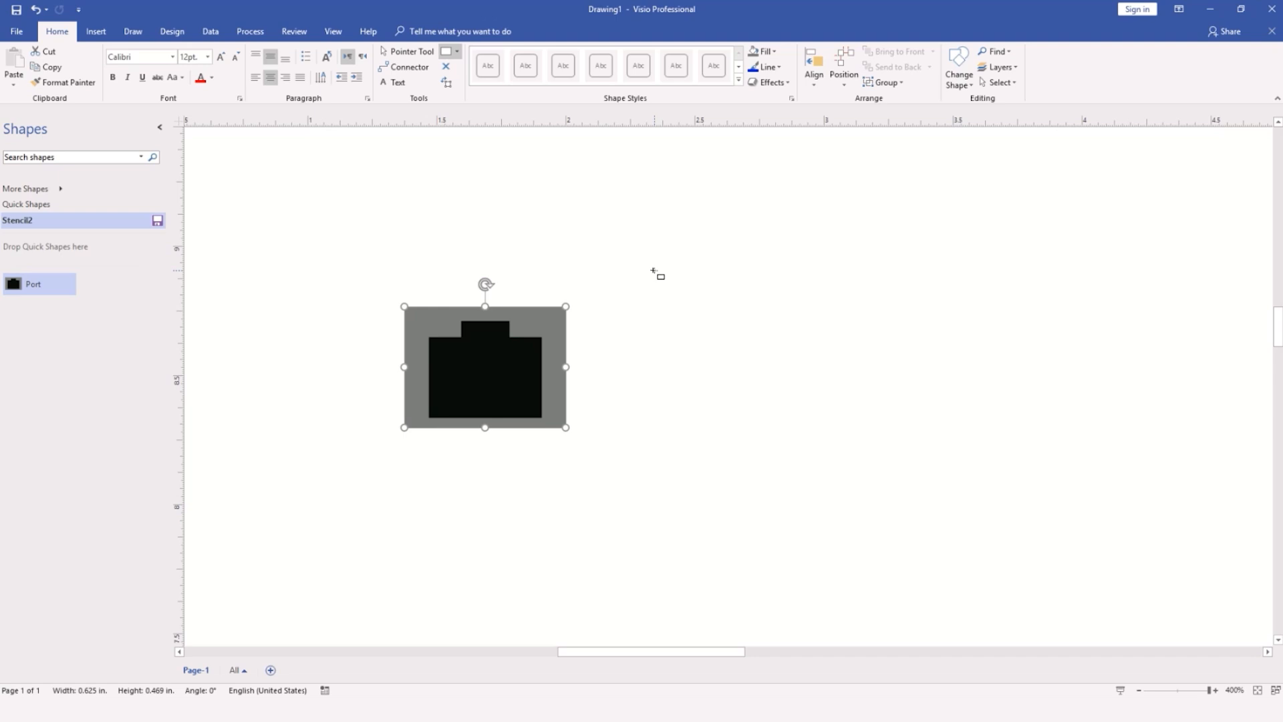
mouse_move(581, 222)
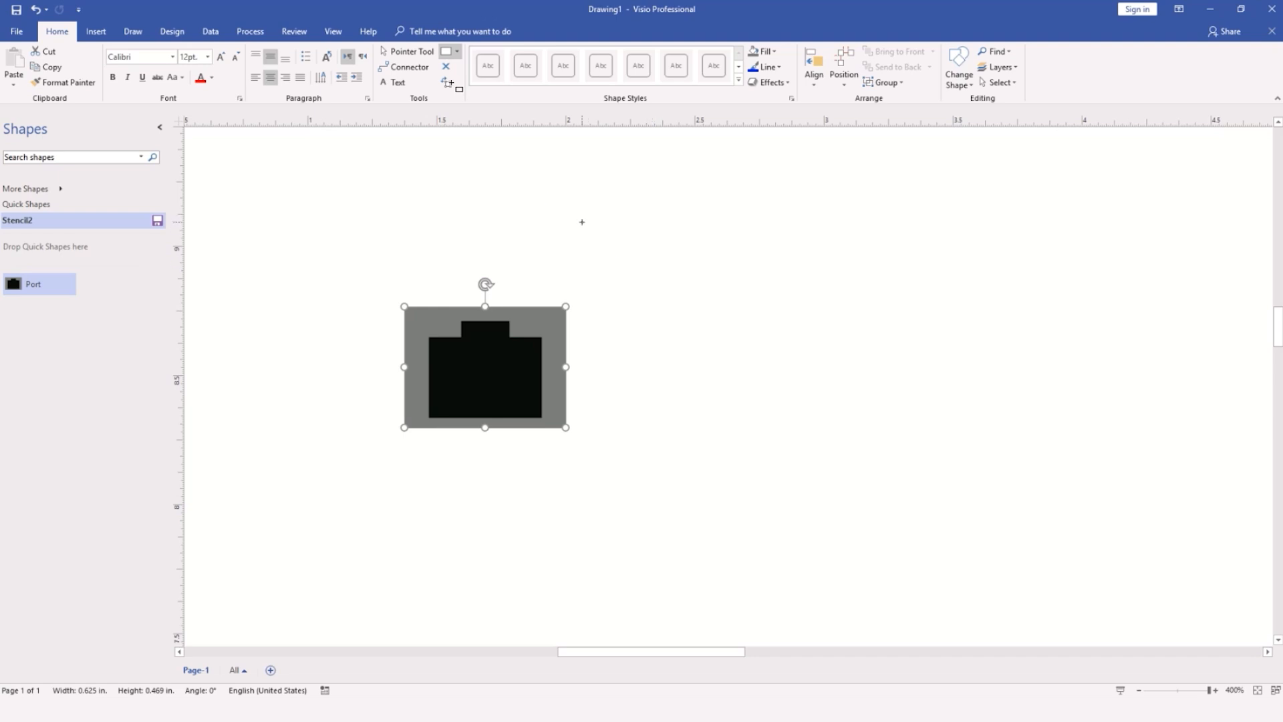
mouse_move(443, 51)
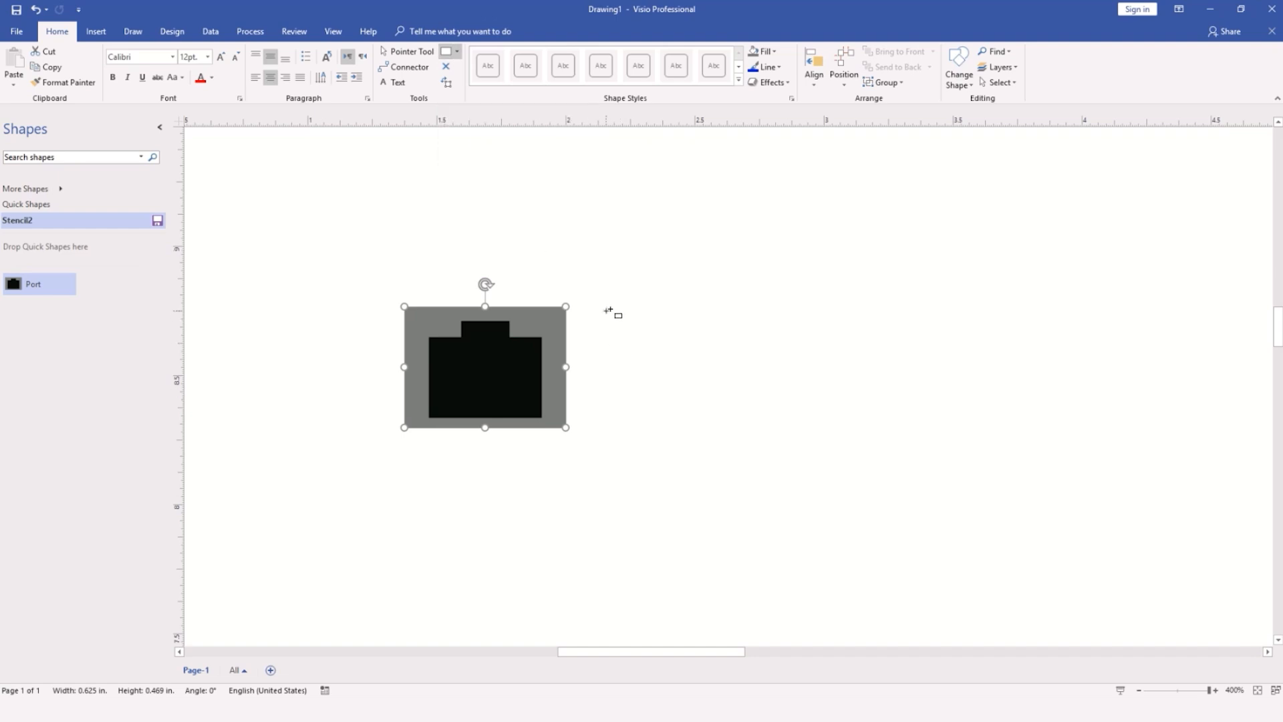
Draw a narrow grey strip beside the port, add two green circles and group them as a port-lights piece
left_click_drag(605, 312, 647, 431)
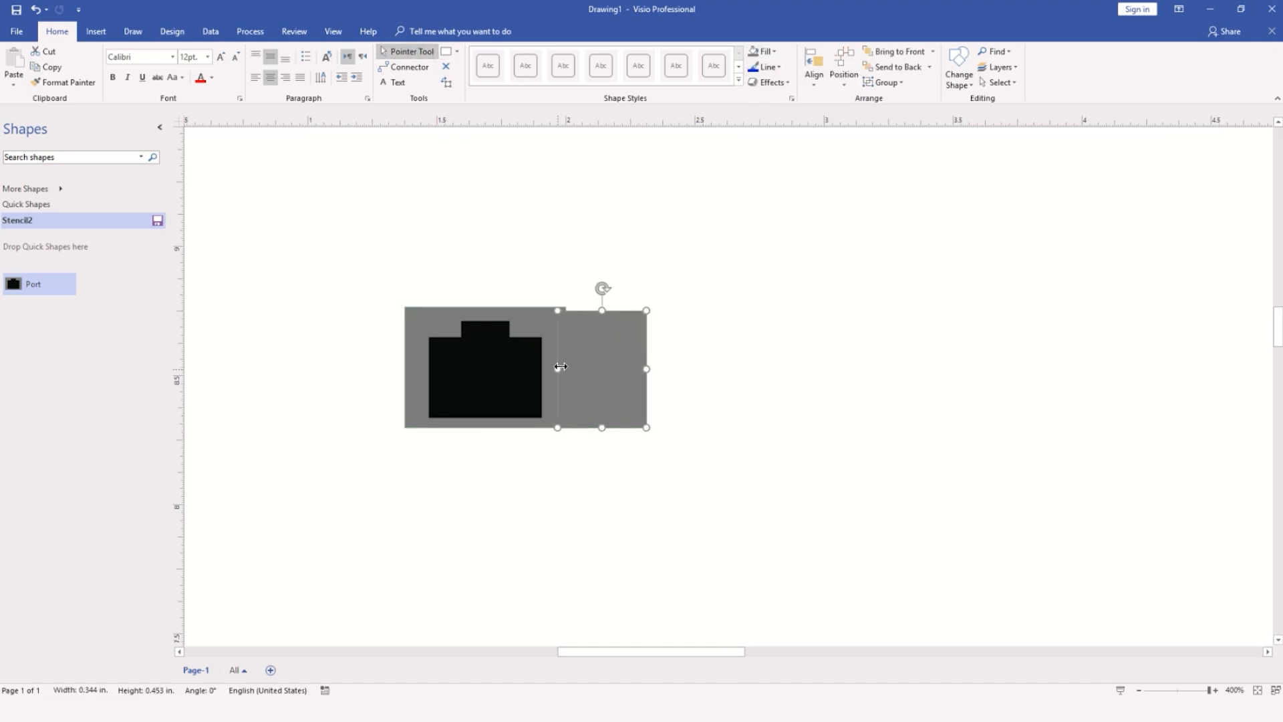
left_click_drag(558, 368, 566, 364)
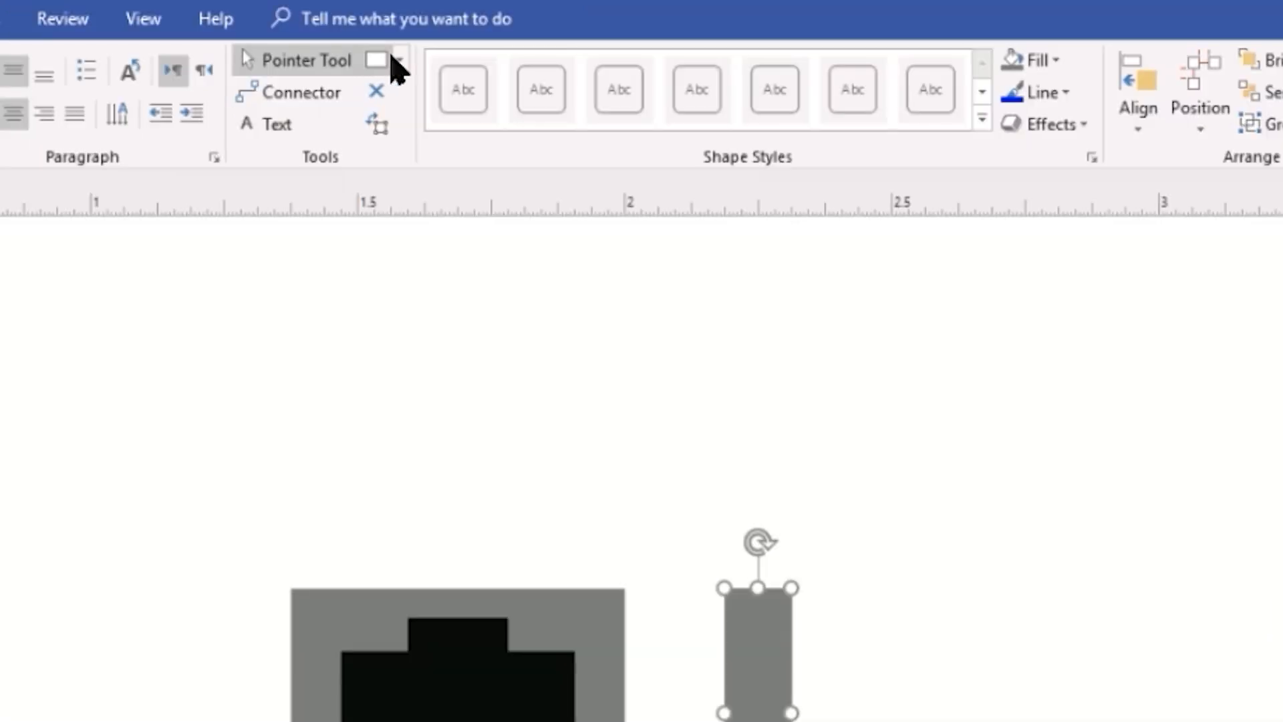
left_click(399, 60)
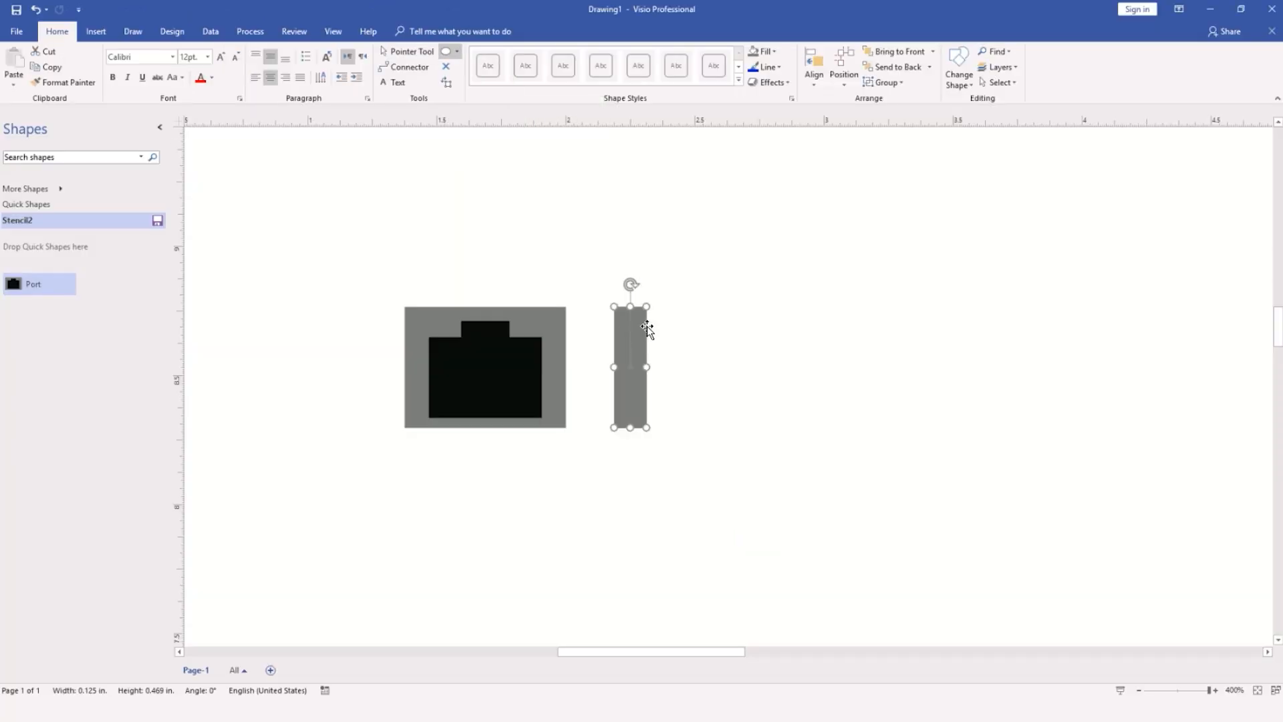
left_click(764, 51)
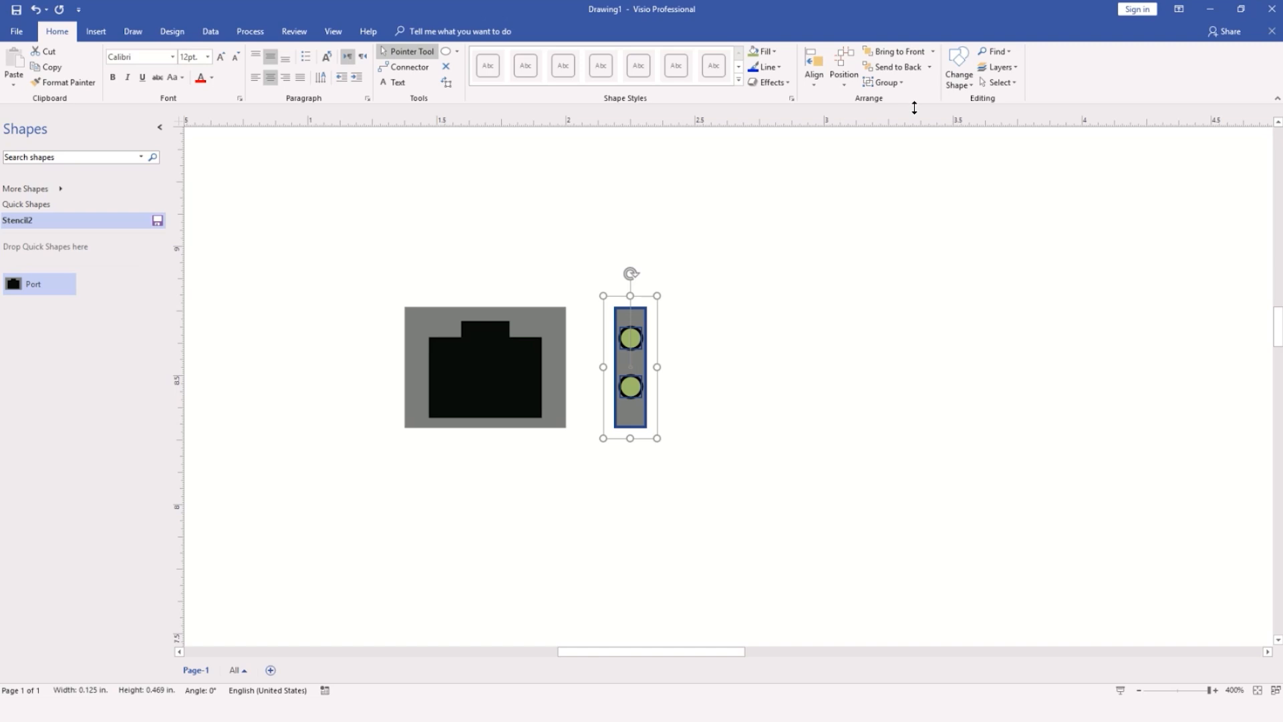
right_click(629, 366)
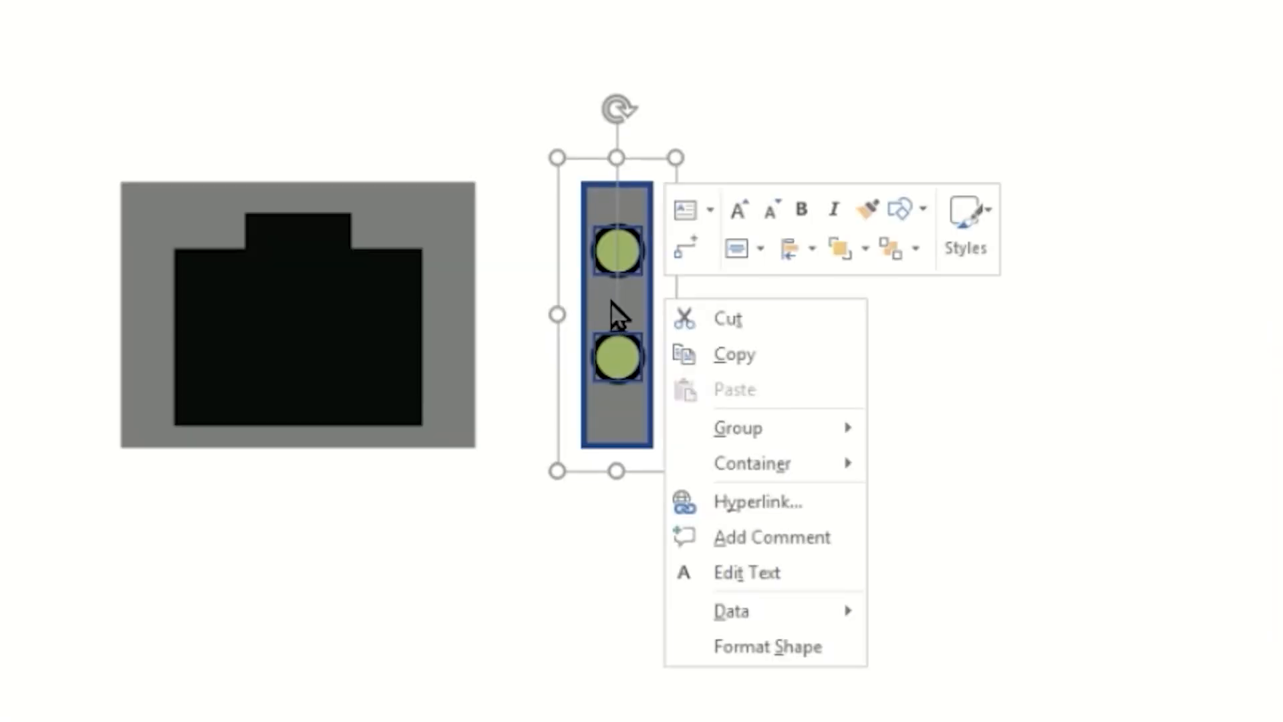
mouse_move(735, 428)
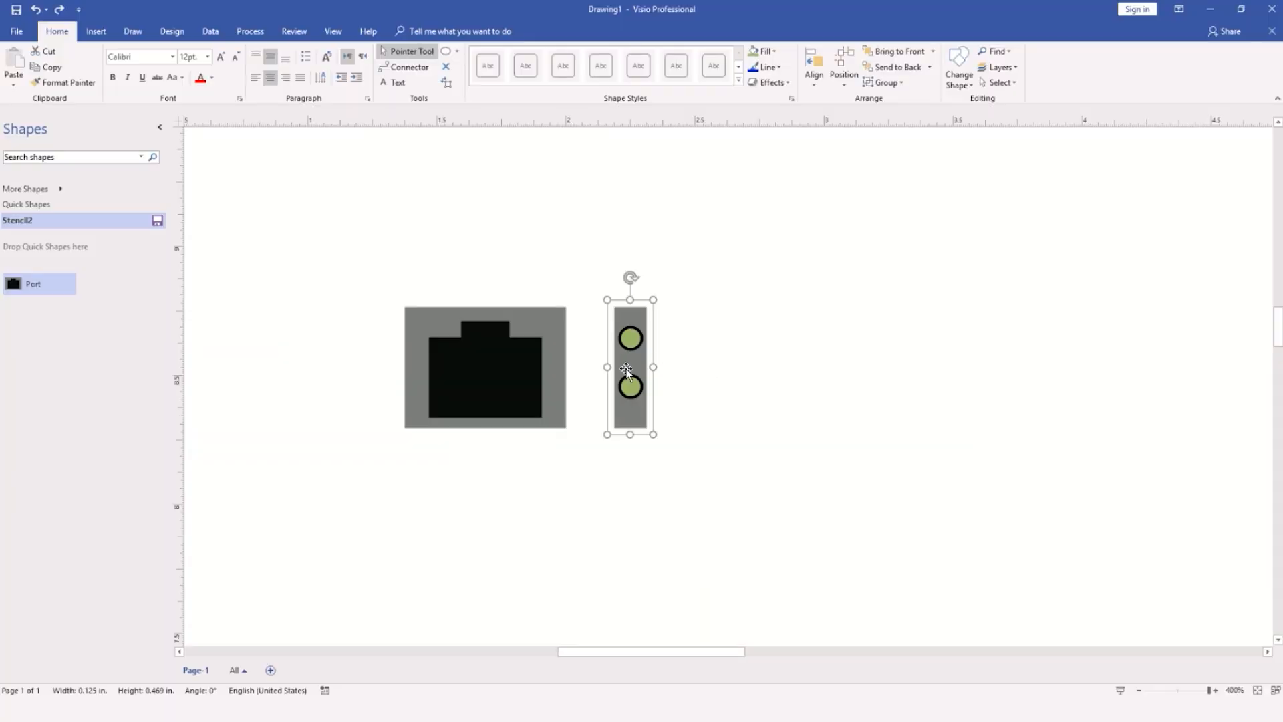
mouse_move(635, 365)
type("Port Lights")
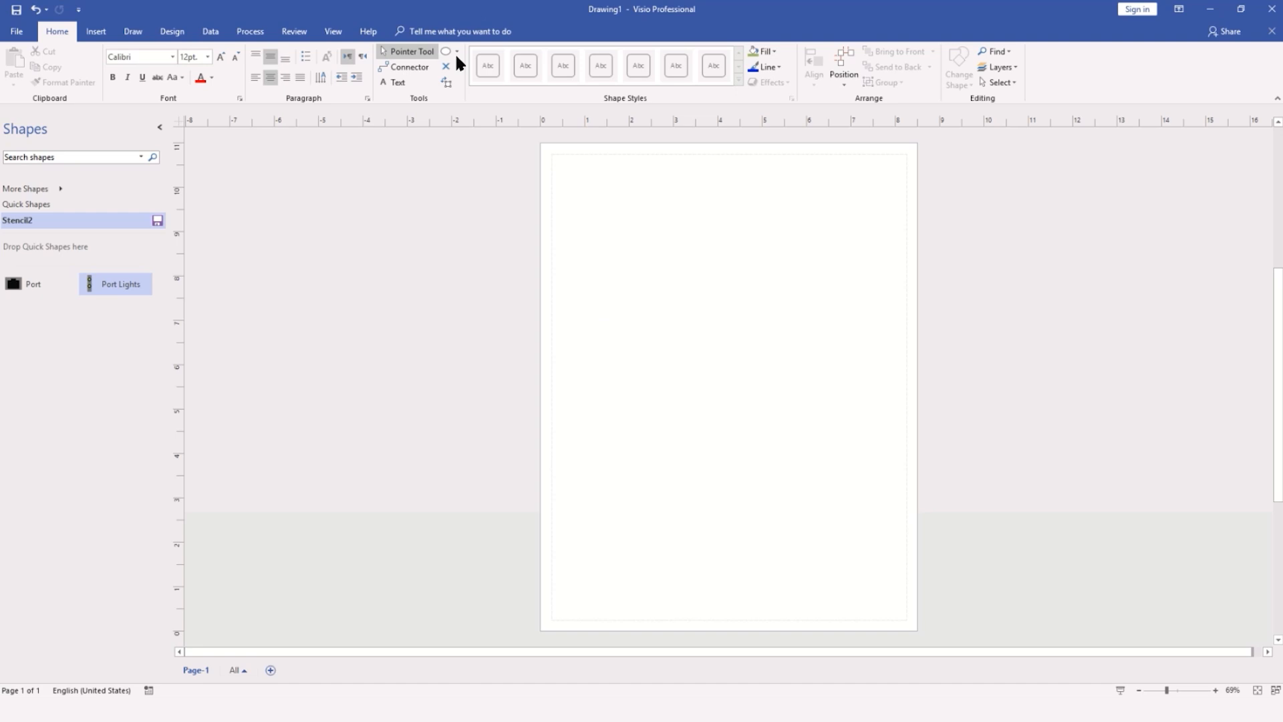
Draw a wide grey switch-body rectangle near the top of the page with the Rectangle tool
left_click(457, 51)
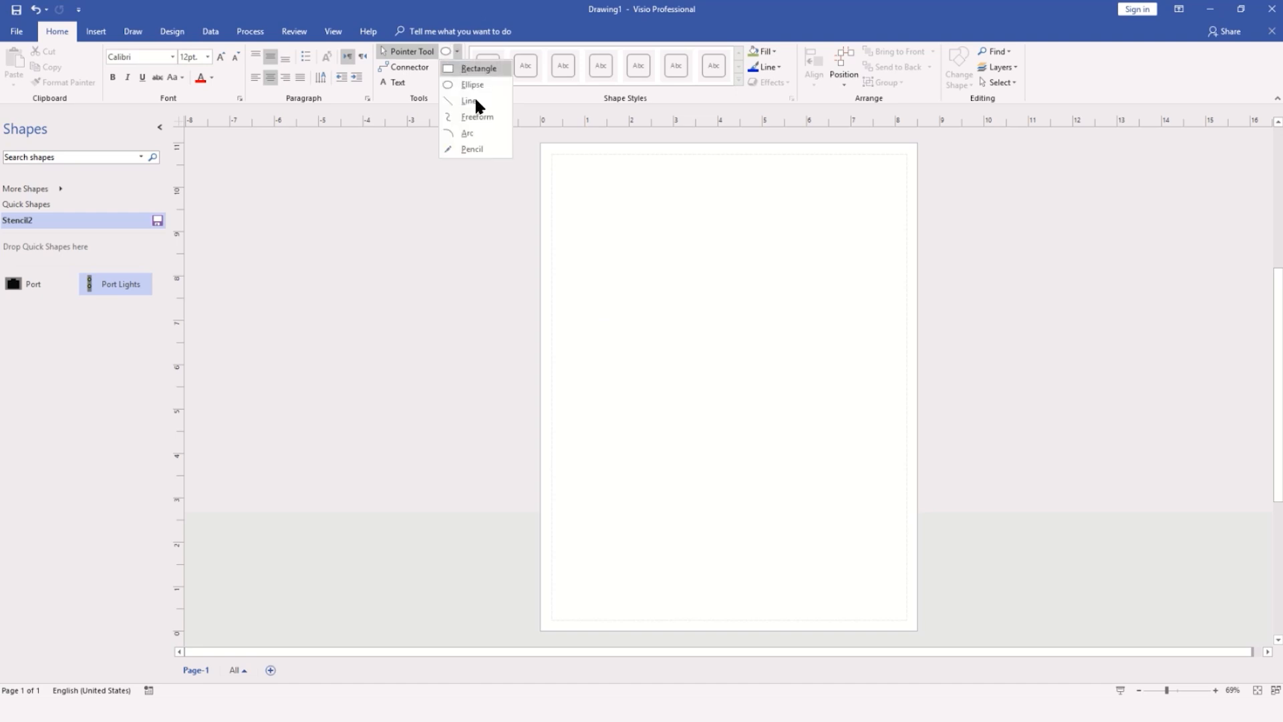
left_click(479, 69)
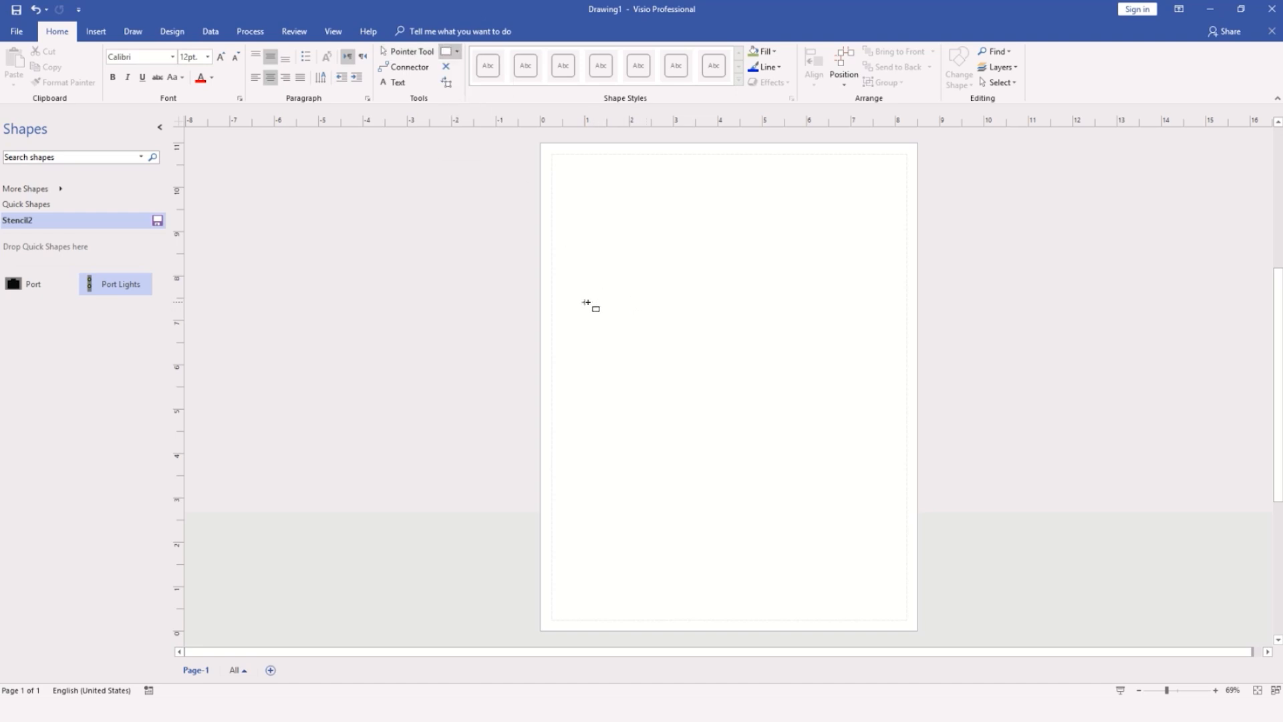
left_click_drag(586, 305, 774, 331)
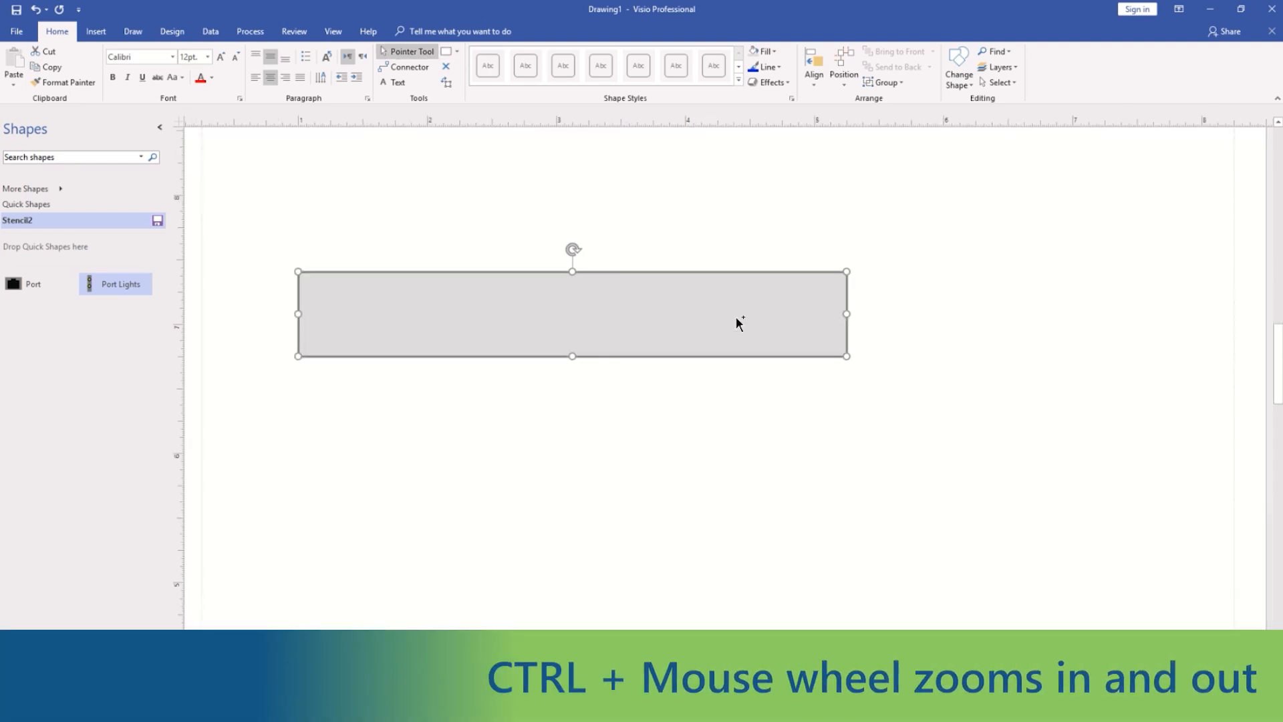
mouse_move(348, 316)
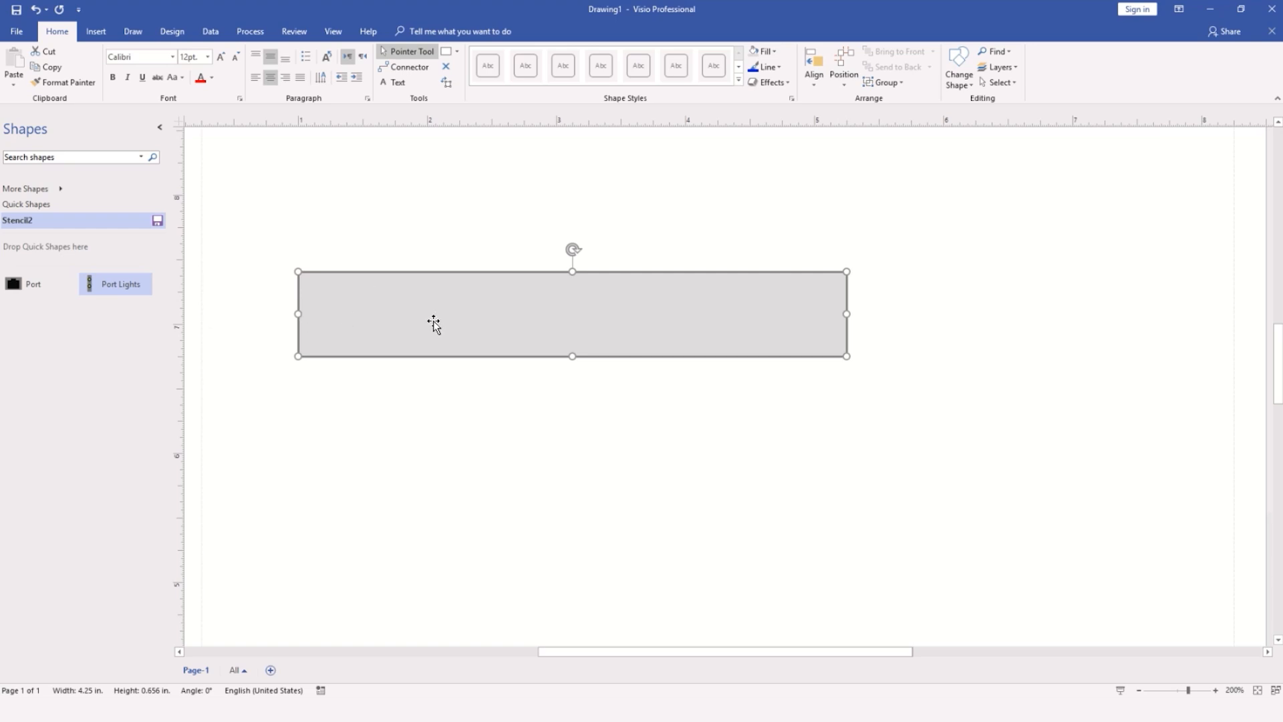
mouse_move(442, 319)
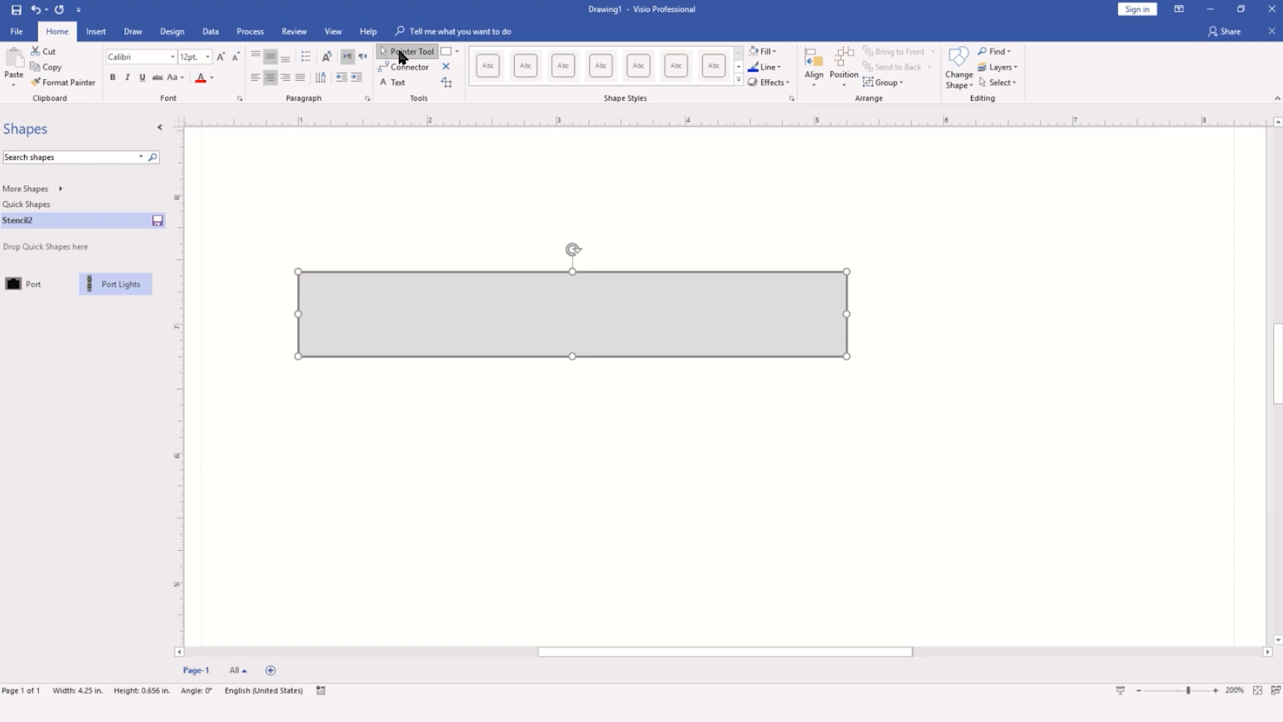
mouse_move(524, 334)
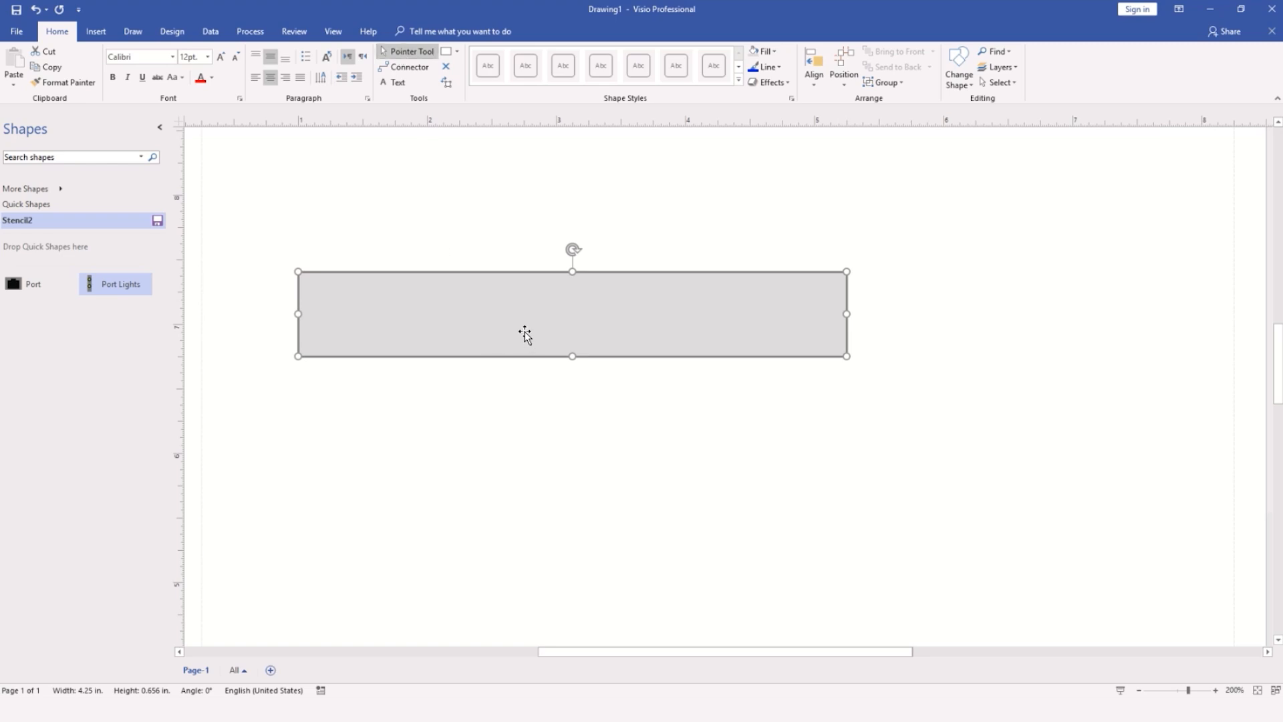
mouse_move(524, 325)
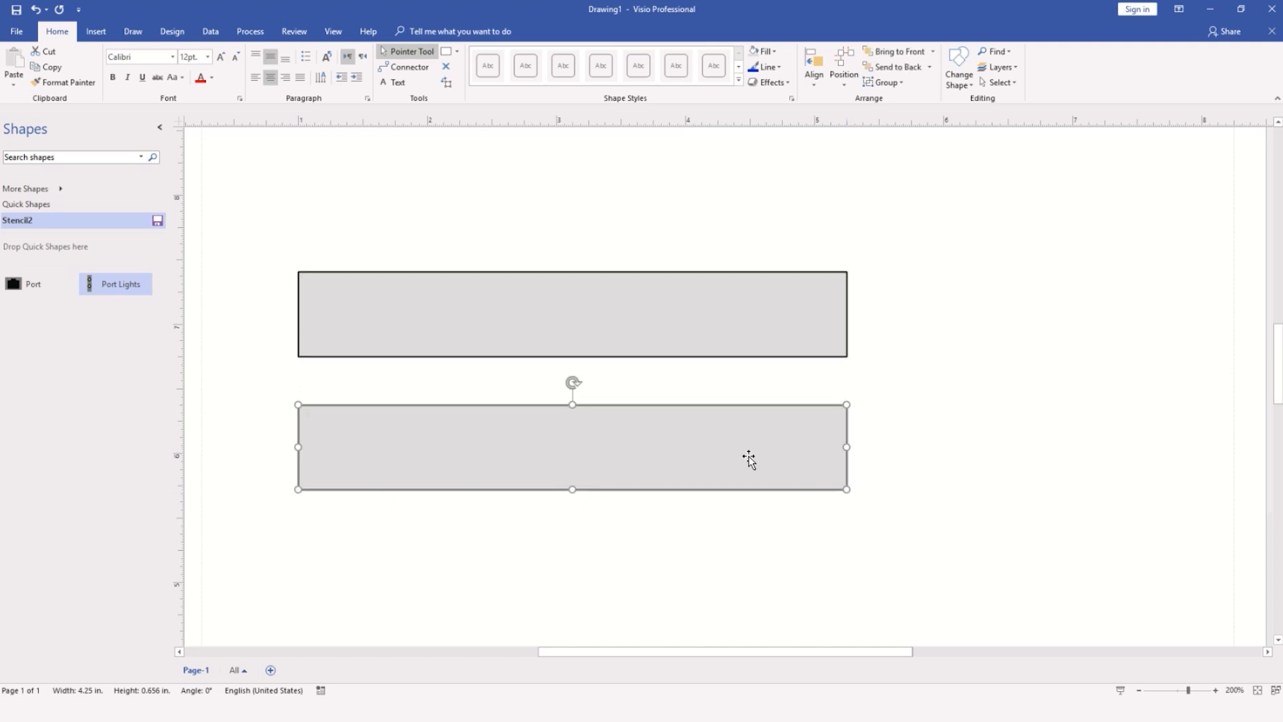
mouse_move(850, 448)
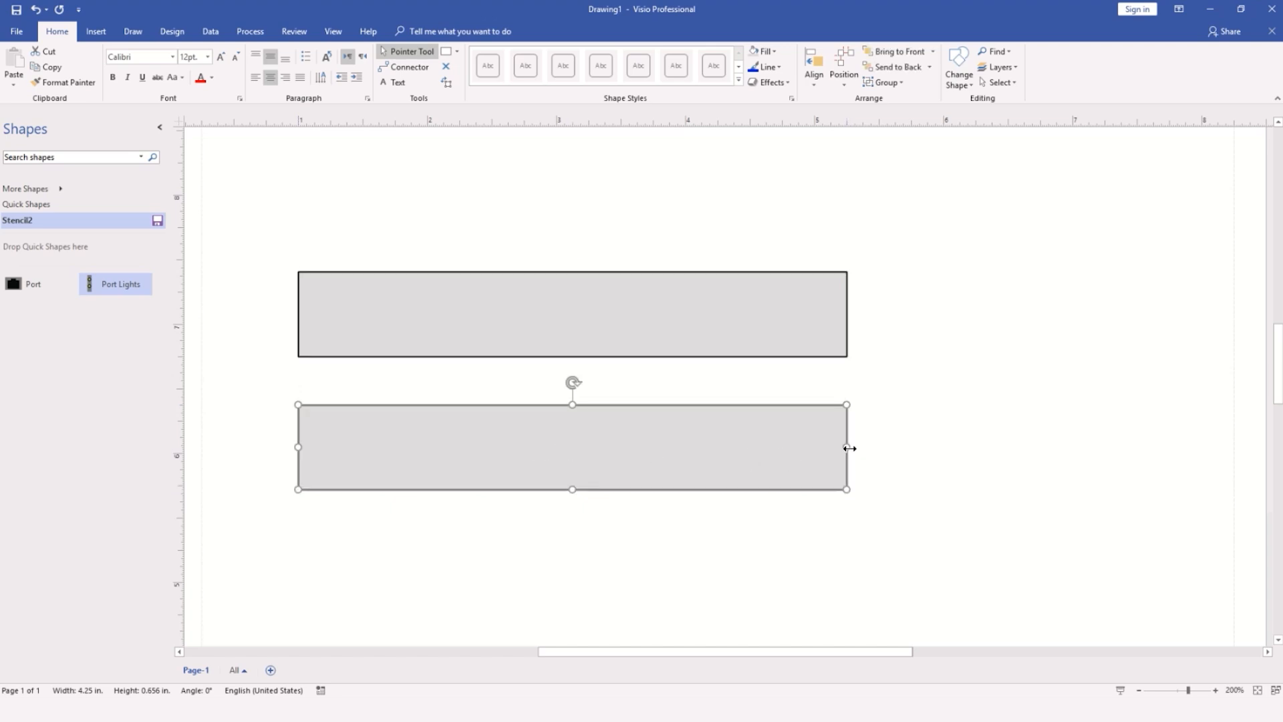
Narrow the copied rectangle into a thin vertical strip and draw two black dots on it
left_click_drag(847, 447, 366, 447)
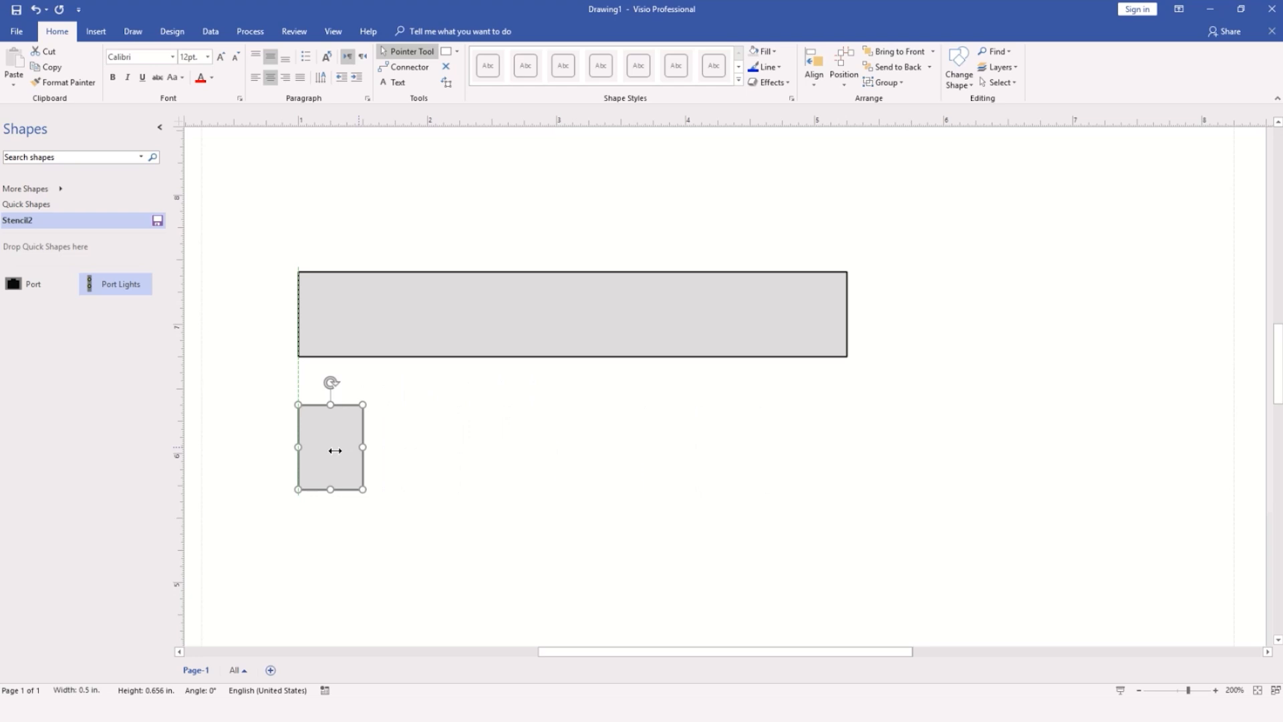
left_click_drag(365, 448, 306, 448)
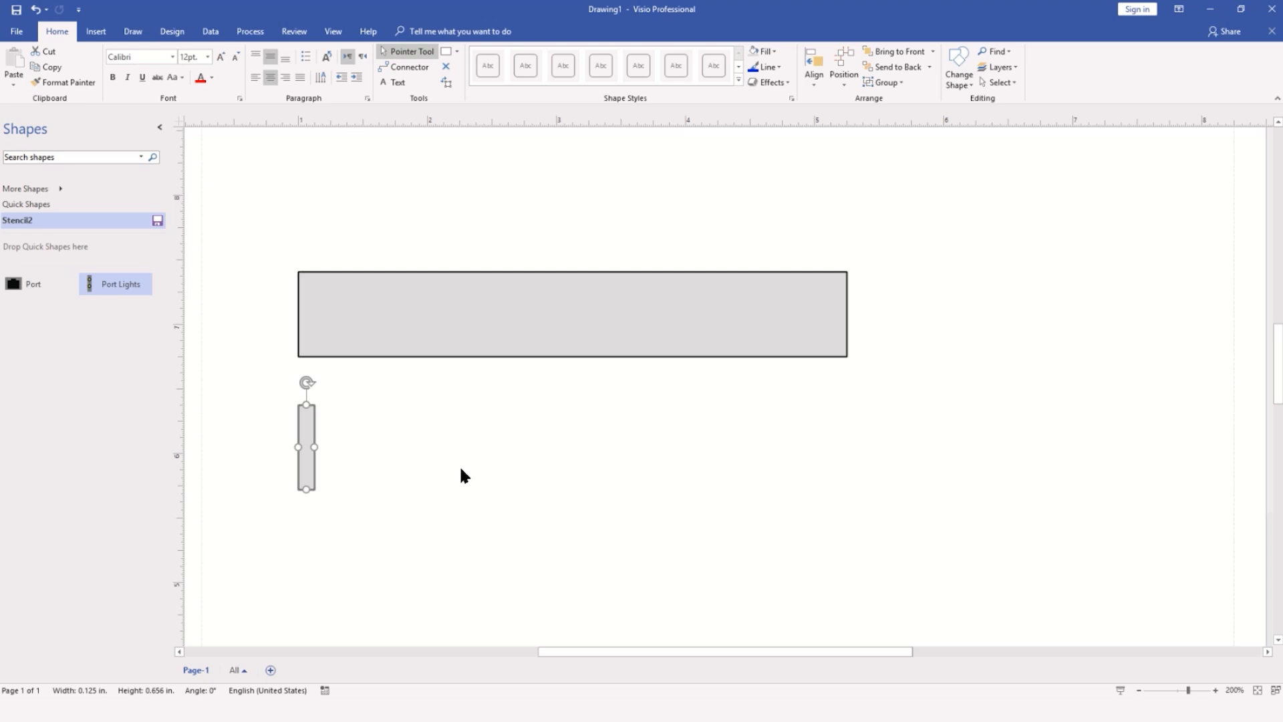
left_click(457, 51)
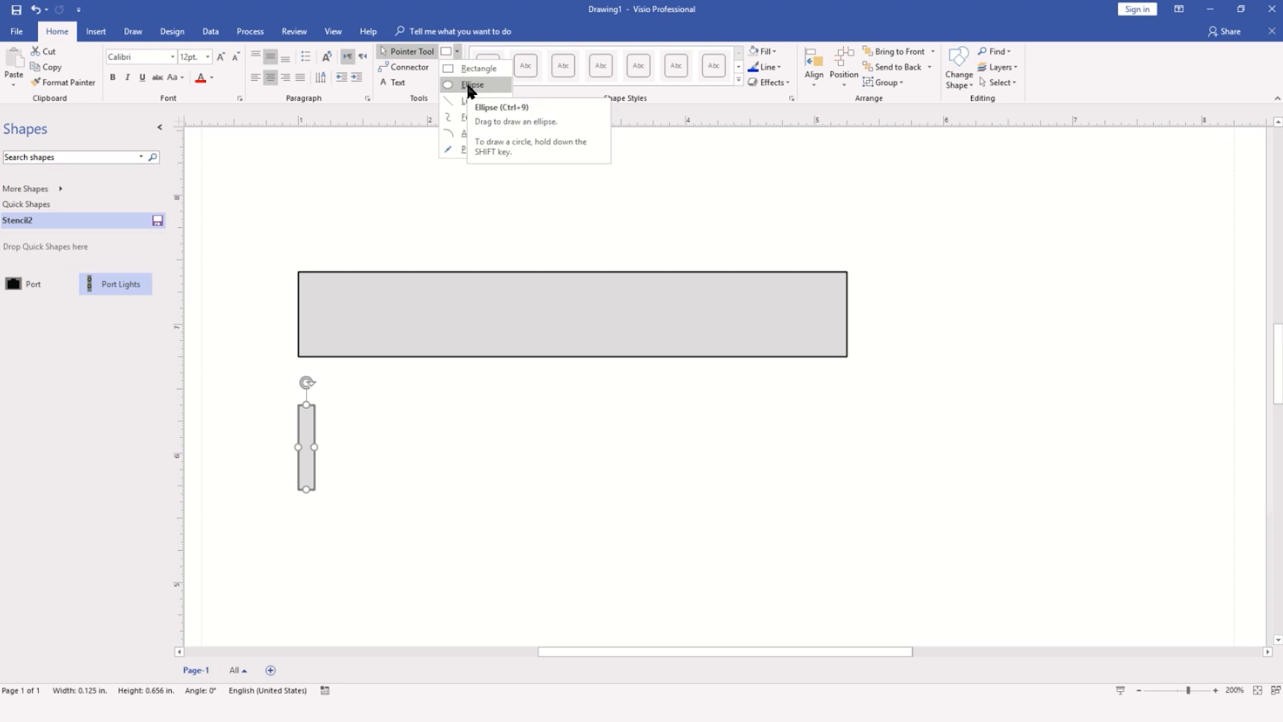
left_click(472, 86)
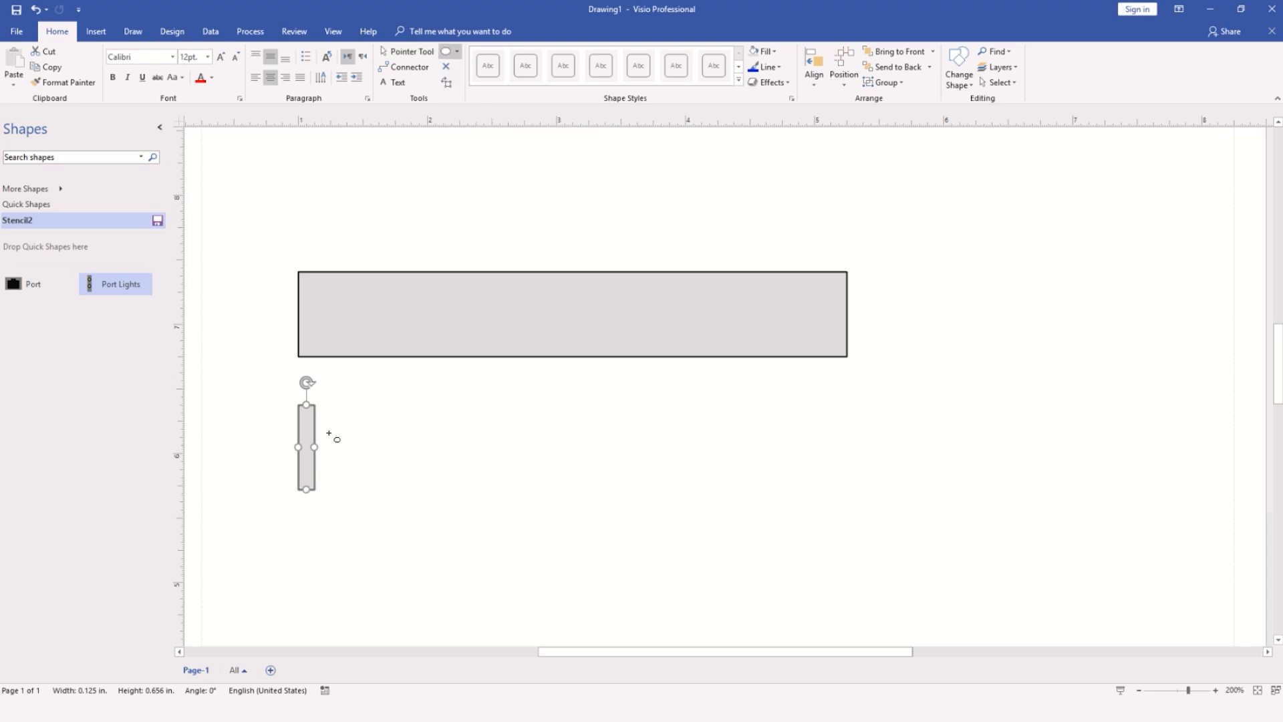
left_click(764, 67)
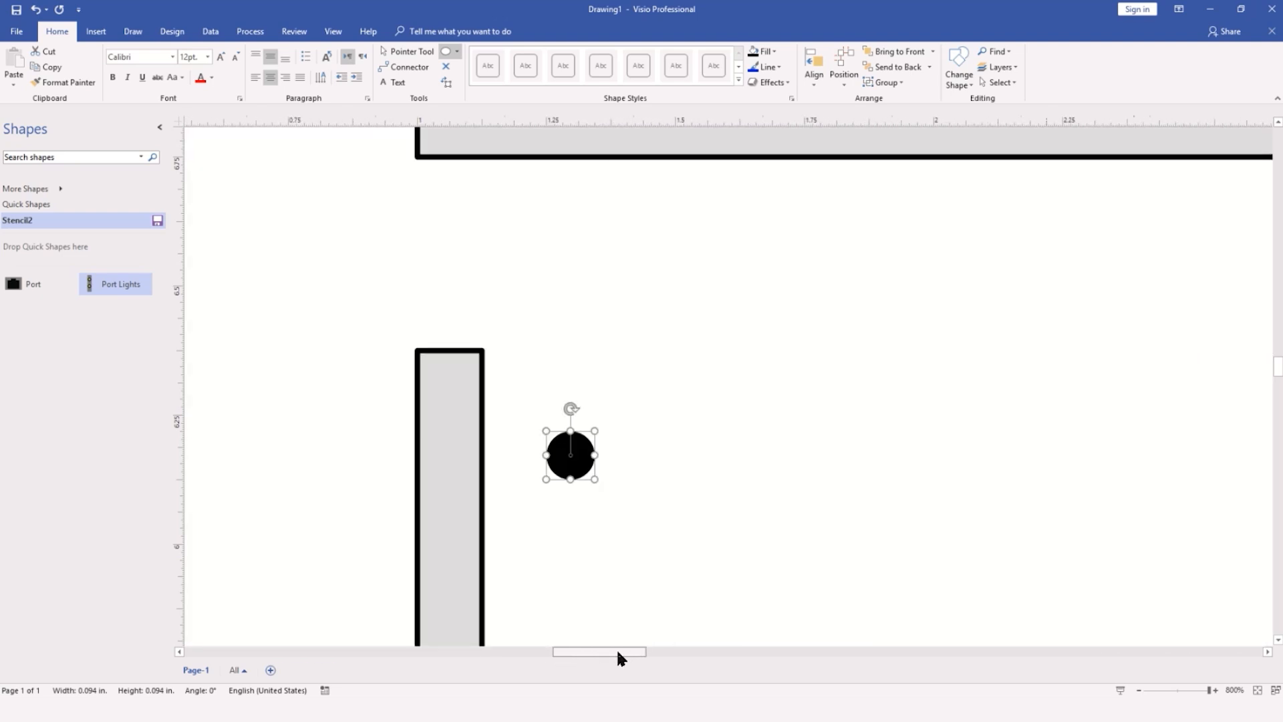
left_click_drag(571, 454, 513, 438)
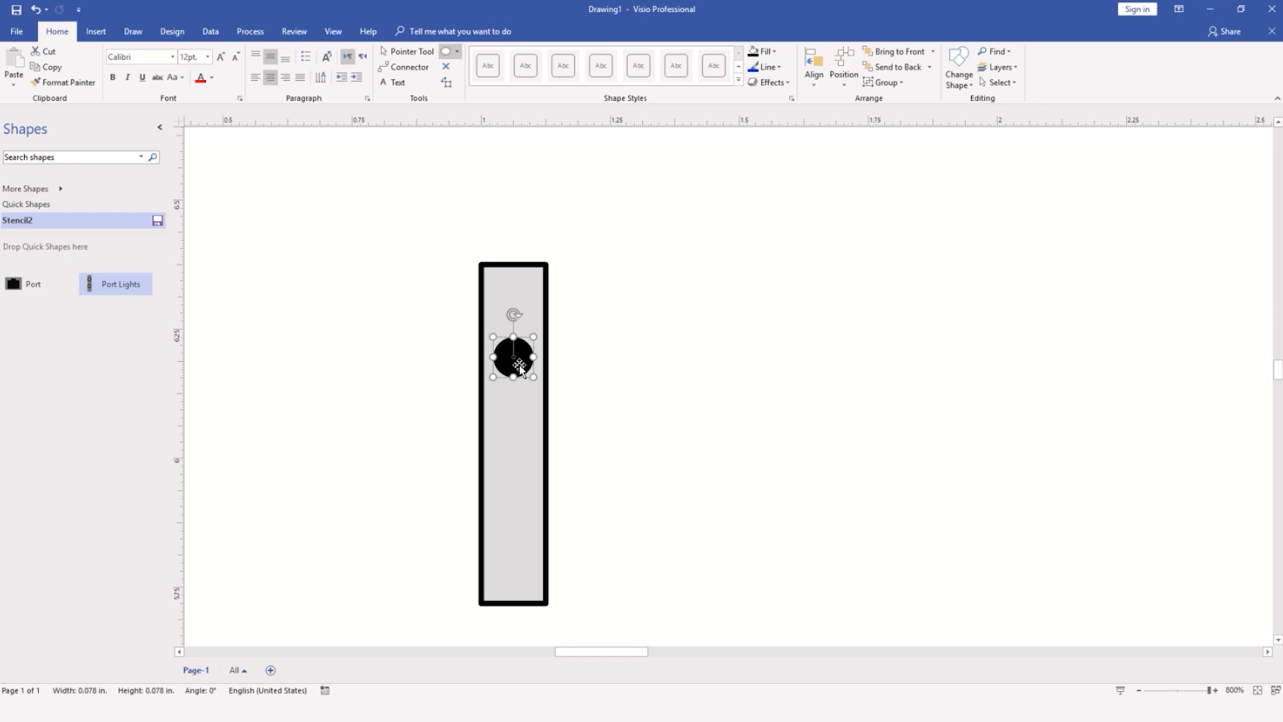
left_click_drag(516, 356, 513, 513)
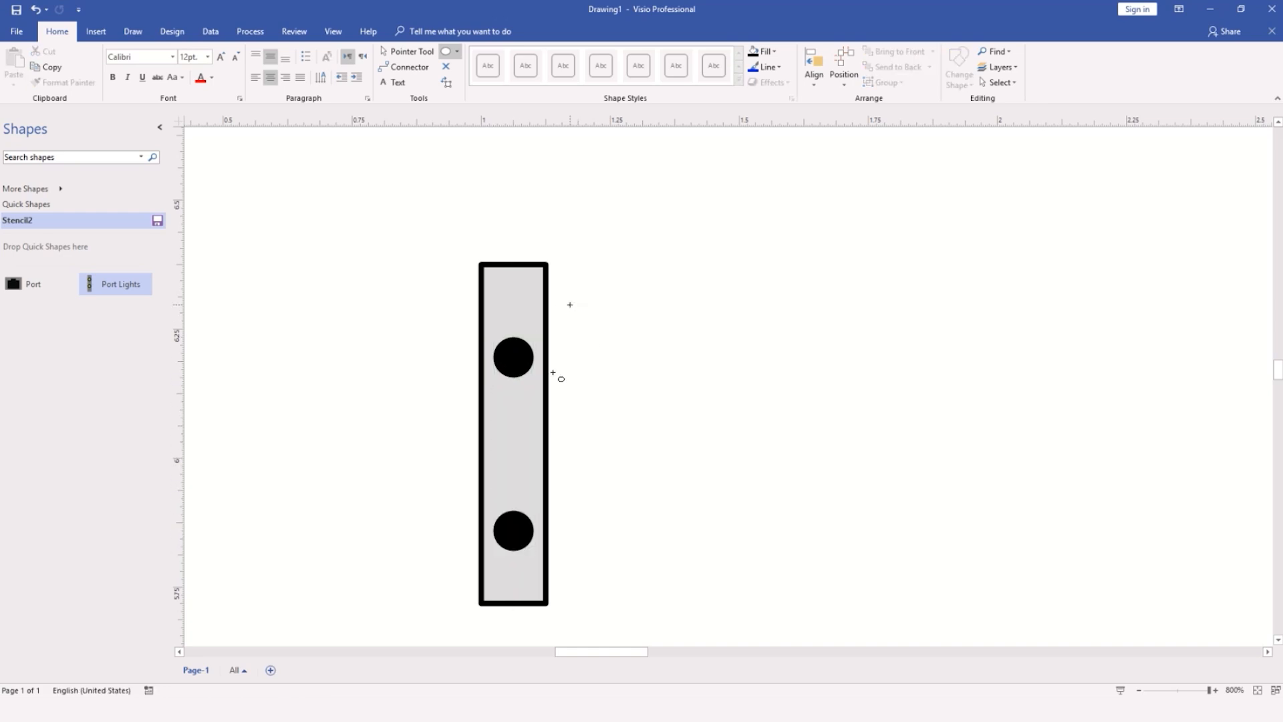
mouse_move(401, 60)
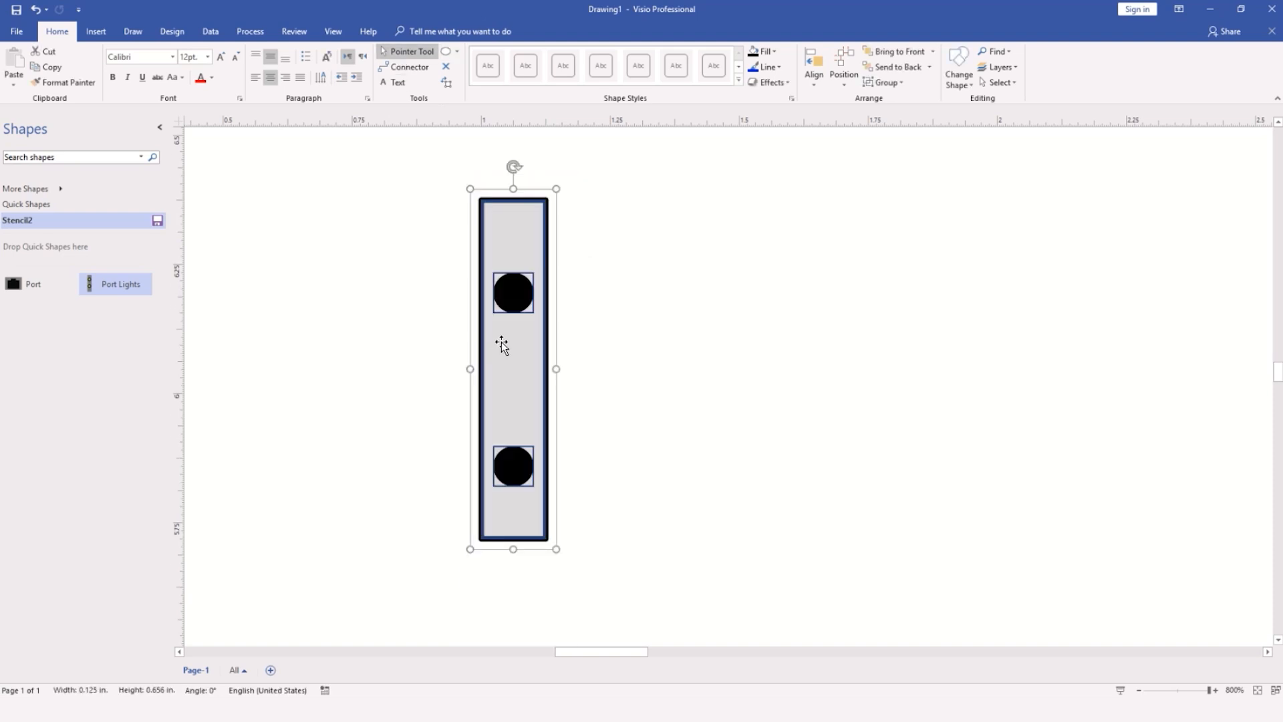
mouse_move(814, 65)
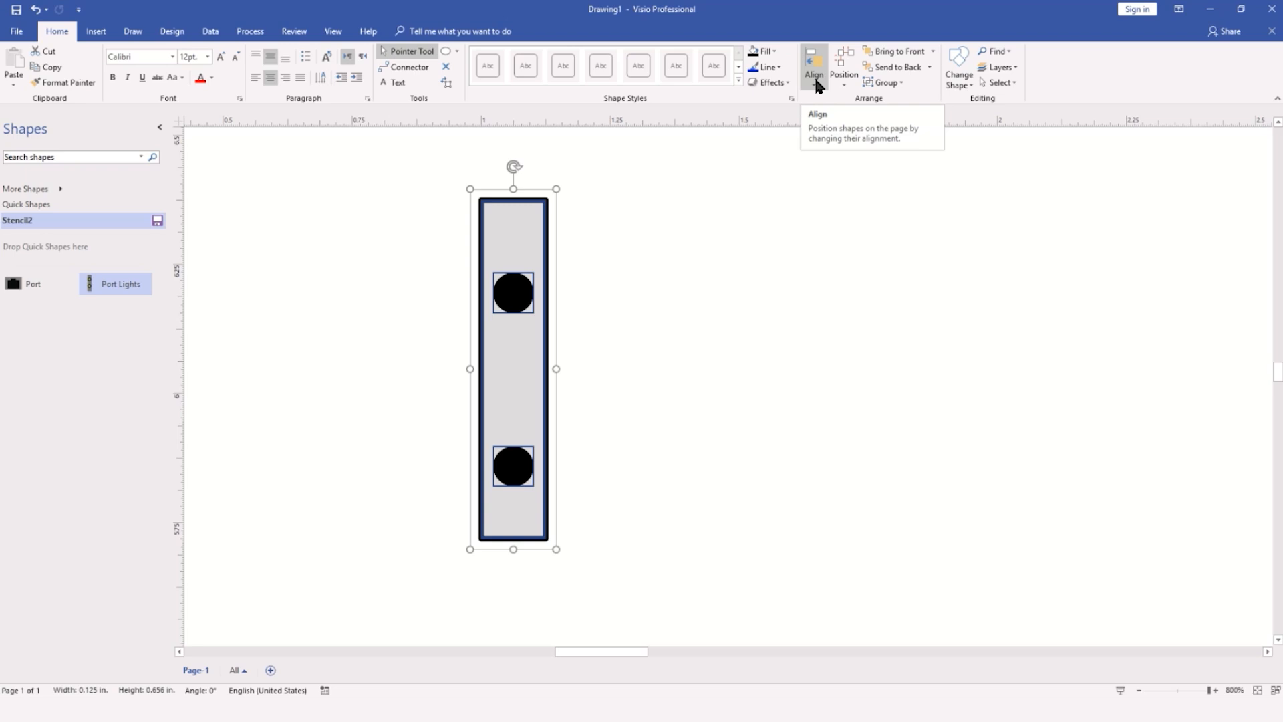
Centre-align the two dots on the strip and group strip and dots as one bracket
left_click(813, 66)
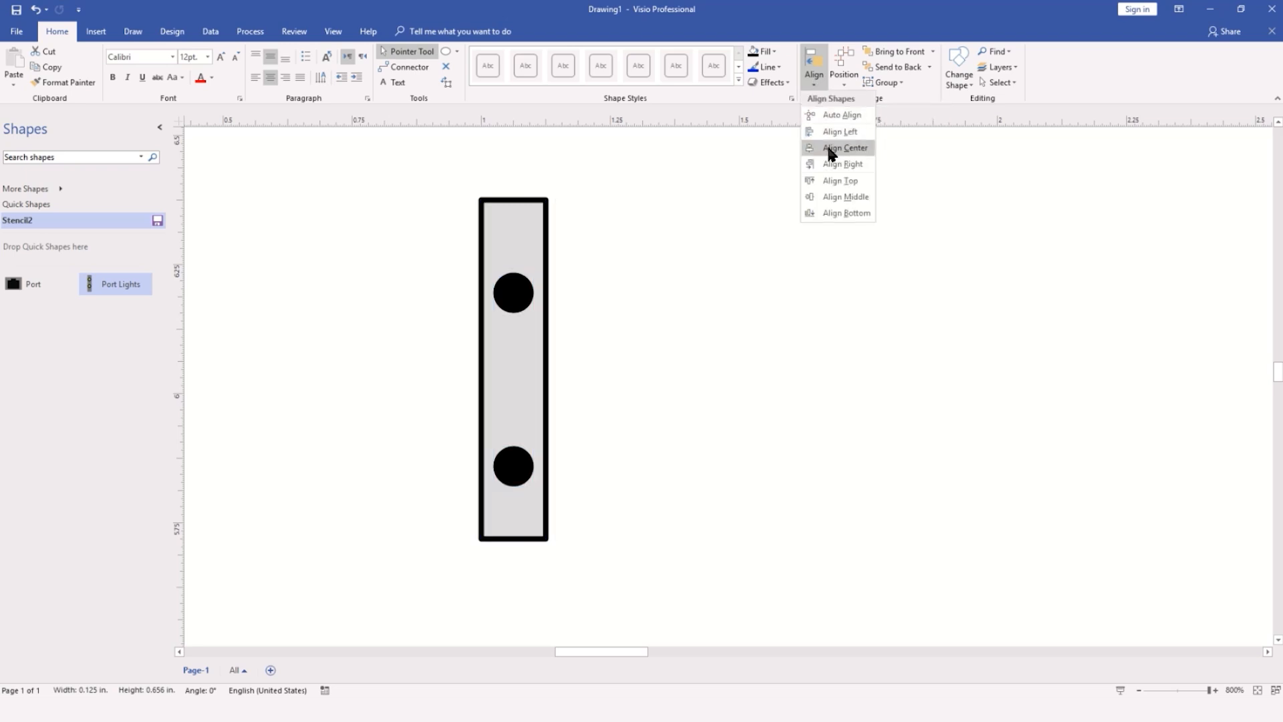
left_click(843, 147)
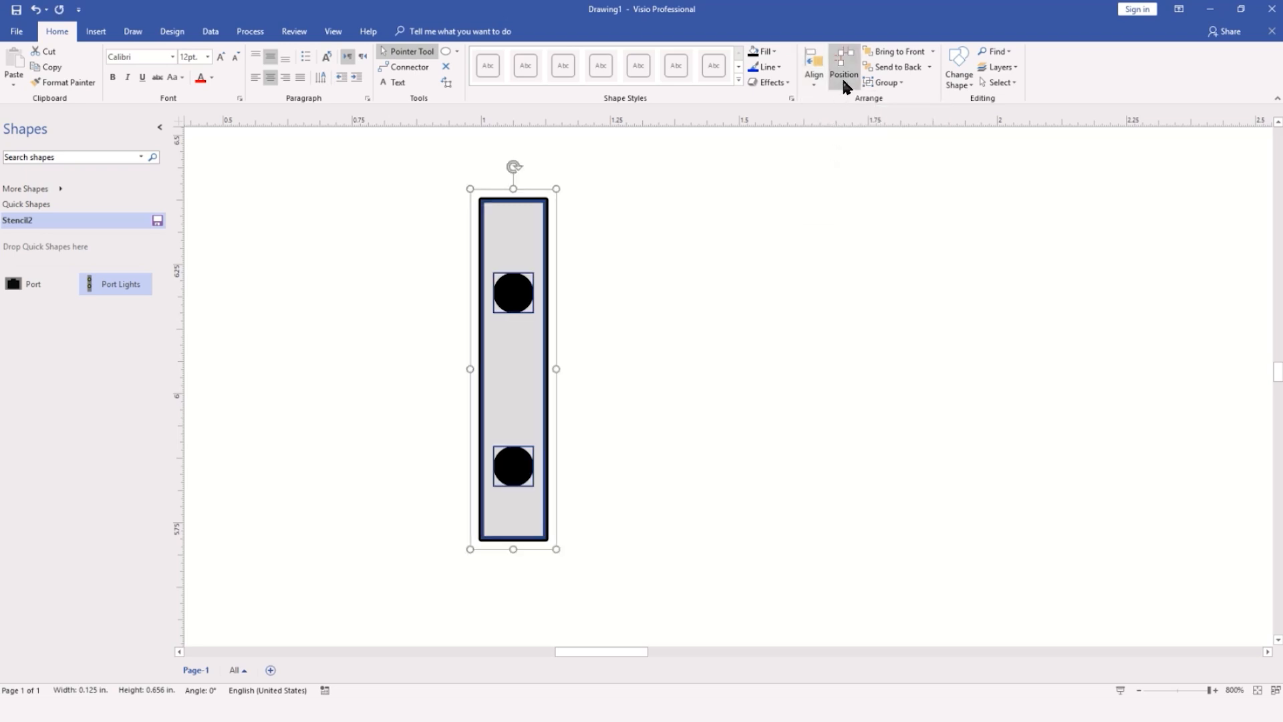
left_click(844, 65)
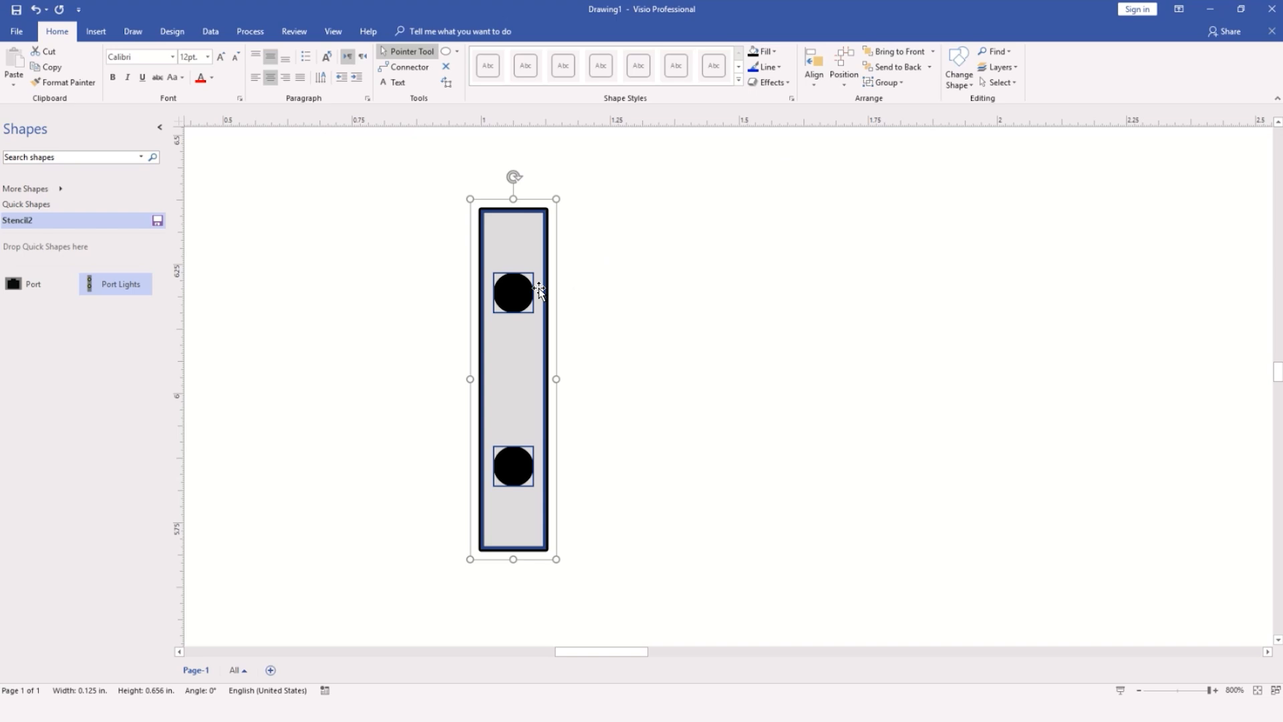
right_click(537, 290)
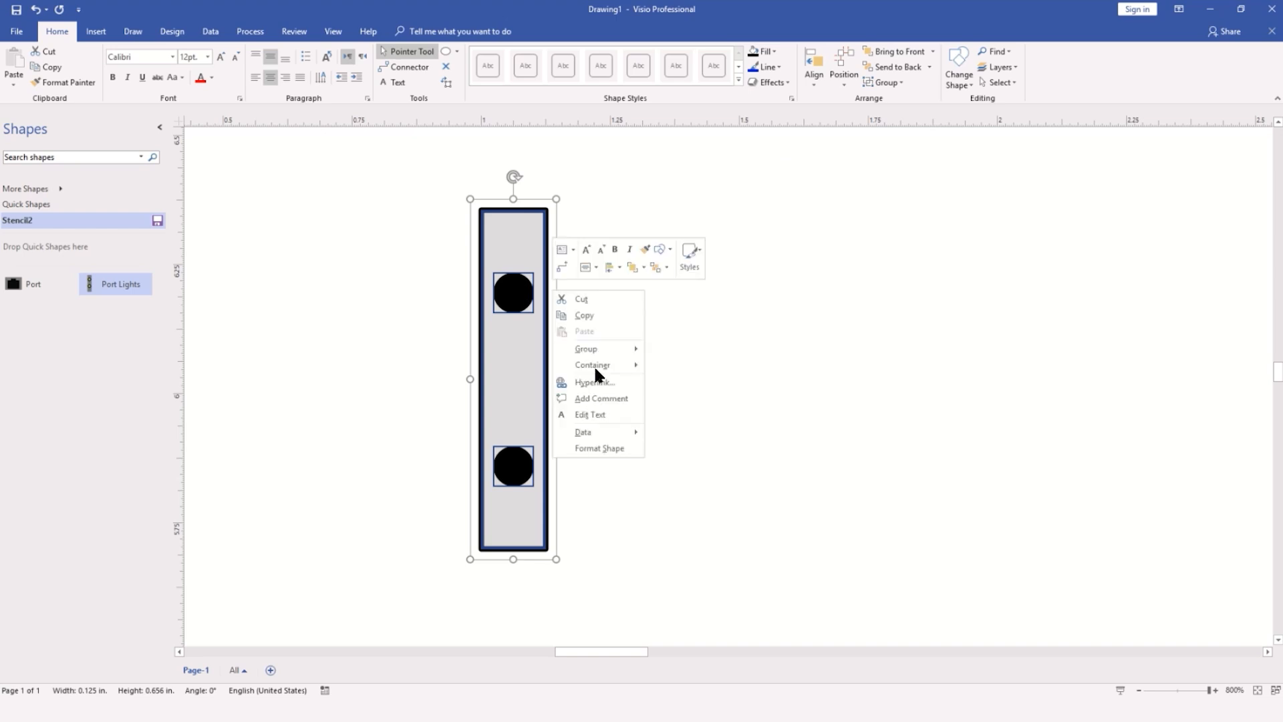
mouse_move(586, 348)
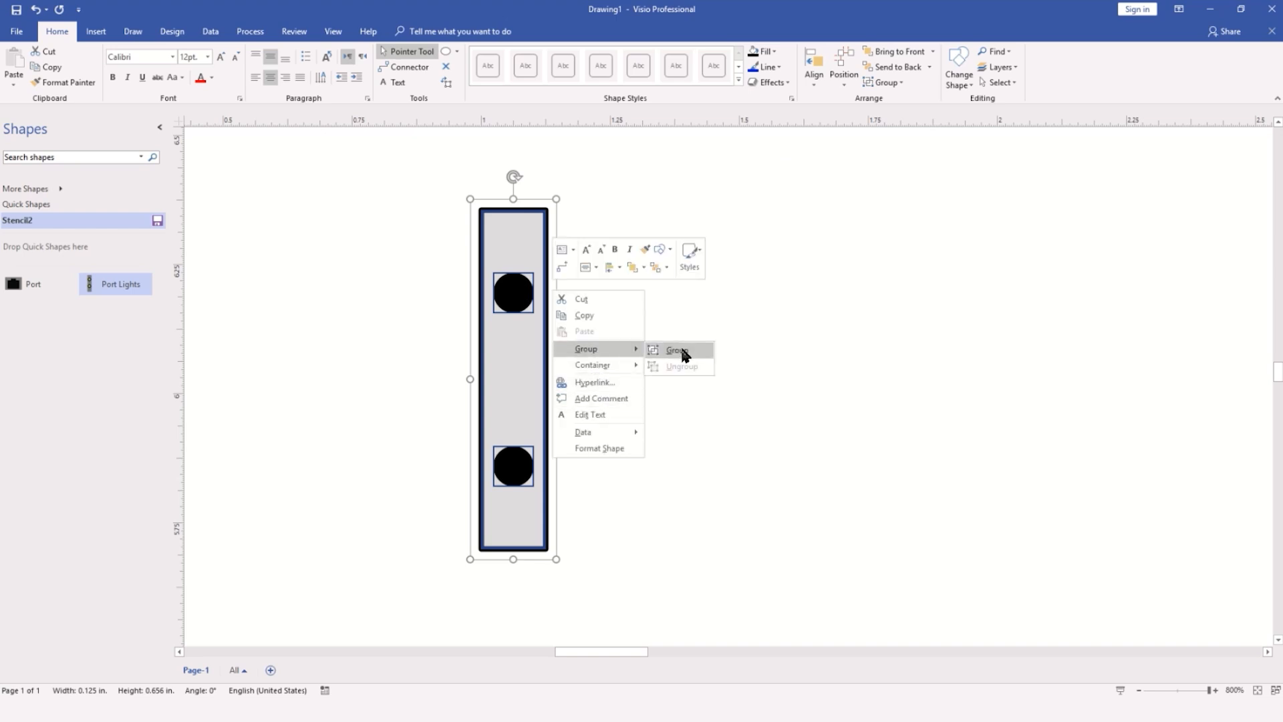
left_click(679, 349)
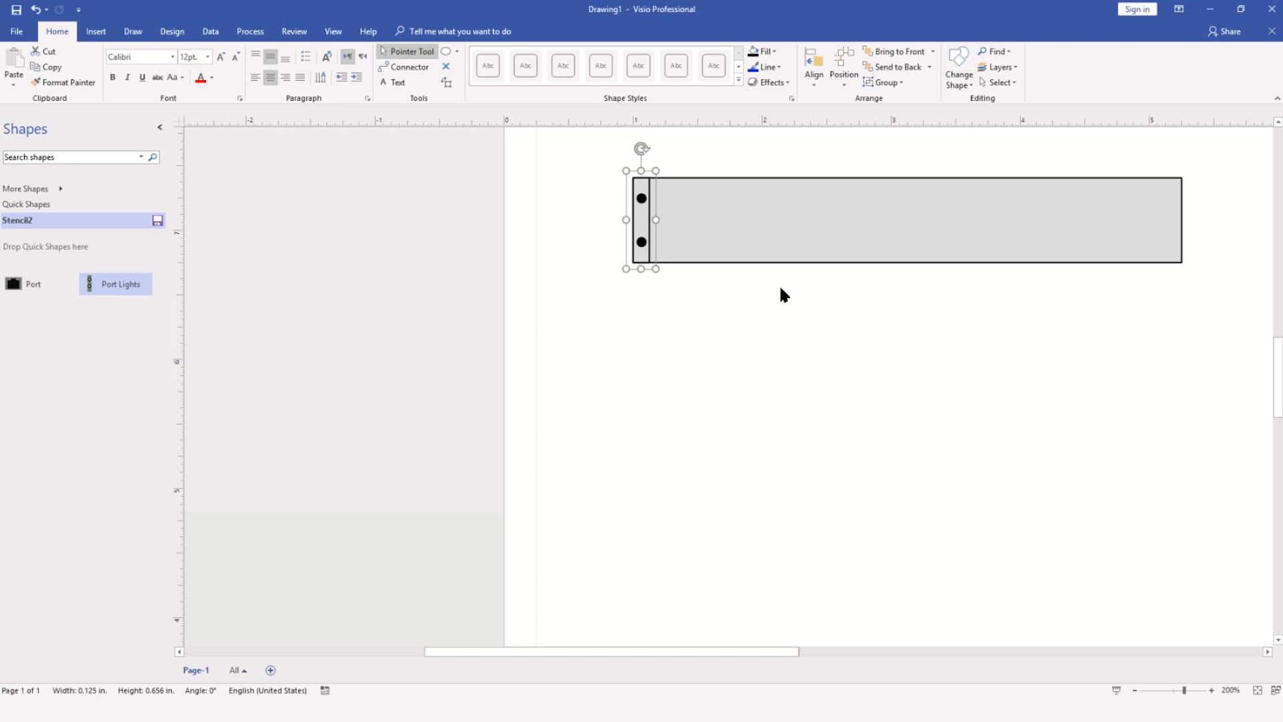
mouse_move(646, 223)
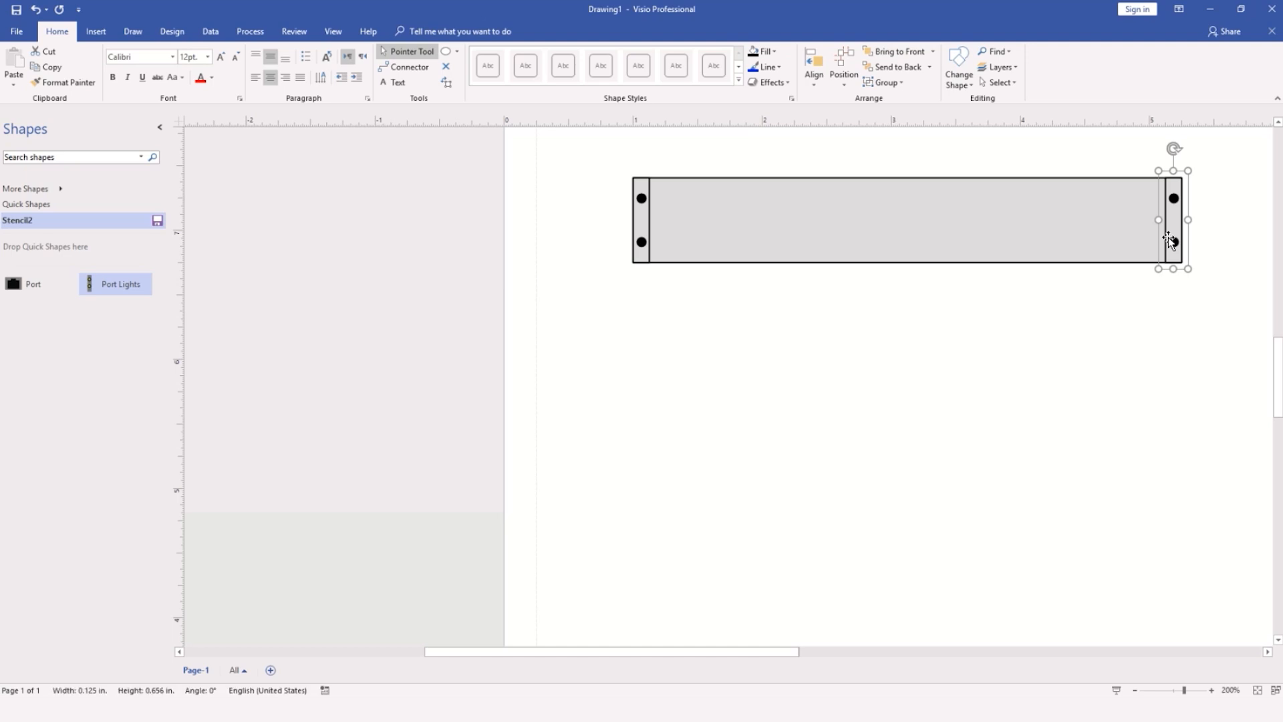
Deselect once dotted brackets sit on both ends of the chassis
left_click(970, 363)
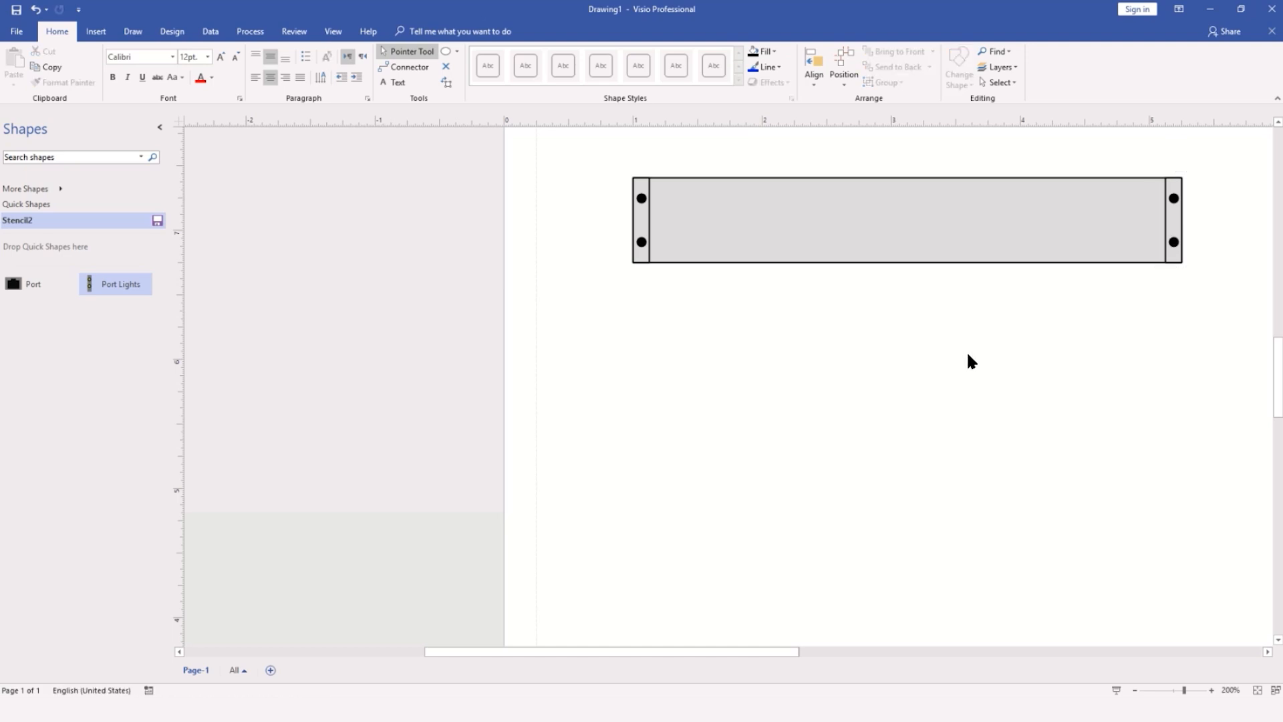
mouse_move(878, 363)
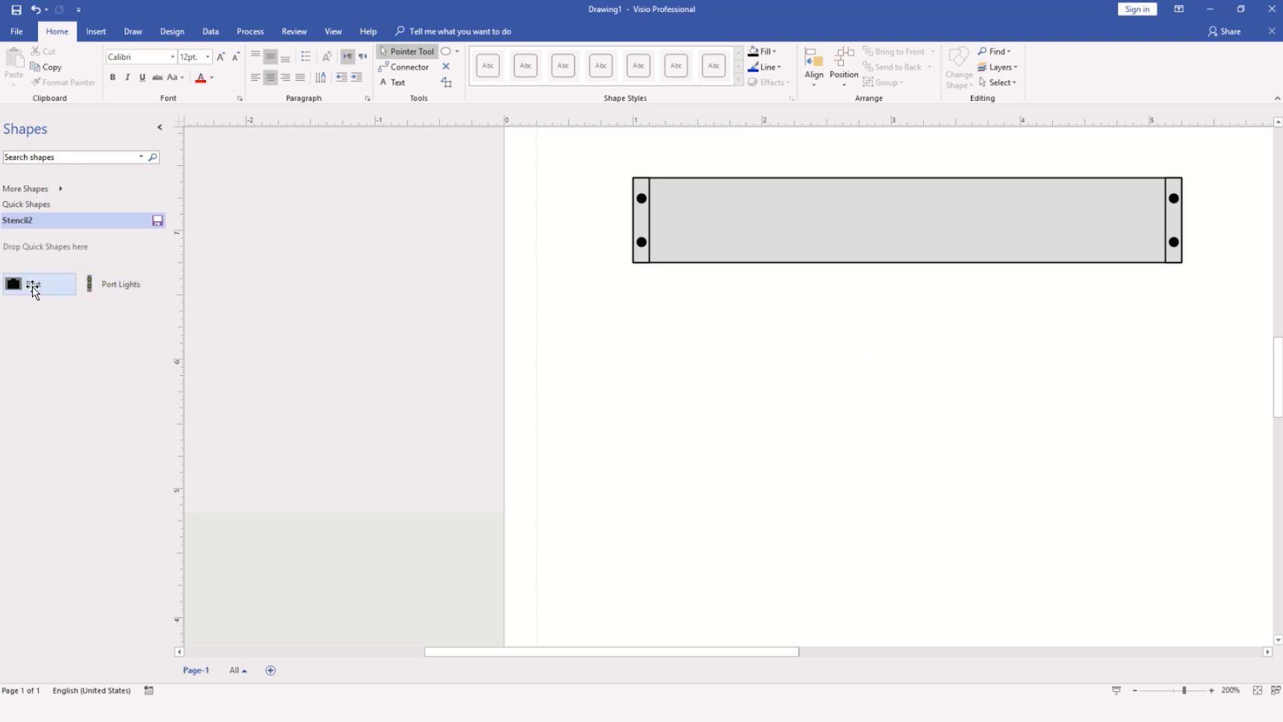
Drop a Port from Stencil2, copy it into a row of five on the chassis's upper left, and group them
left_click_drag(38, 283, 753, 341)
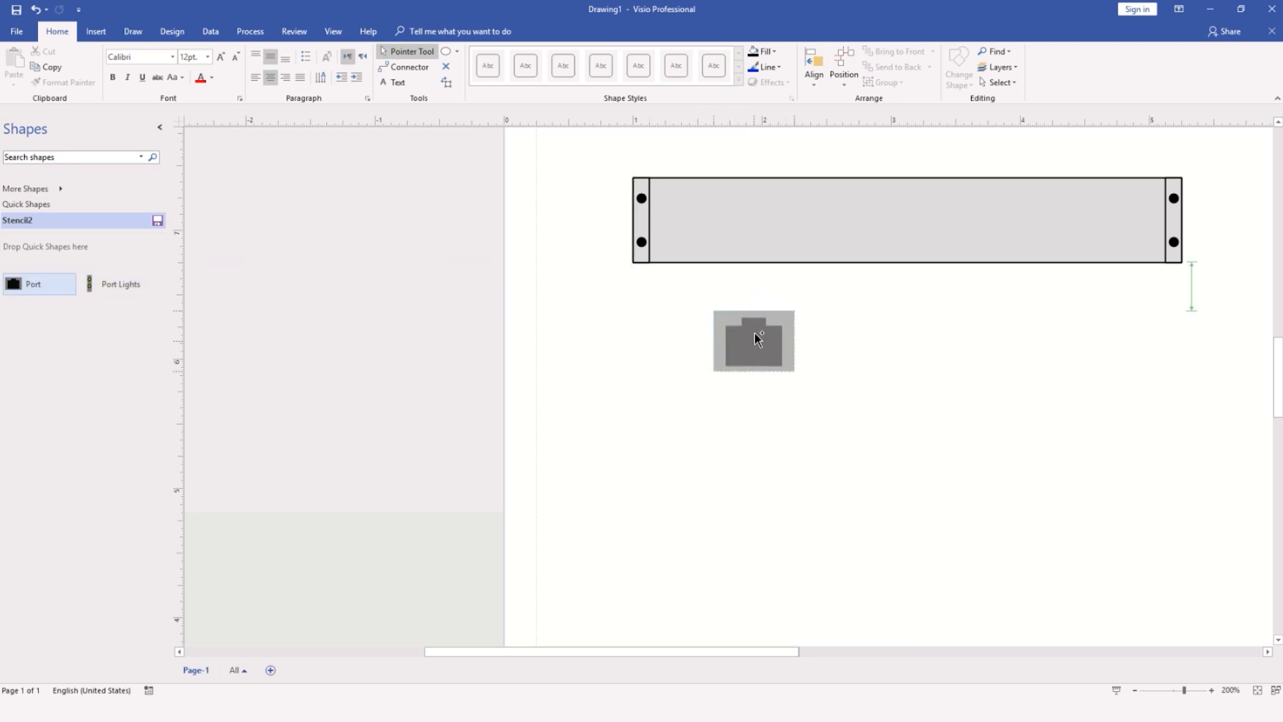
left_click(753, 341)
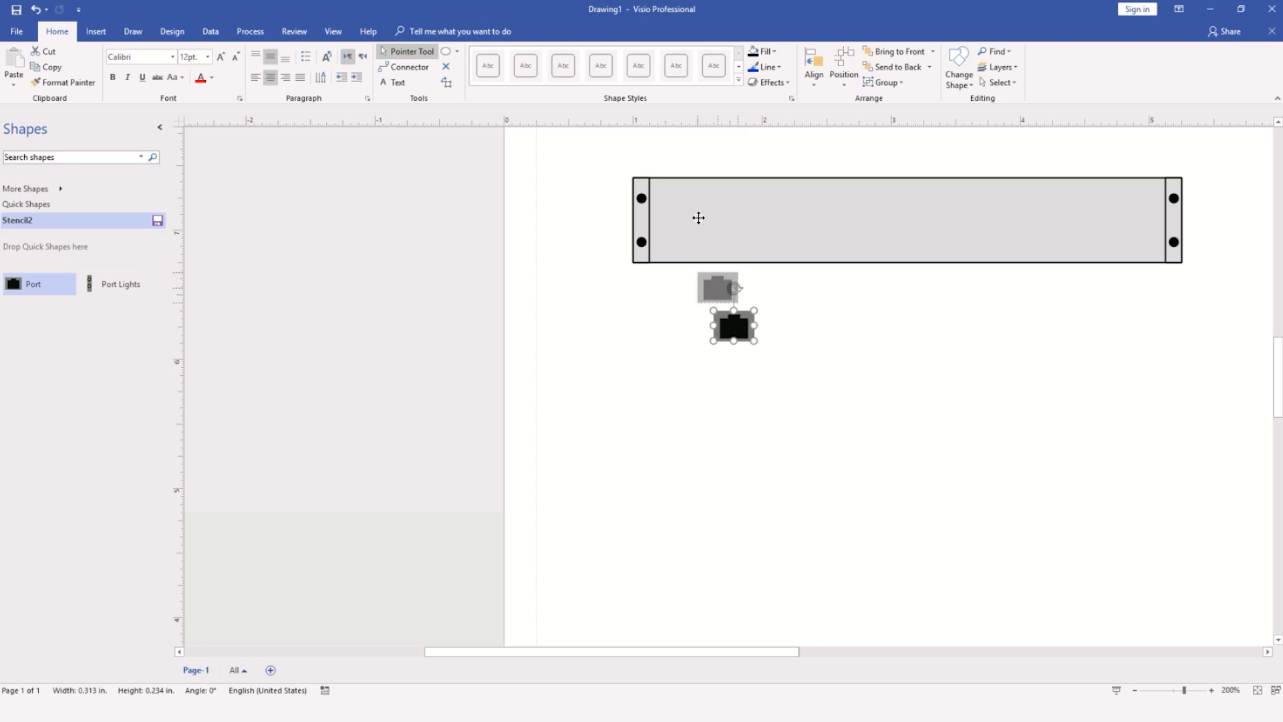
left_click_drag(733, 326, 696, 207)
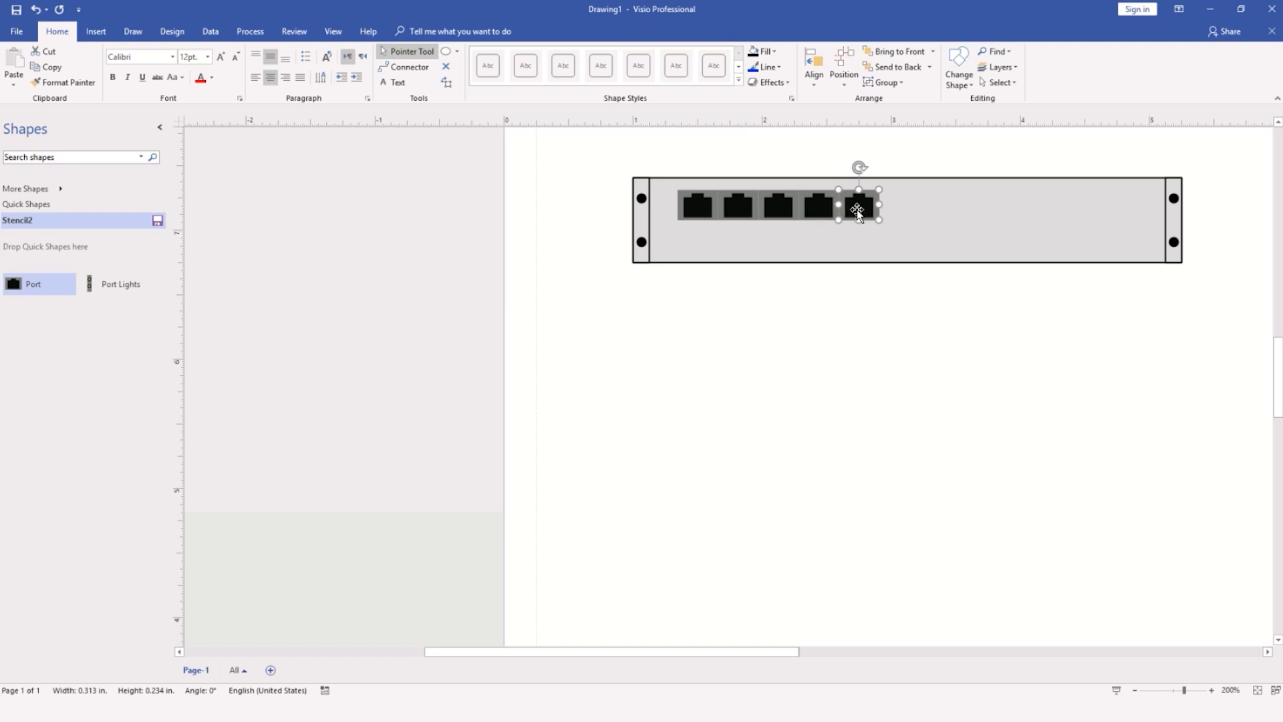
left_click_drag(857, 209, 815, 208)
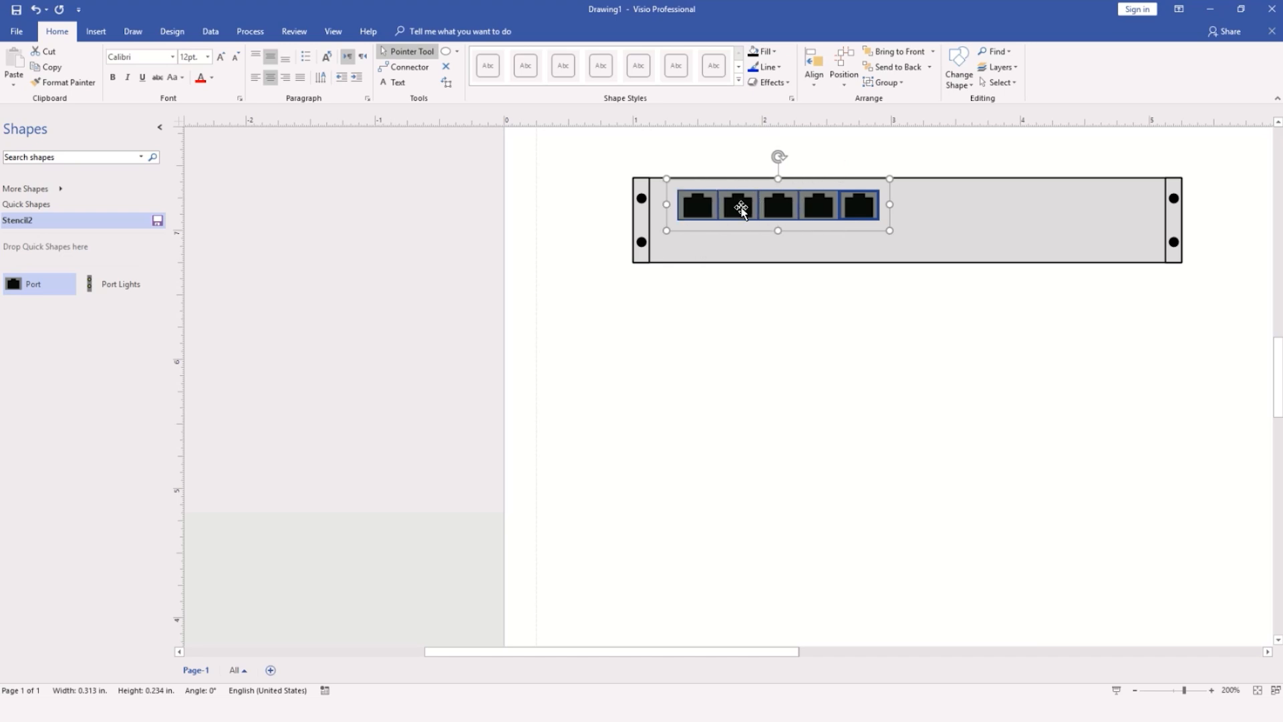
right_click(739, 206)
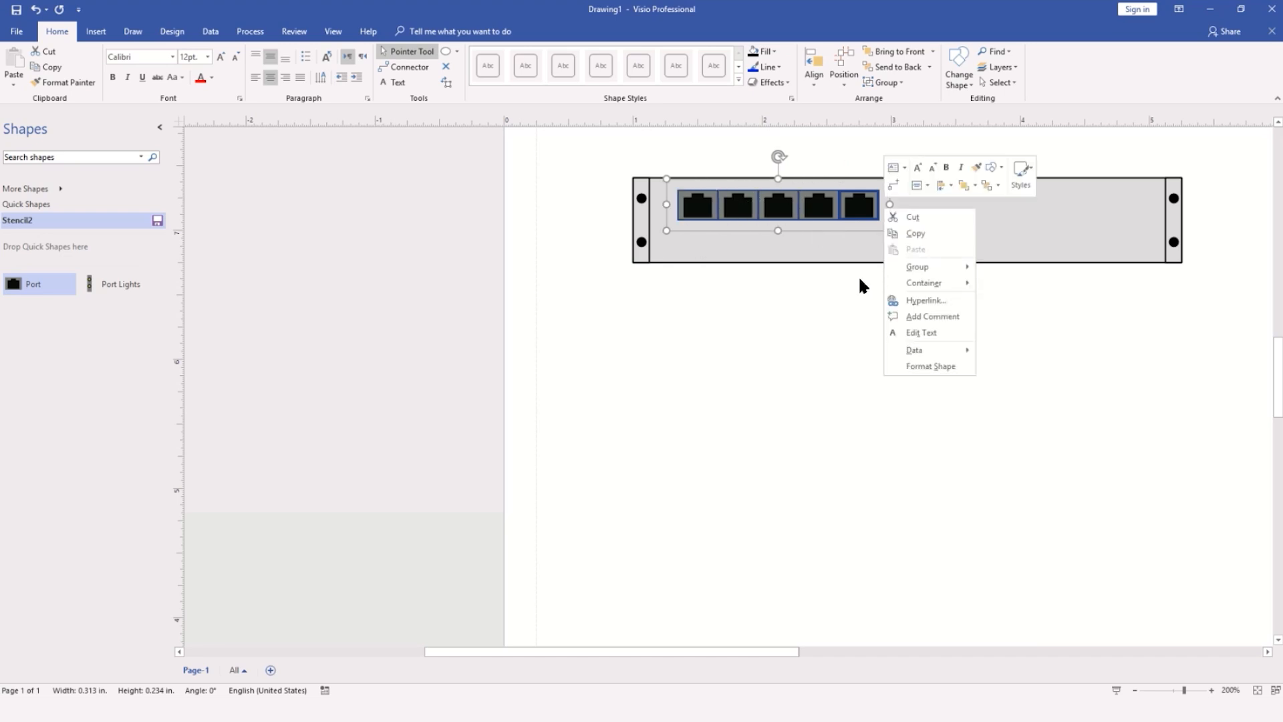
mouse_move(916, 266)
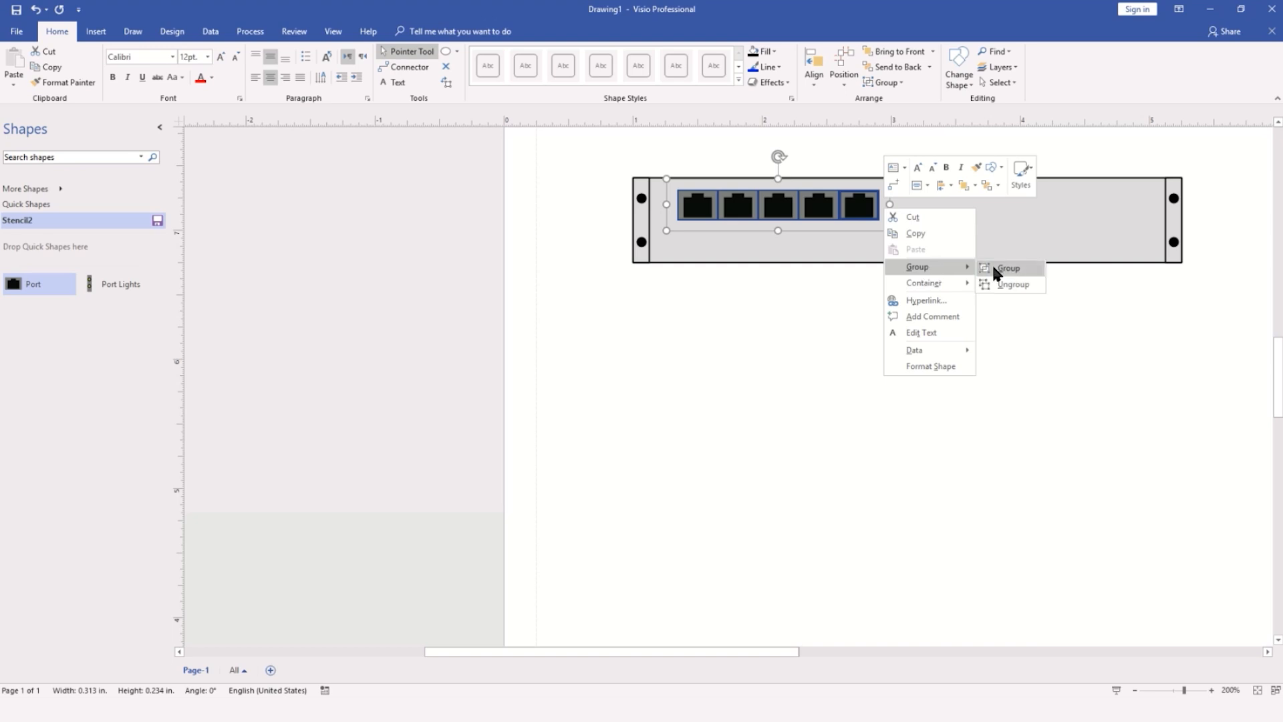
left_click(1008, 267)
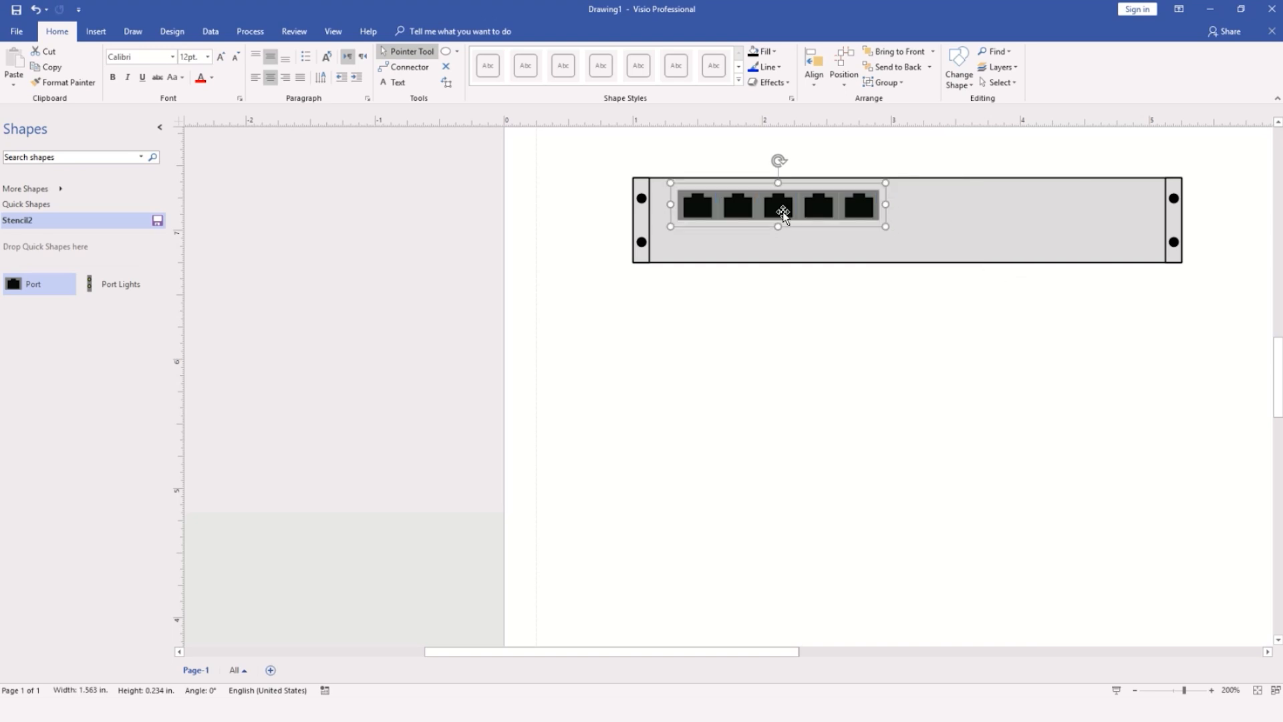
mouse_move(757, 212)
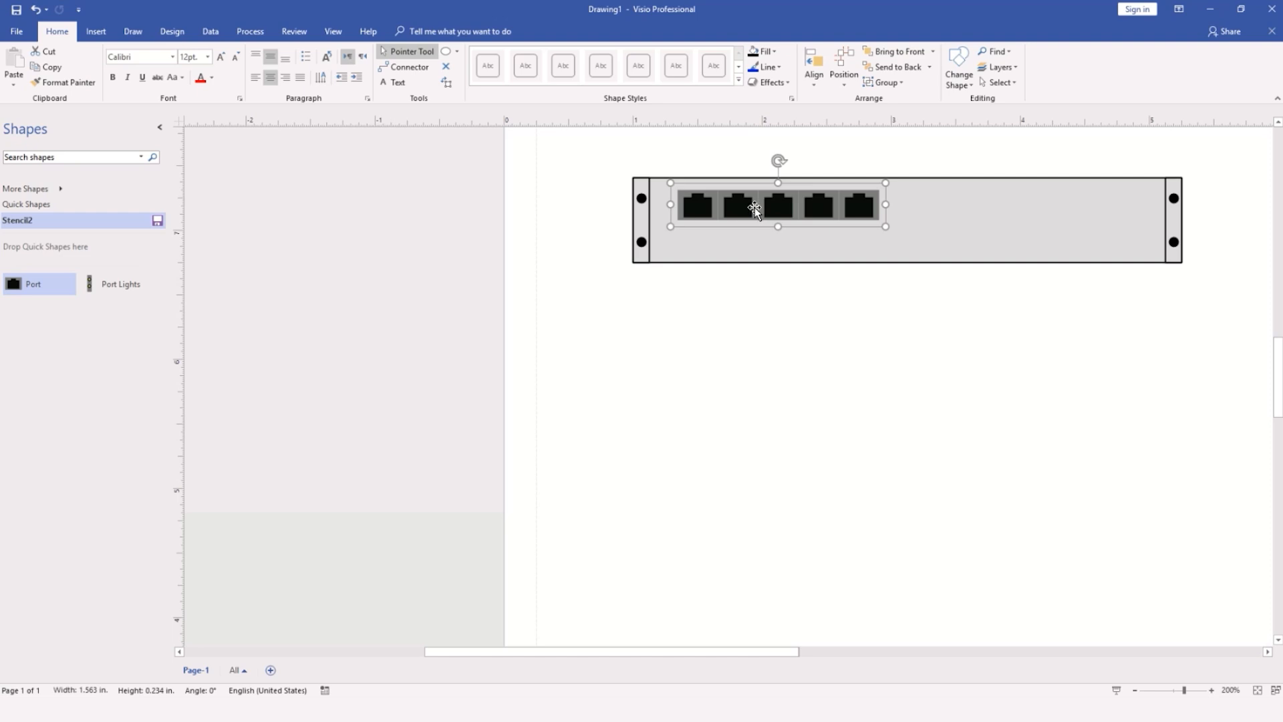
Define a shape data field labelled 'Port Group' on the grouped port row
right_click(754, 209)
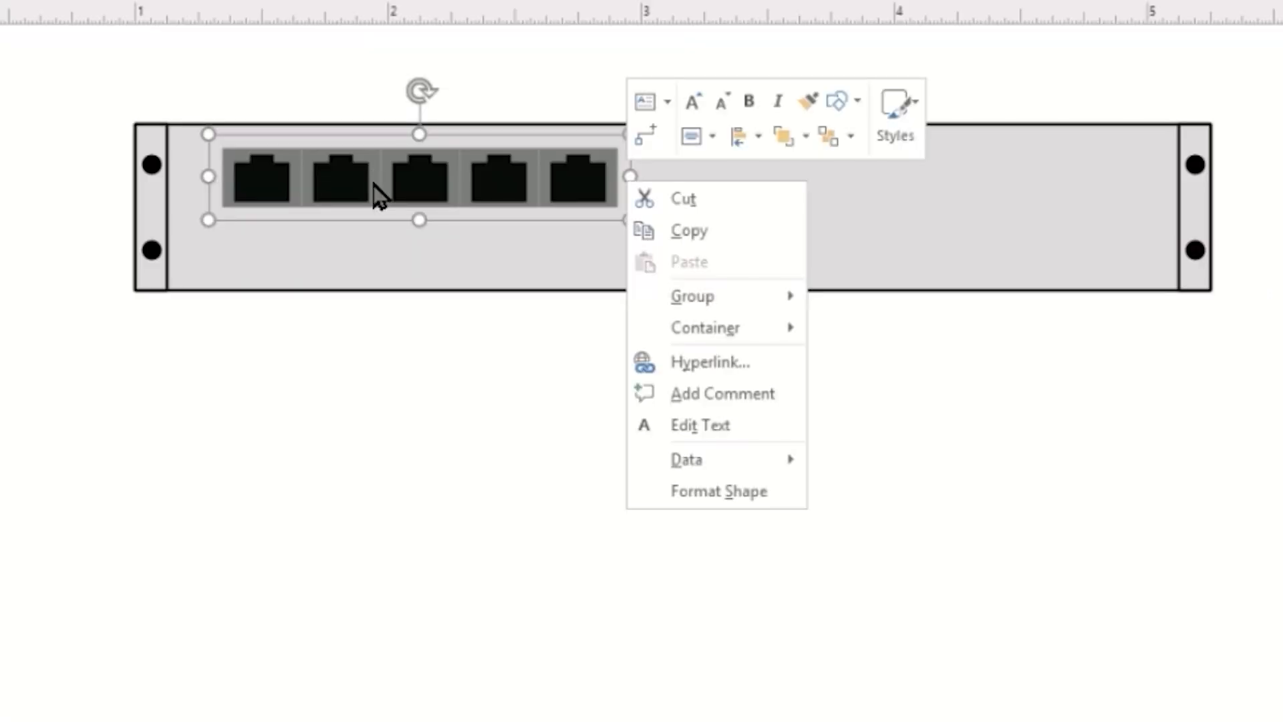
mouse_move(686, 458)
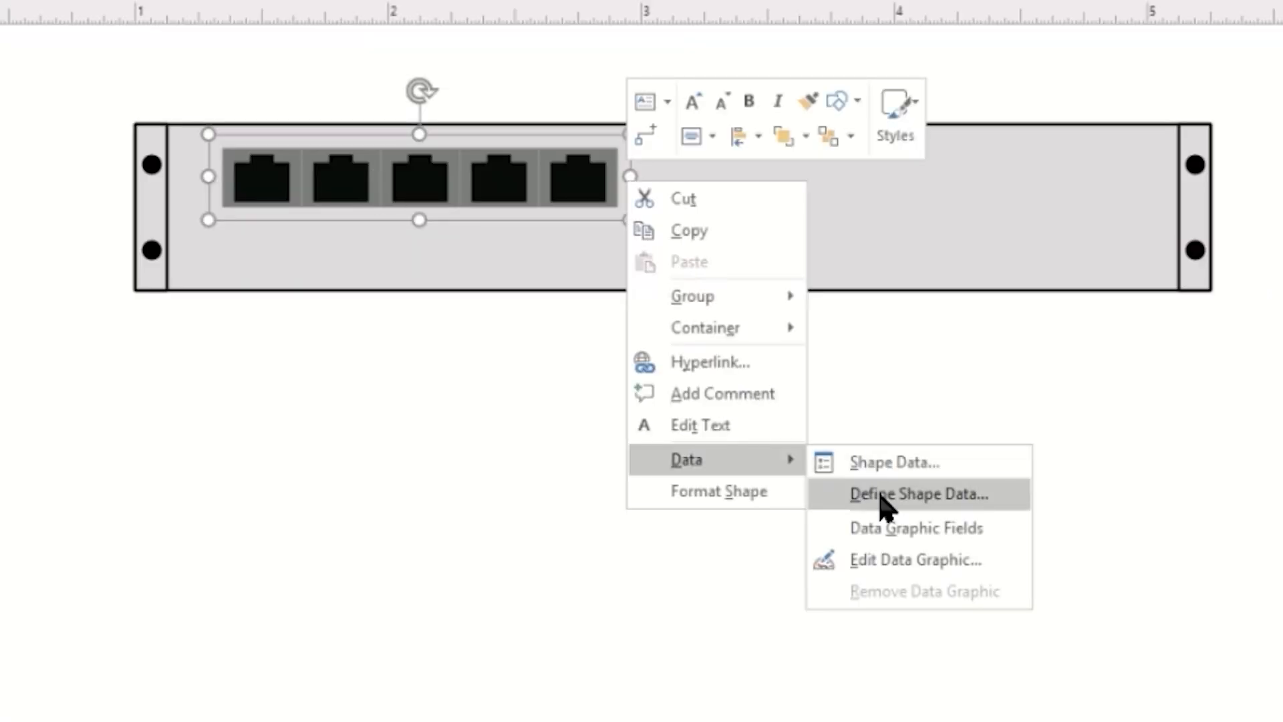
left_click(917, 493)
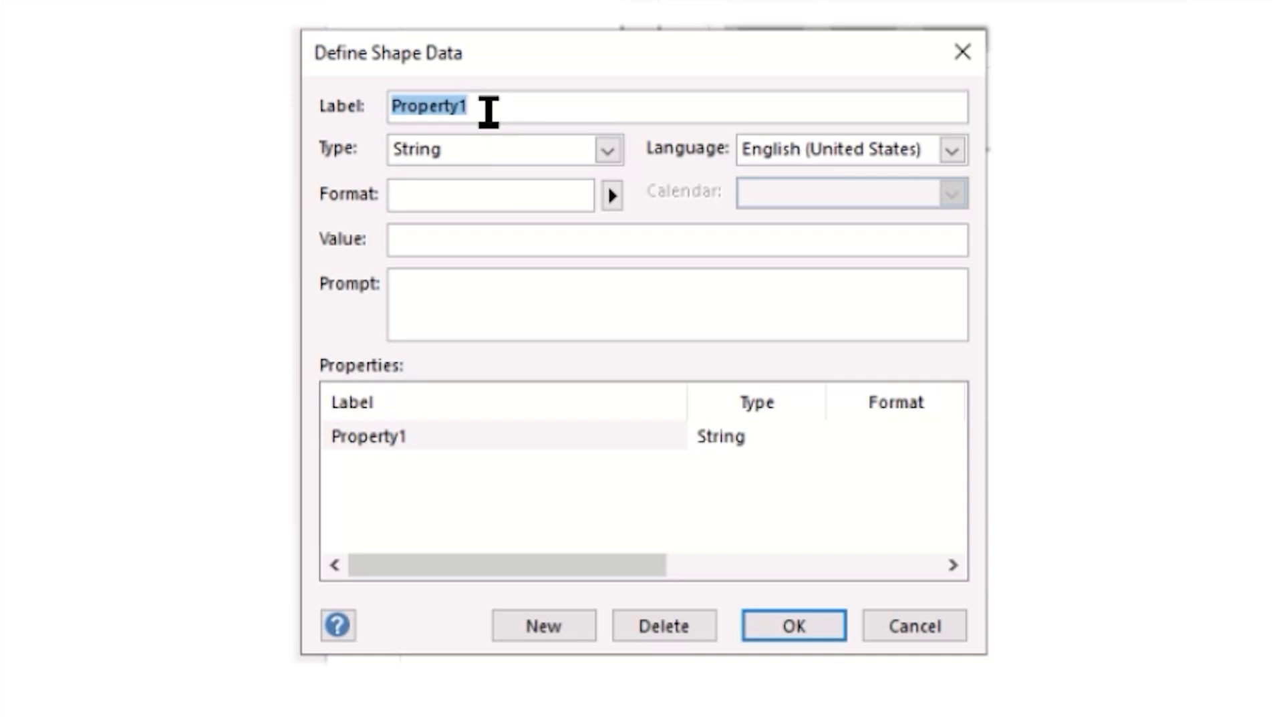
type("Port")
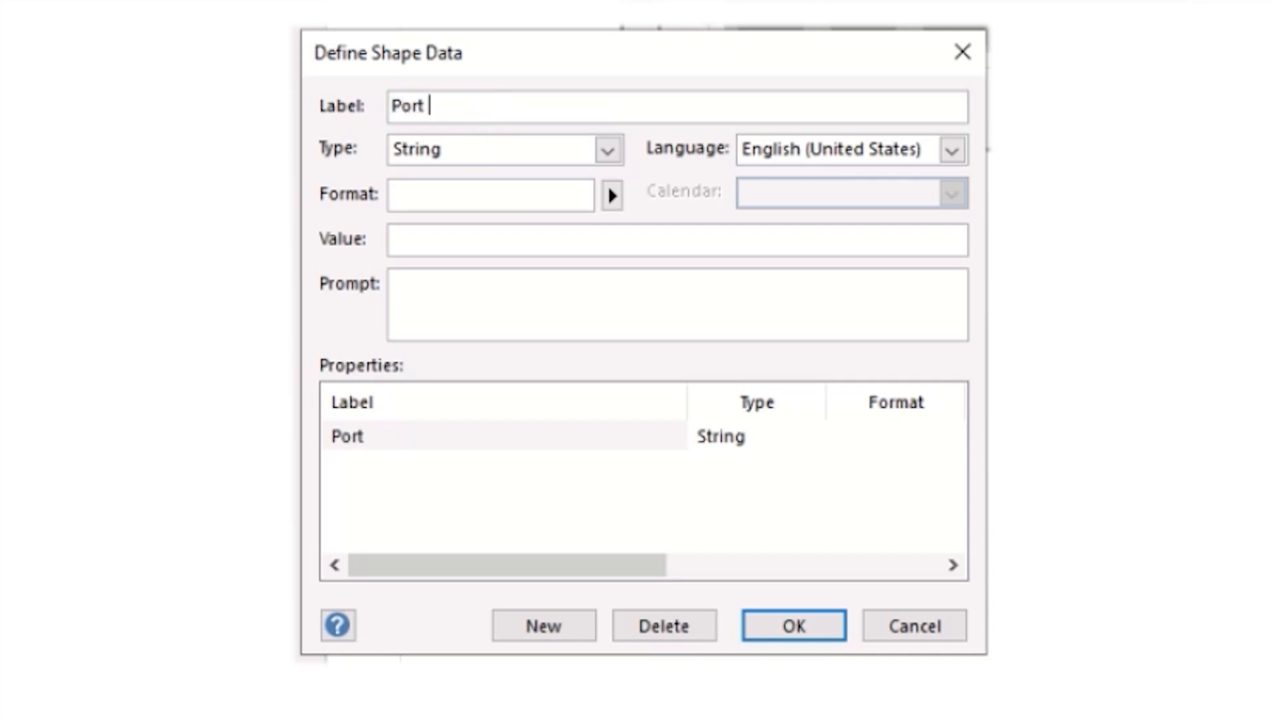
type("Group")
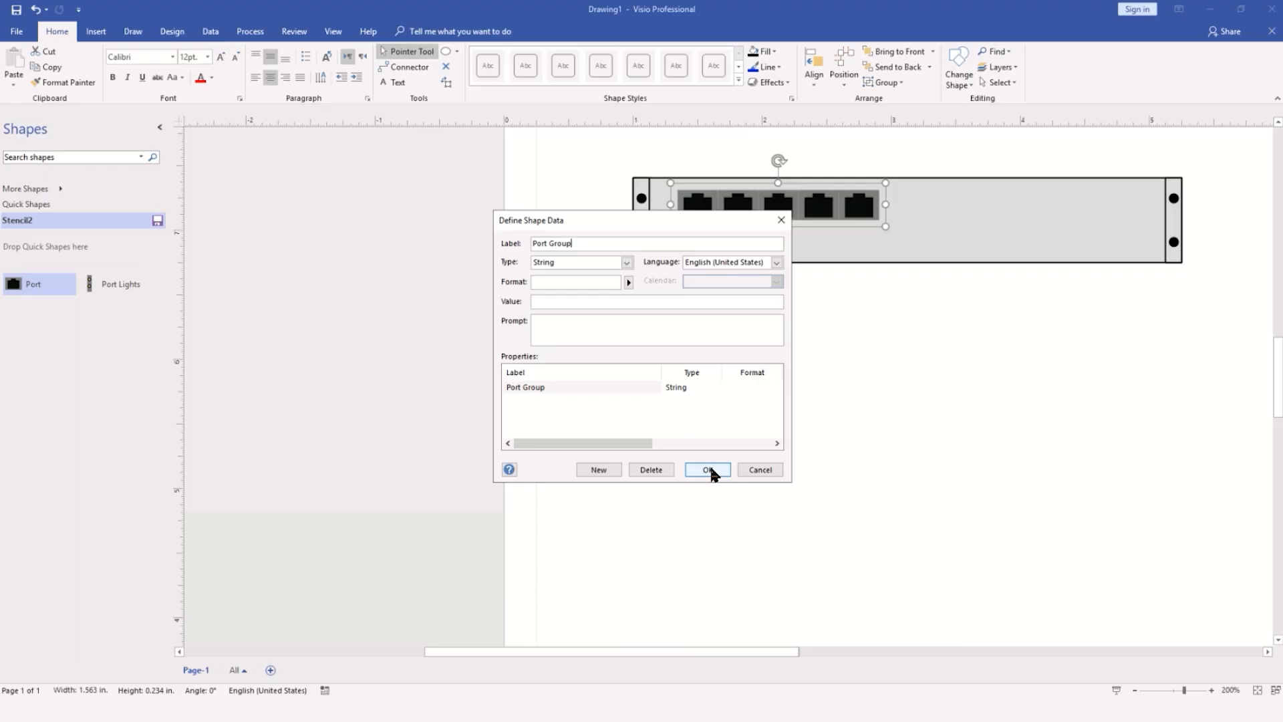
left_click(707, 469)
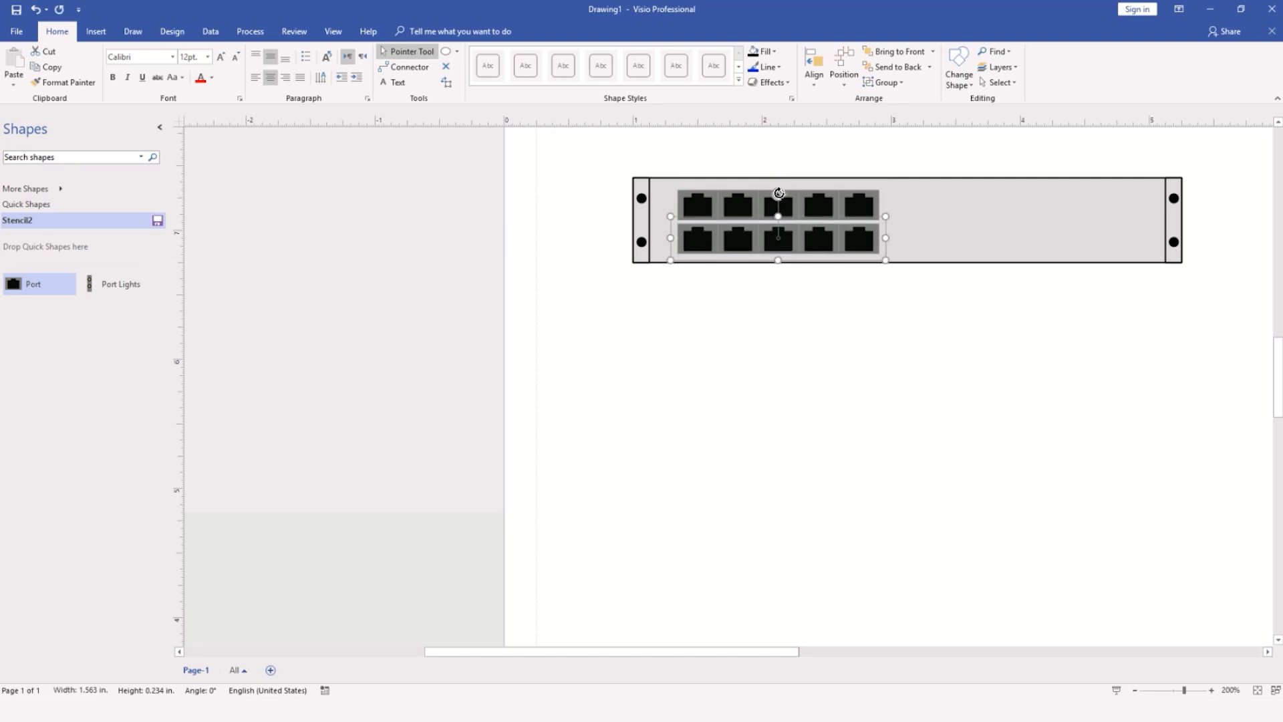
Flip the copied lower port row upside down inside the switch and deselect
left_click_drag(778, 191, 765, 284)
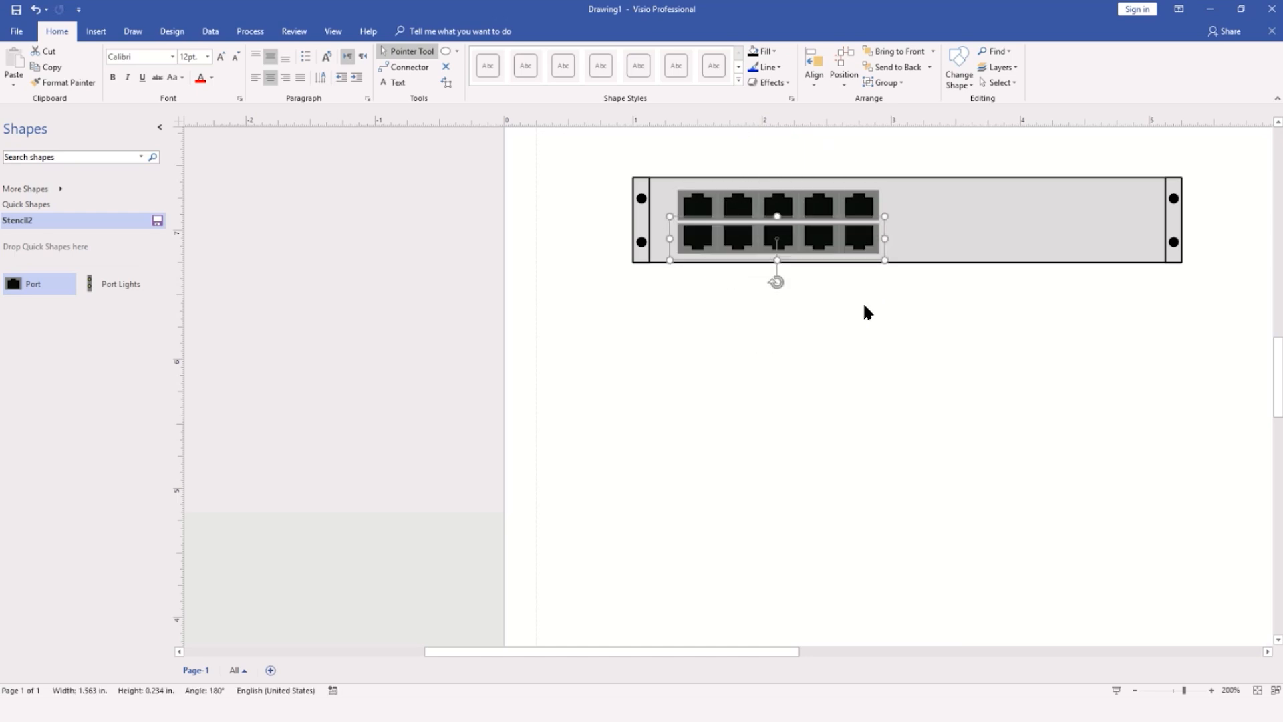
left_click(669, 358)
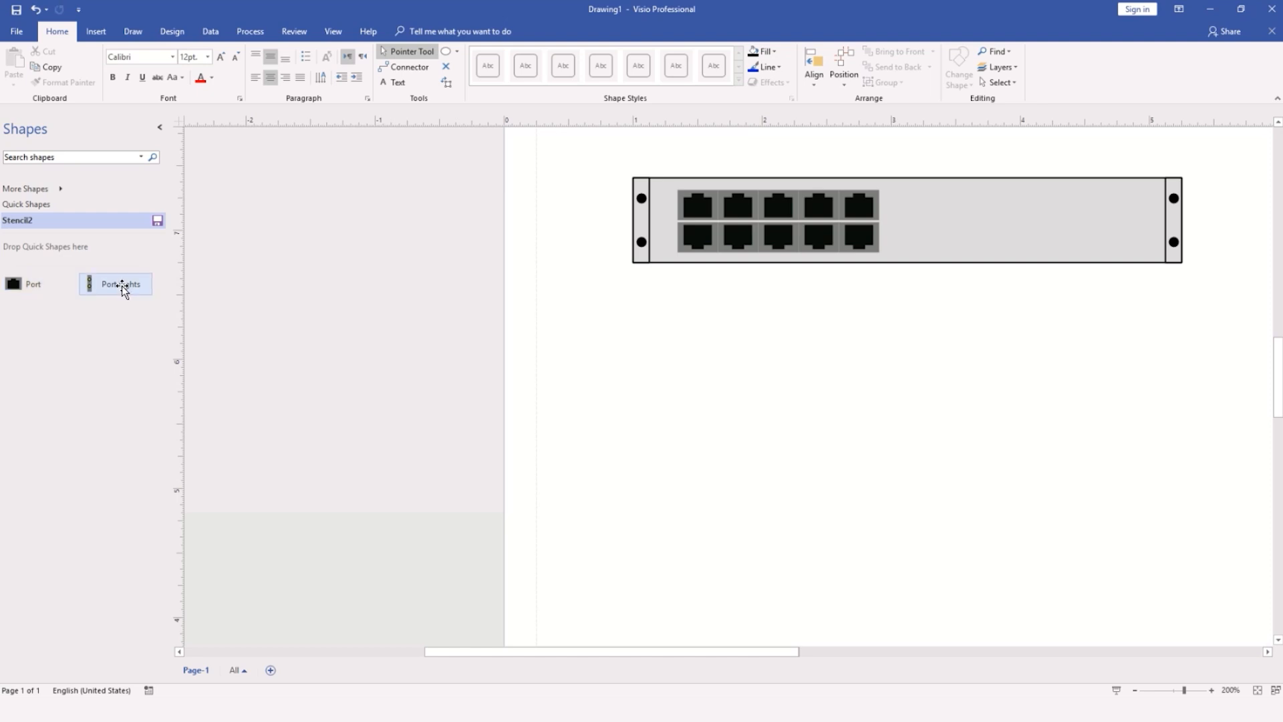
mouse_move(119, 284)
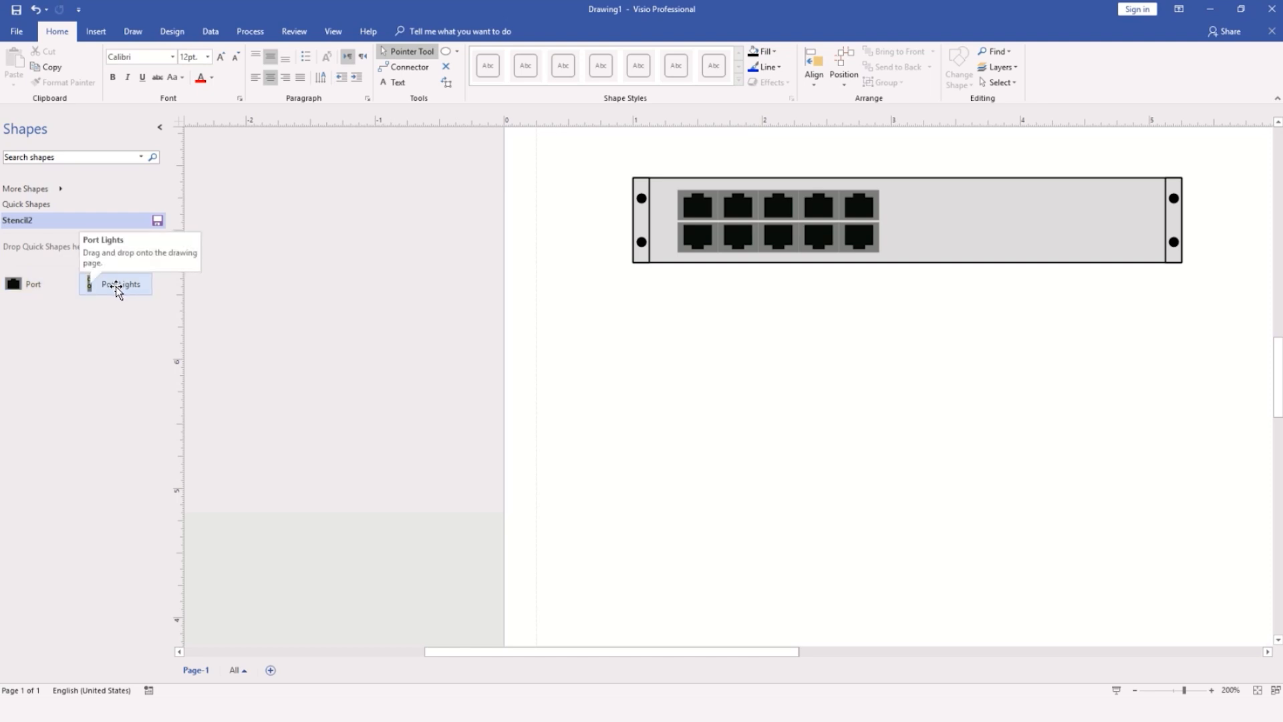
Drop a Port Lights strip beside the port rows and shrink it to their height
left_click_drag(115, 284, 808, 333)
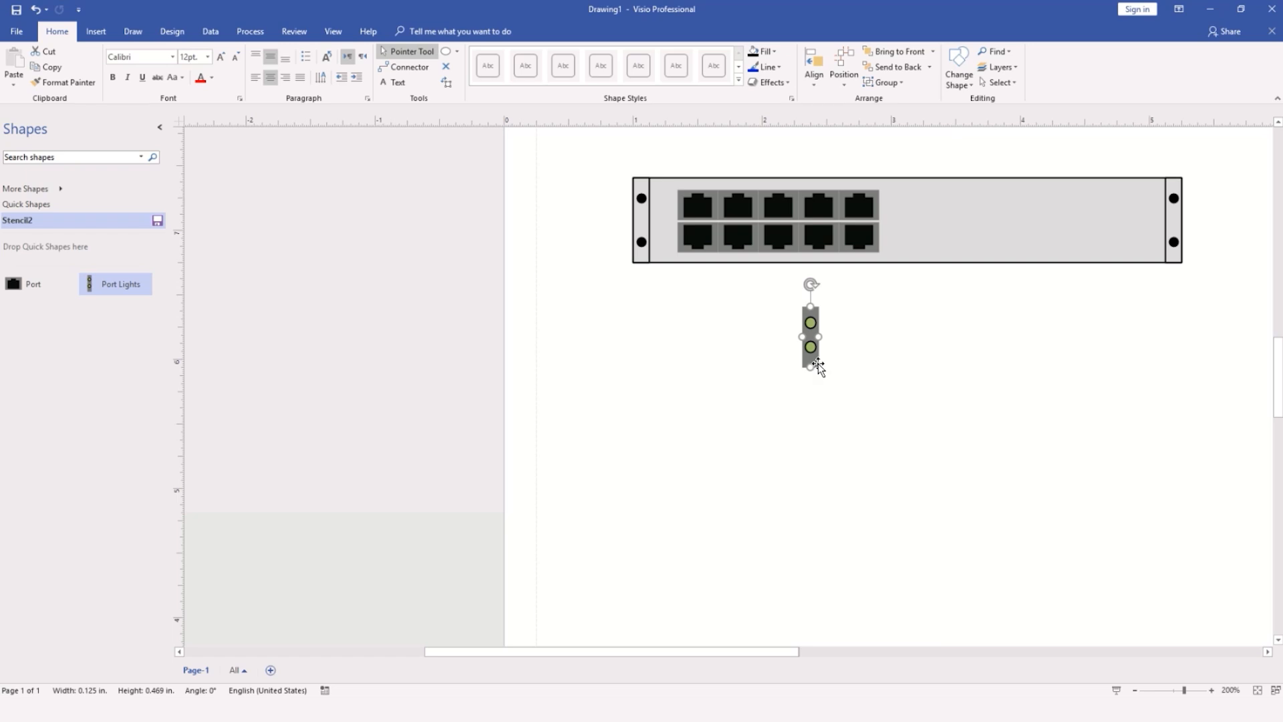
left_click_drag(810, 331, 914, 214)
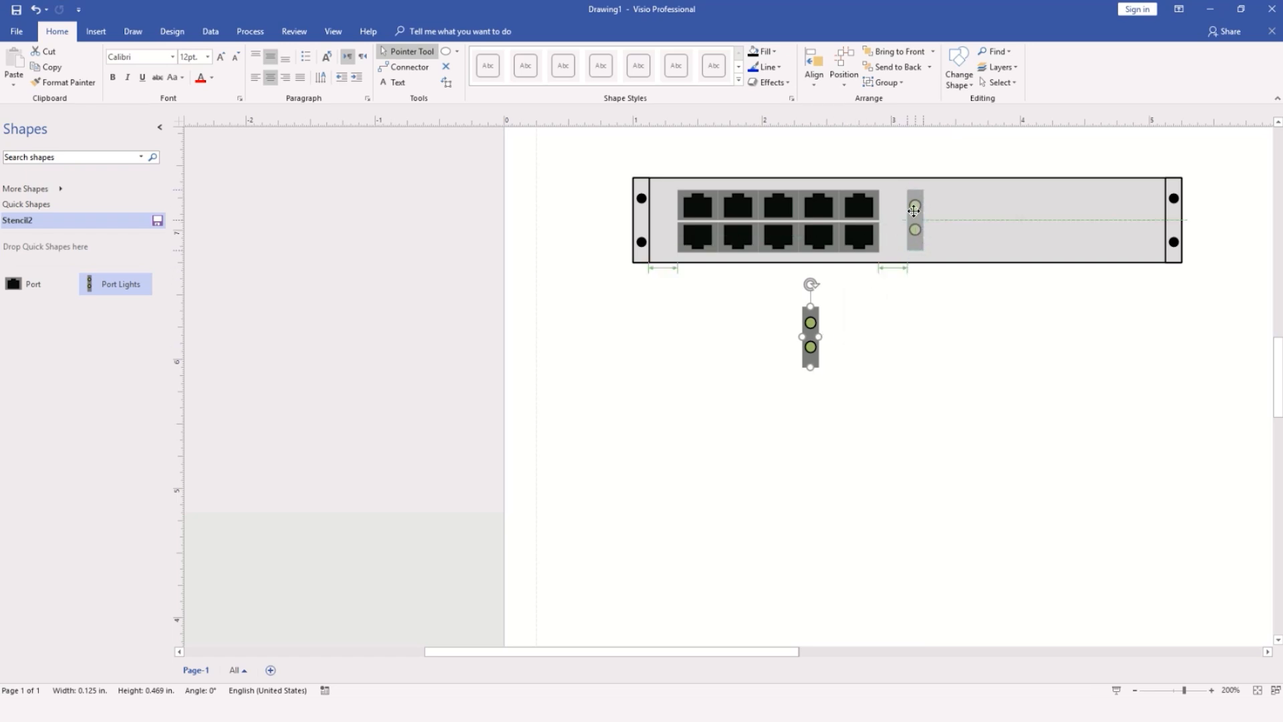
left_click_drag(810, 331, 906, 219)
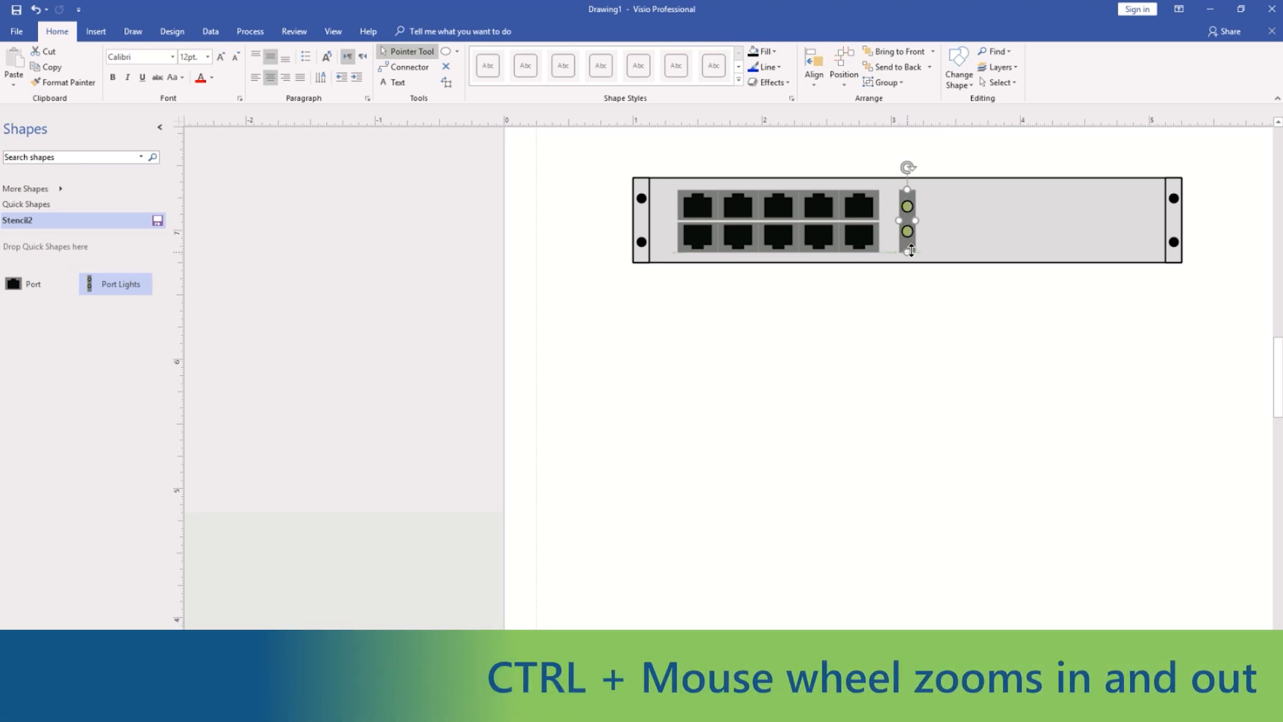
mouse_move(971, 341)
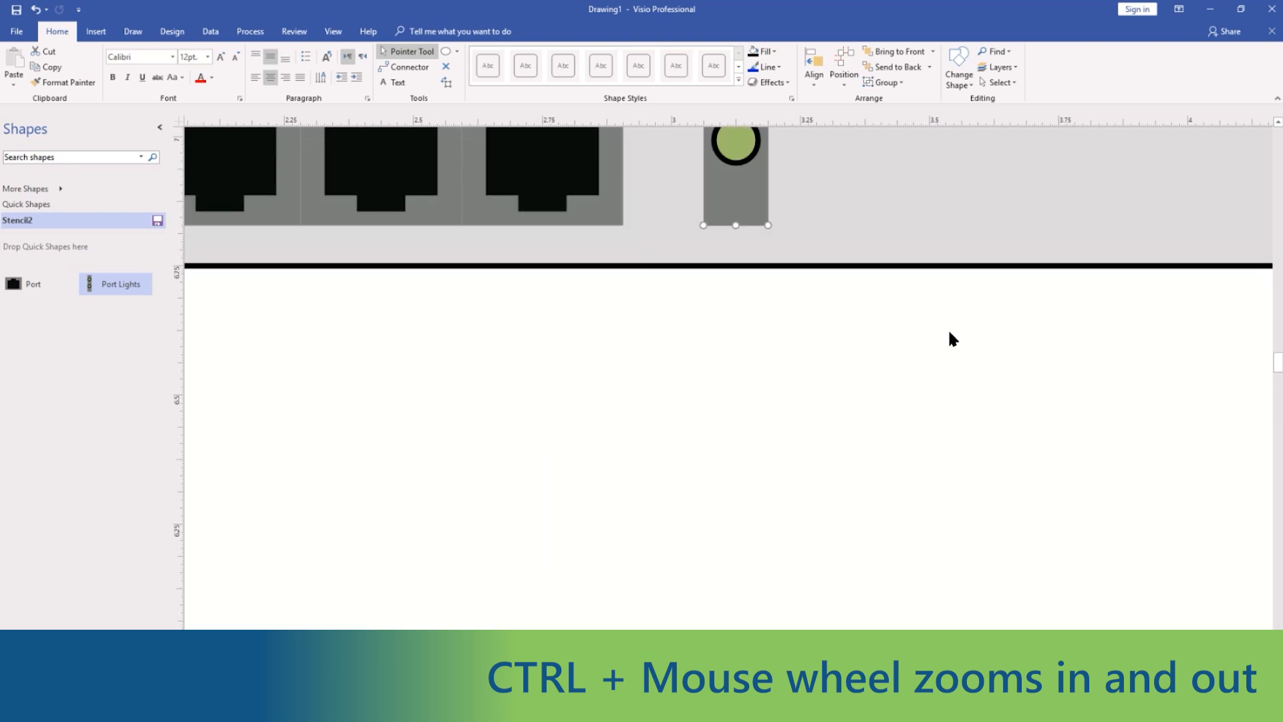
scroll("down", 3)
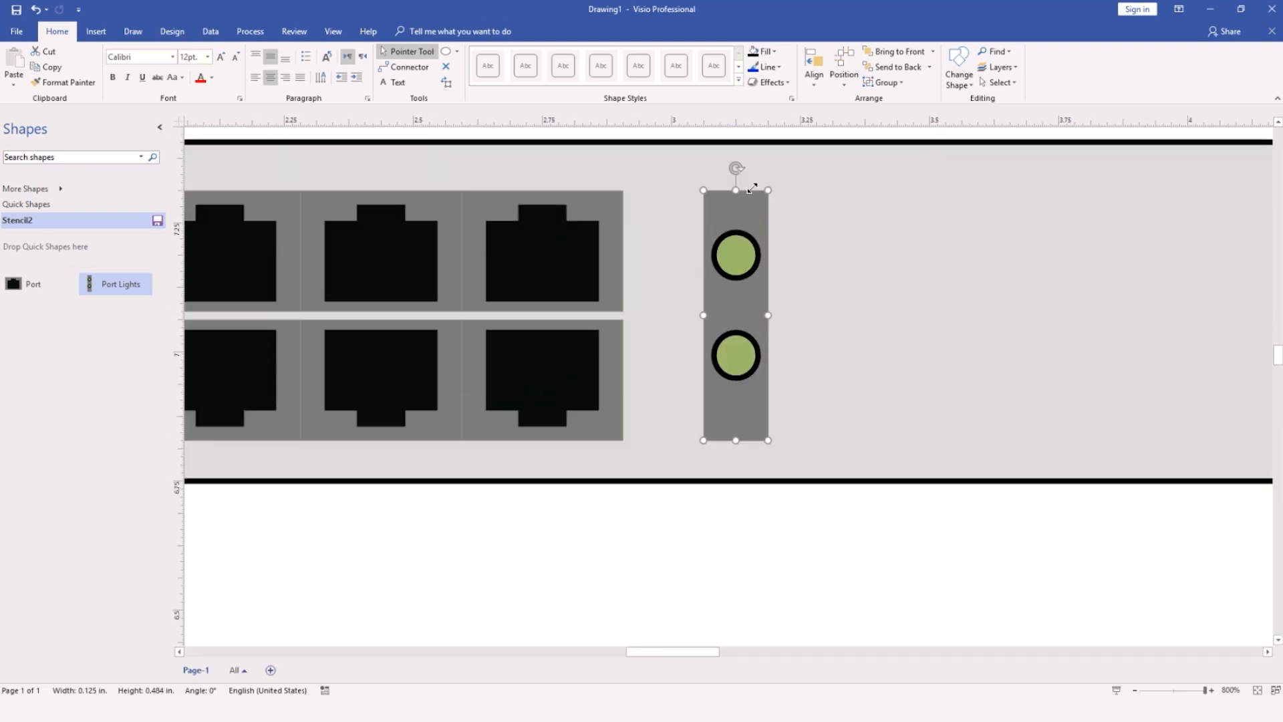
mouse_move(784, 425)
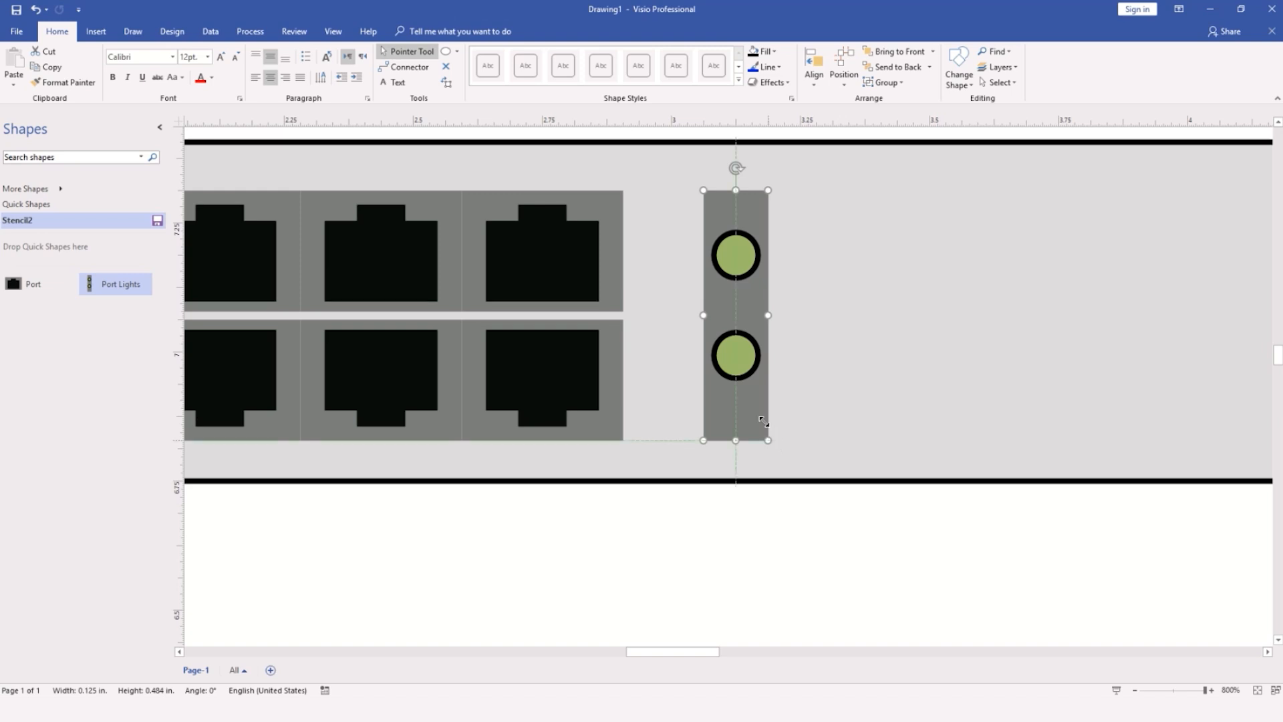
left_click_drag(765, 440, 735, 315)
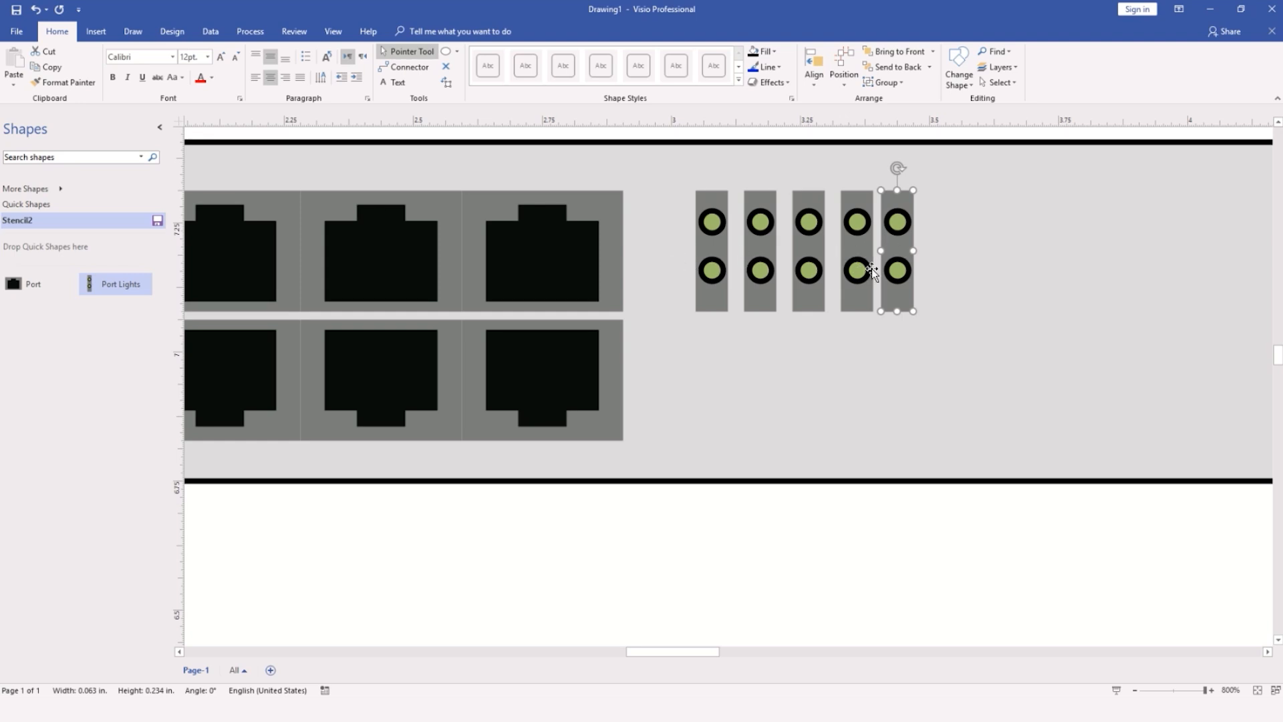
mouse_move(861, 248)
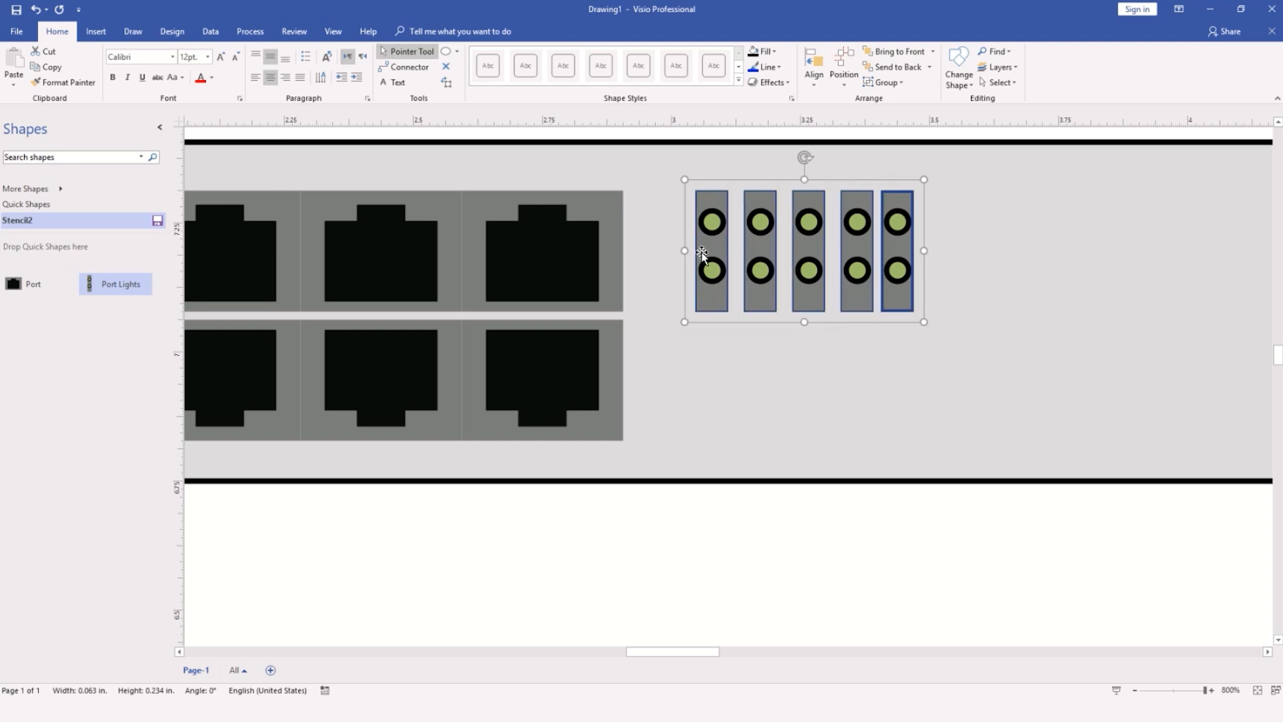
Distribute the five light strips horizontally and group them into one block
left_click(844, 74)
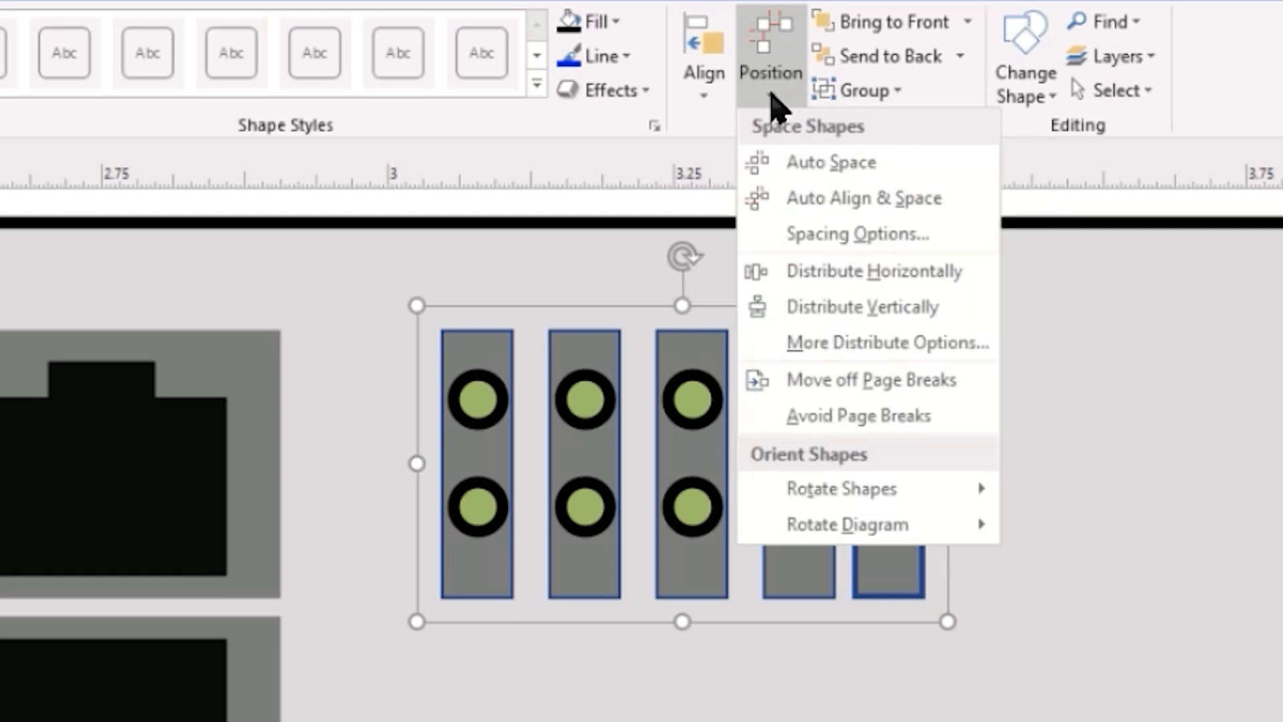
mouse_move(847, 311)
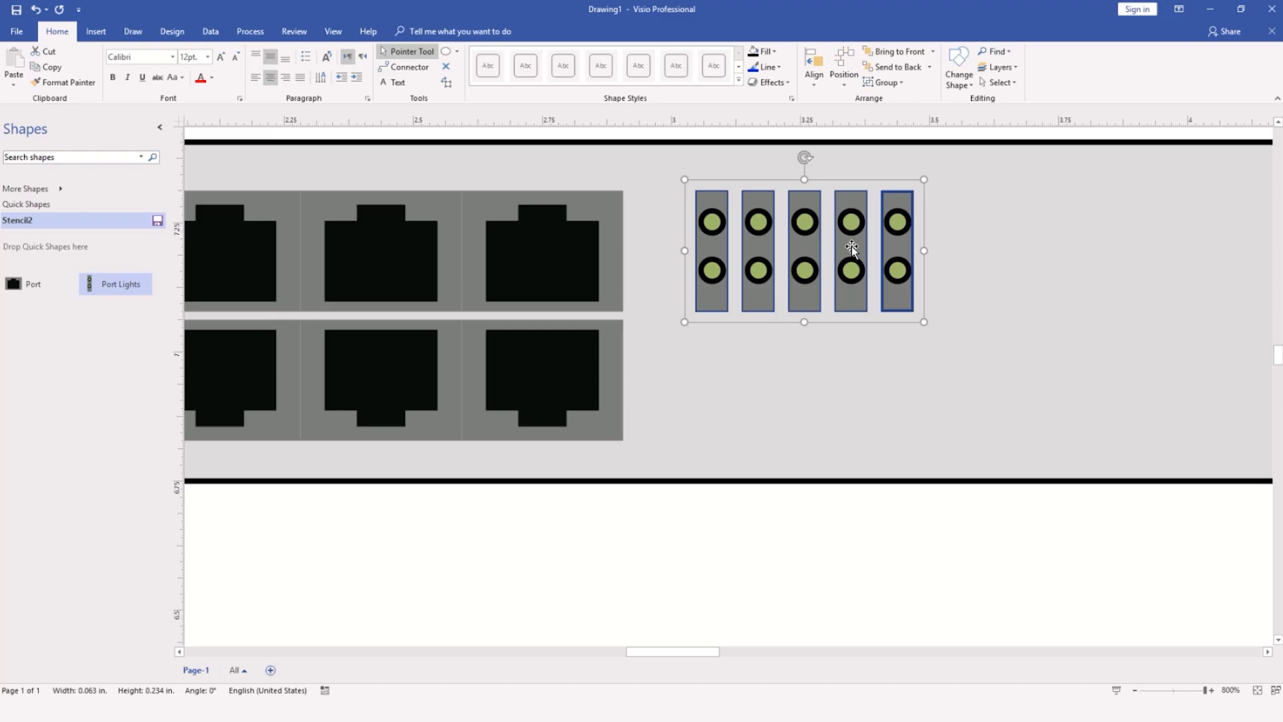
right_click(851, 248)
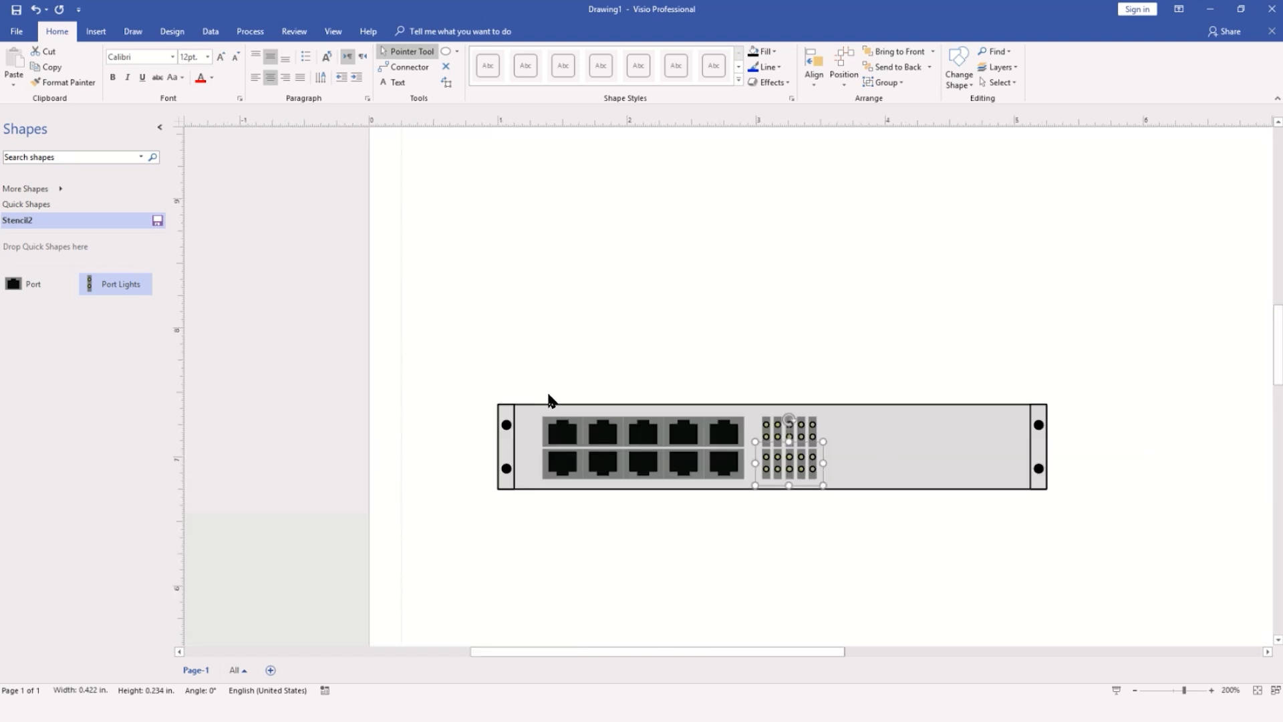
mouse_move(536, 399)
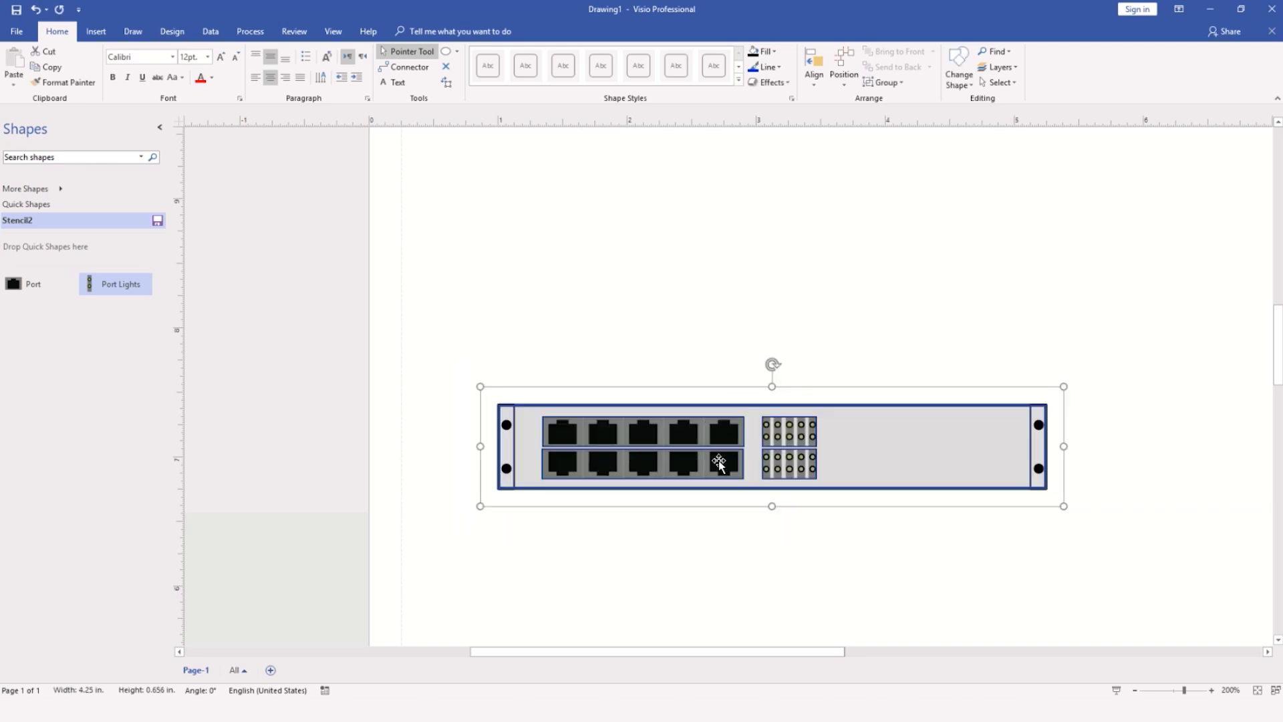
mouse_move(859, 449)
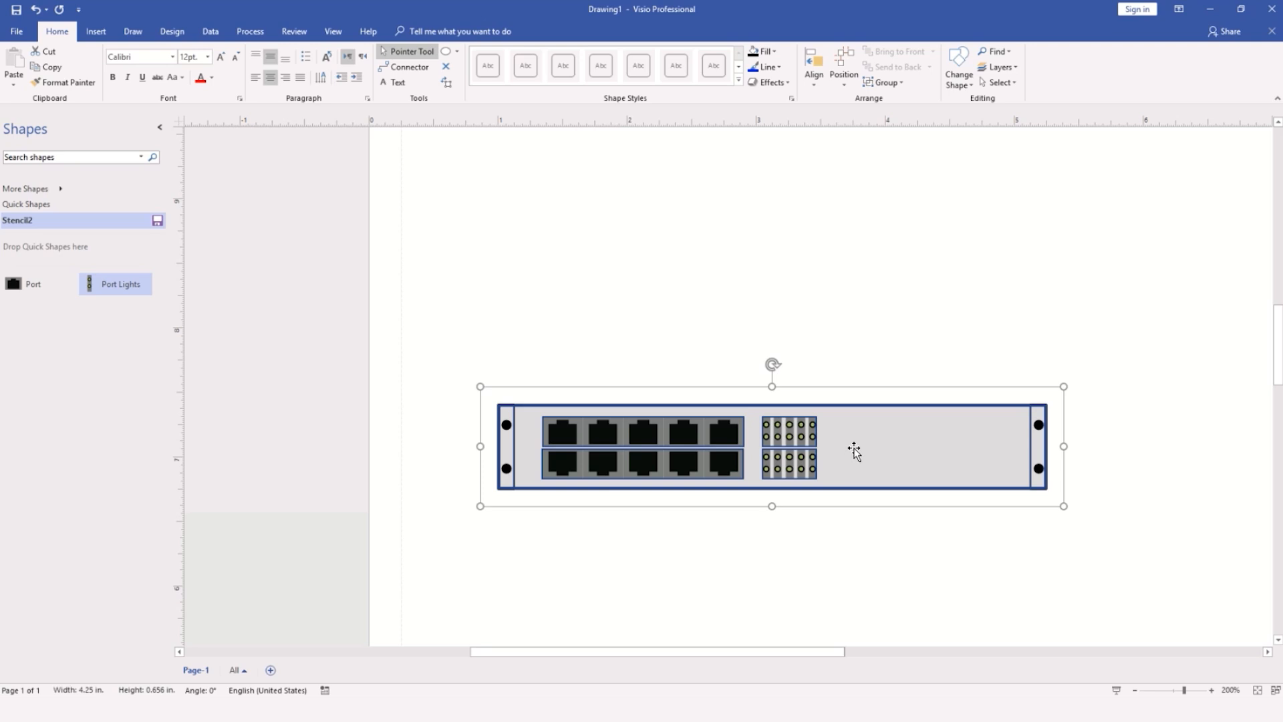
Group chassis, brackets, ports and lights into one switch shape and bring up its Data options
right_click(854, 450)
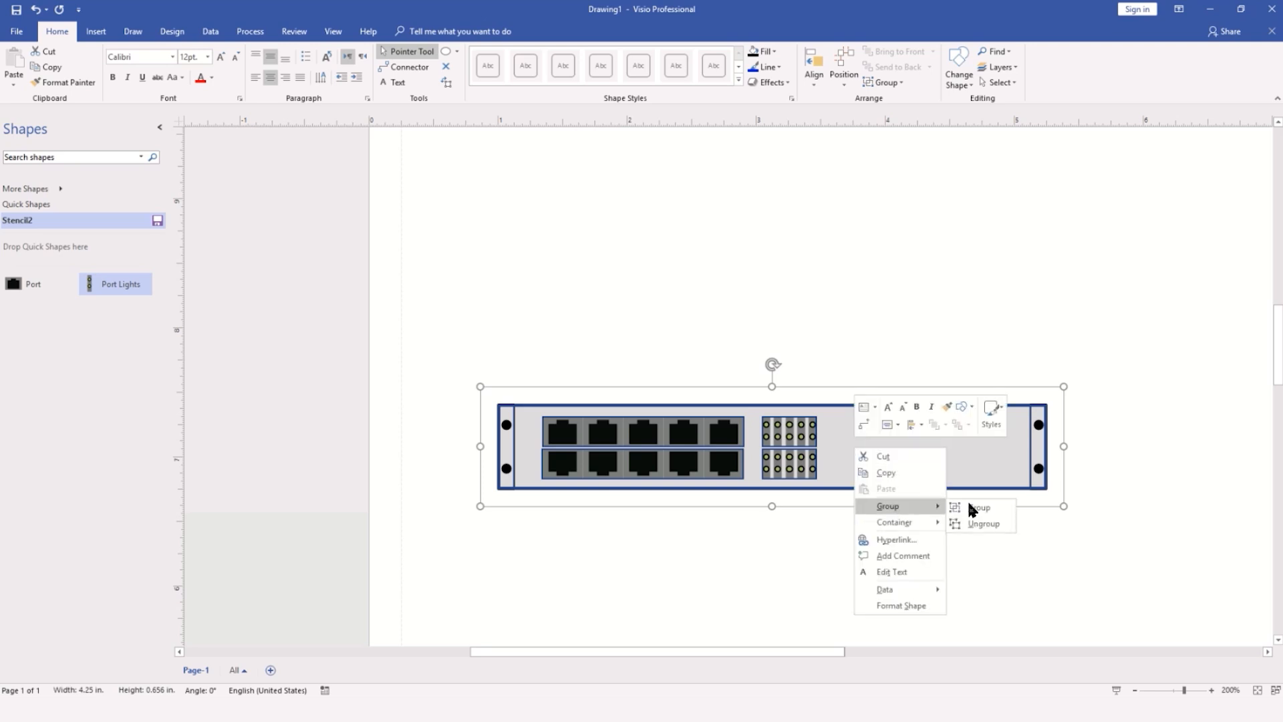
left_click(975, 507)
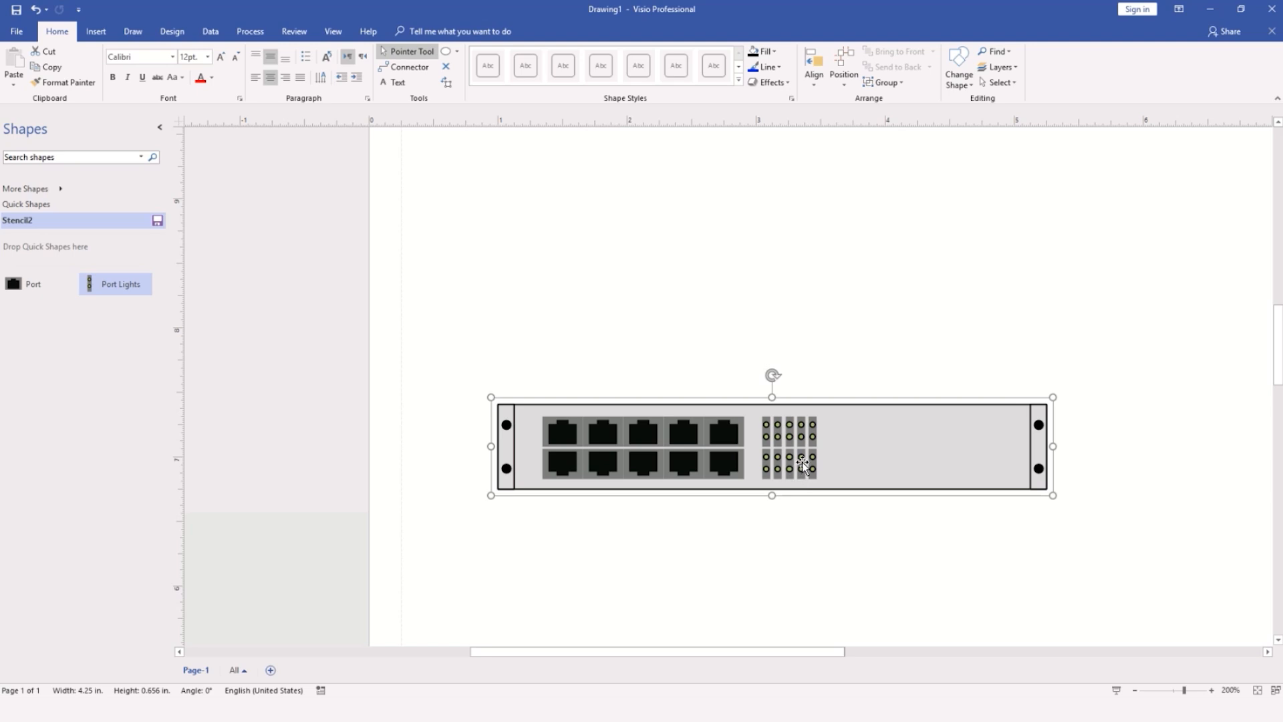
mouse_move(857, 465)
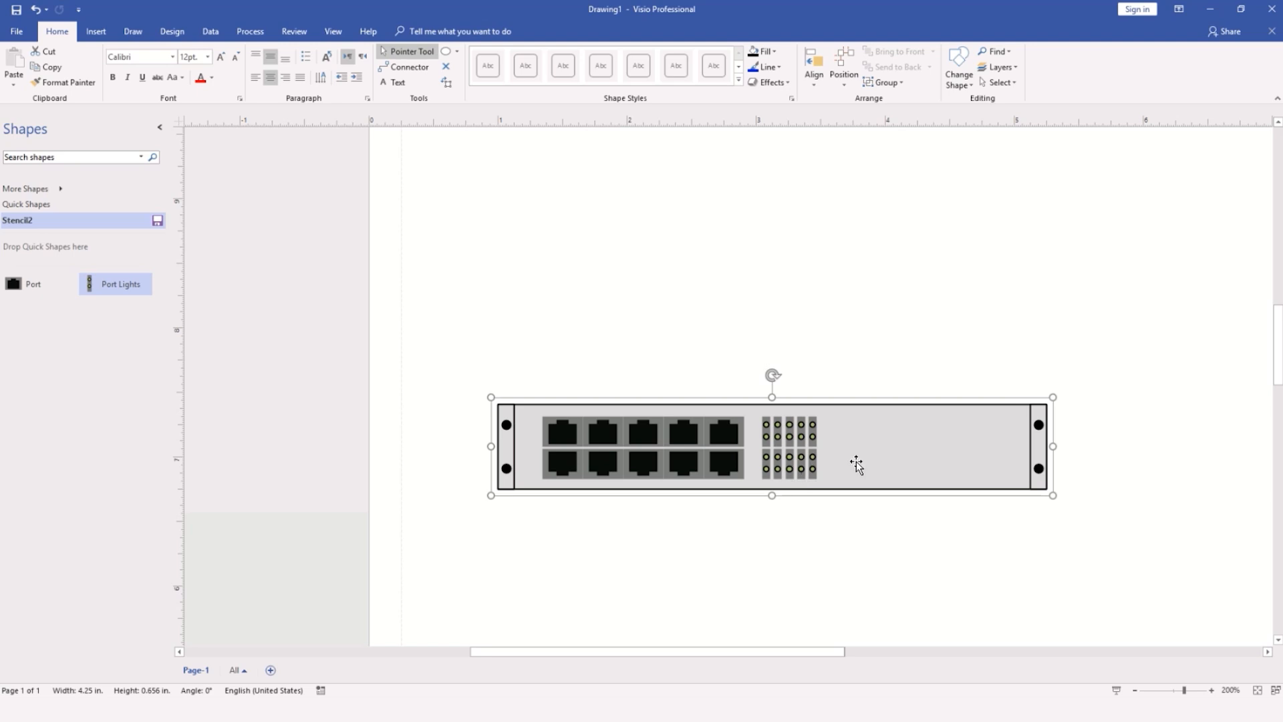
mouse_move(840, 464)
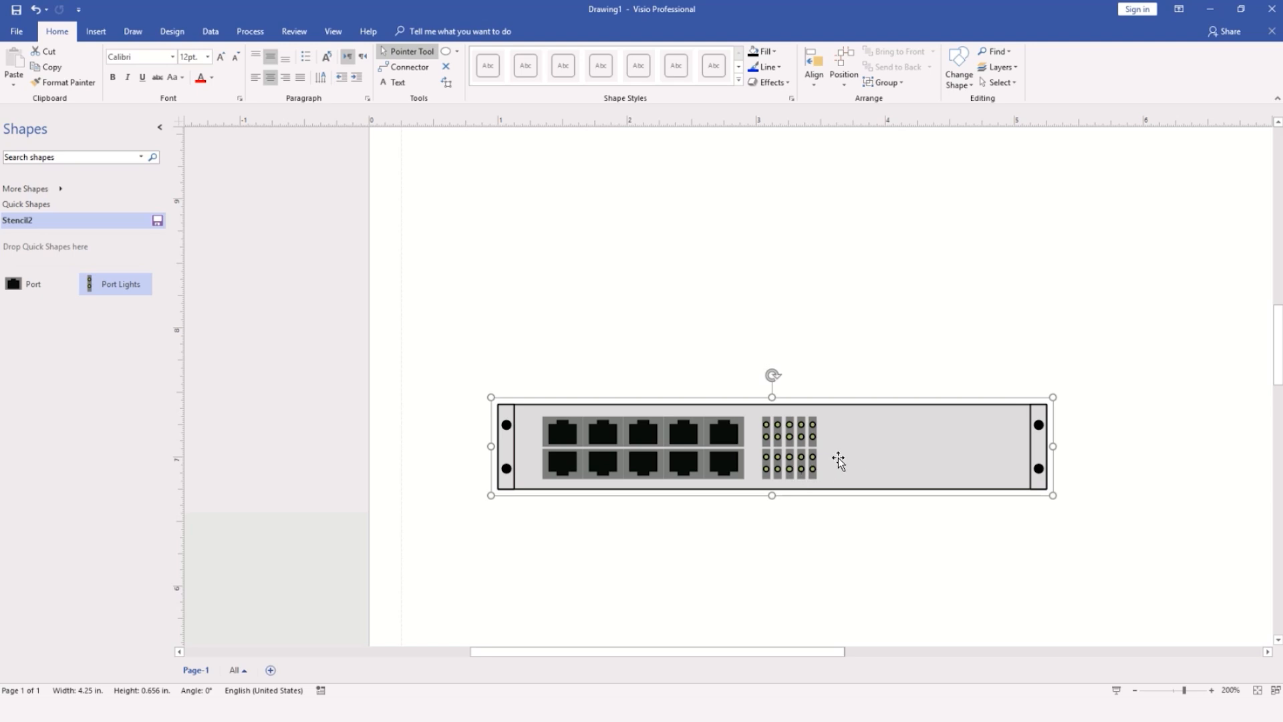
right_click(839, 459)
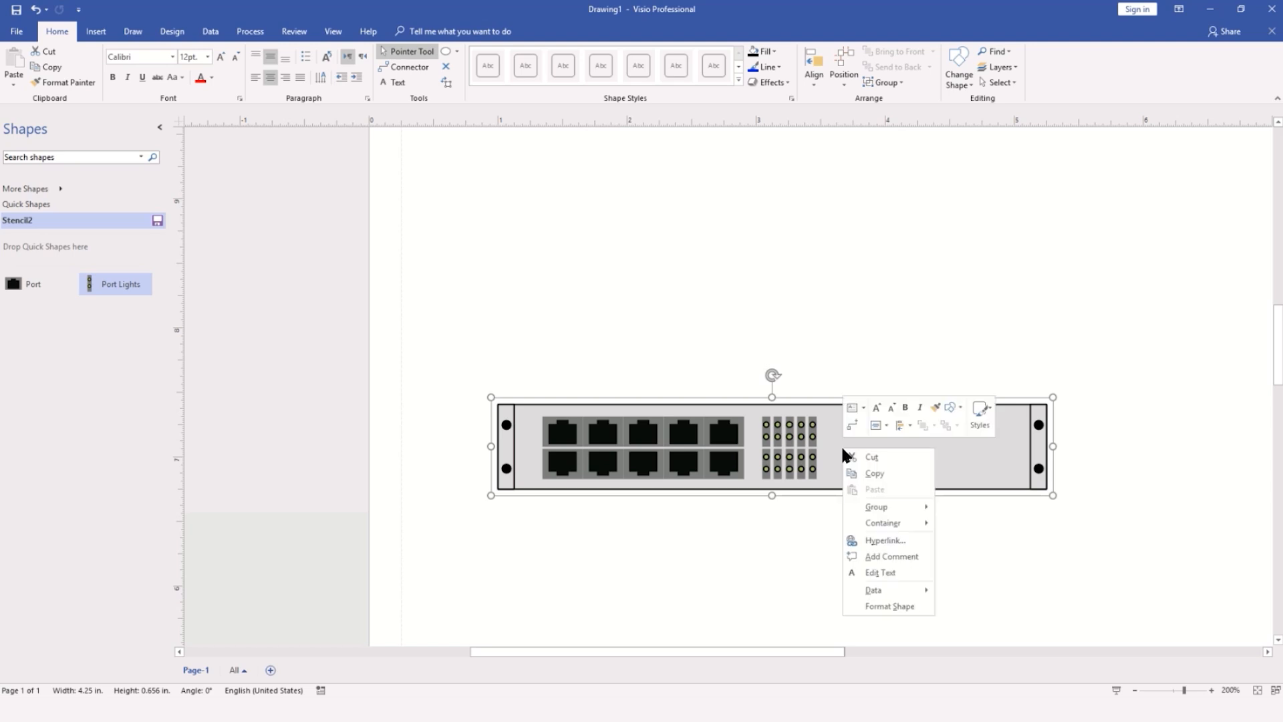
mouse_move(873, 589)
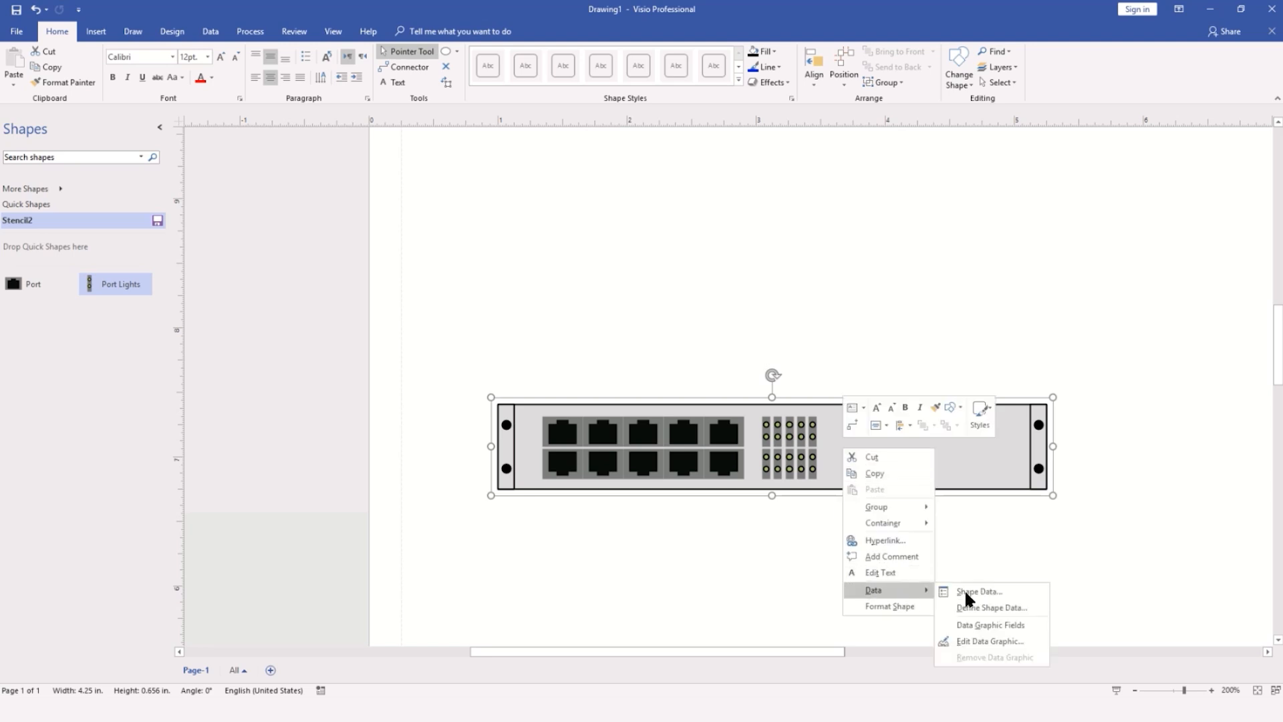
Define Manufacturer, Model and Serial Number data fields on the switch shape
left_click(992, 607)
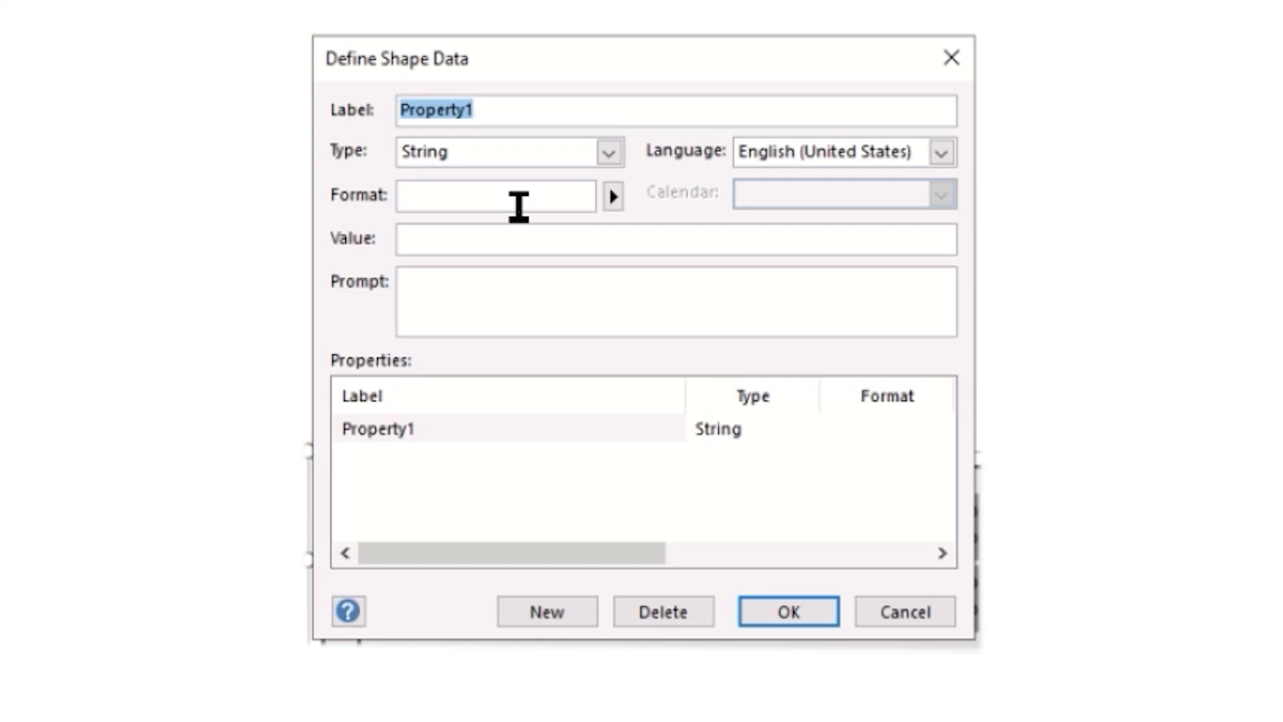
type("Manufacturer")
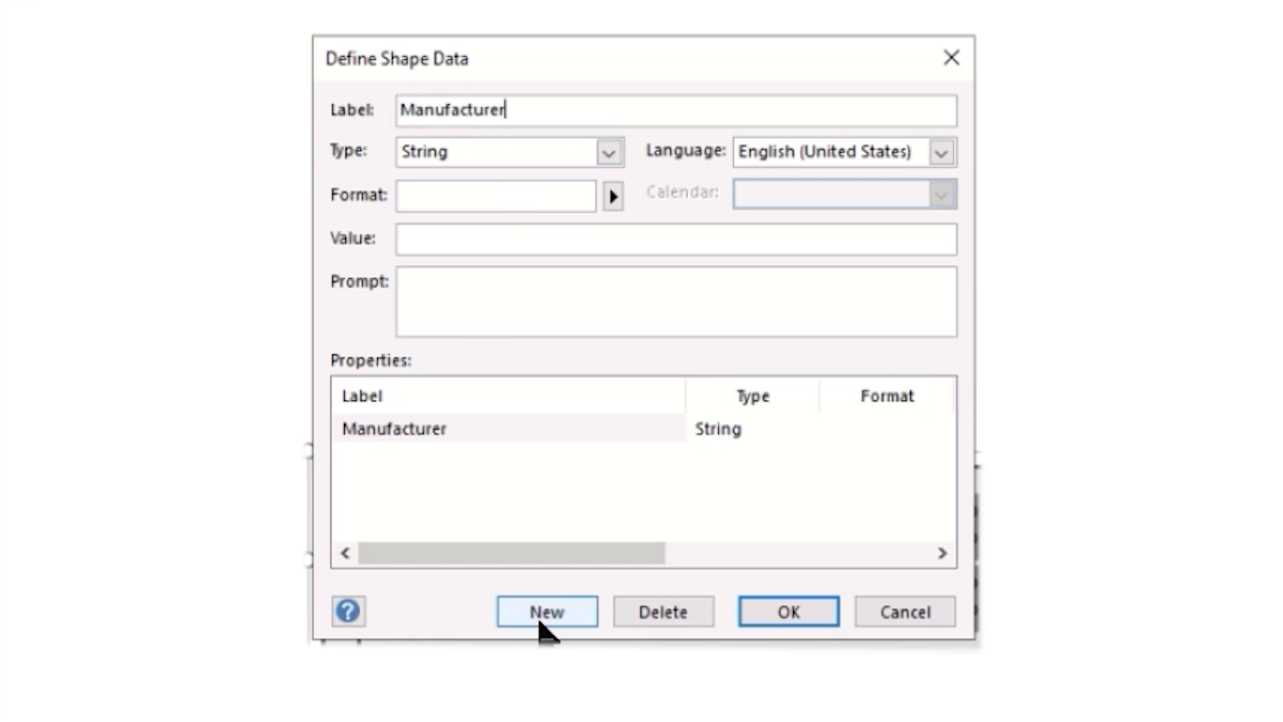
left_click(546, 611)
type("Model")
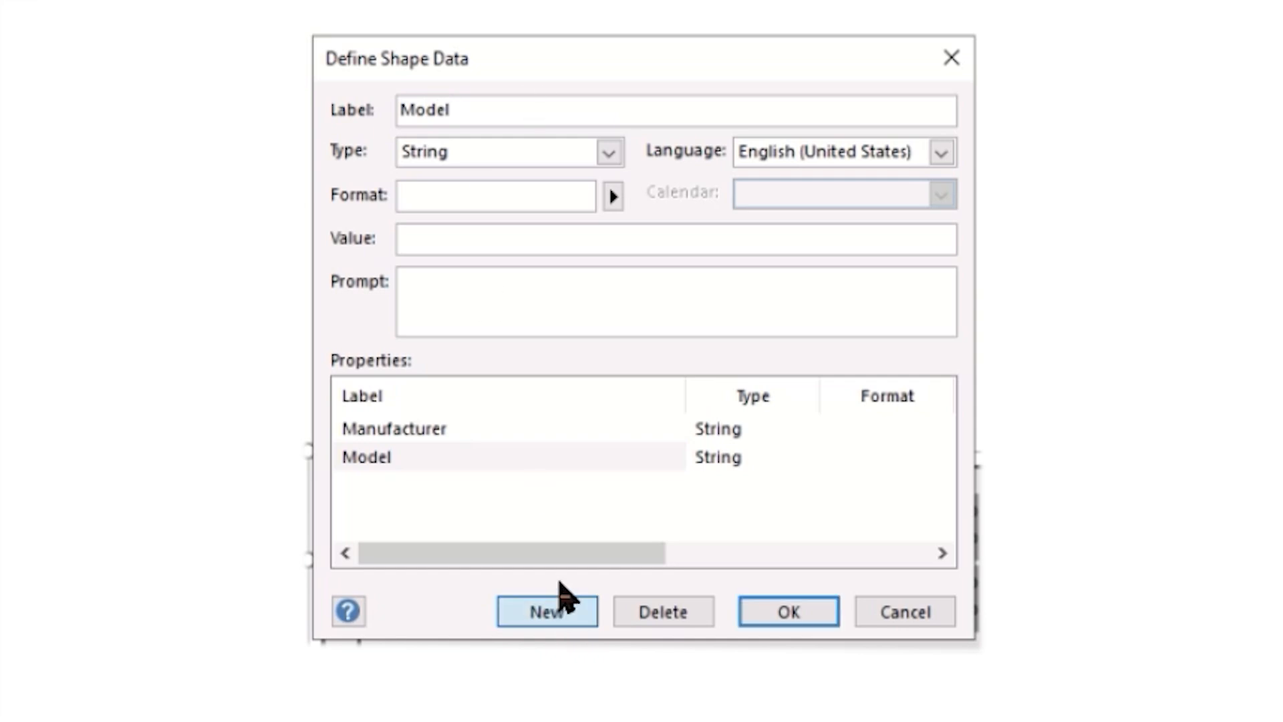
left_click(546, 611)
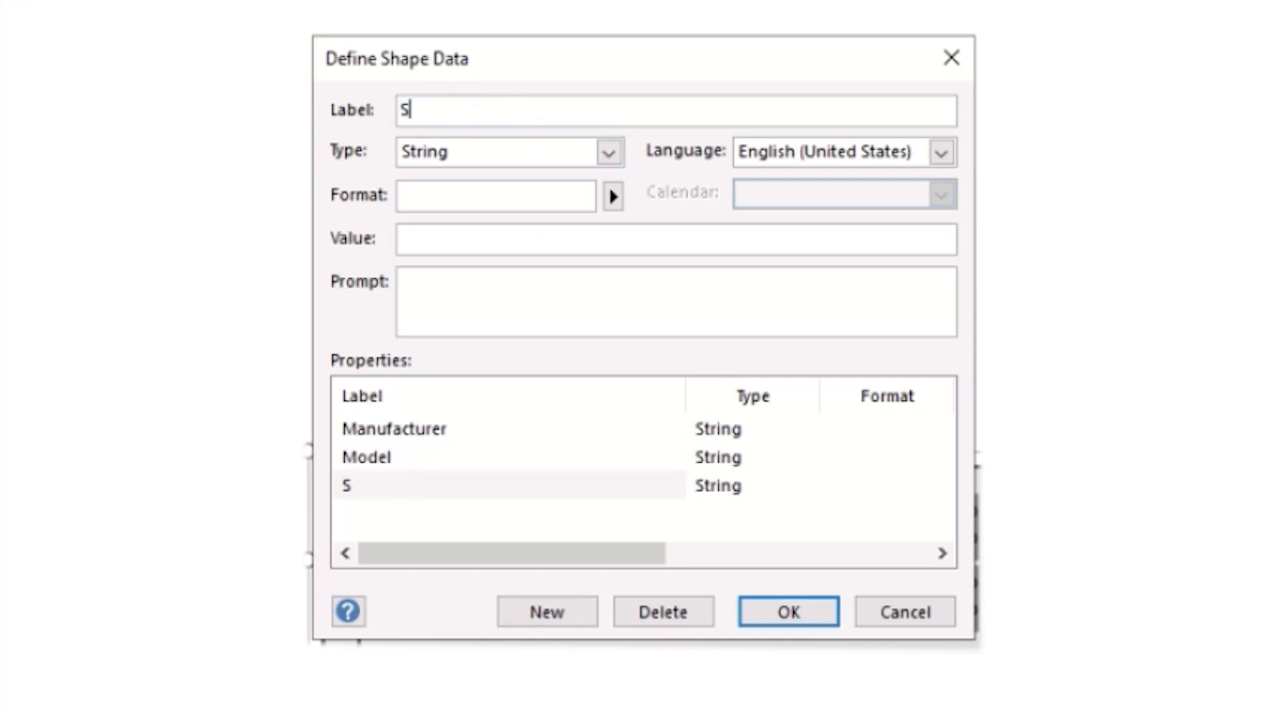
type("erial Number")
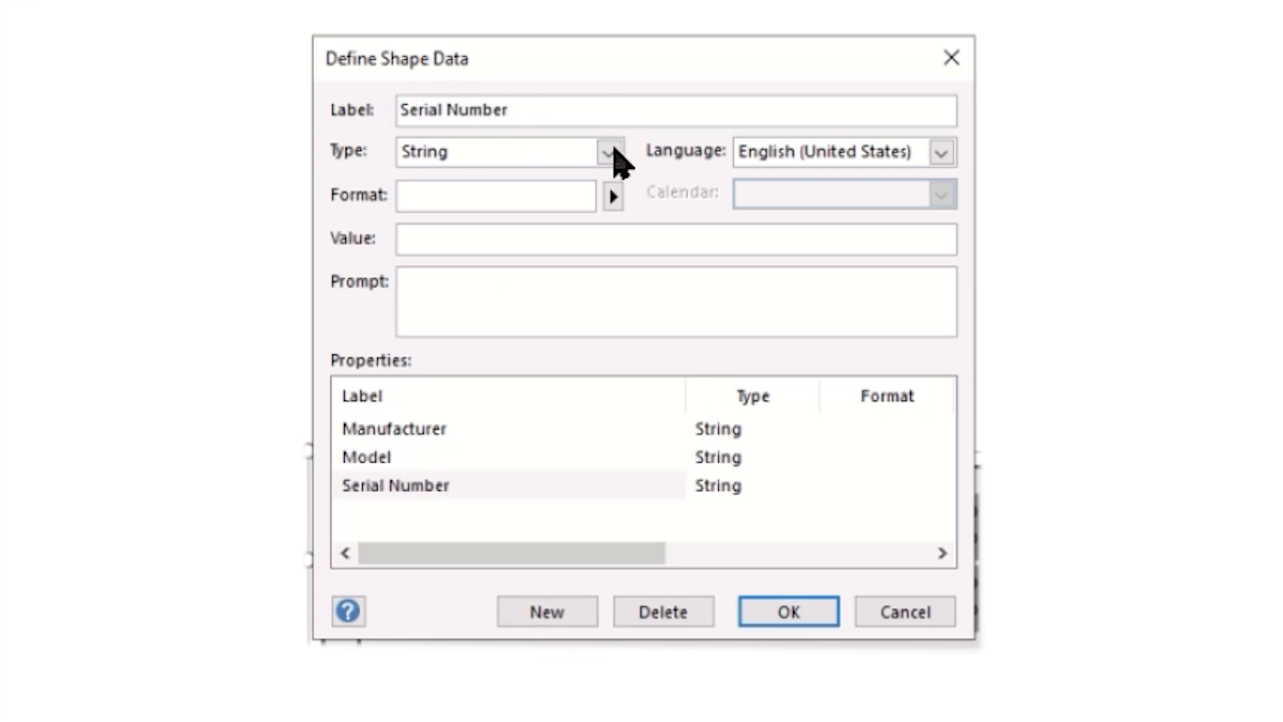
left_click(606, 151)
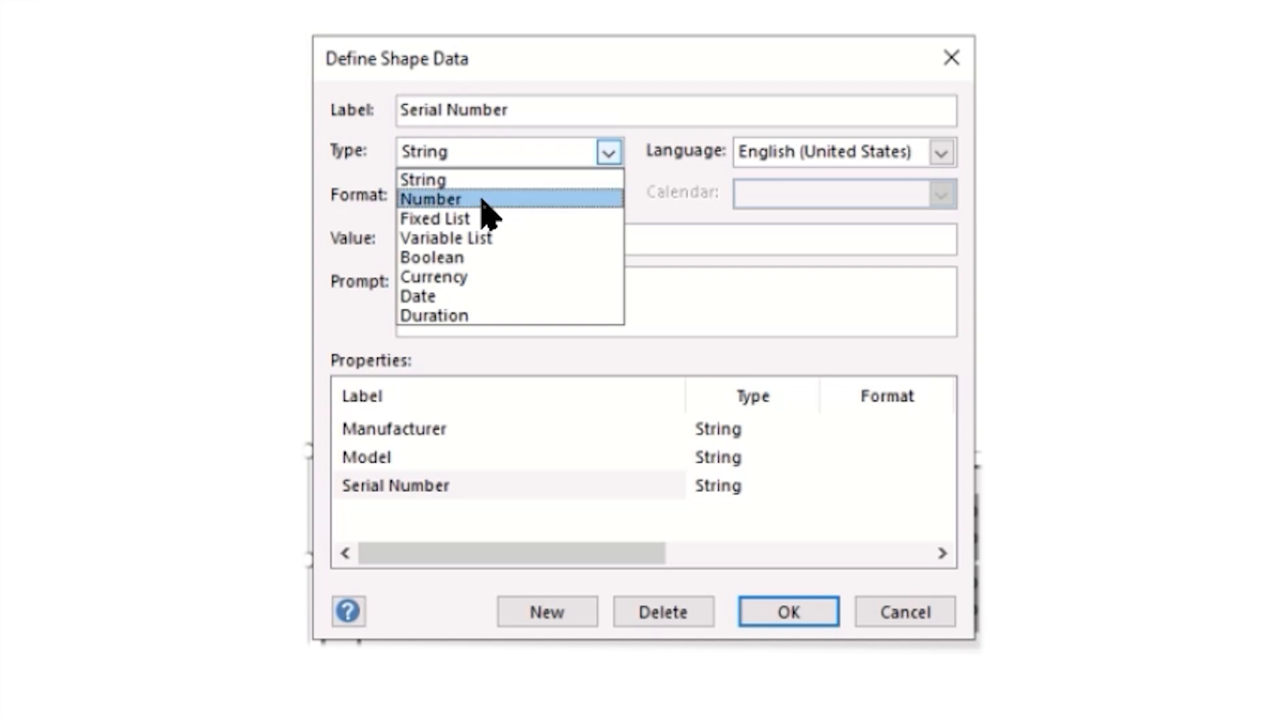
Add numeric Height (1.75 in) and Width (19 in) fields, then start a Depth field
left_click(545, 611)
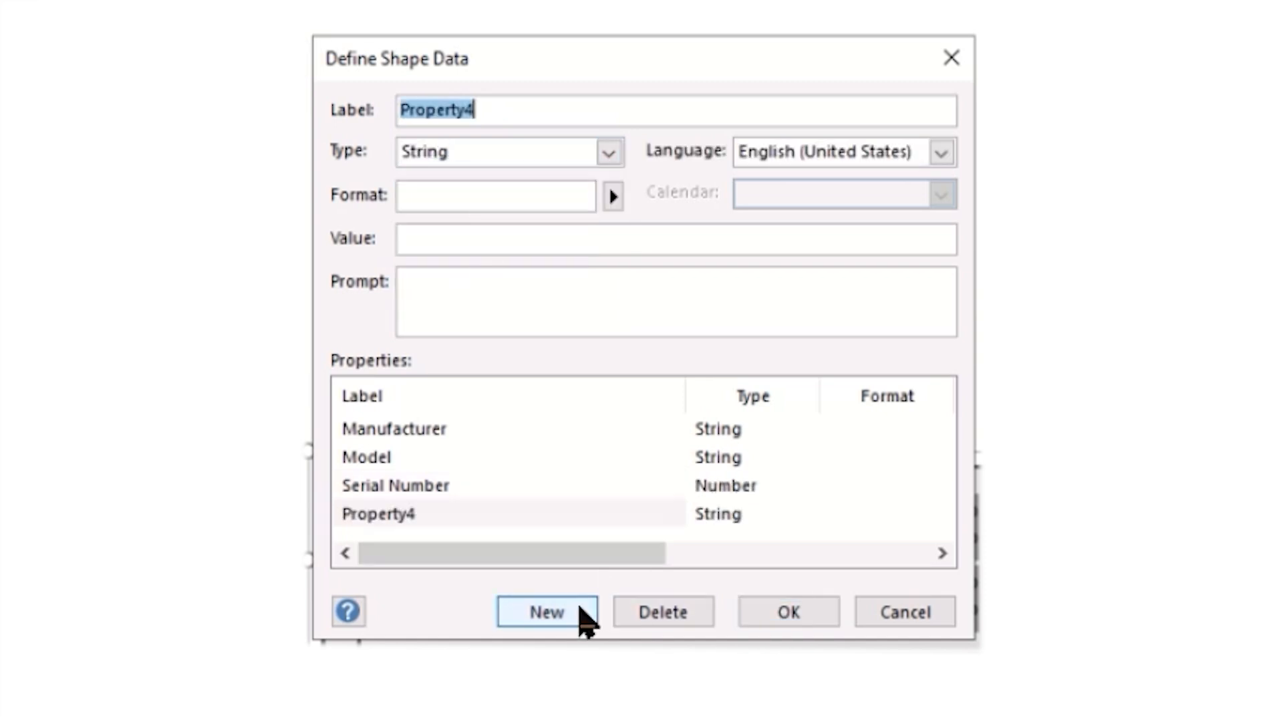
type("Height")
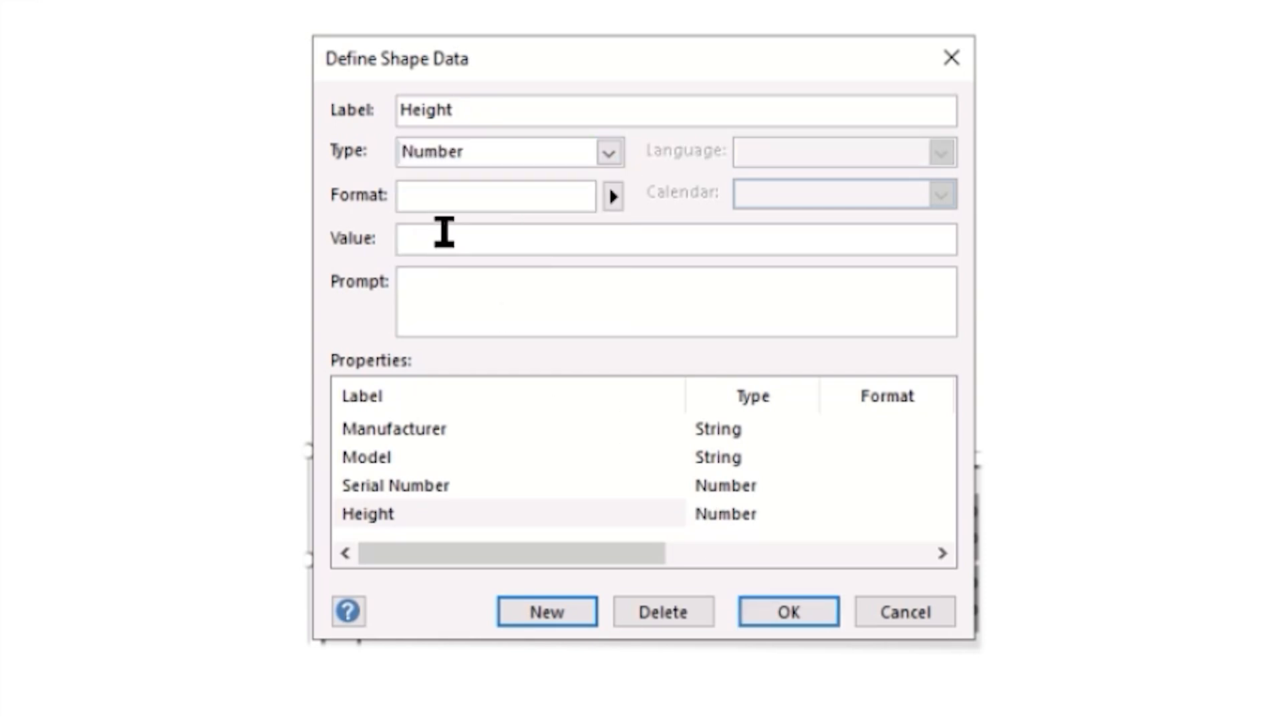
type("1.75\"")
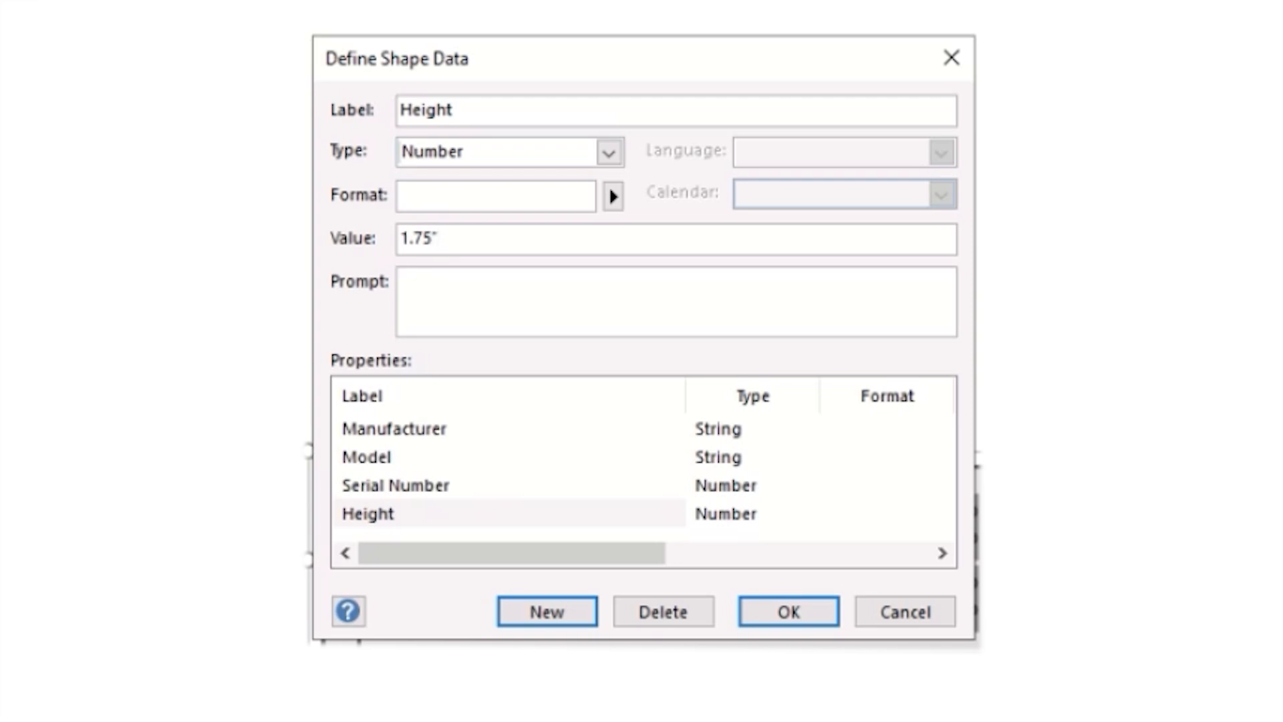
left_click(547, 611)
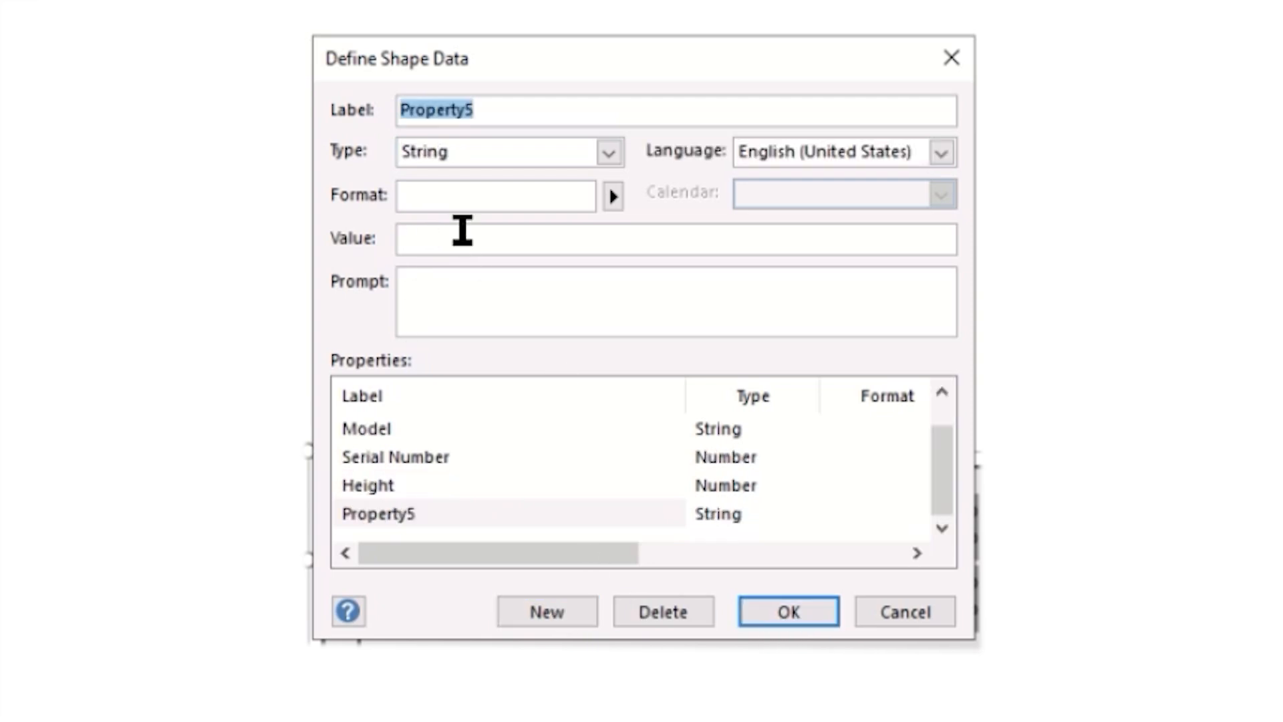
type("Wid")
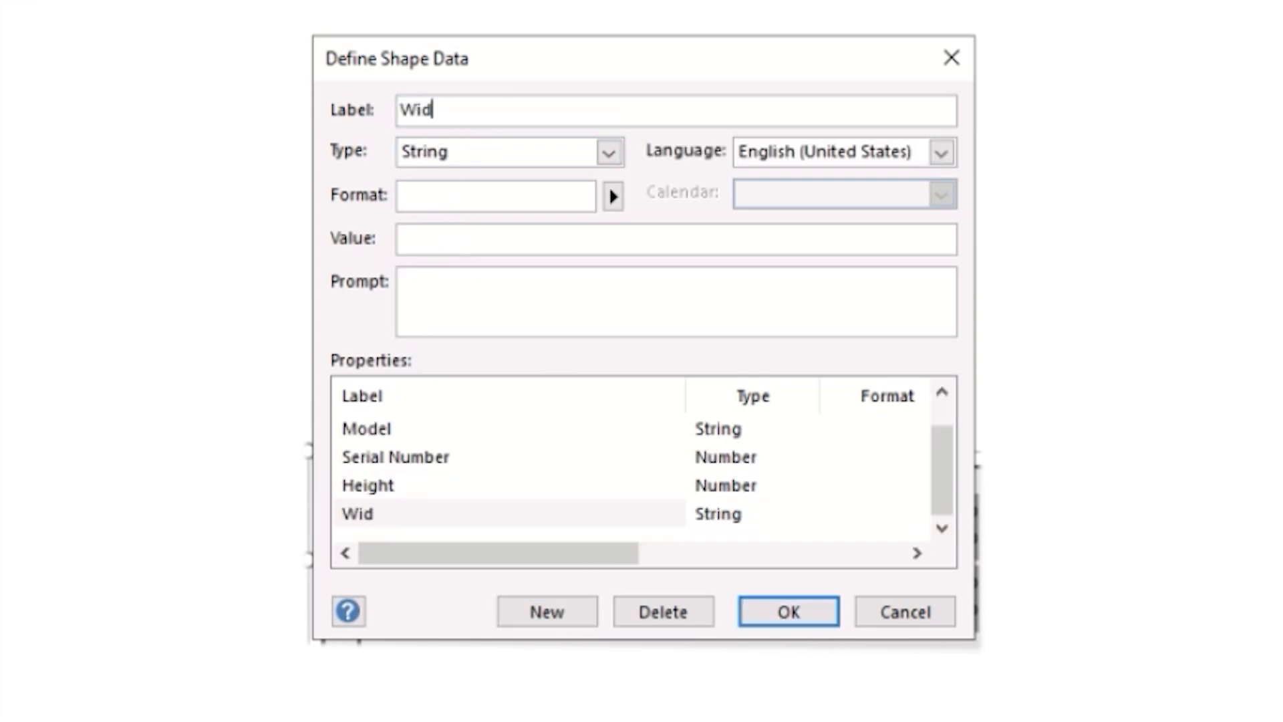
type("th")
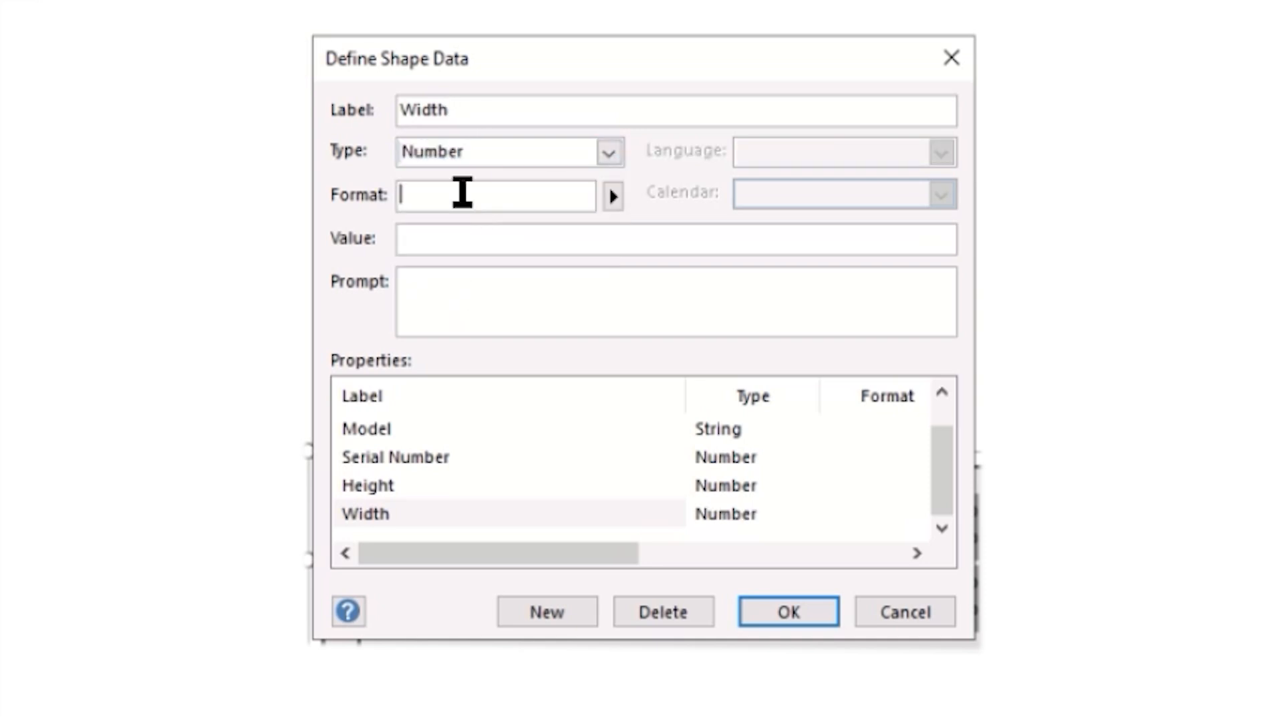
type("13")
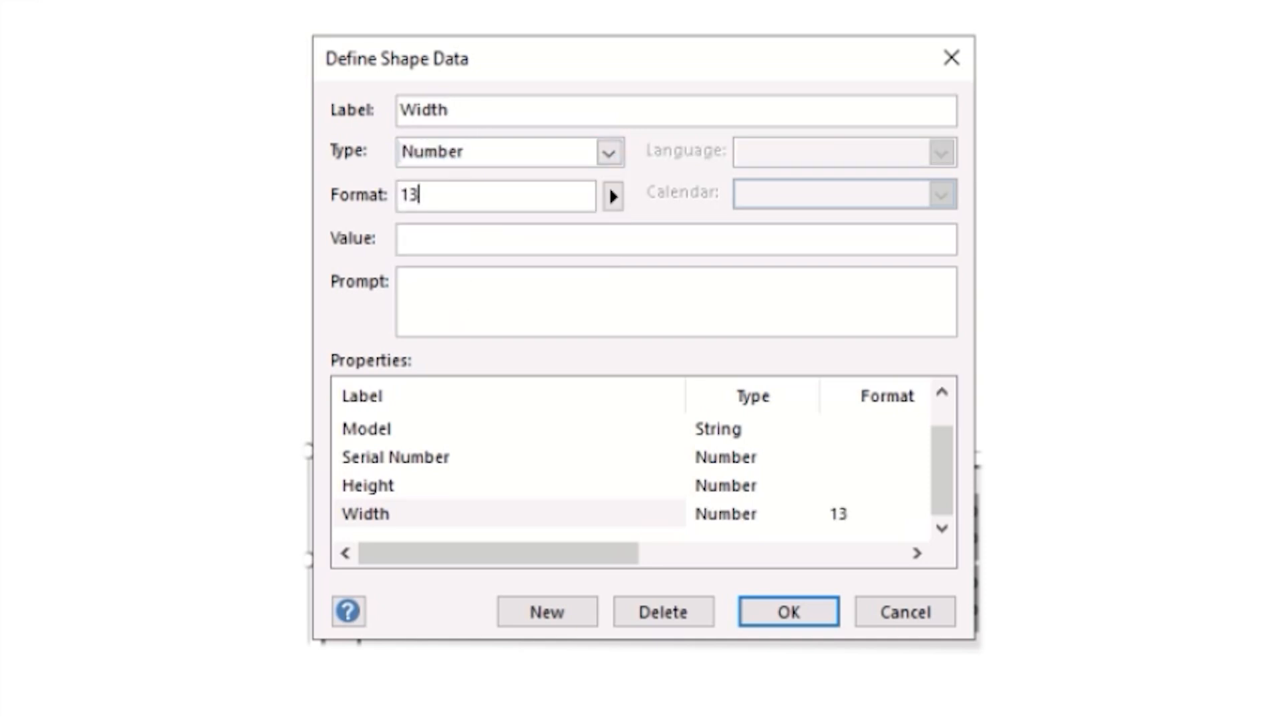
key("Backspace")
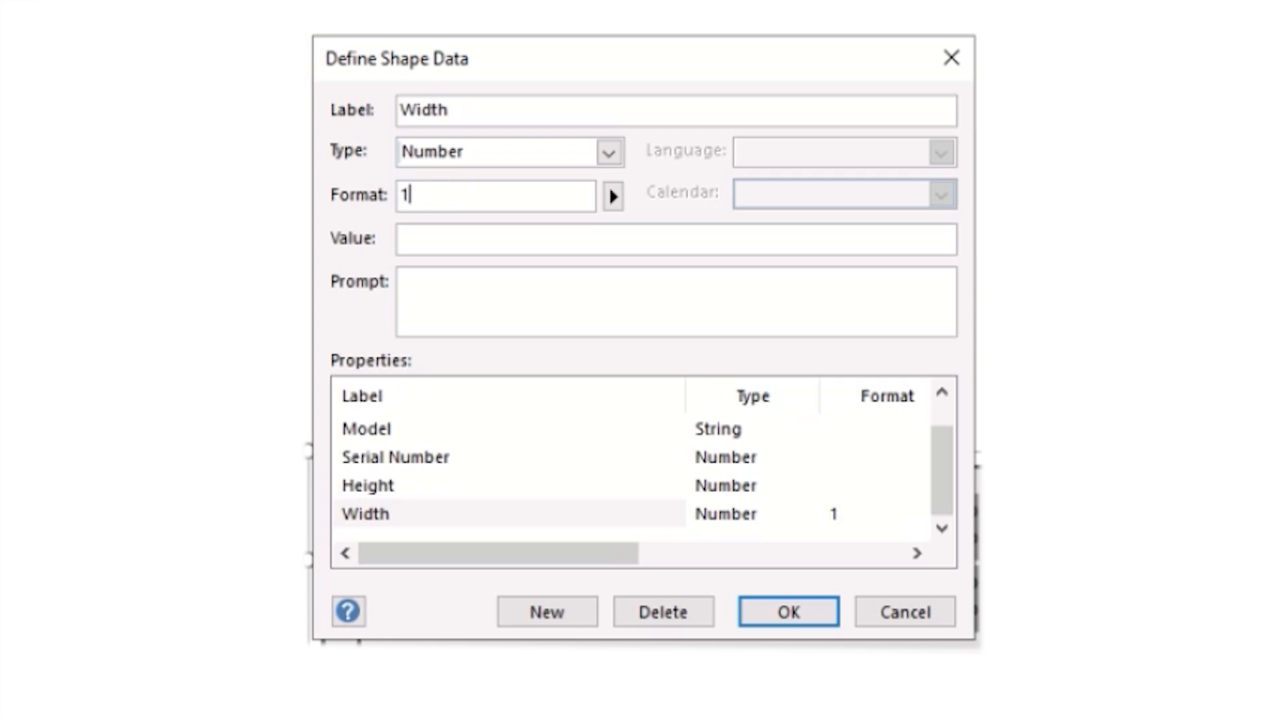
type("9\"")
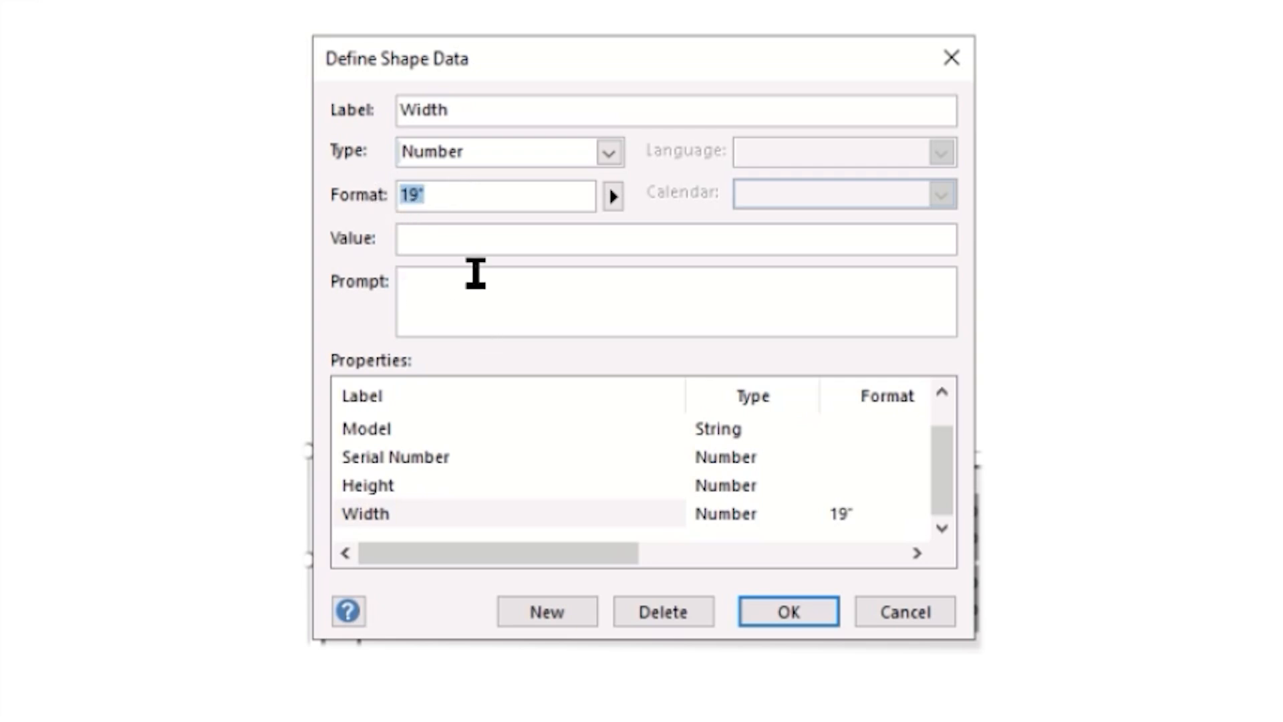
type("19")
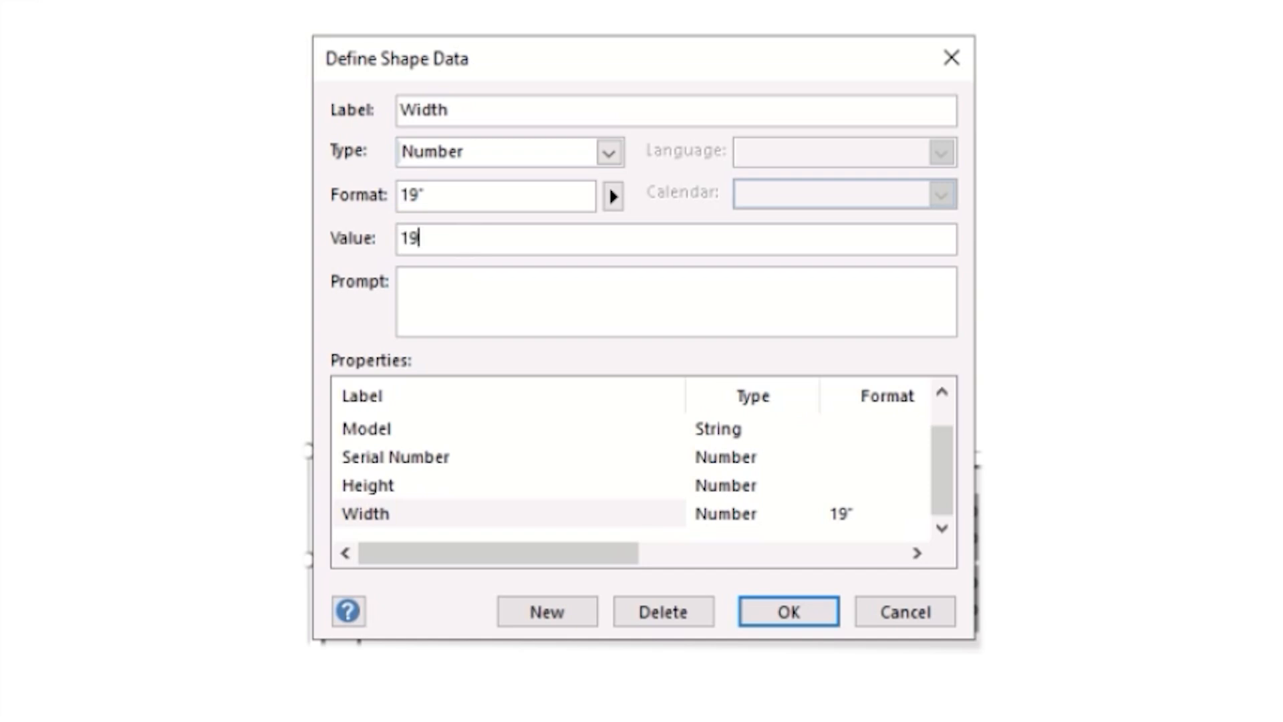
left_click(547, 611)
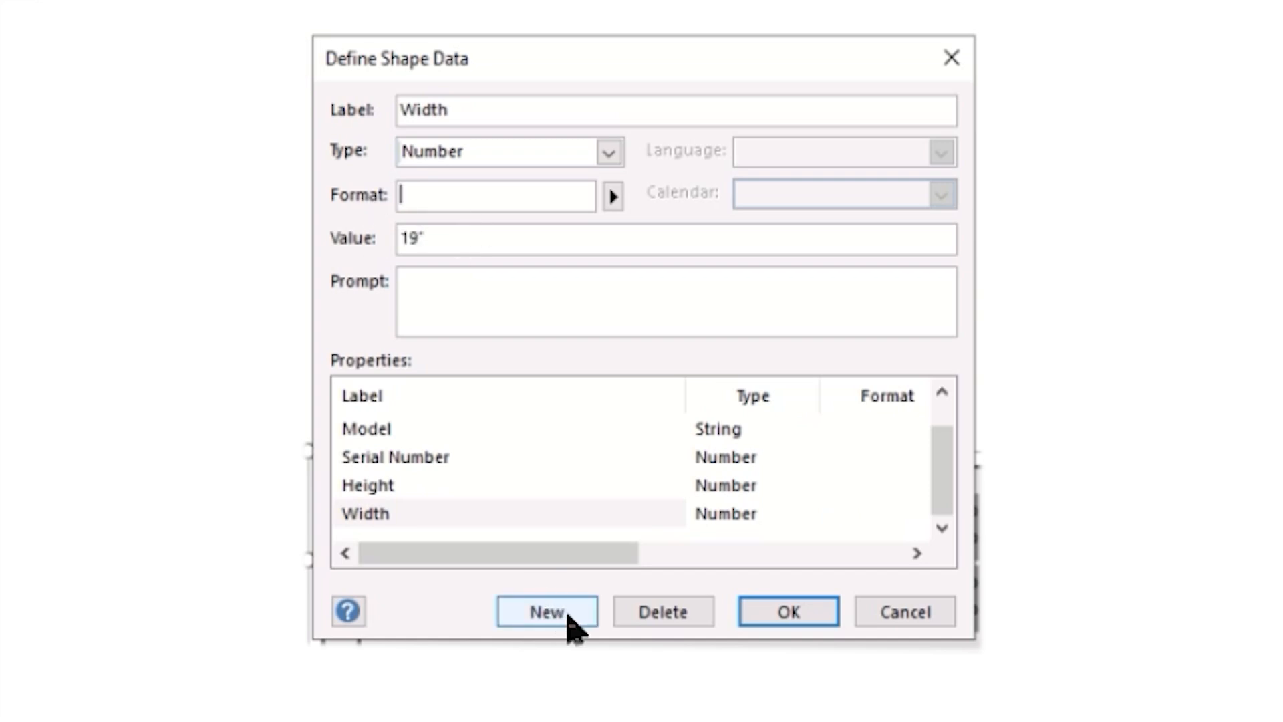
left_click(547, 611)
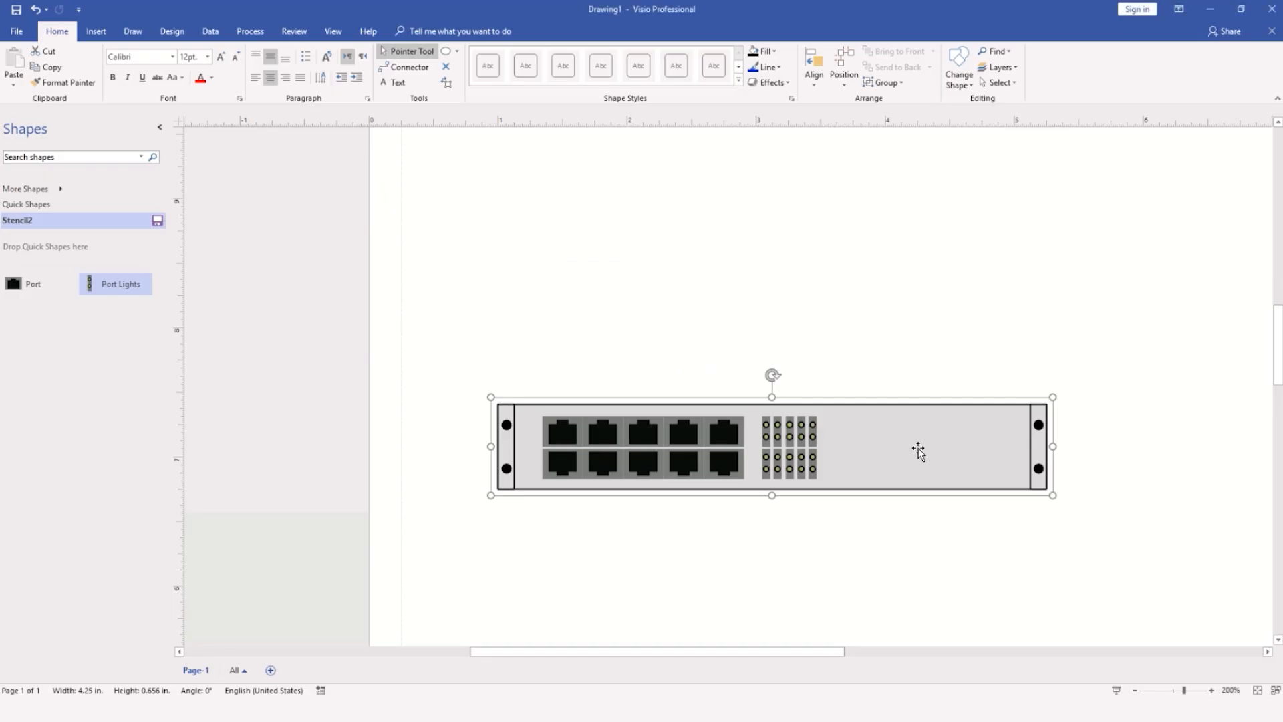
Show the switch's Shape Data: Manufacturer, Model, Serial Number, Height 1.75 in, Width 19 in, Depth
right_click(911, 449)
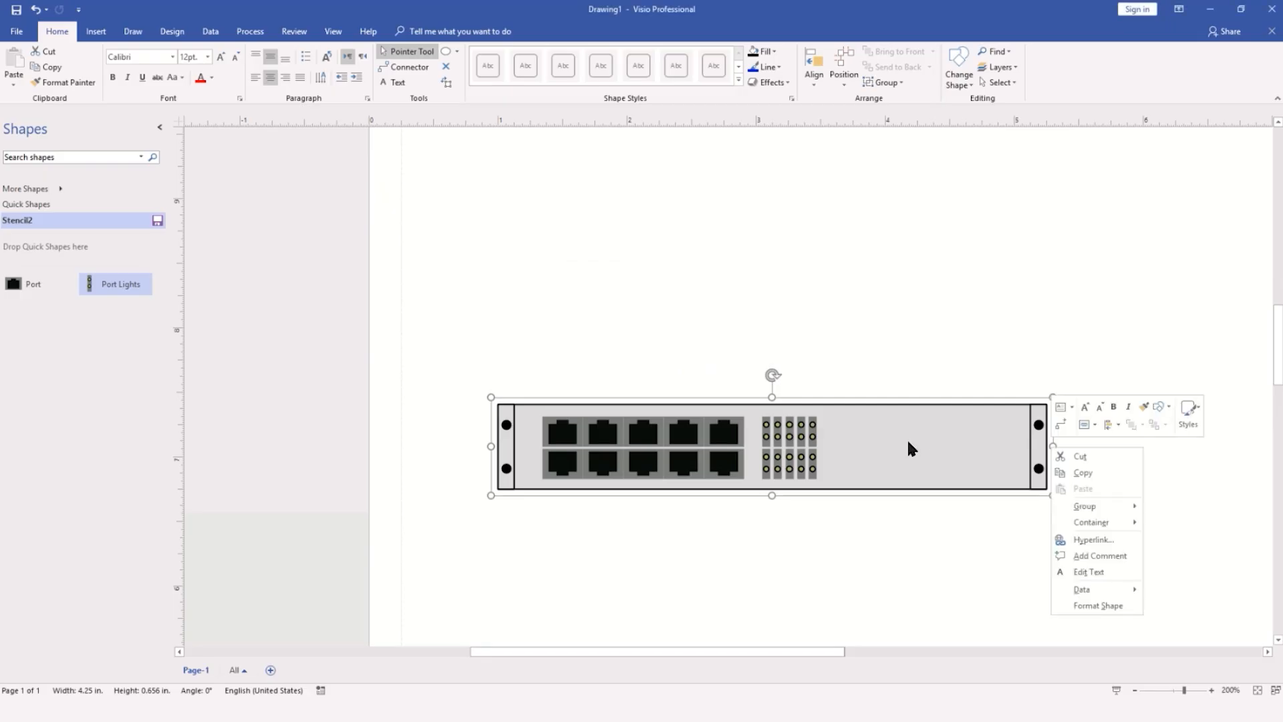
mouse_move(1082, 589)
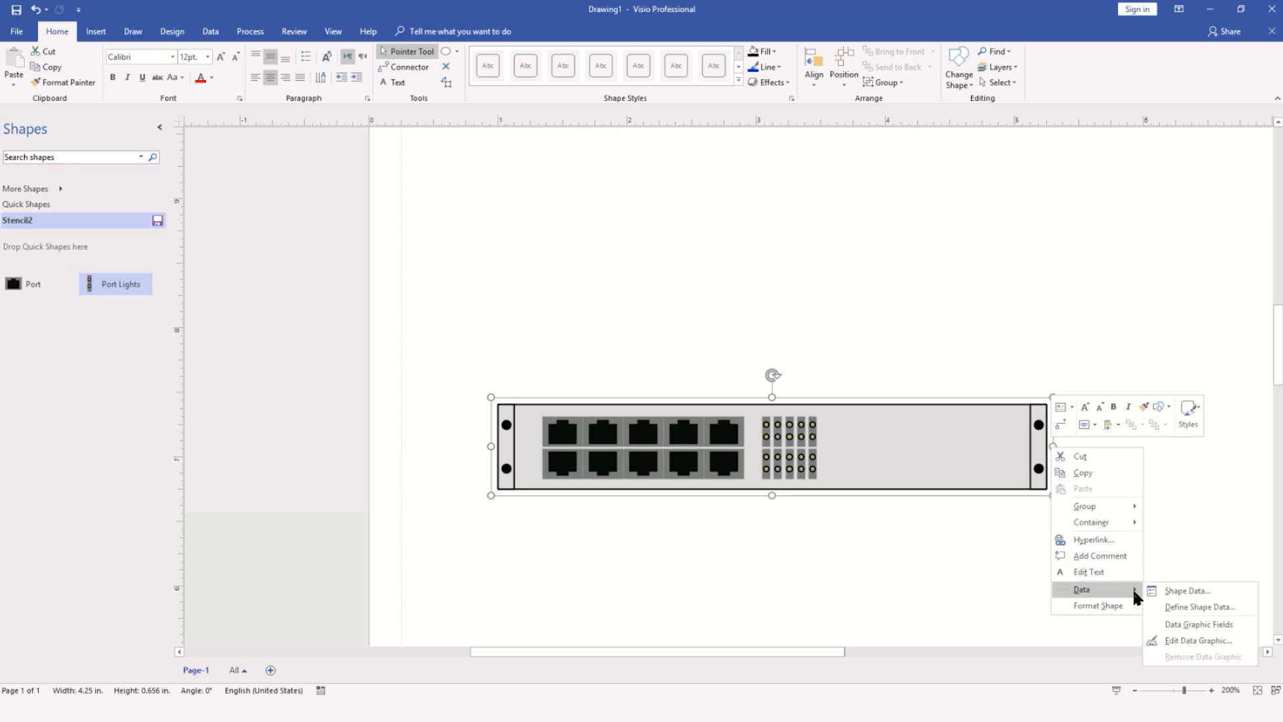
left_click(1186, 590)
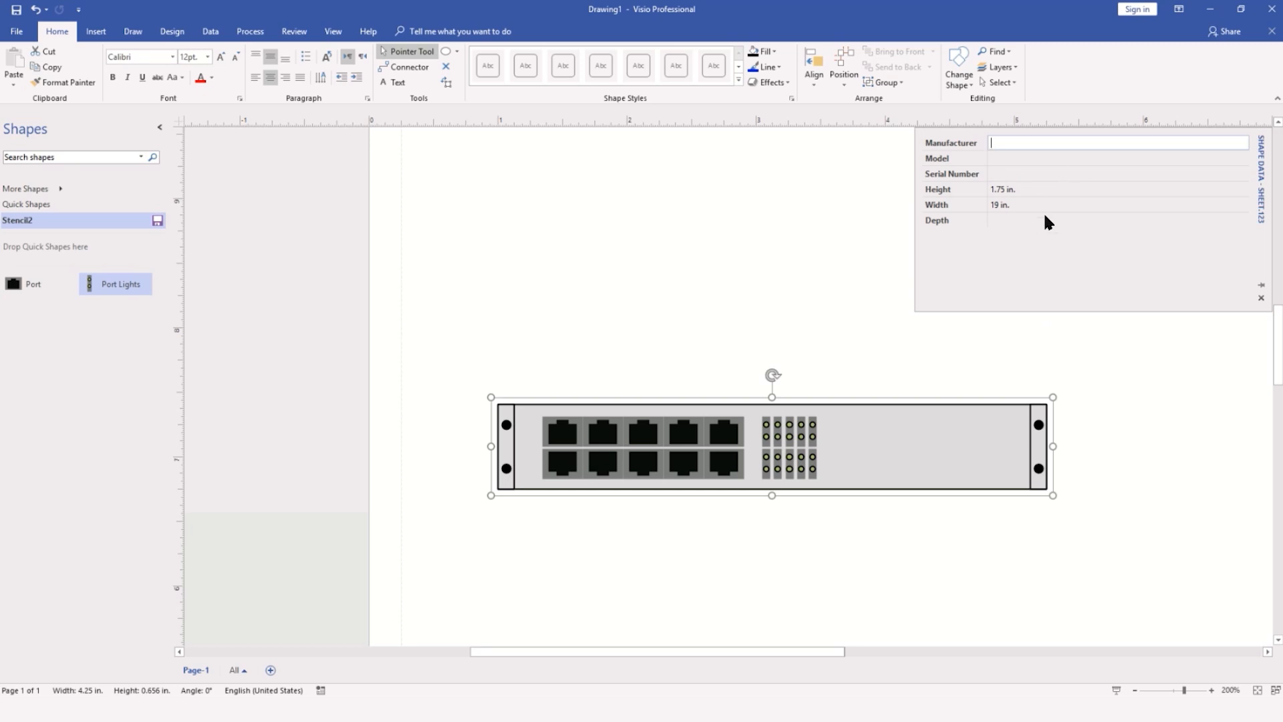
mouse_move(1019, 227)
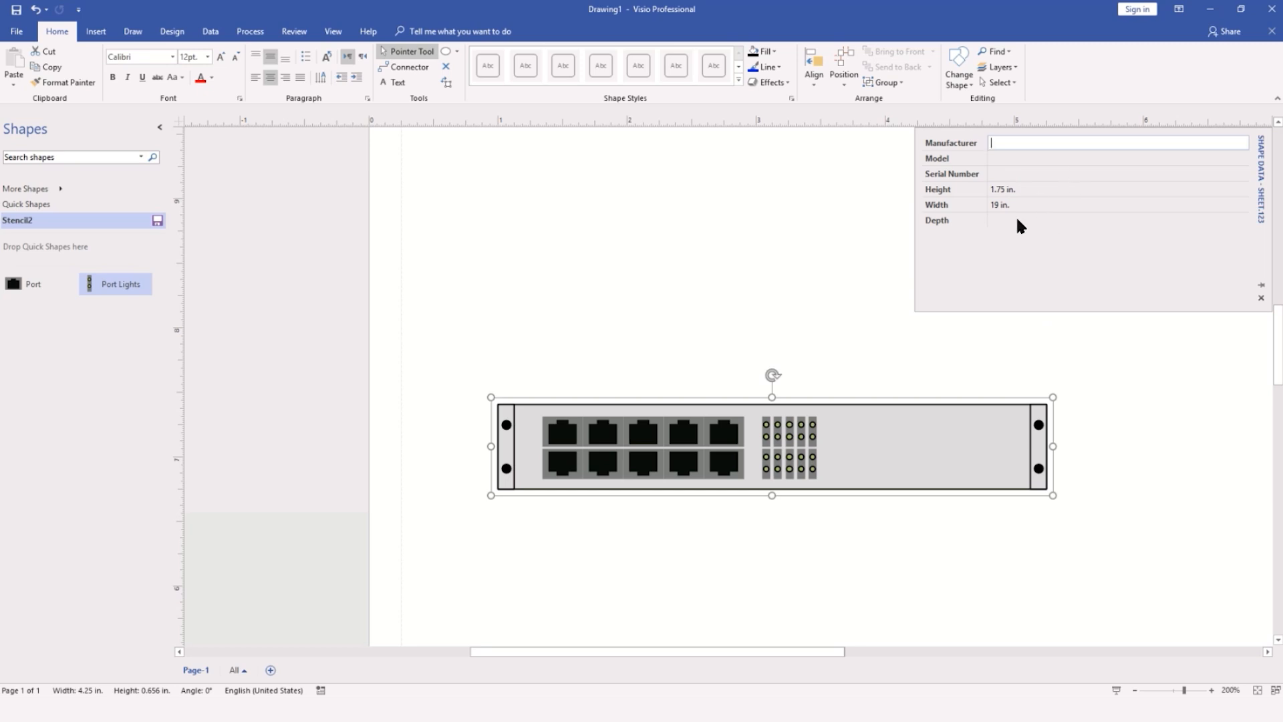
mouse_move(756, 326)
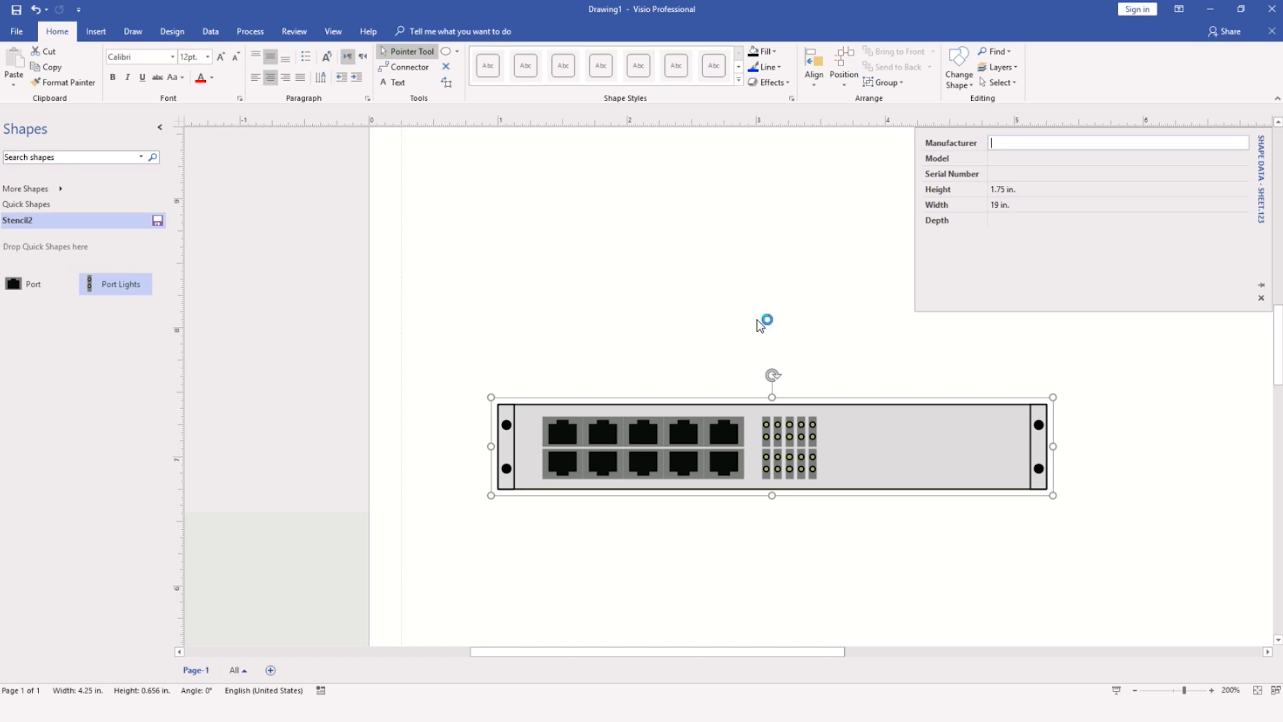
mouse_move(741, 317)
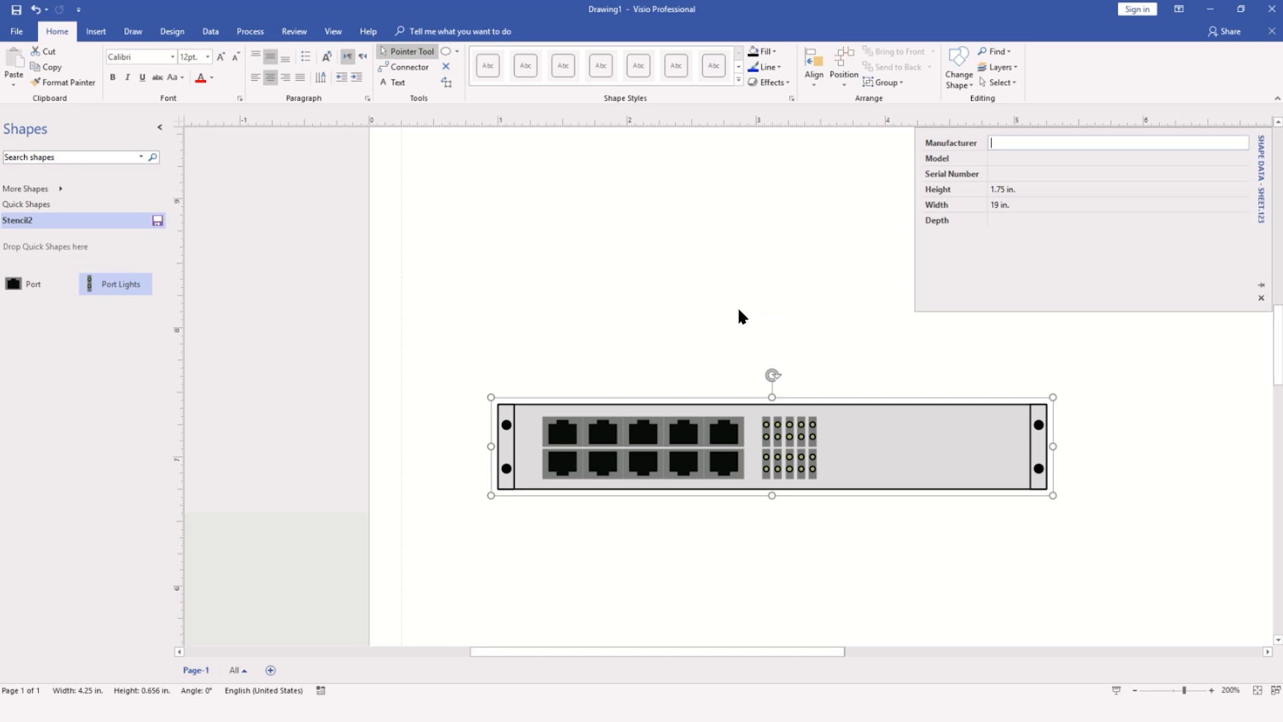
mouse_move(710, 302)
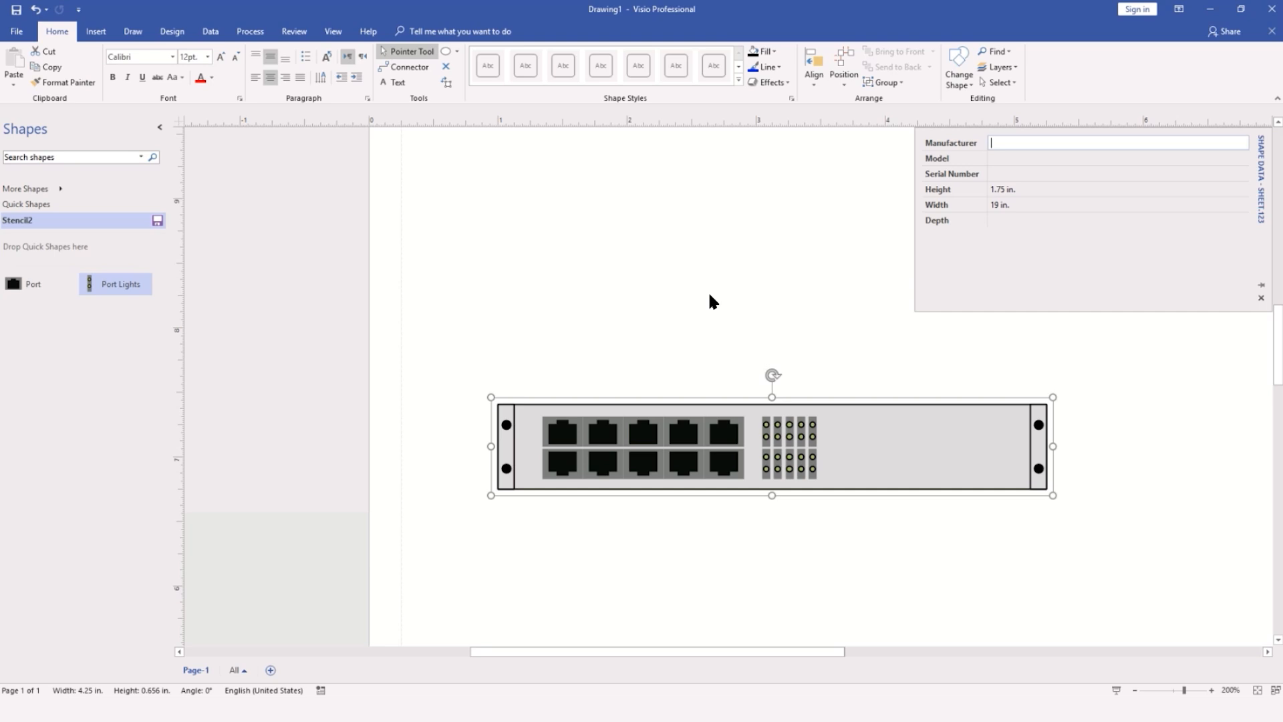
mouse_move(434, 136)
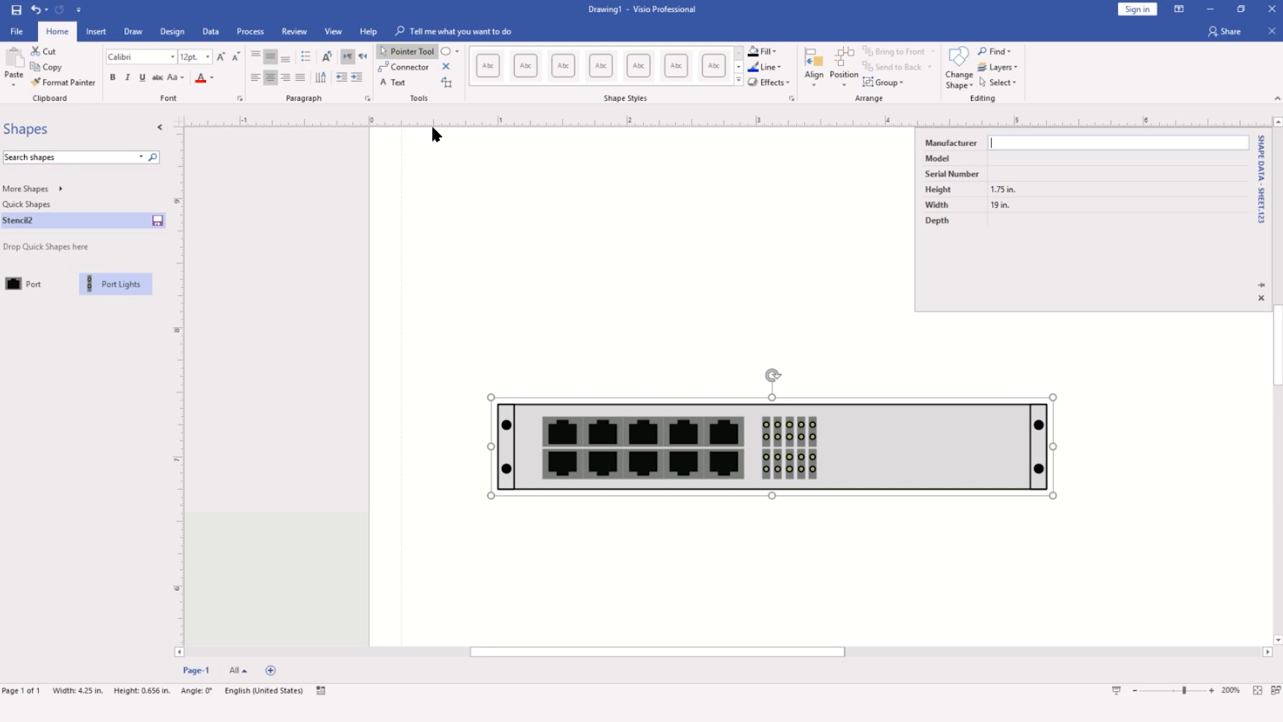
mouse_move(333, 31)
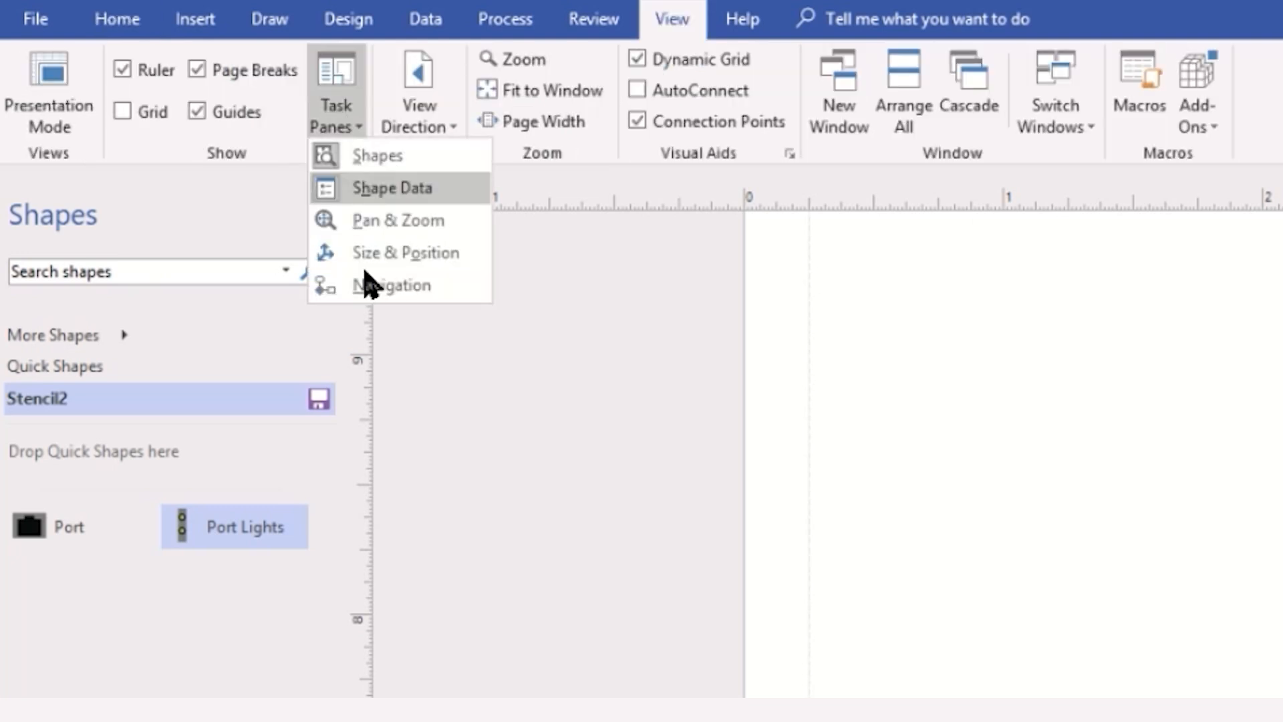
Show the Size & Position readout for the switch (X 3.125 in, Y 7.0781 in, width 4.25 in)
left_click(406, 253)
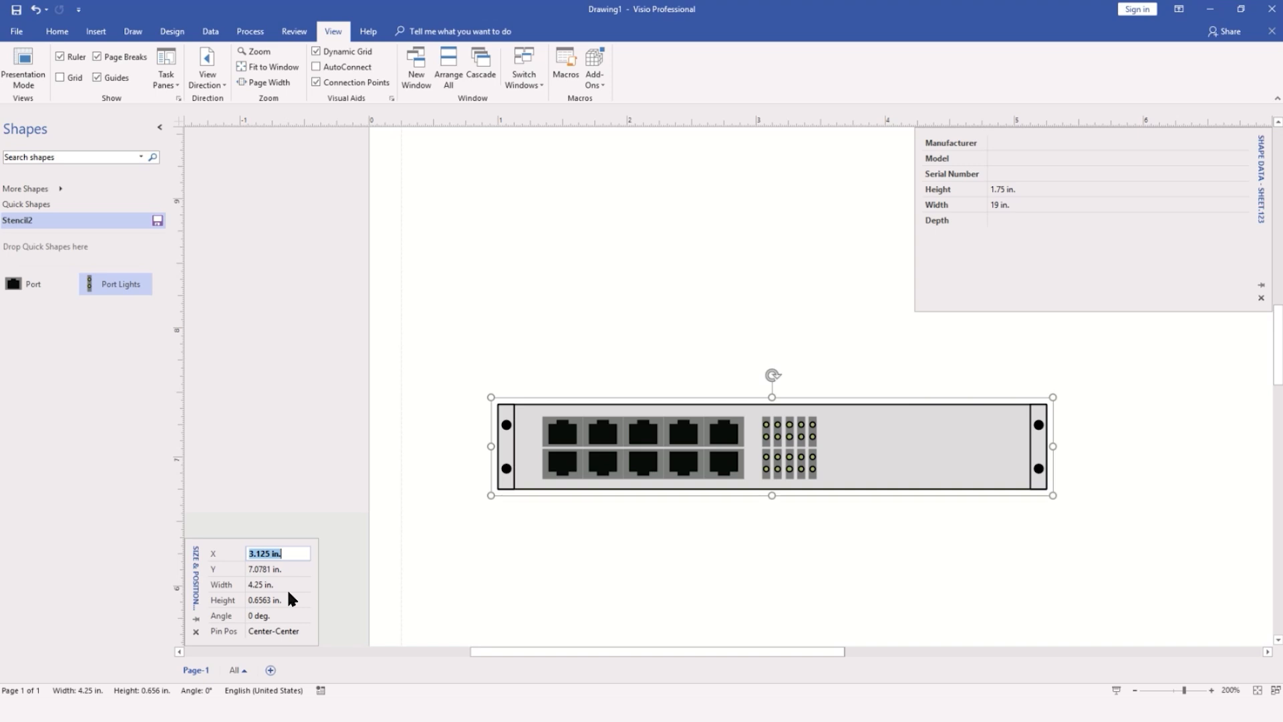
mouse_move(15, 36)
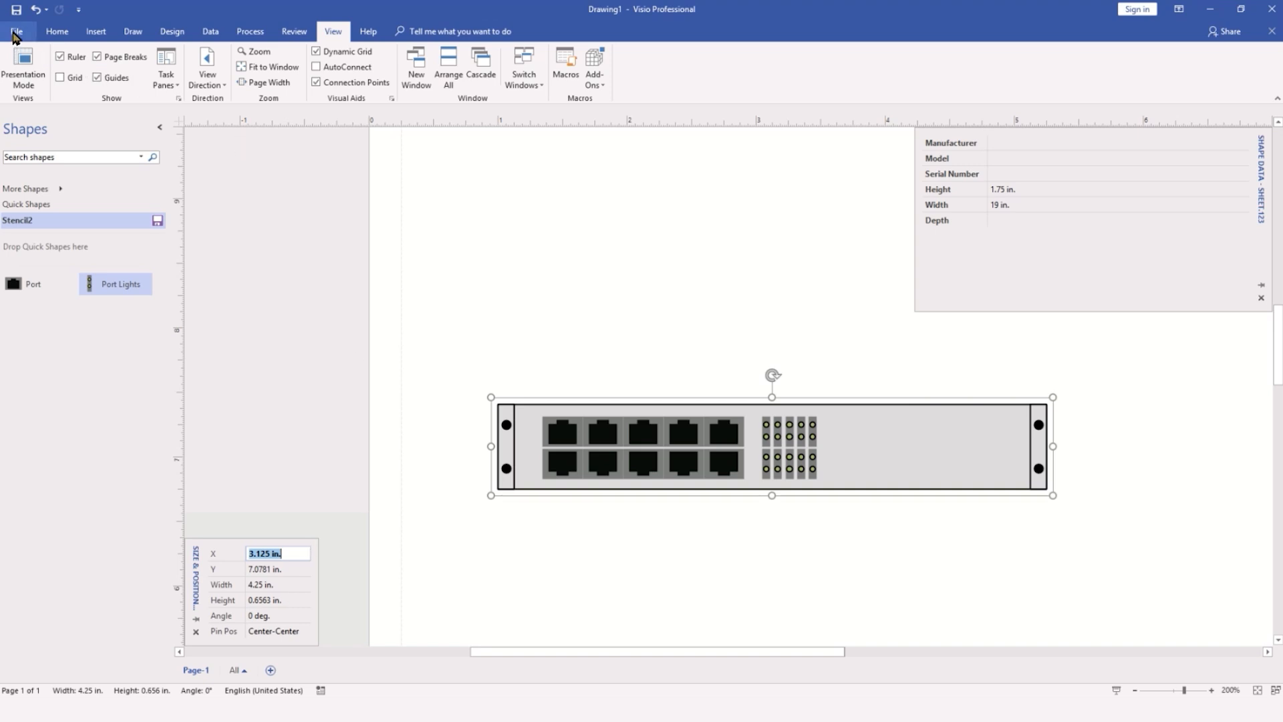
Enable the Developer tab under Customize Ribbon in Visio Options and confirm
left_click(16, 31)
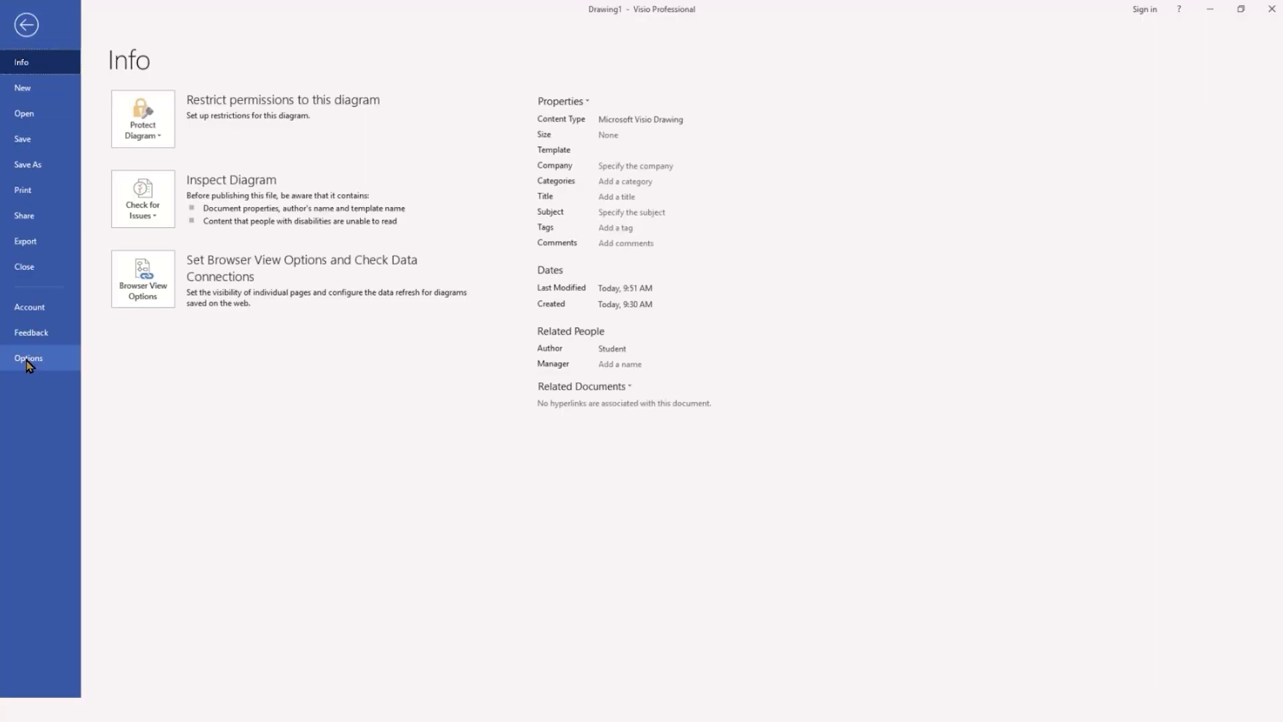
left_click(28, 358)
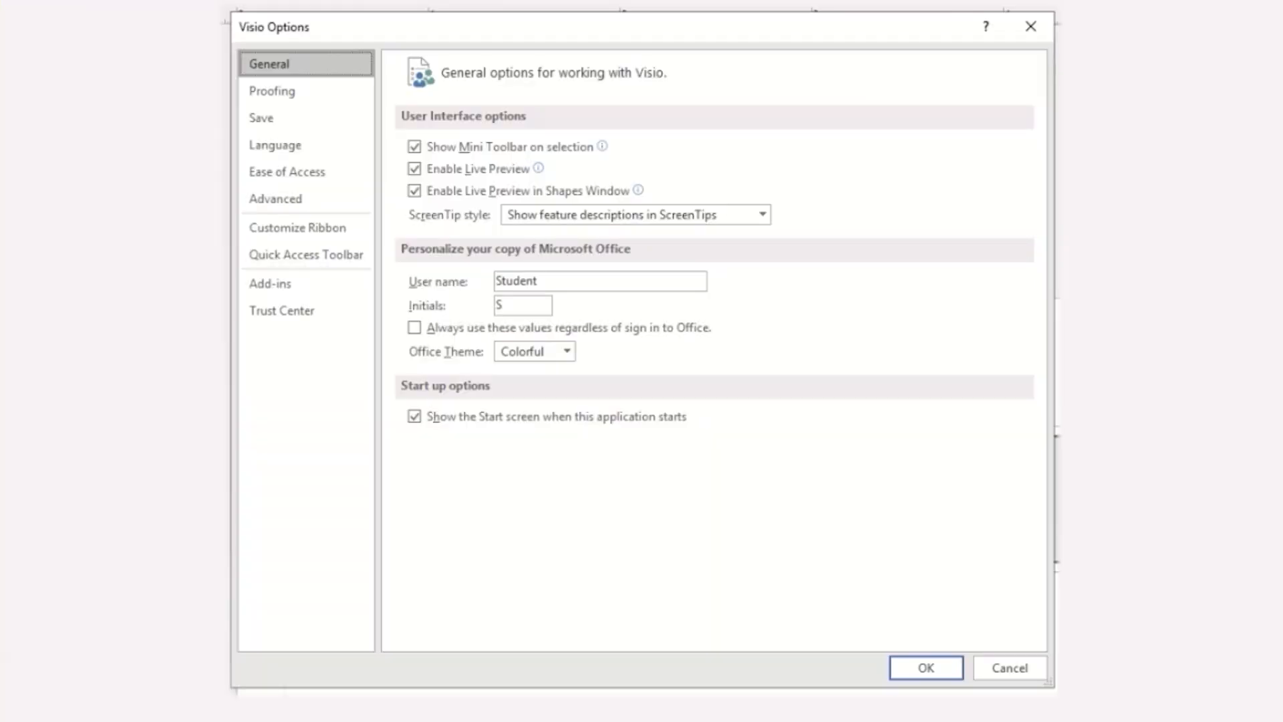
mouse_move(307, 231)
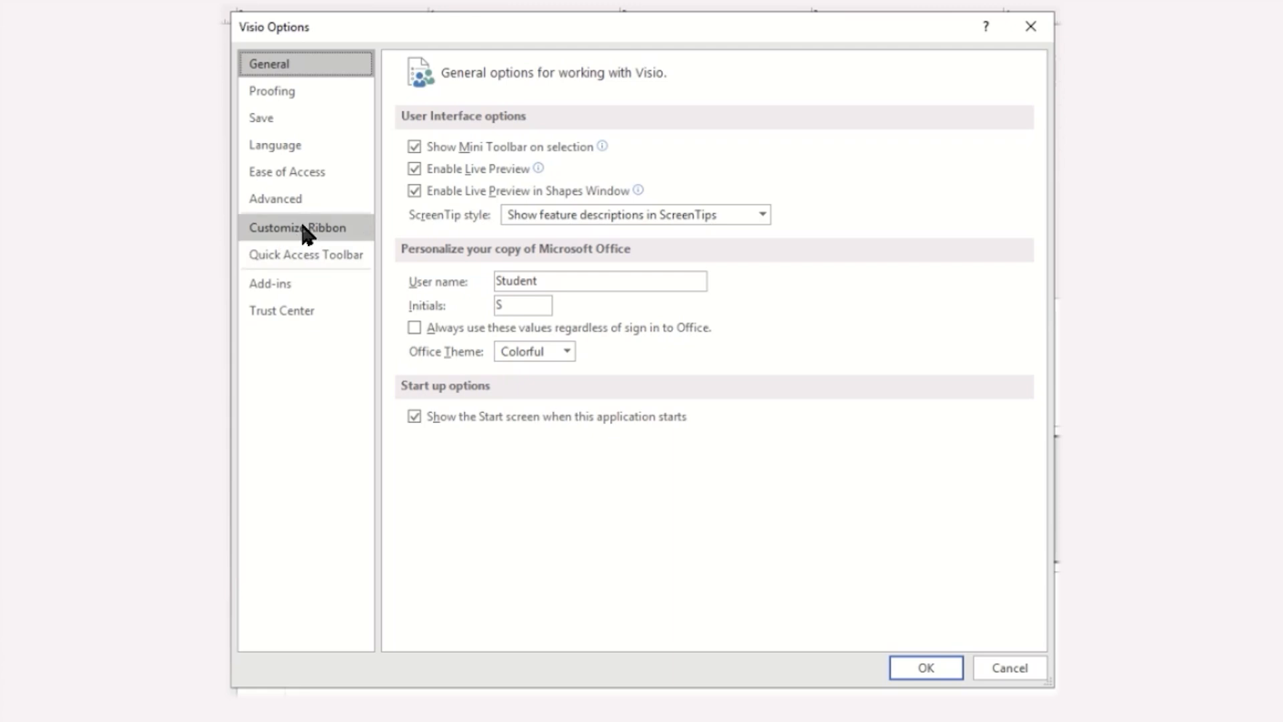
left_click(298, 227)
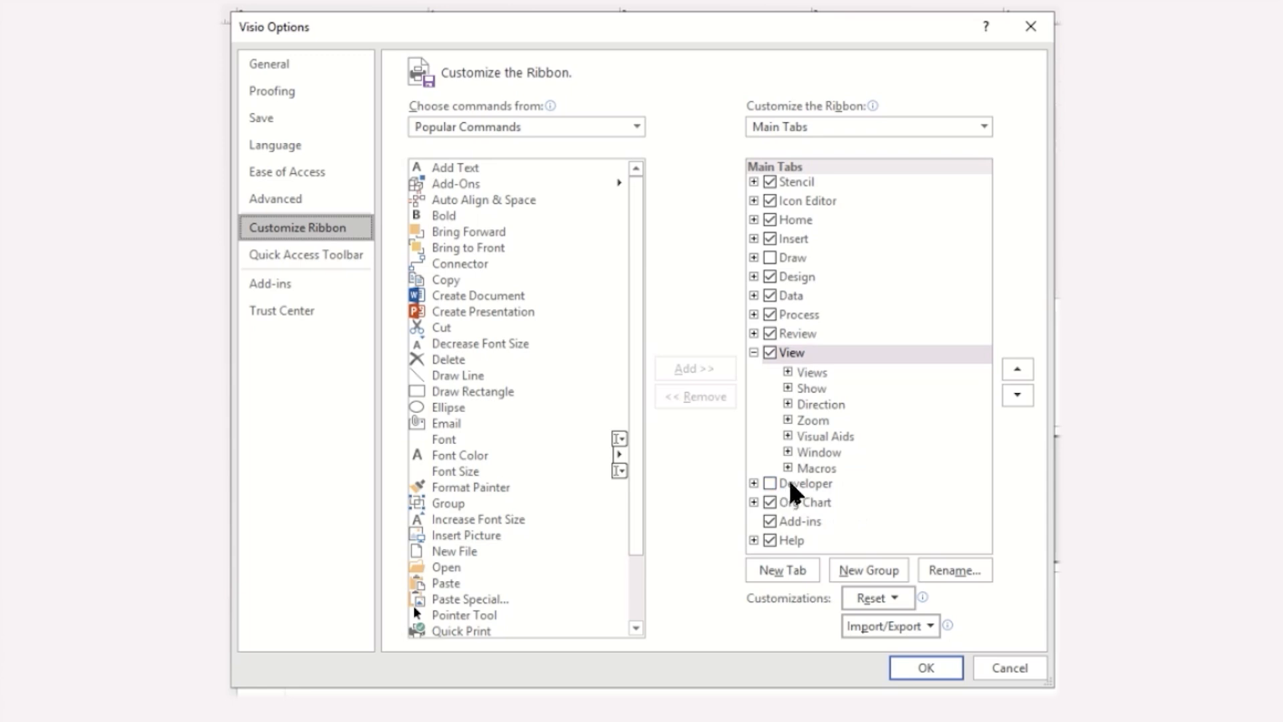
left_click(770, 502)
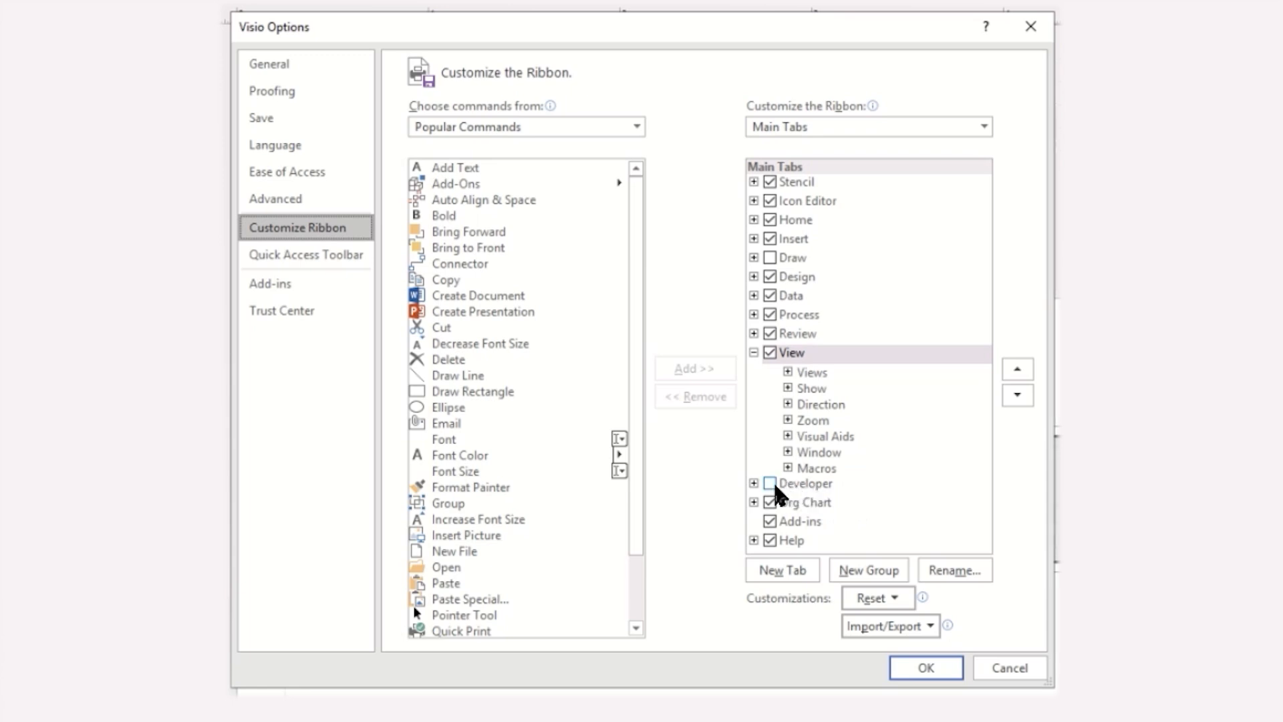
left_click(770, 483)
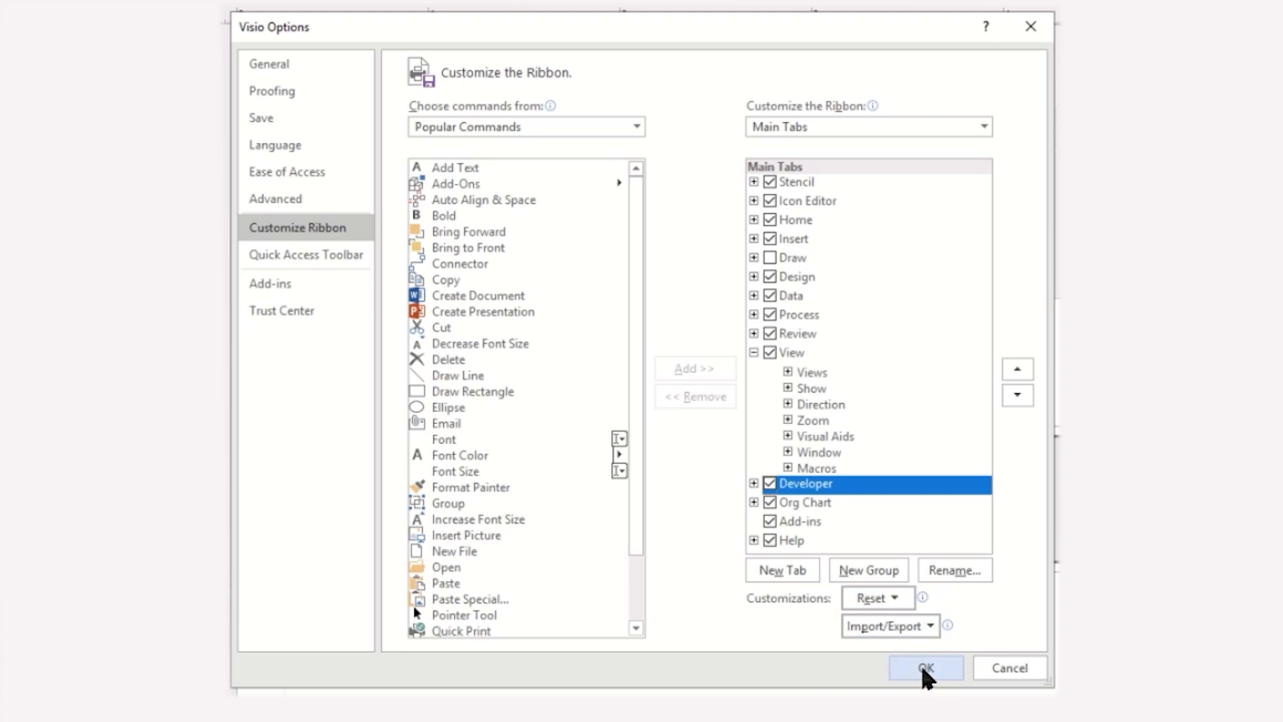
left_click(925, 667)
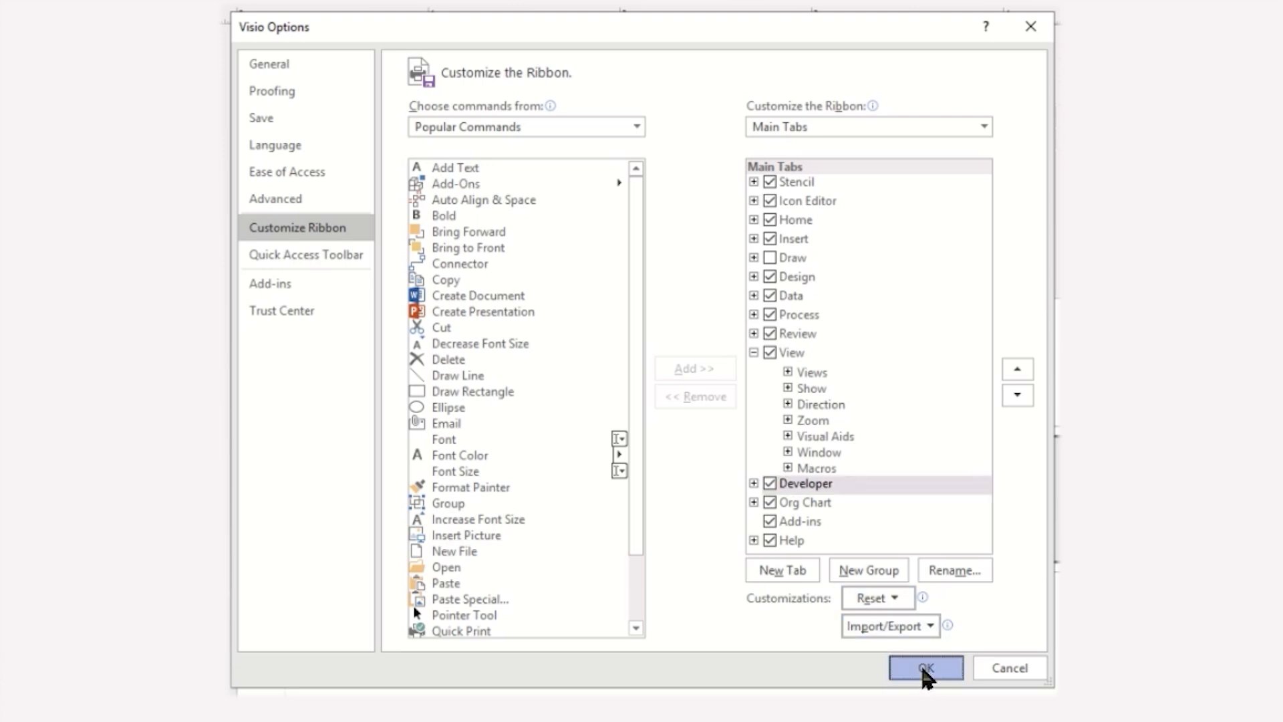
left_click(923, 667)
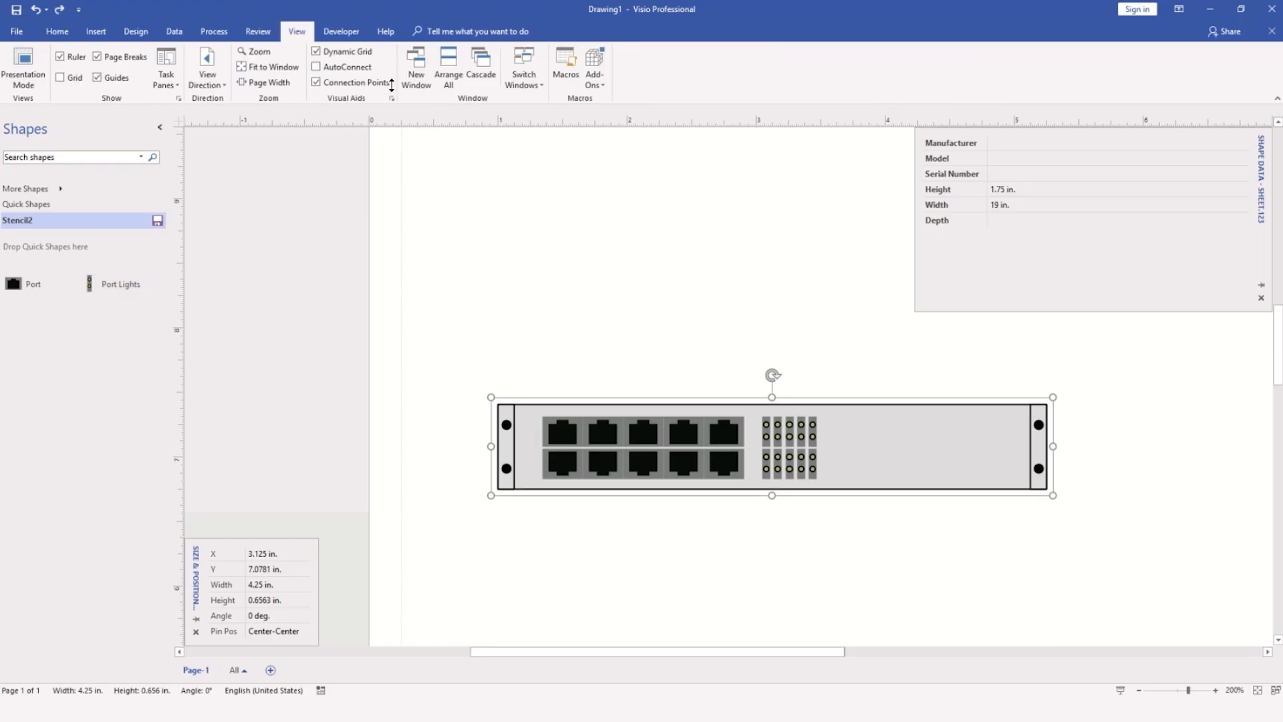
Lock the switch shape's aspect ratio via the Developer Protection settings
left_click(341, 31)
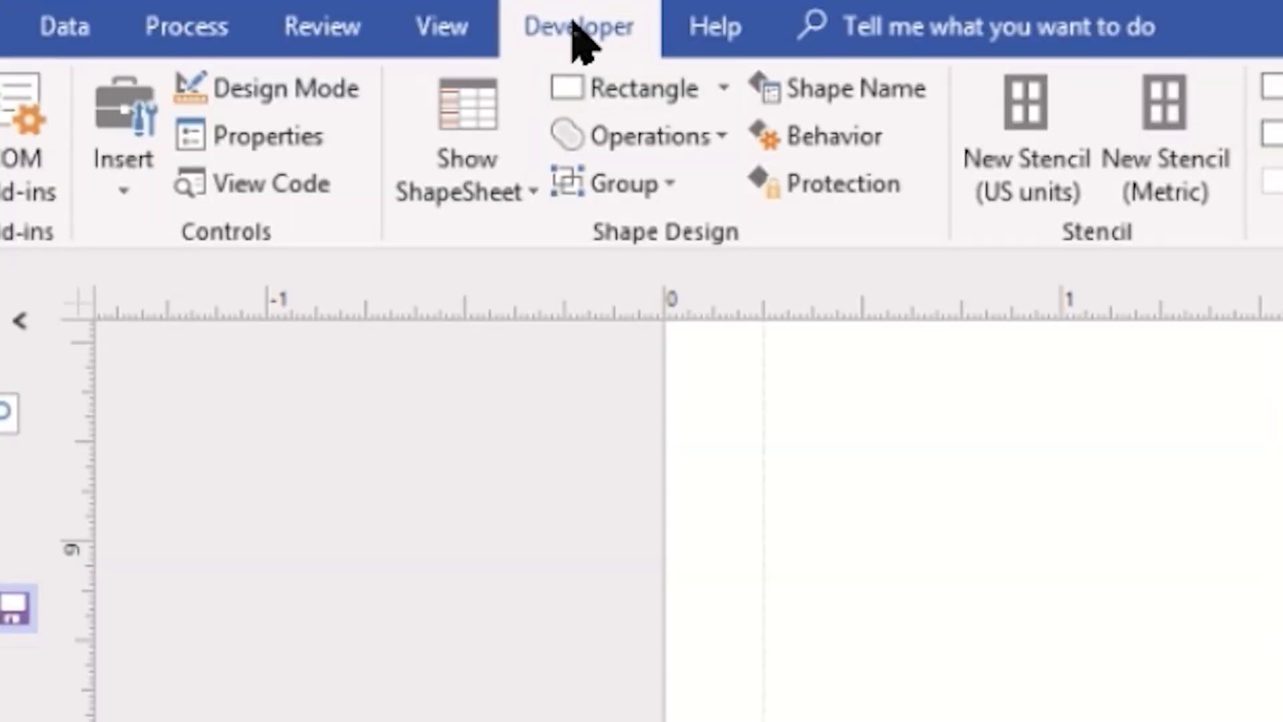
mouse_move(695, 45)
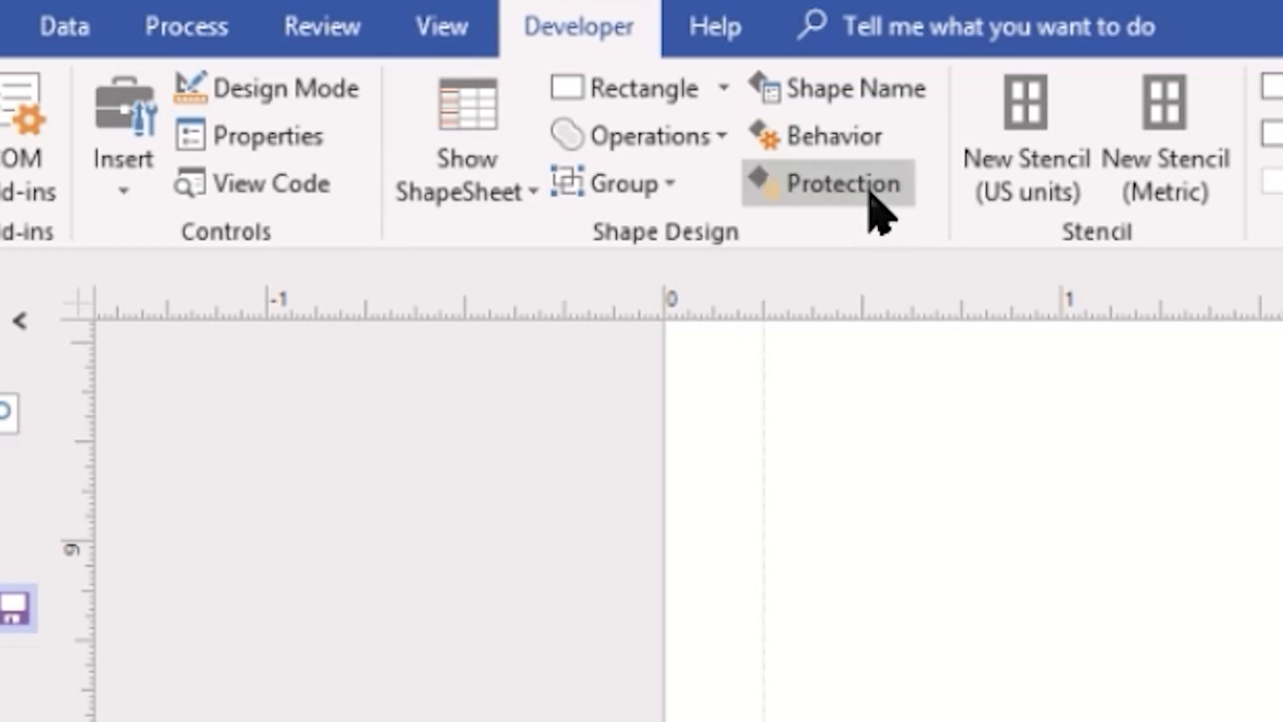
mouse_move(829, 183)
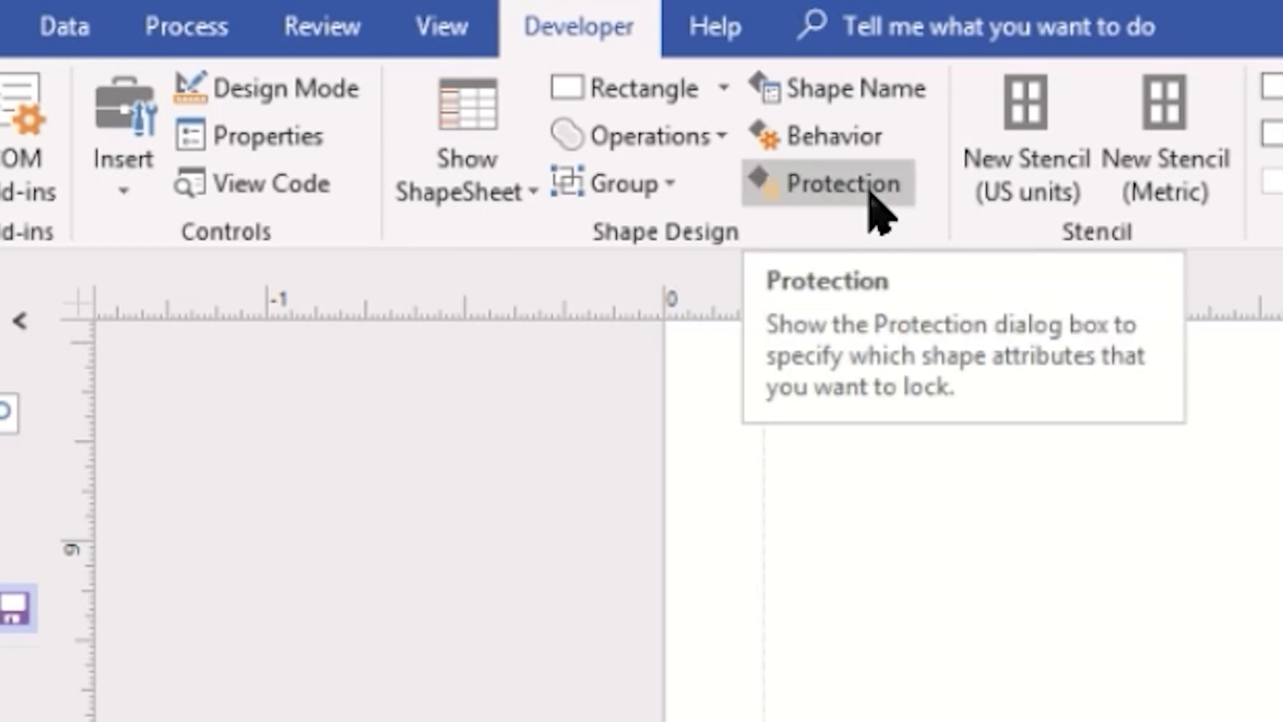
left_click(829, 183)
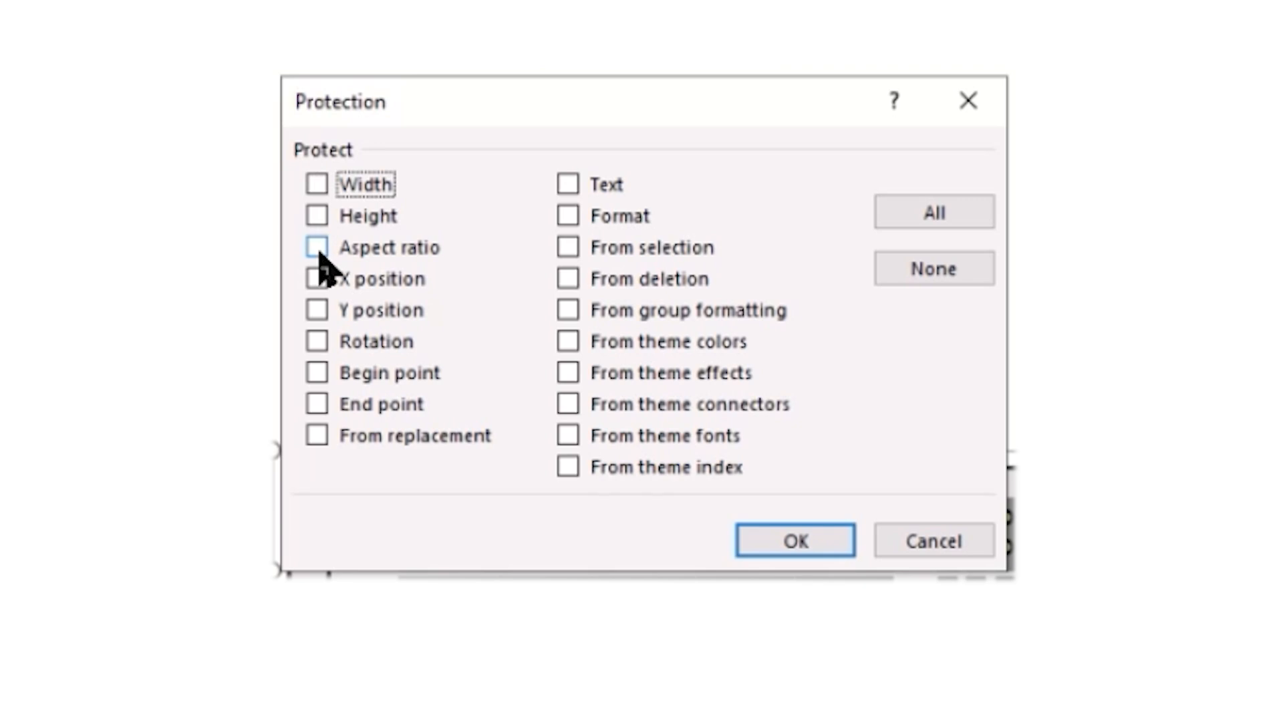
left_click(317, 247)
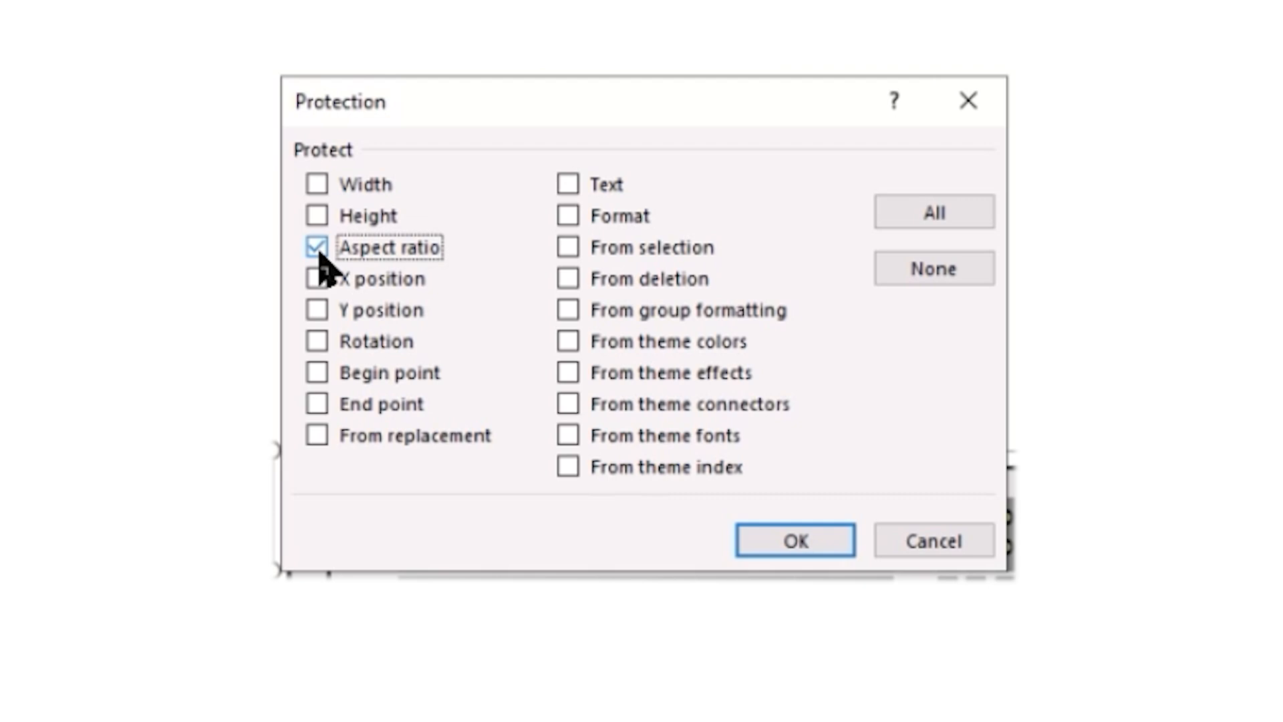
mouse_move(792, 540)
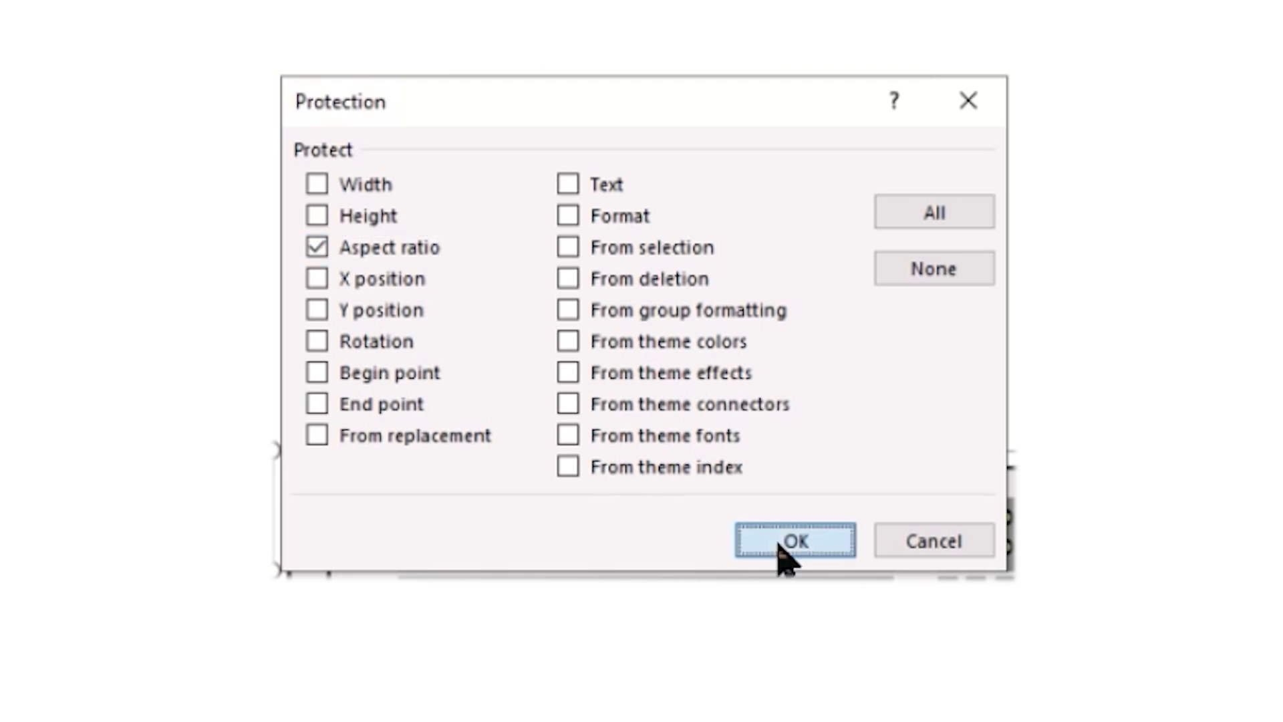
left_click(792, 541)
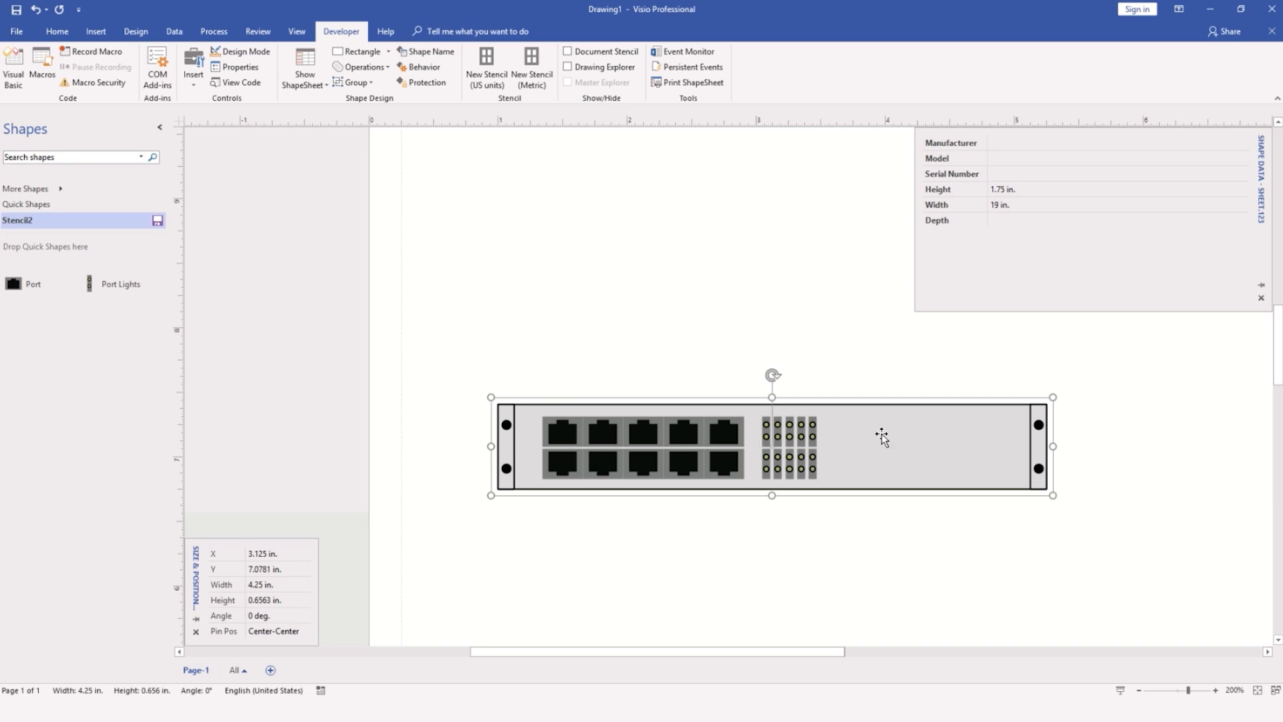
mouse_move(836, 447)
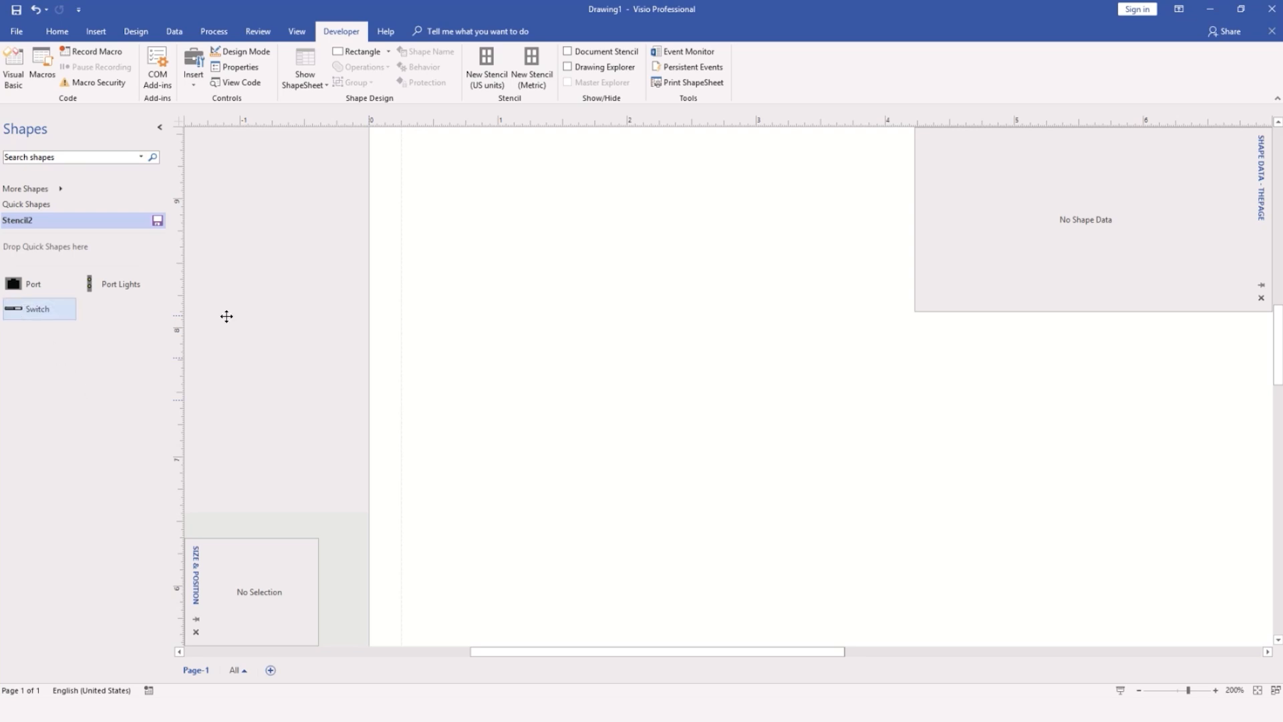
Drop a Switch master from Stencil2 onto the page and set its width to 6 in
left_click_drag(38, 309, 683, 313)
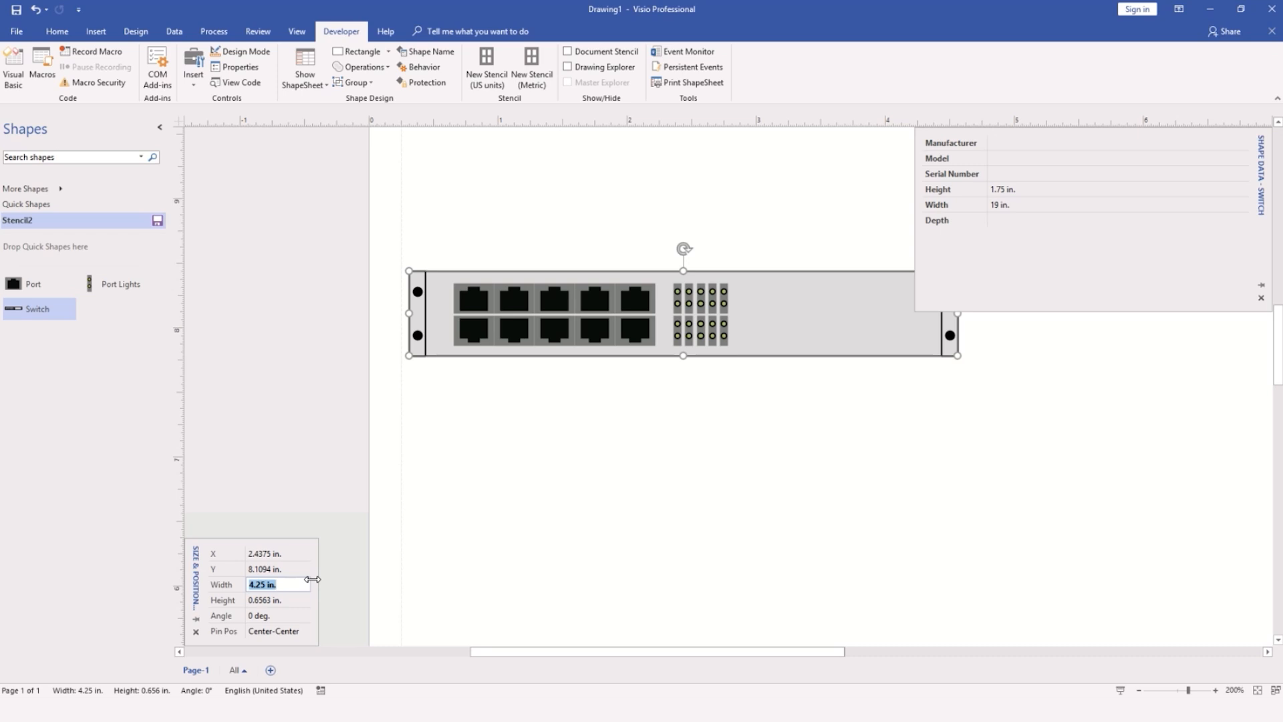
type("6")
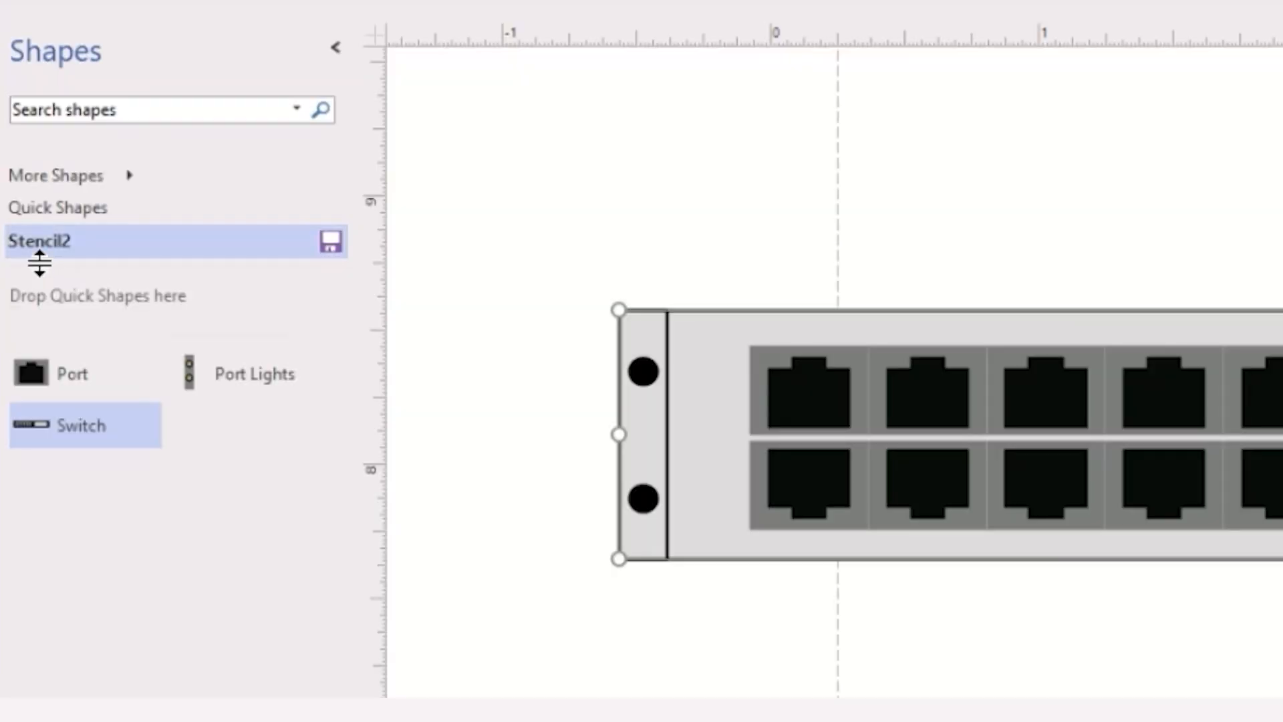
mouse_move(333, 242)
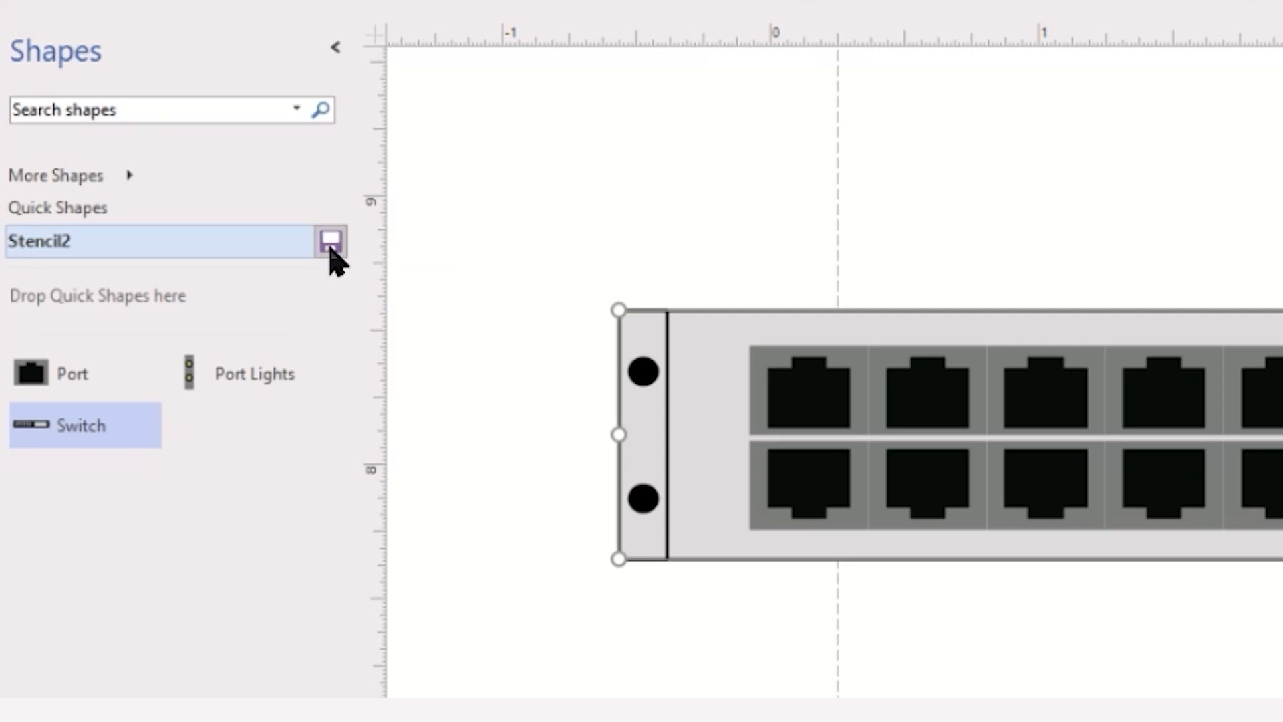
Save the custom stencil as Mine in My Shapes and close Drawing1 via the save prompt
left_click(330, 242)
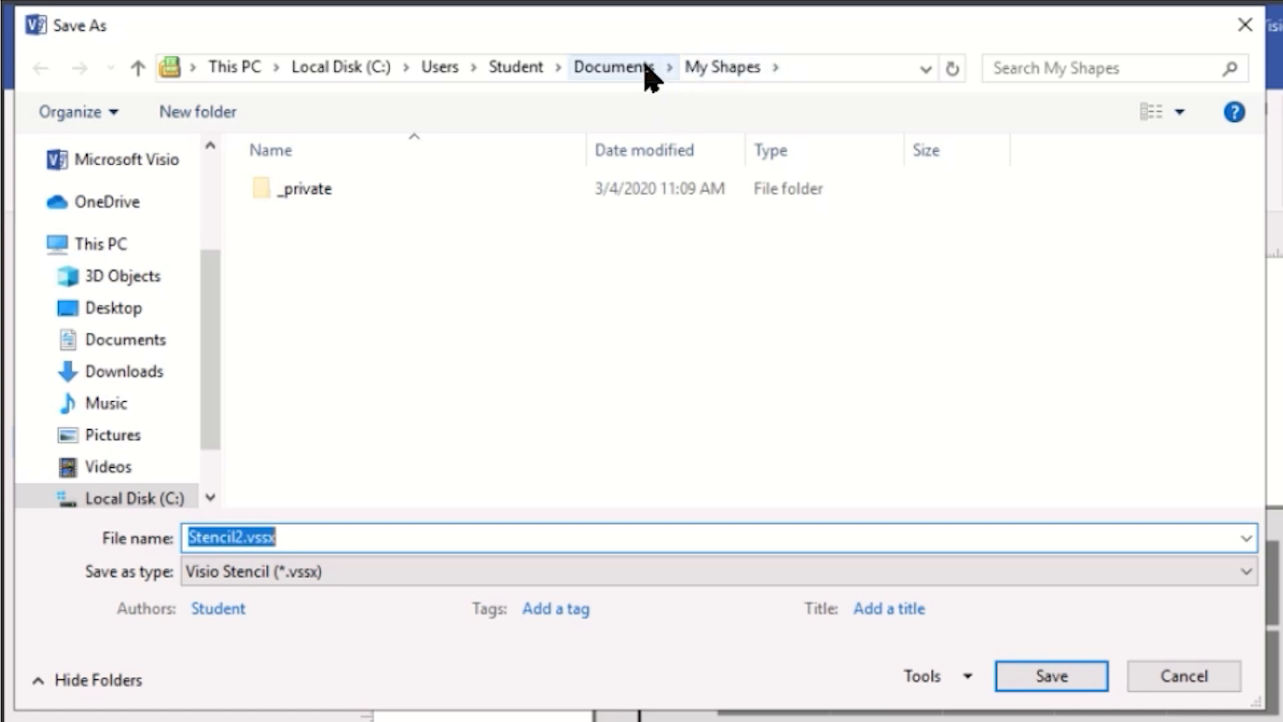
mouse_move(516, 67)
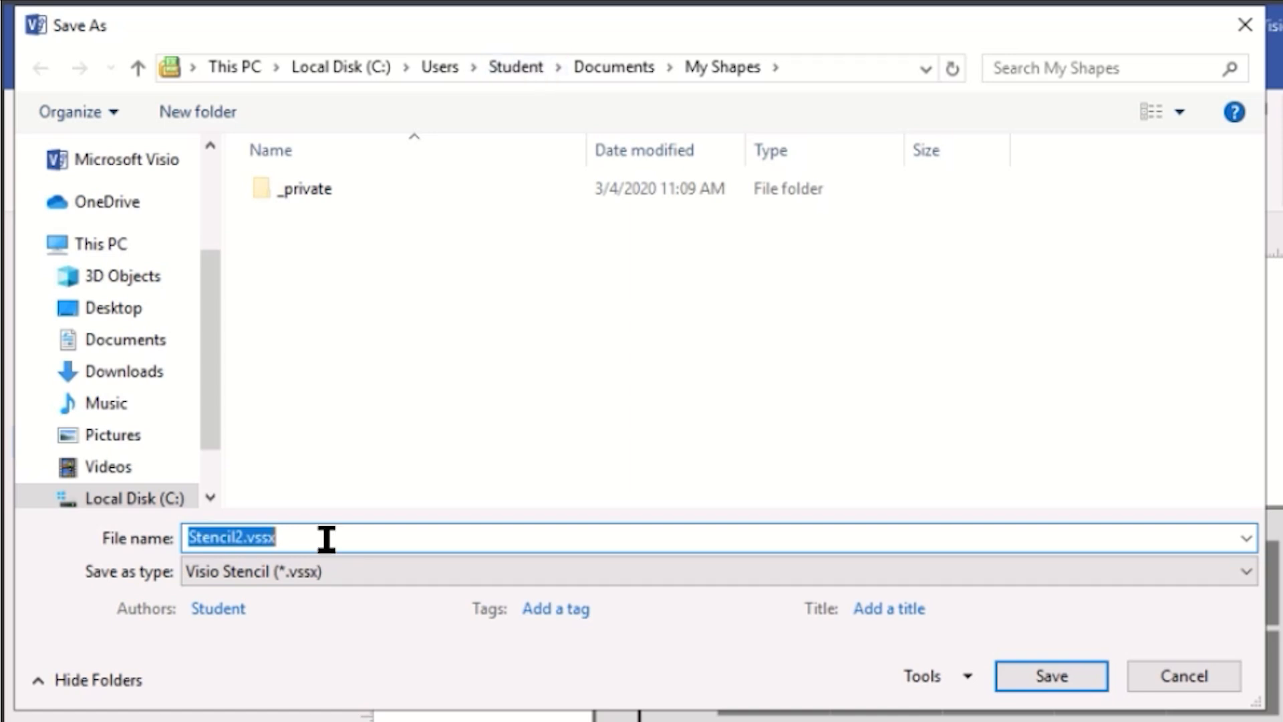
left_click(1051, 676)
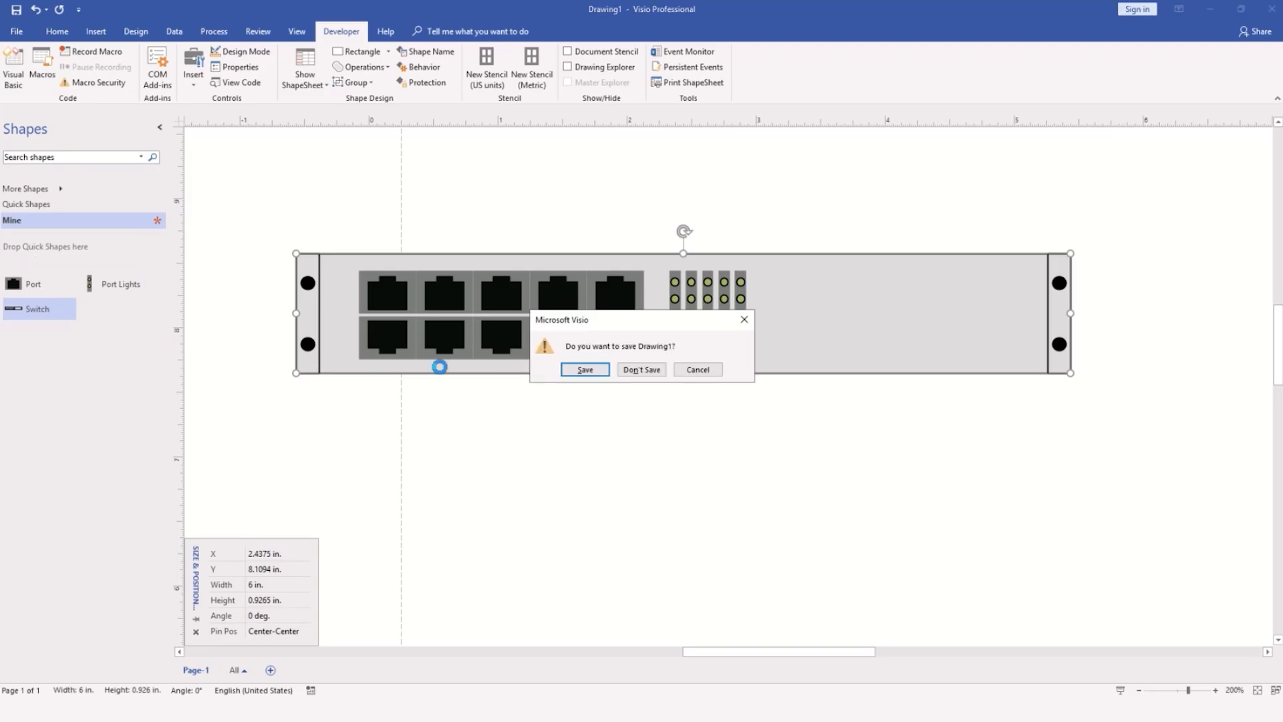
left_click(640, 369)
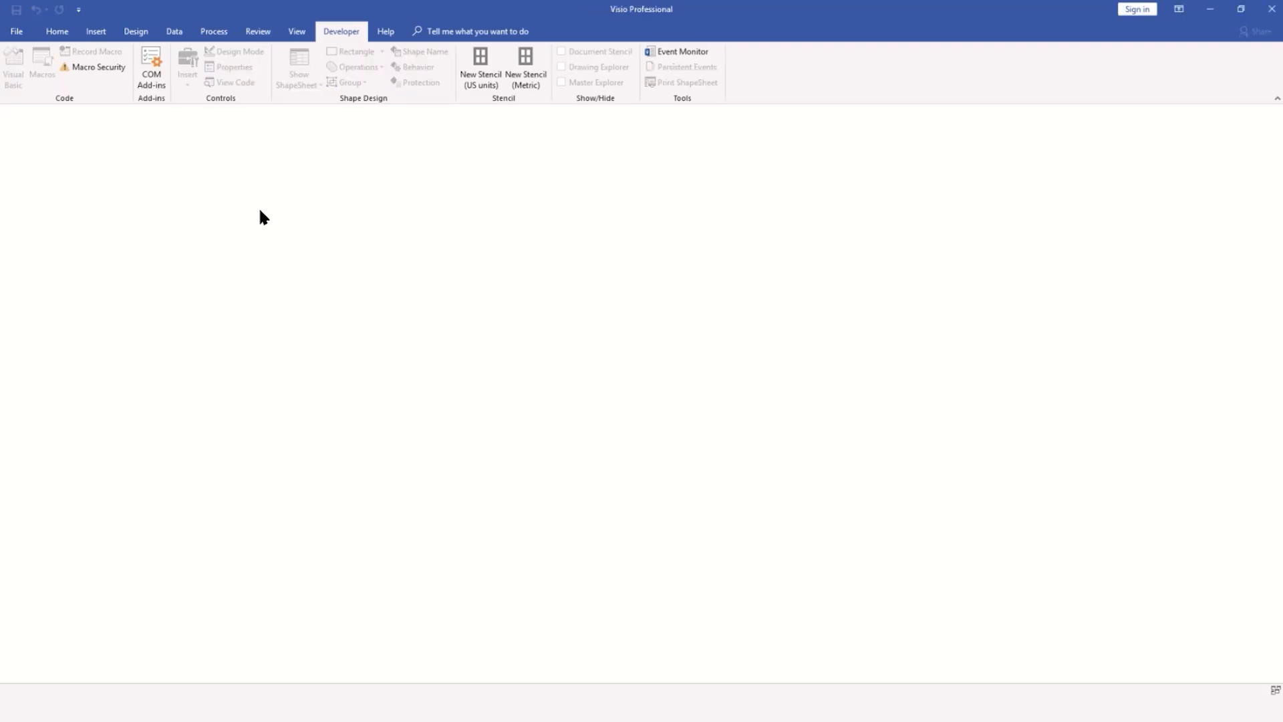
Create a new blank US-units drawing
left_click(15, 31)
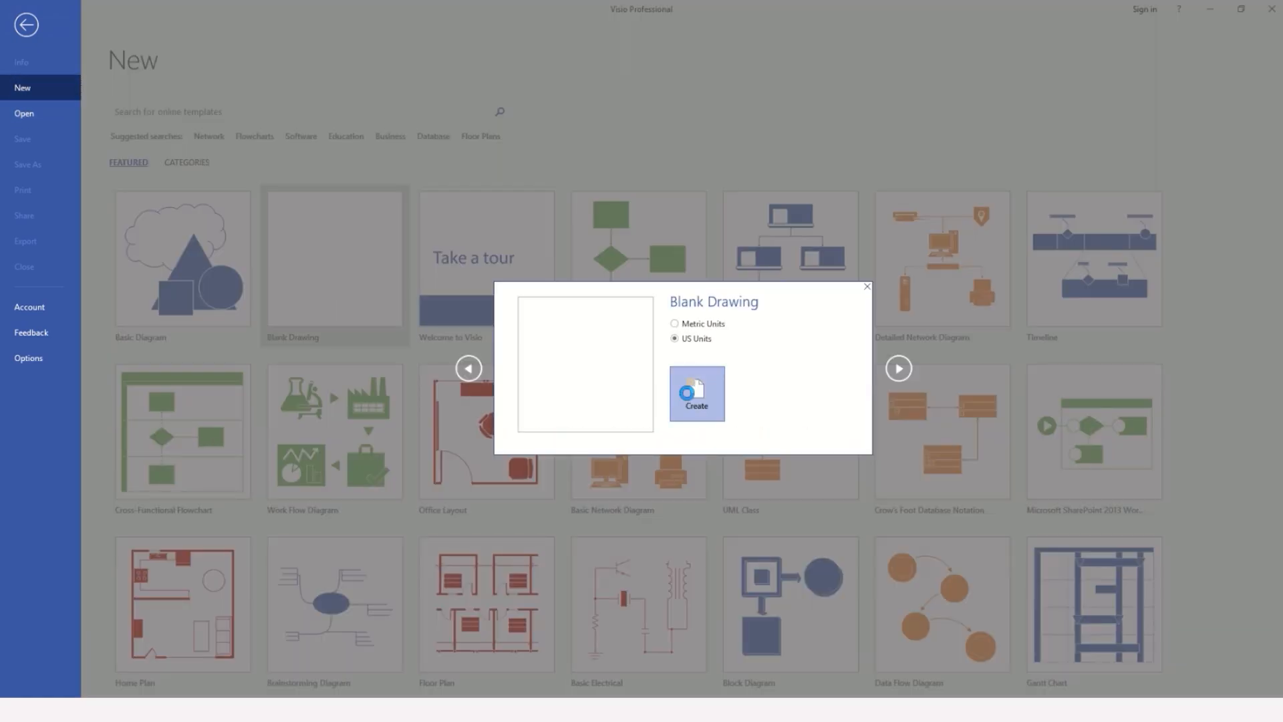
left_click(697, 393)
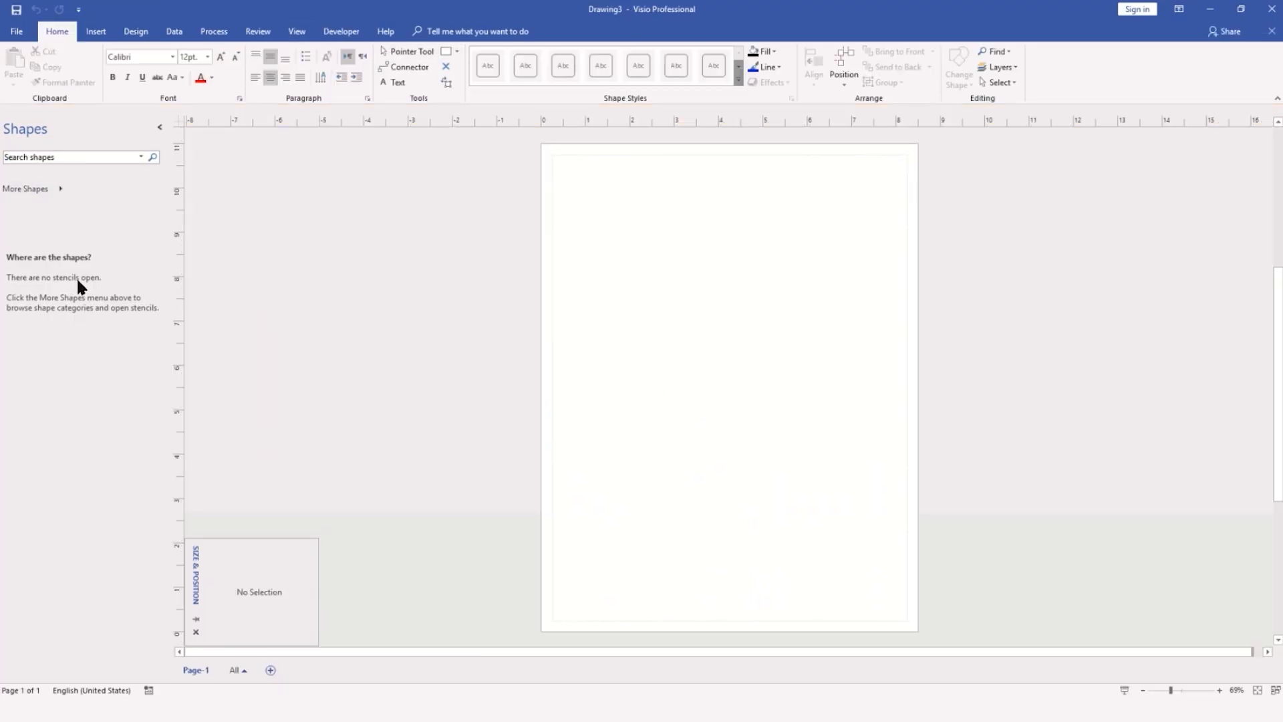
mouse_move(53, 318)
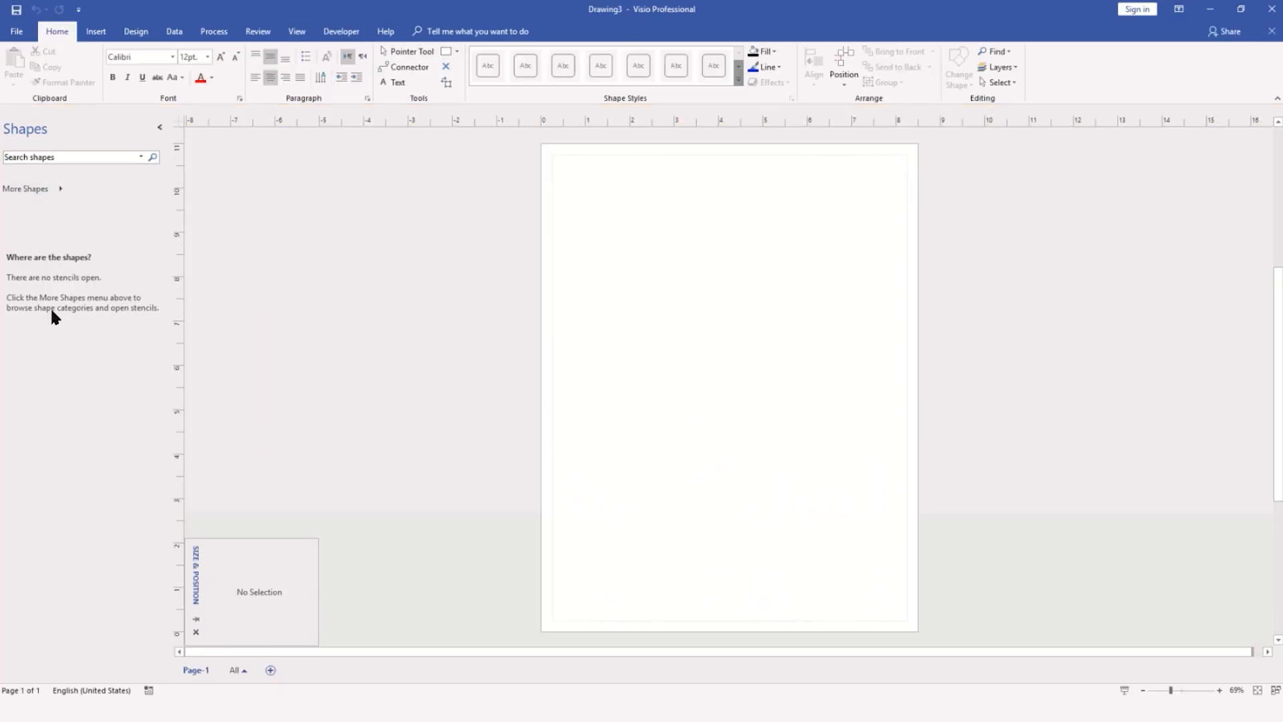
mouse_move(24, 189)
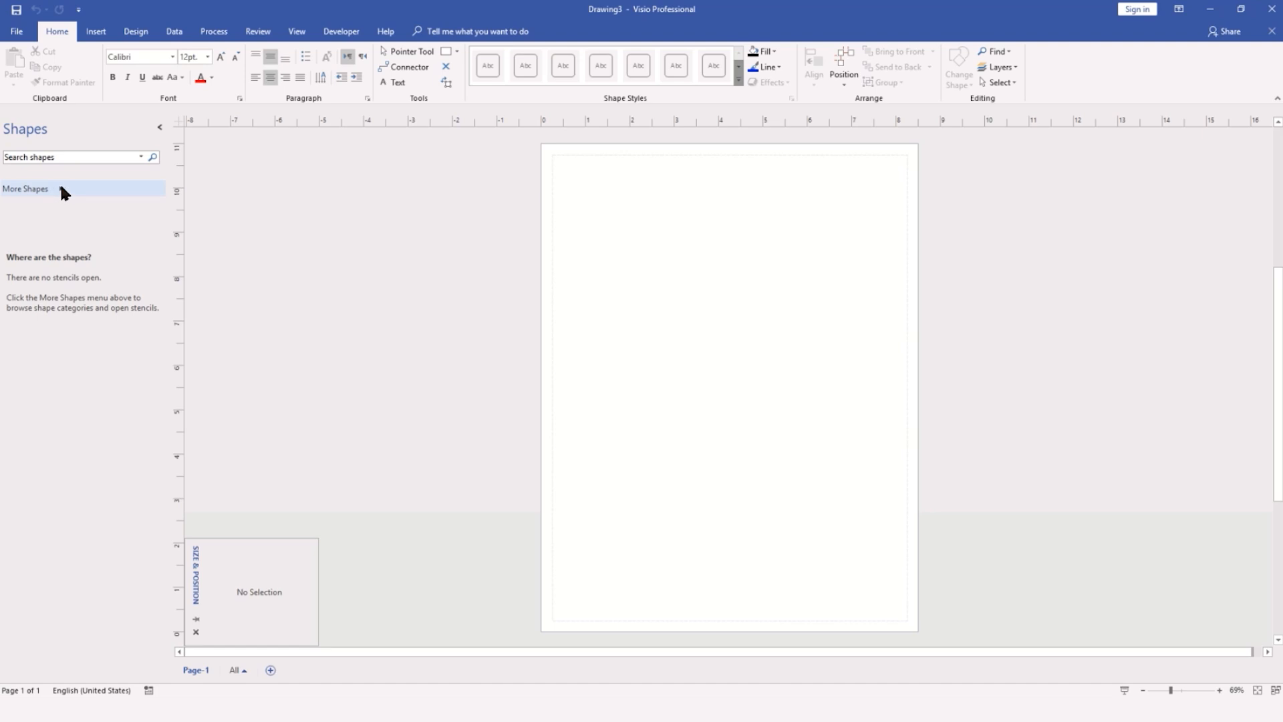
Open the saved Mine.vssx stencil with its Port, Port Lights and Switch masters
left_click(26, 189)
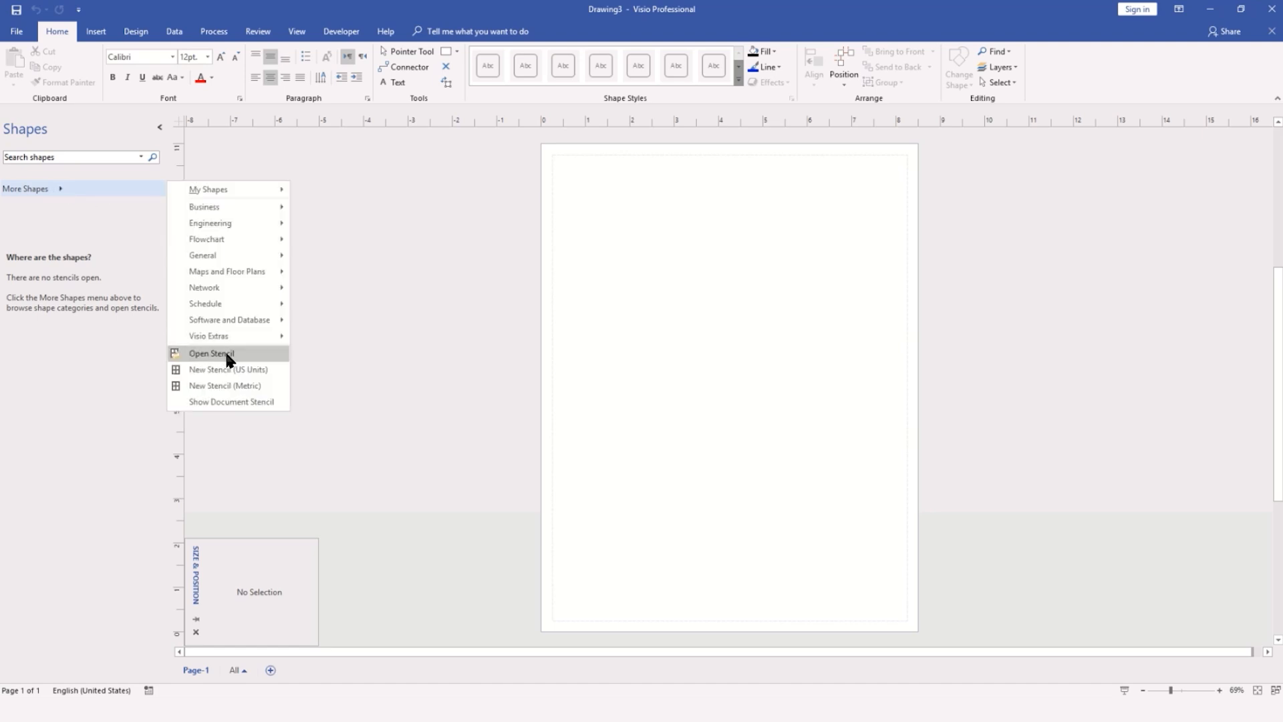
left_click(210, 353)
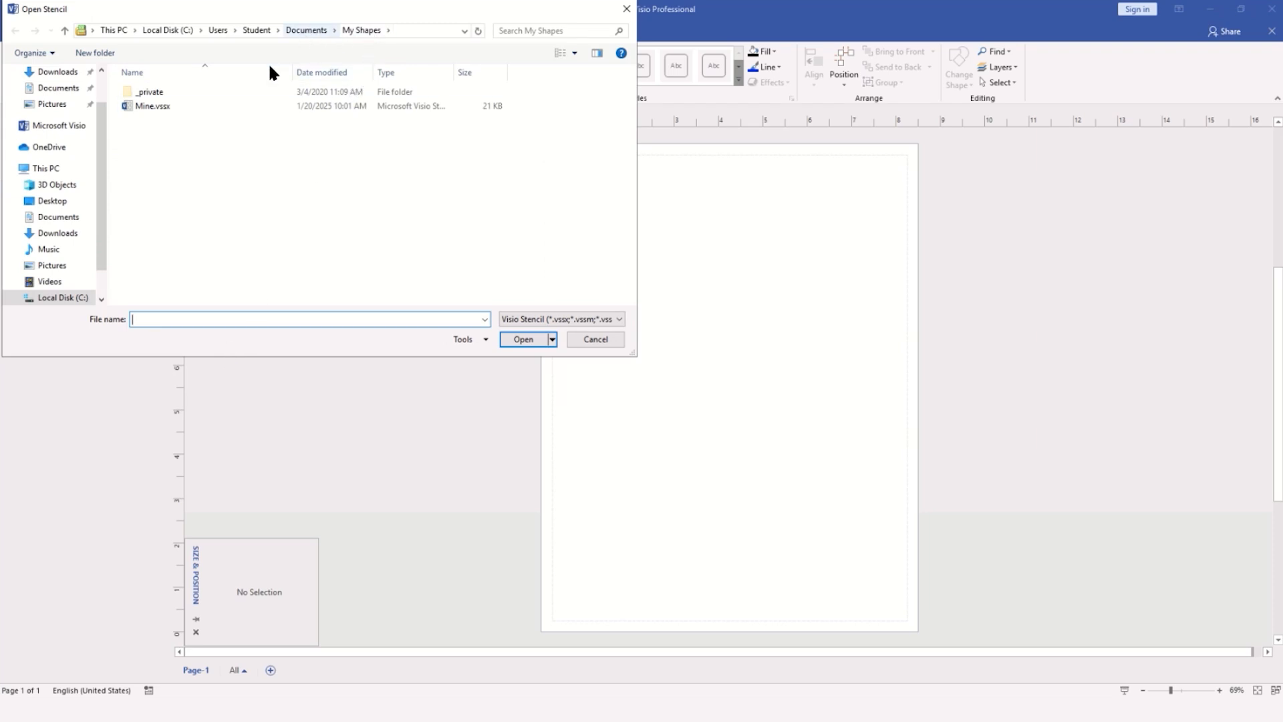
left_click(152, 106)
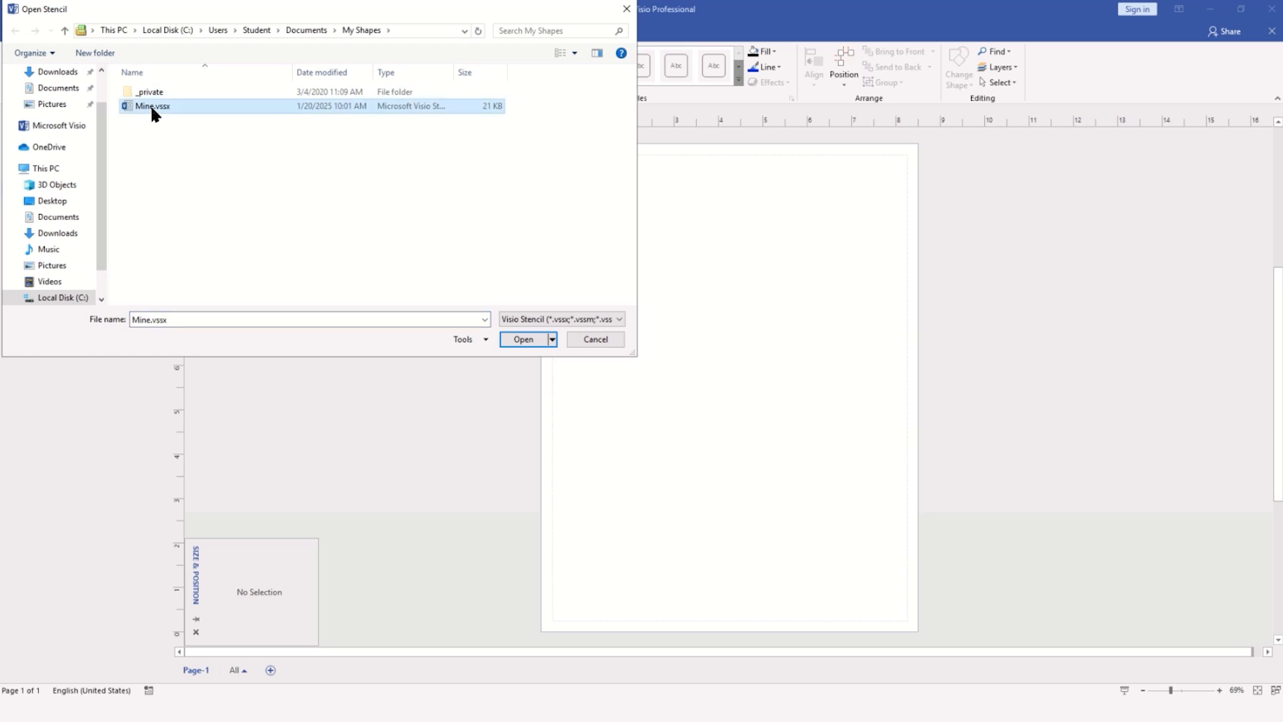
left_click(523, 338)
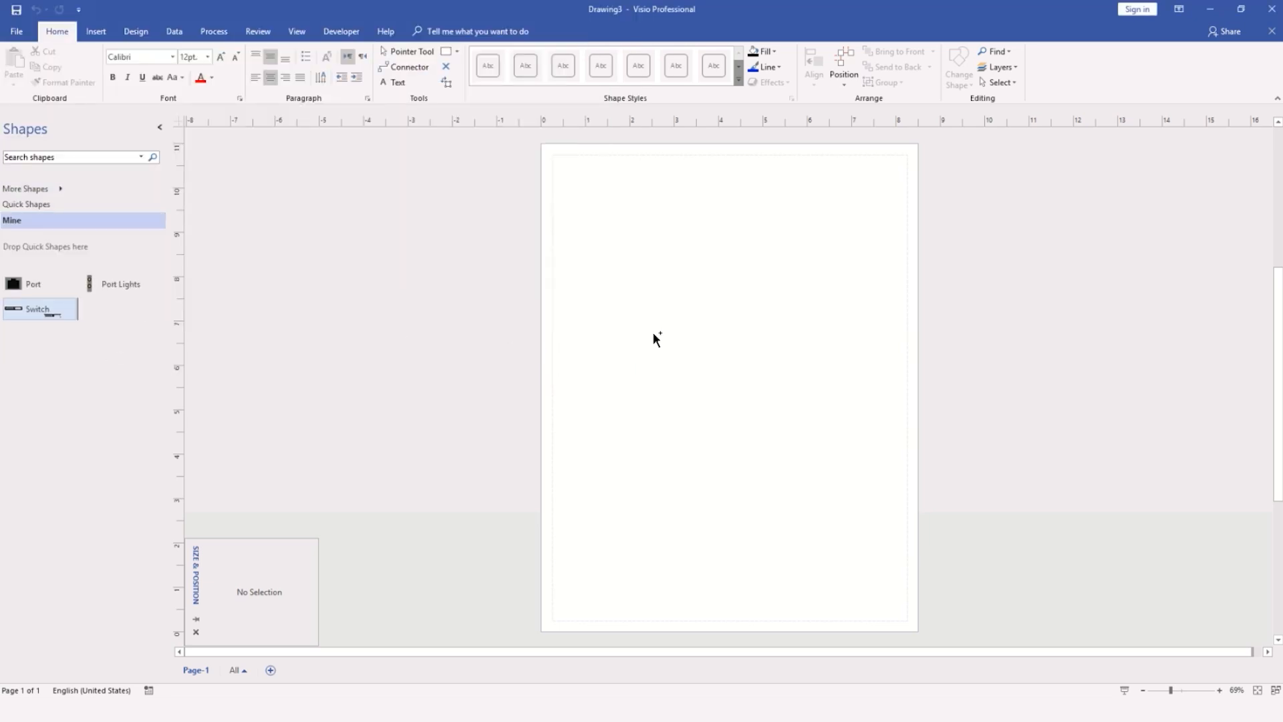
Drop a Switch from the Mine stencil onto the page and select an inner port to view its data
left_click_drag(37, 309, 691, 217)
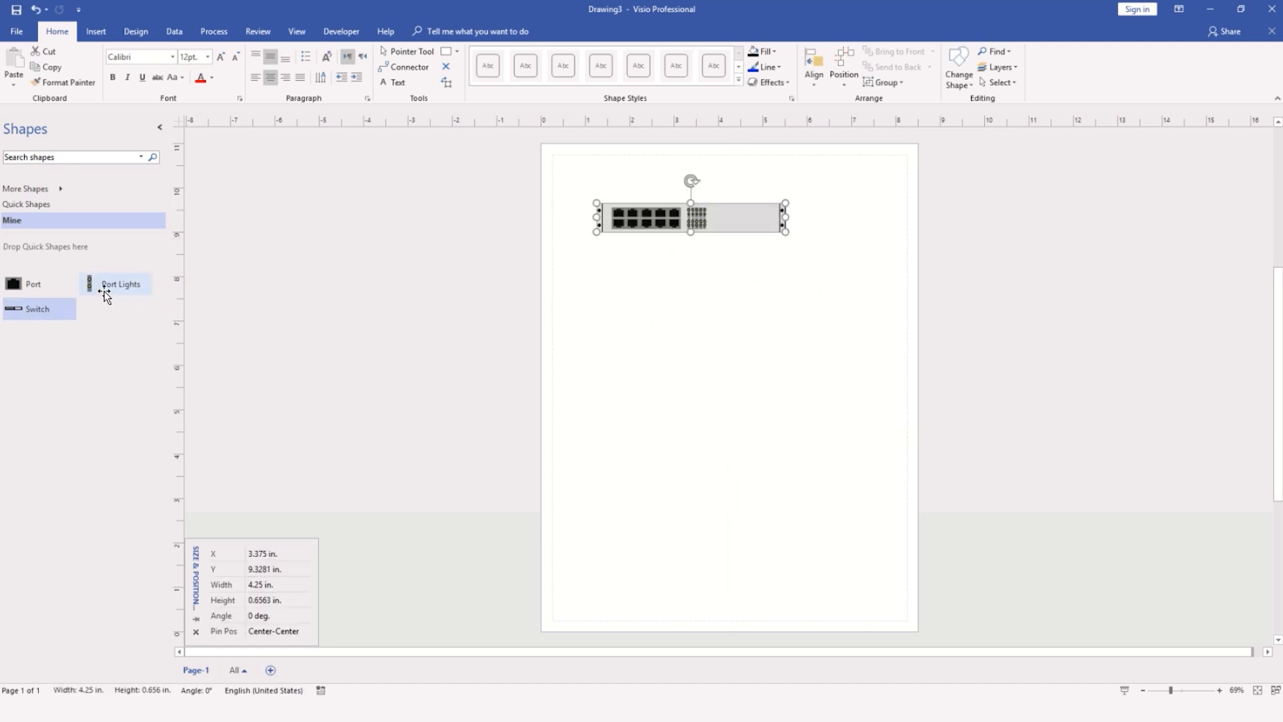
mouse_move(120, 284)
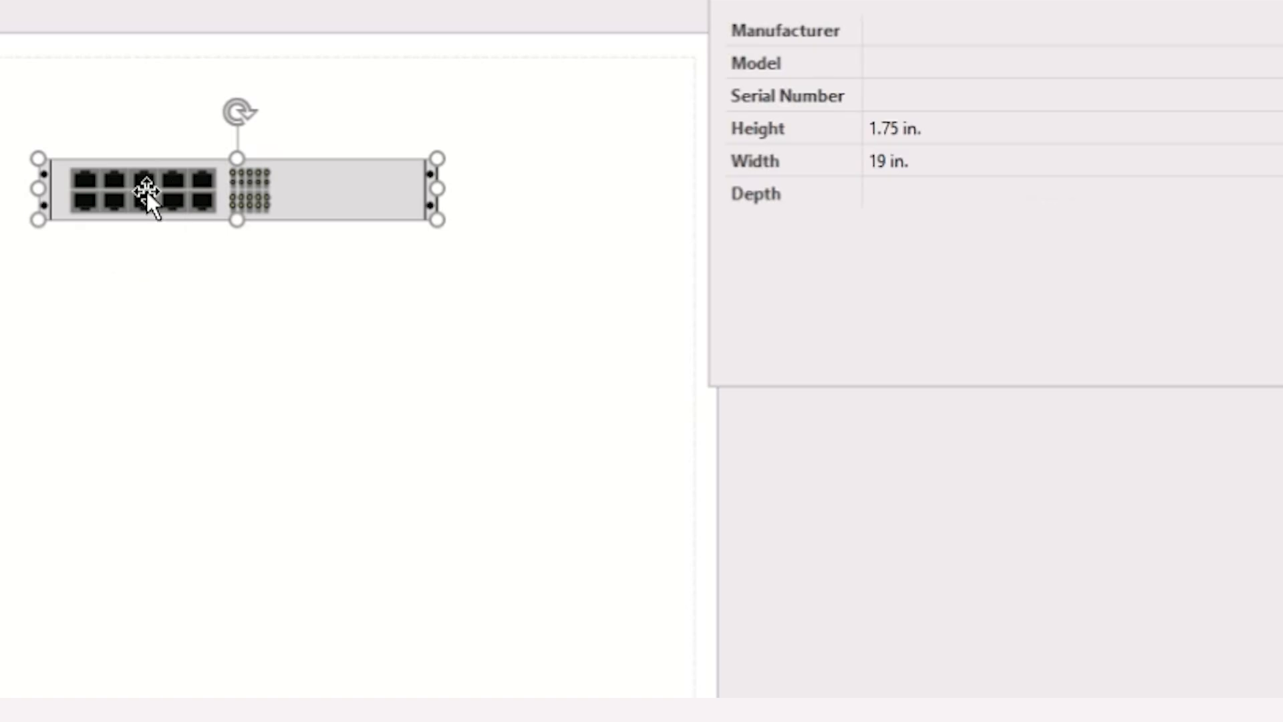
left_click(147, 196)
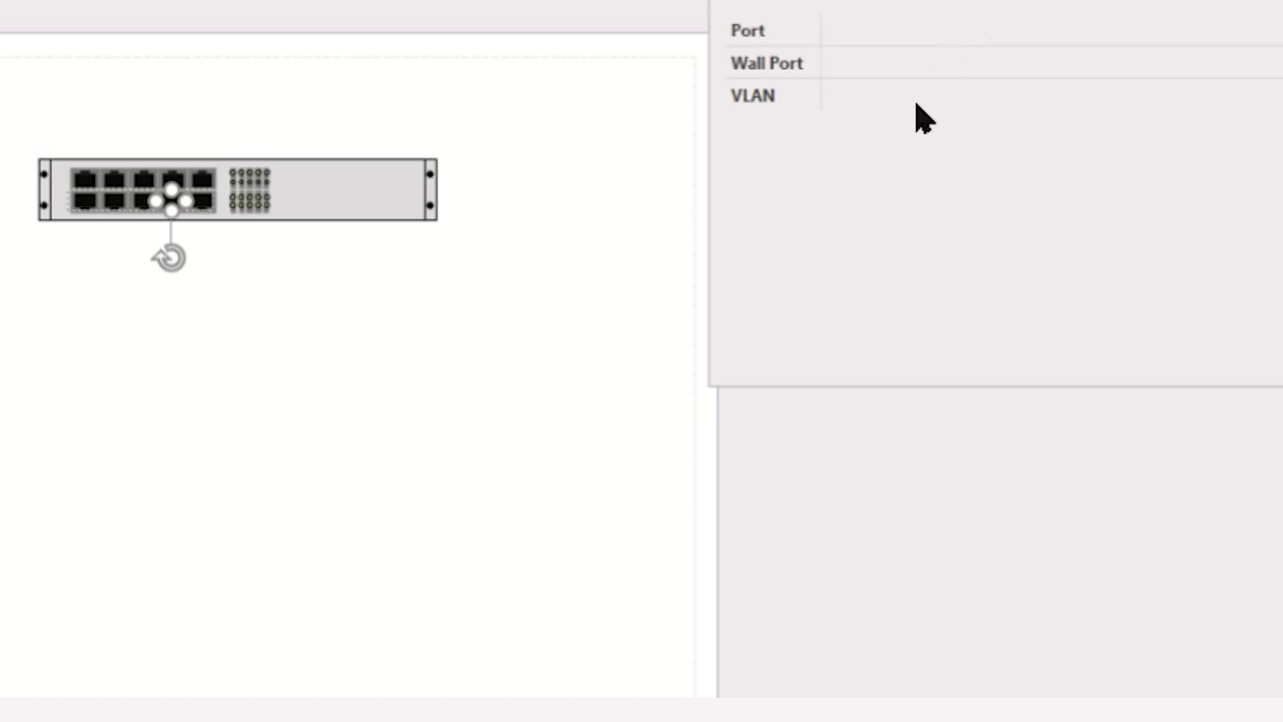
mouse_move(110, 204)
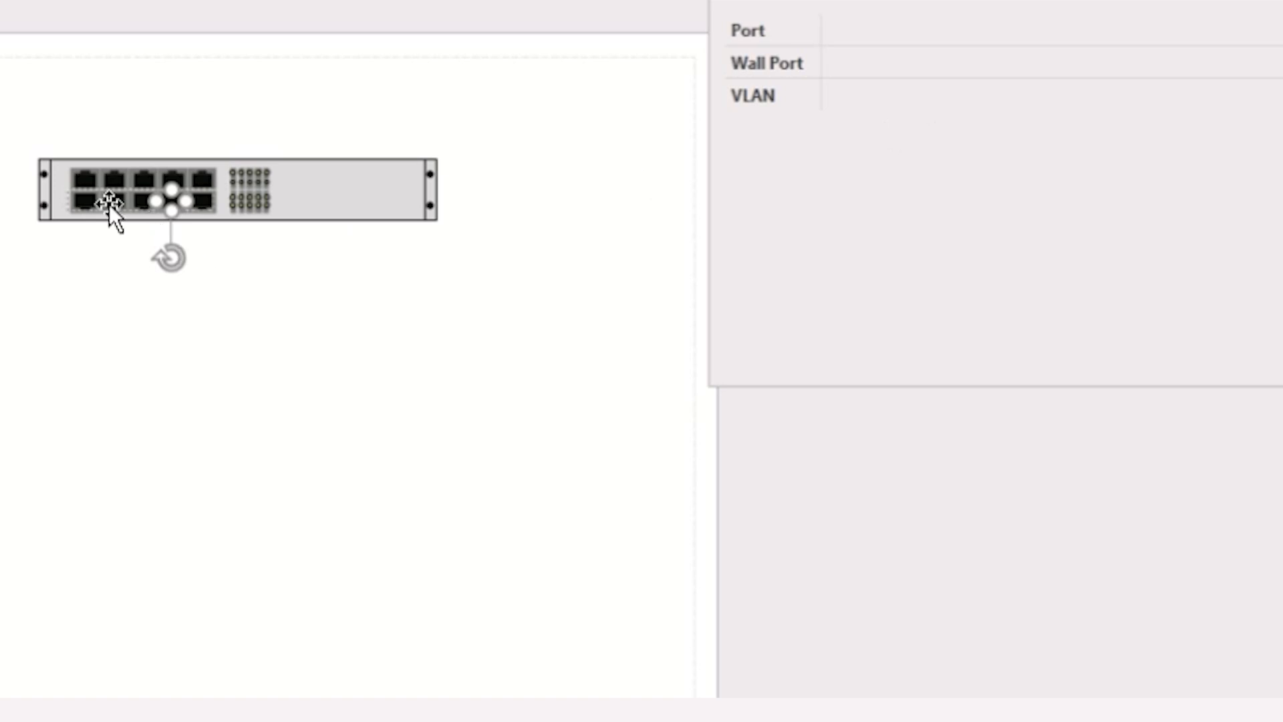